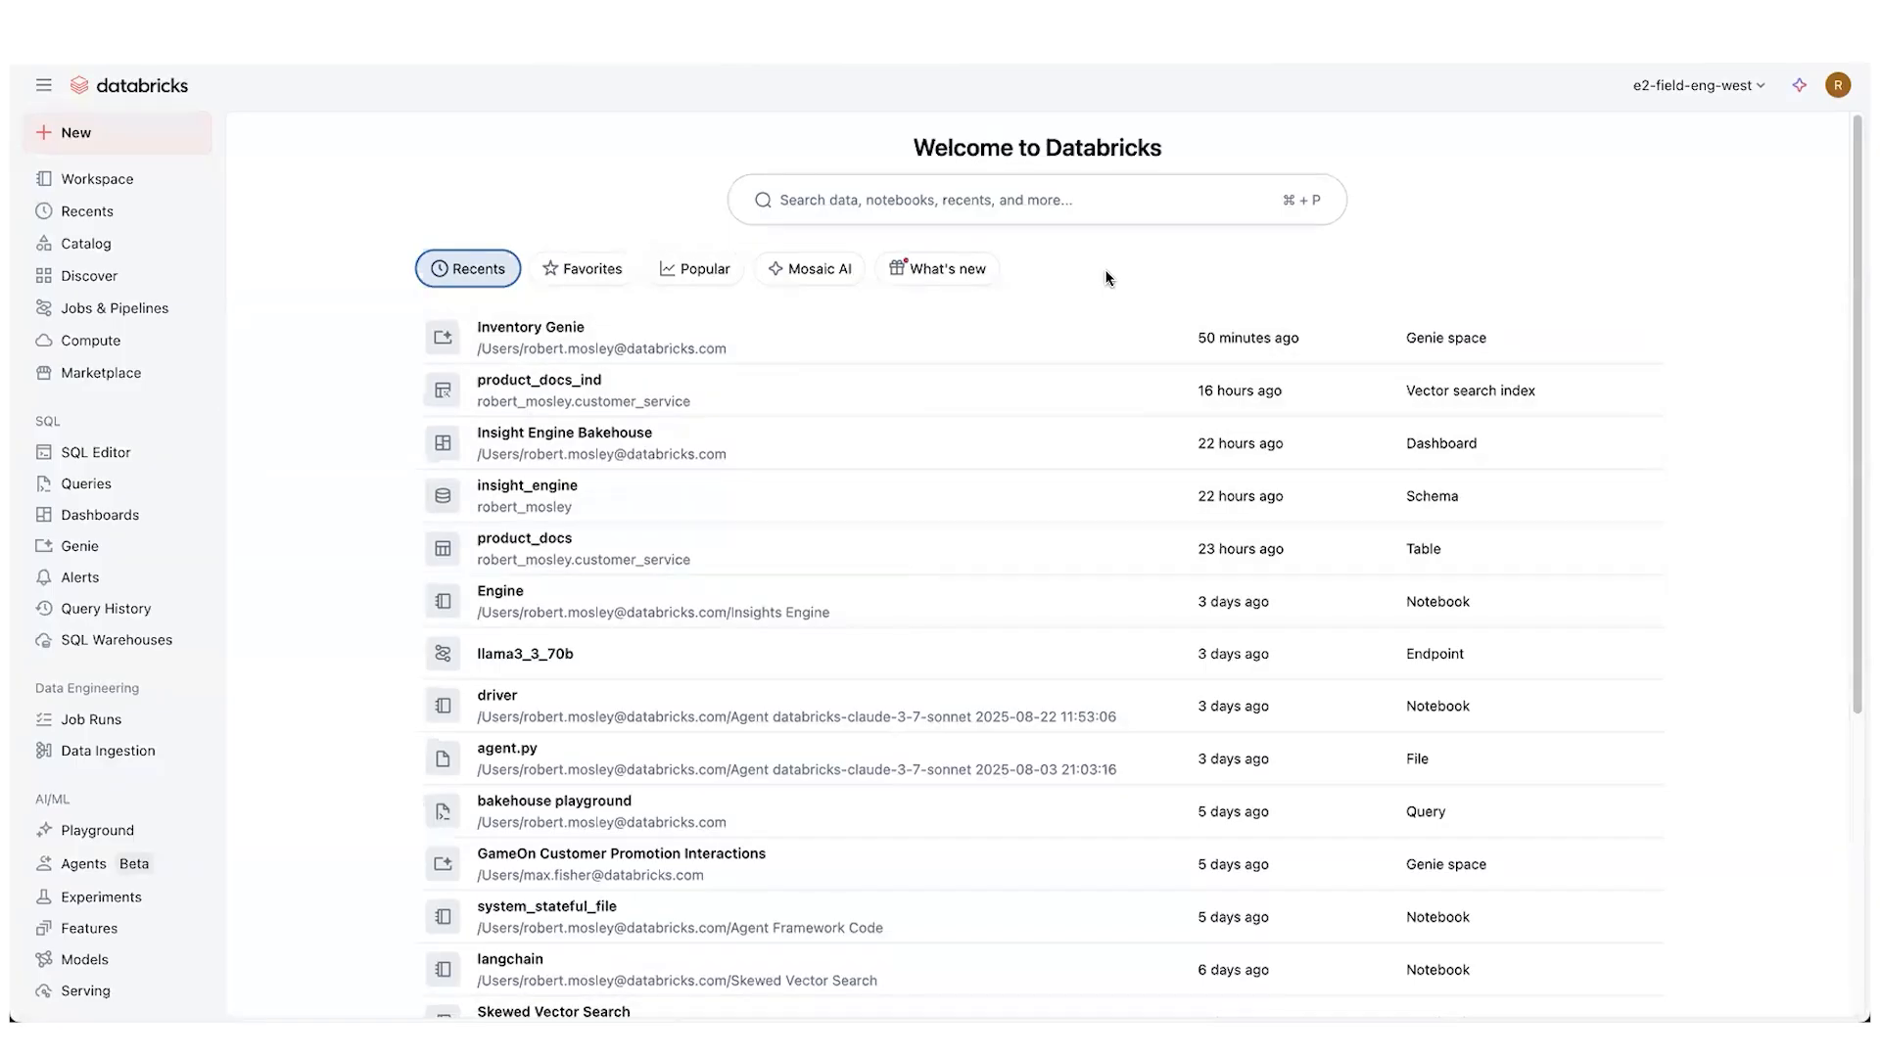
{"action": "mouse_move", "coordinate": [1100, 280]}
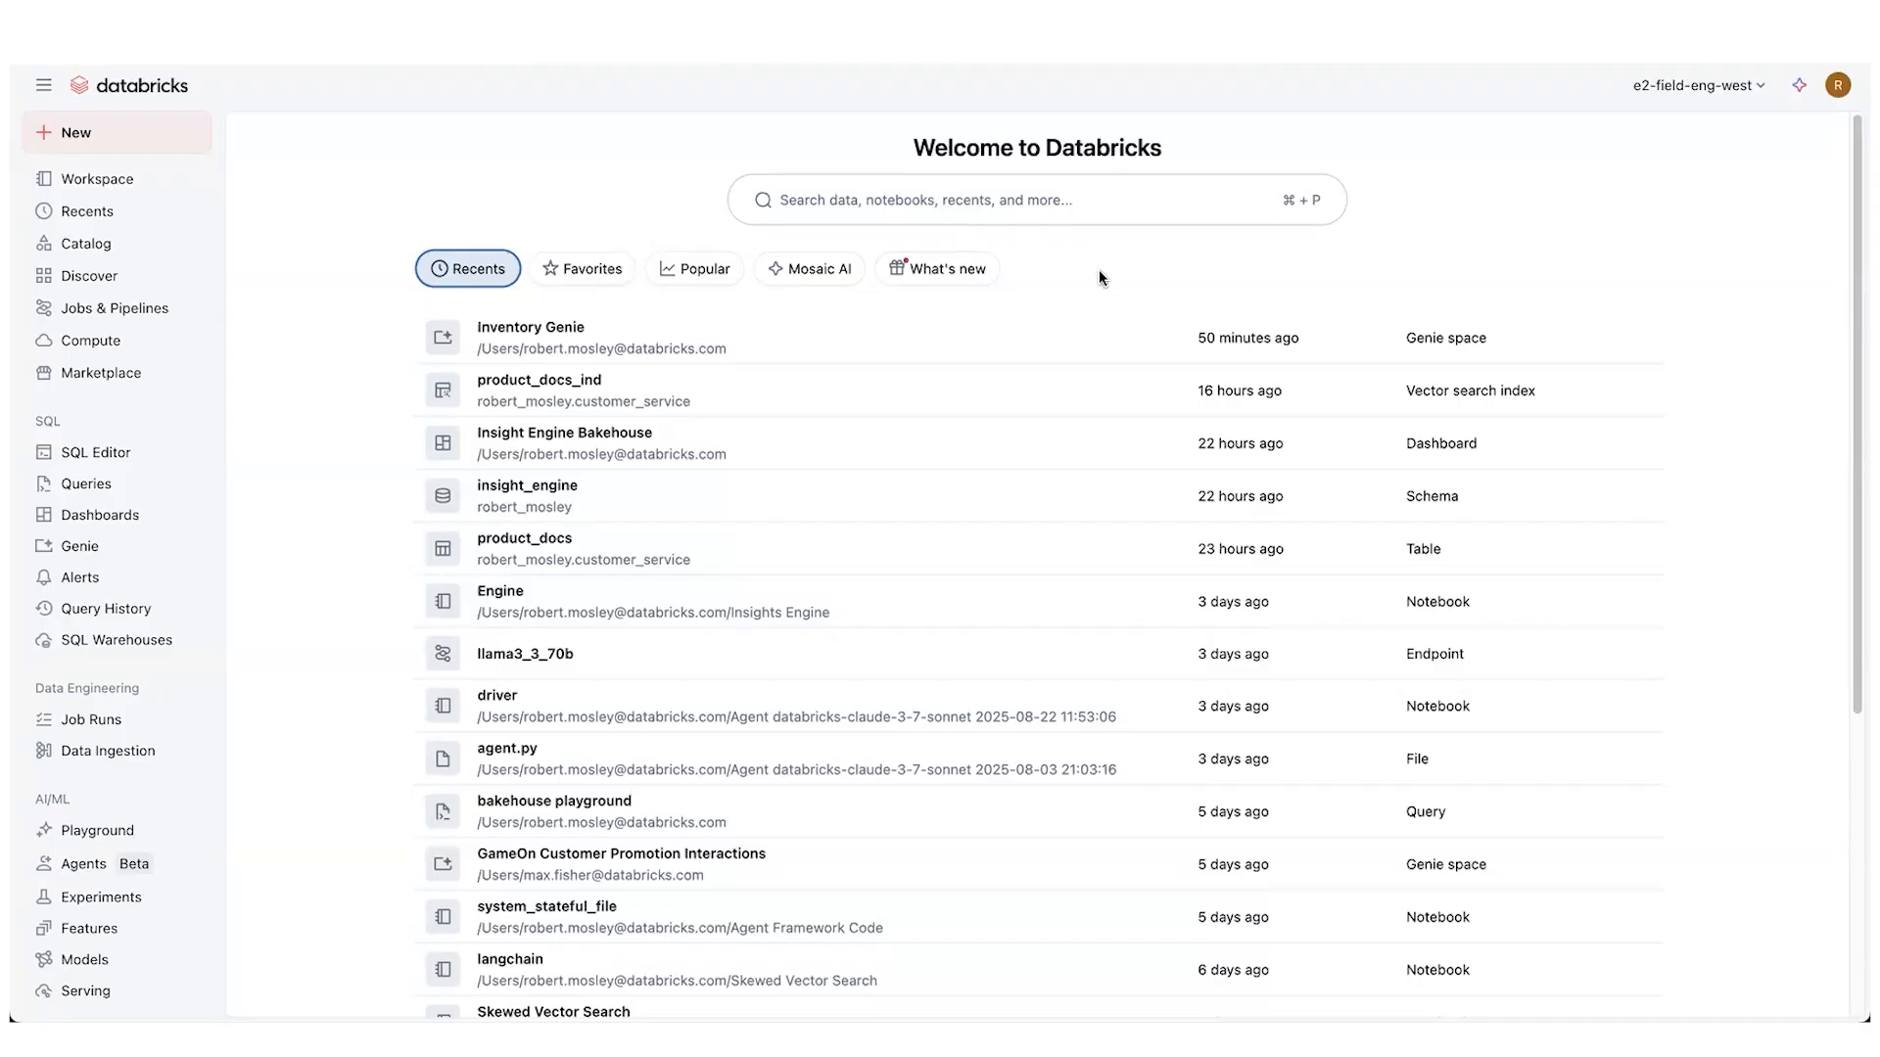
{"action": "mouse_move", "coordinate": [1103, 286]}
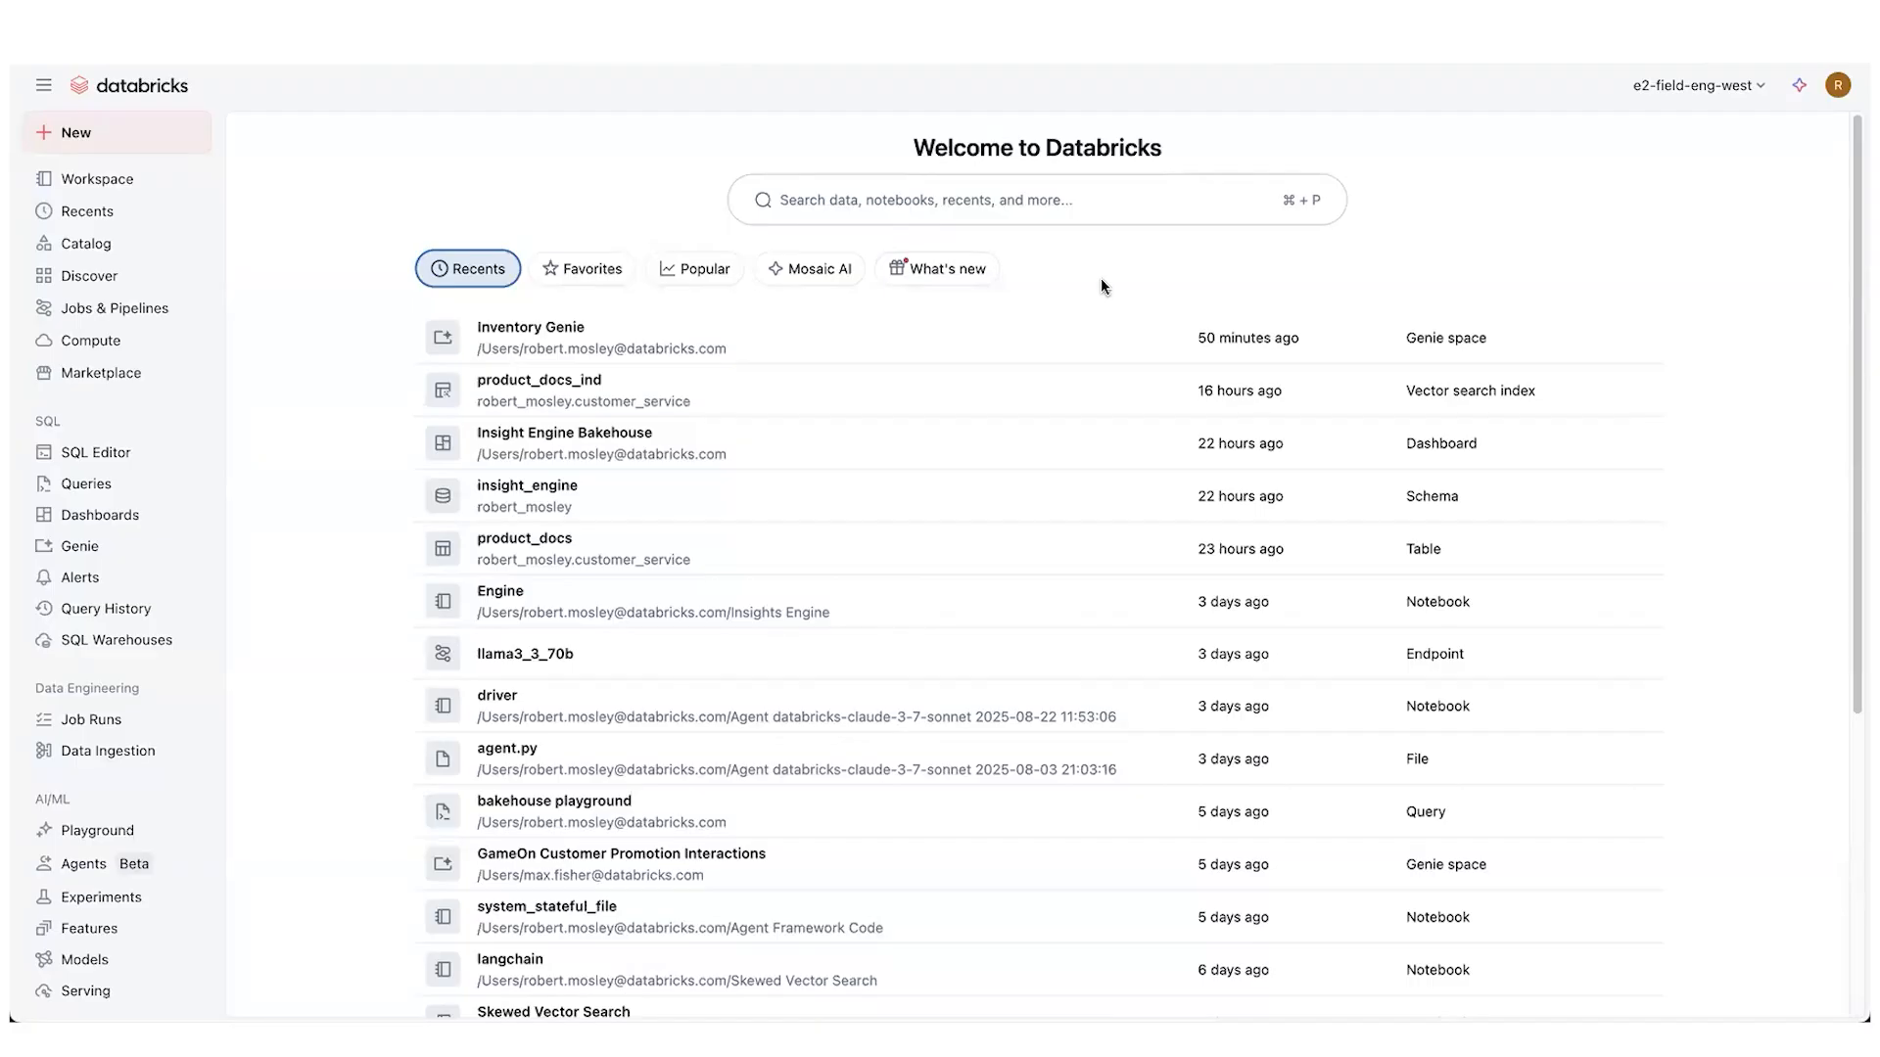
{"action": "mouse_move", "coordinate": [1154, 280]}
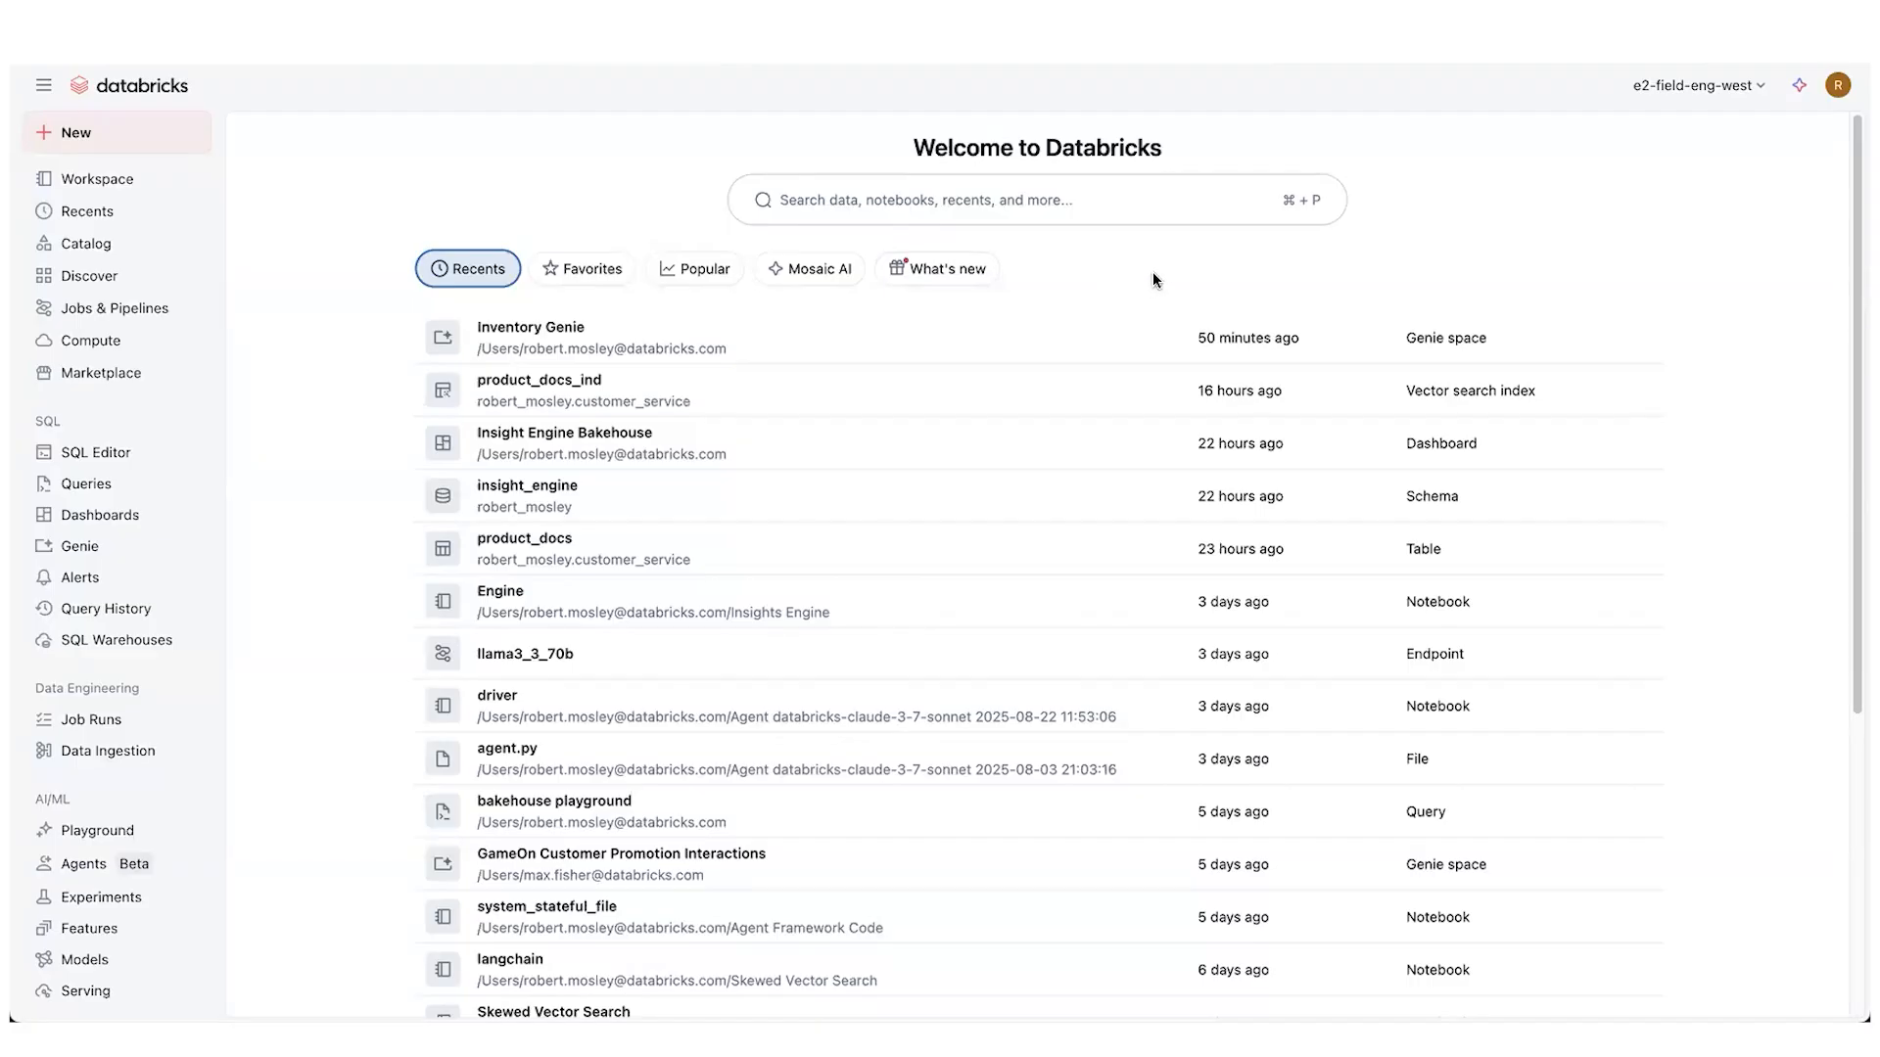
{"action": "mouse_move", "coordinate": [1170, 253]}
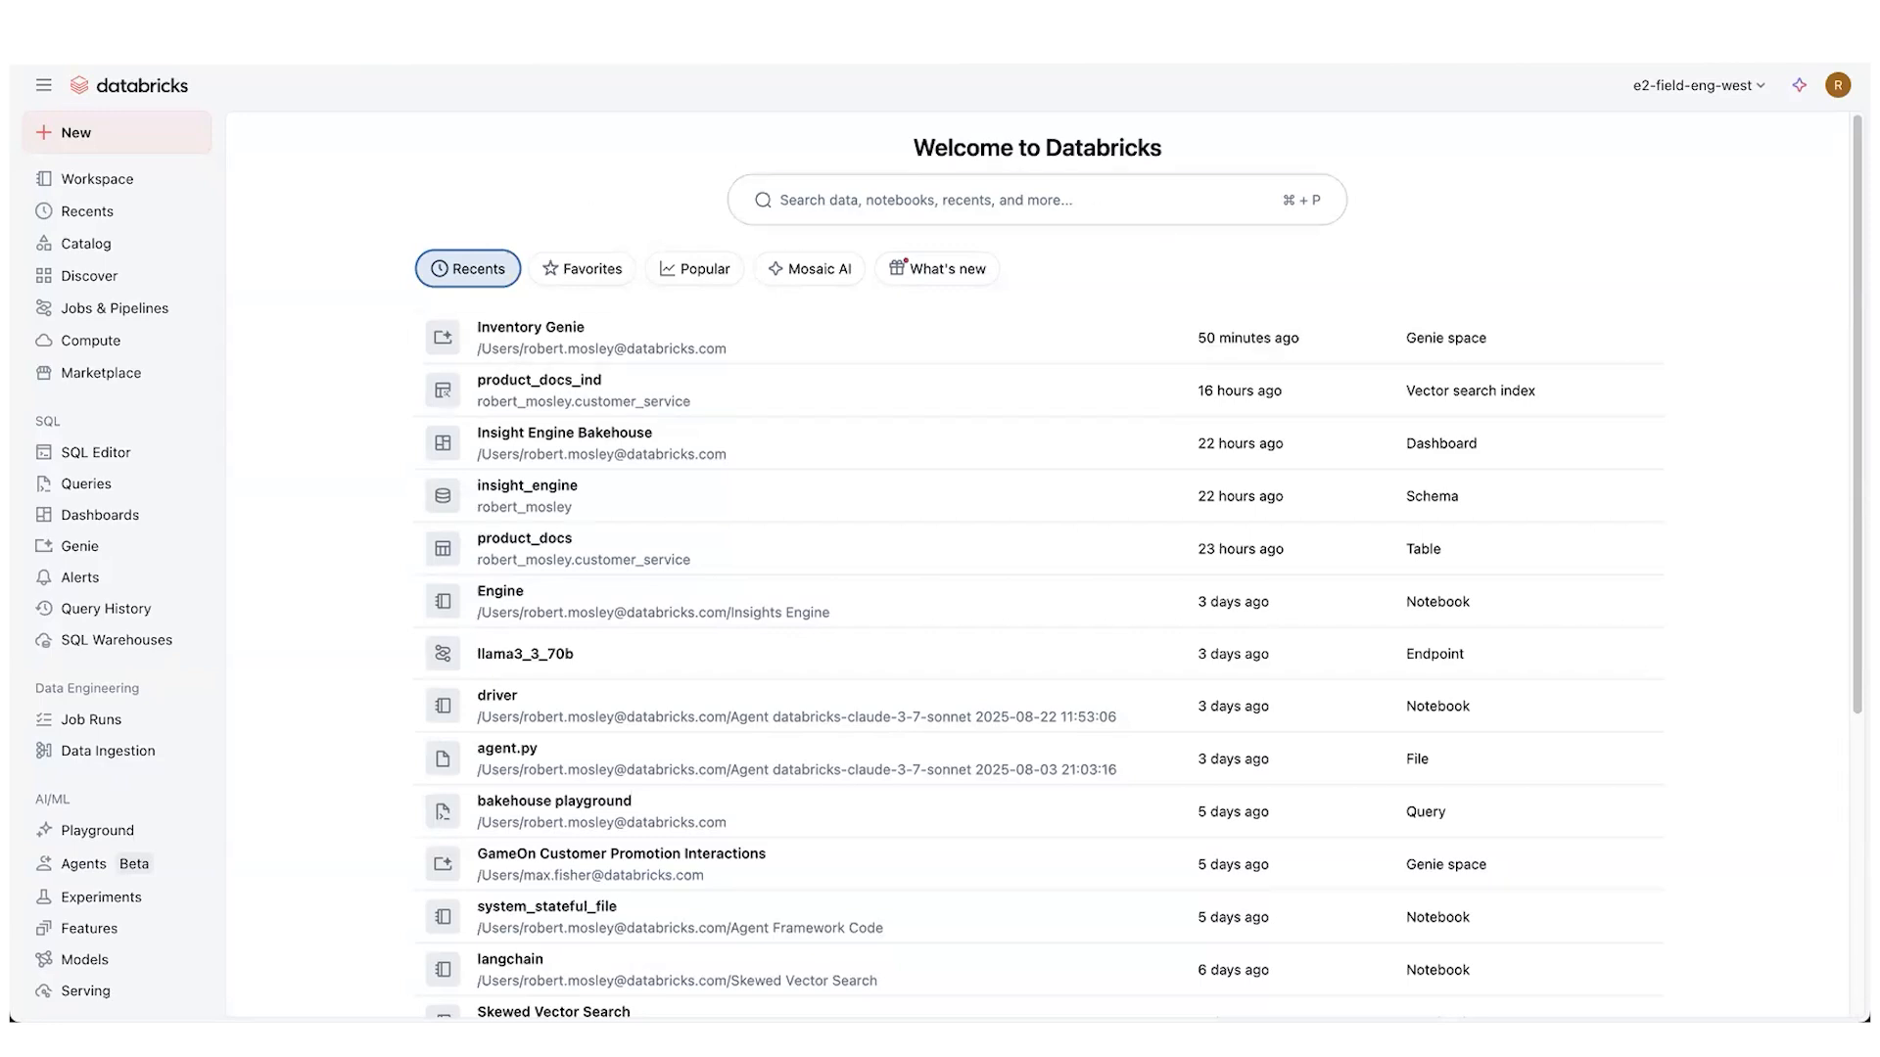
Go to the Agent Bricks overview and start building a new Knowledge Assistant
{"action": "left_click", "coordinate": [538, 380]}
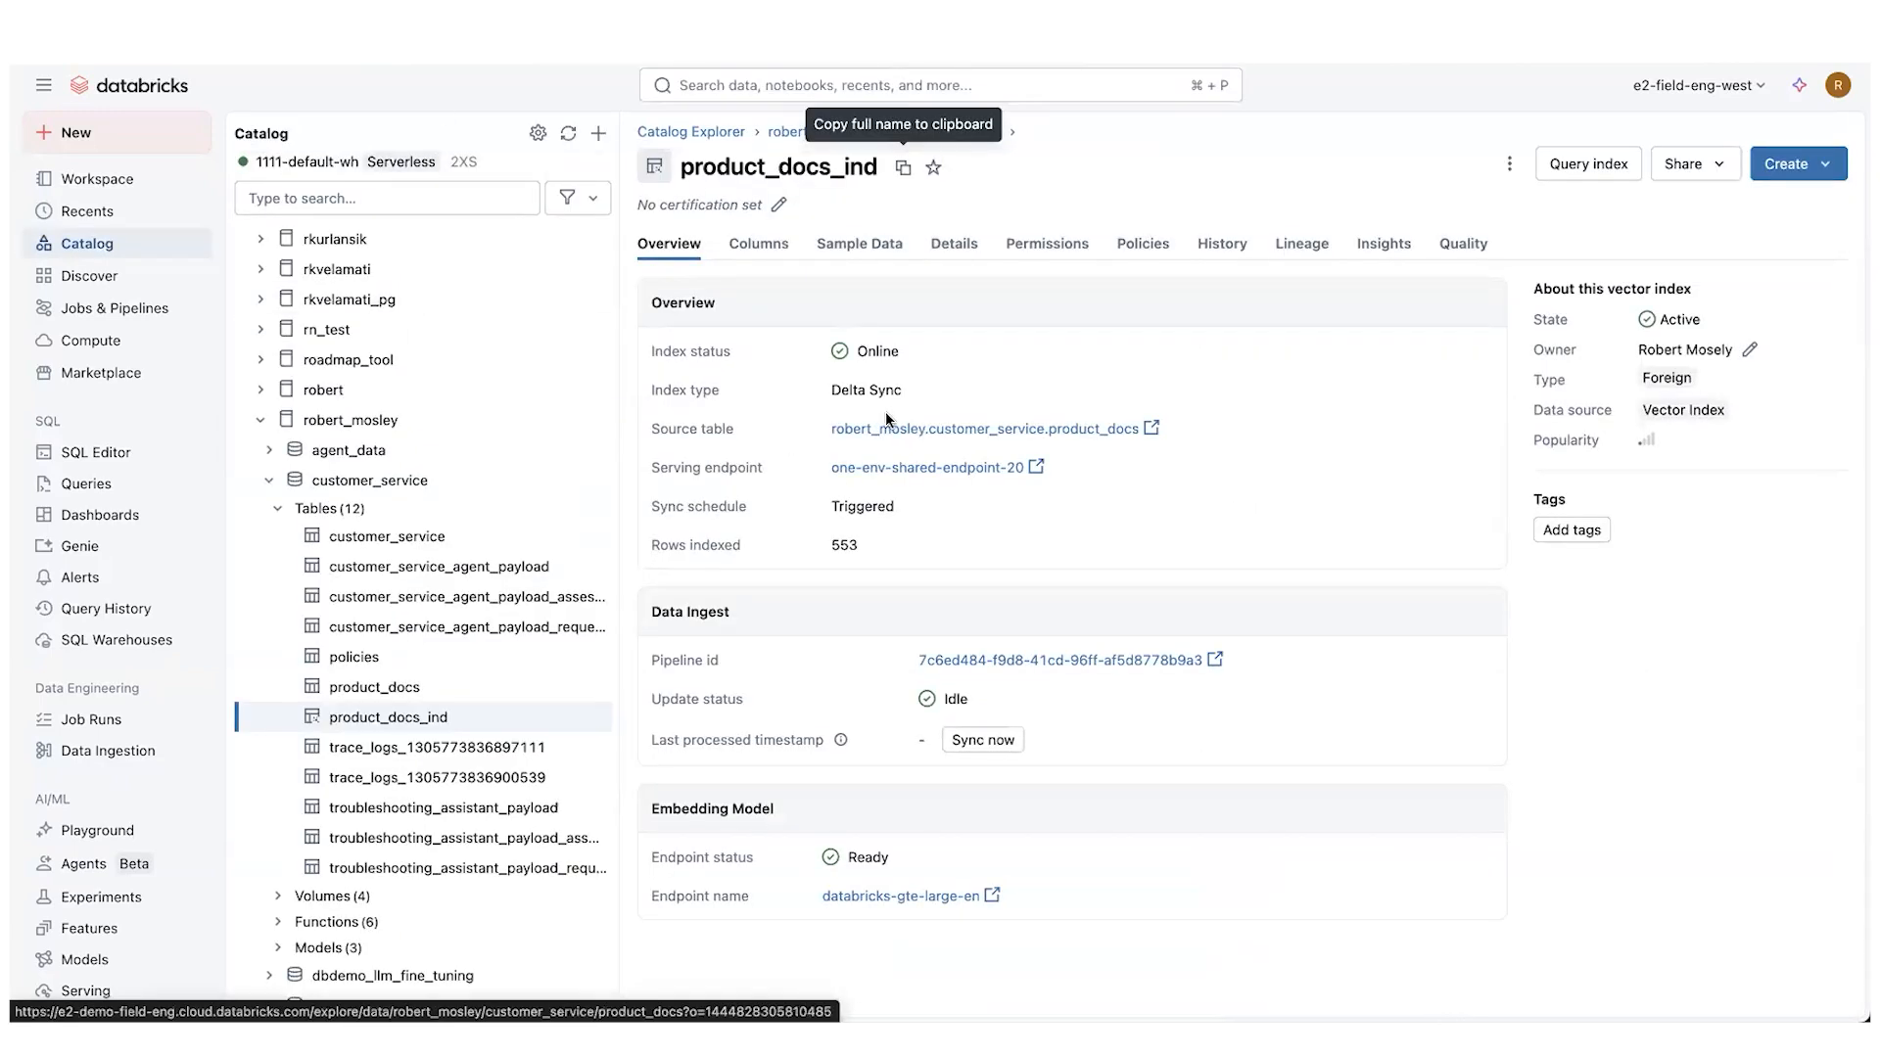
{"action": "mouse_move", "coordinate": [537, 716]}
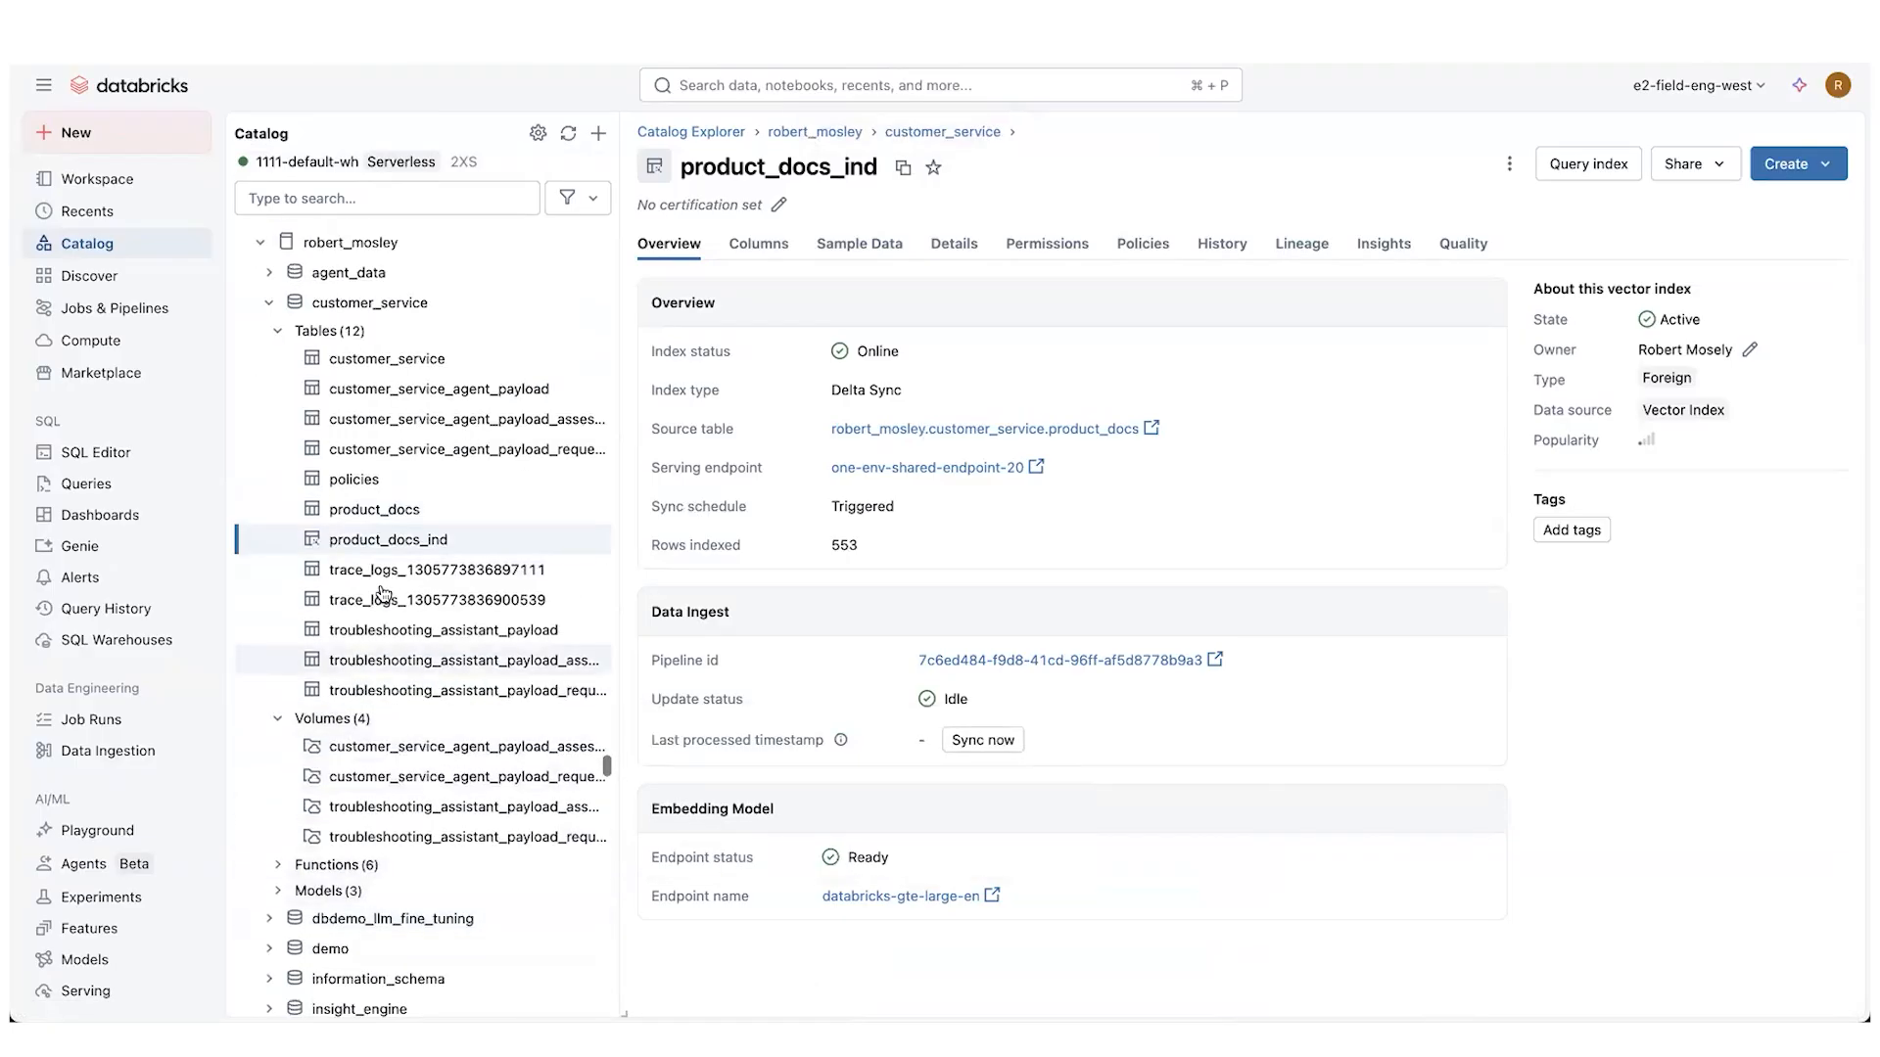
{"action": "mouse_move", "coordinate": [476, 614]}
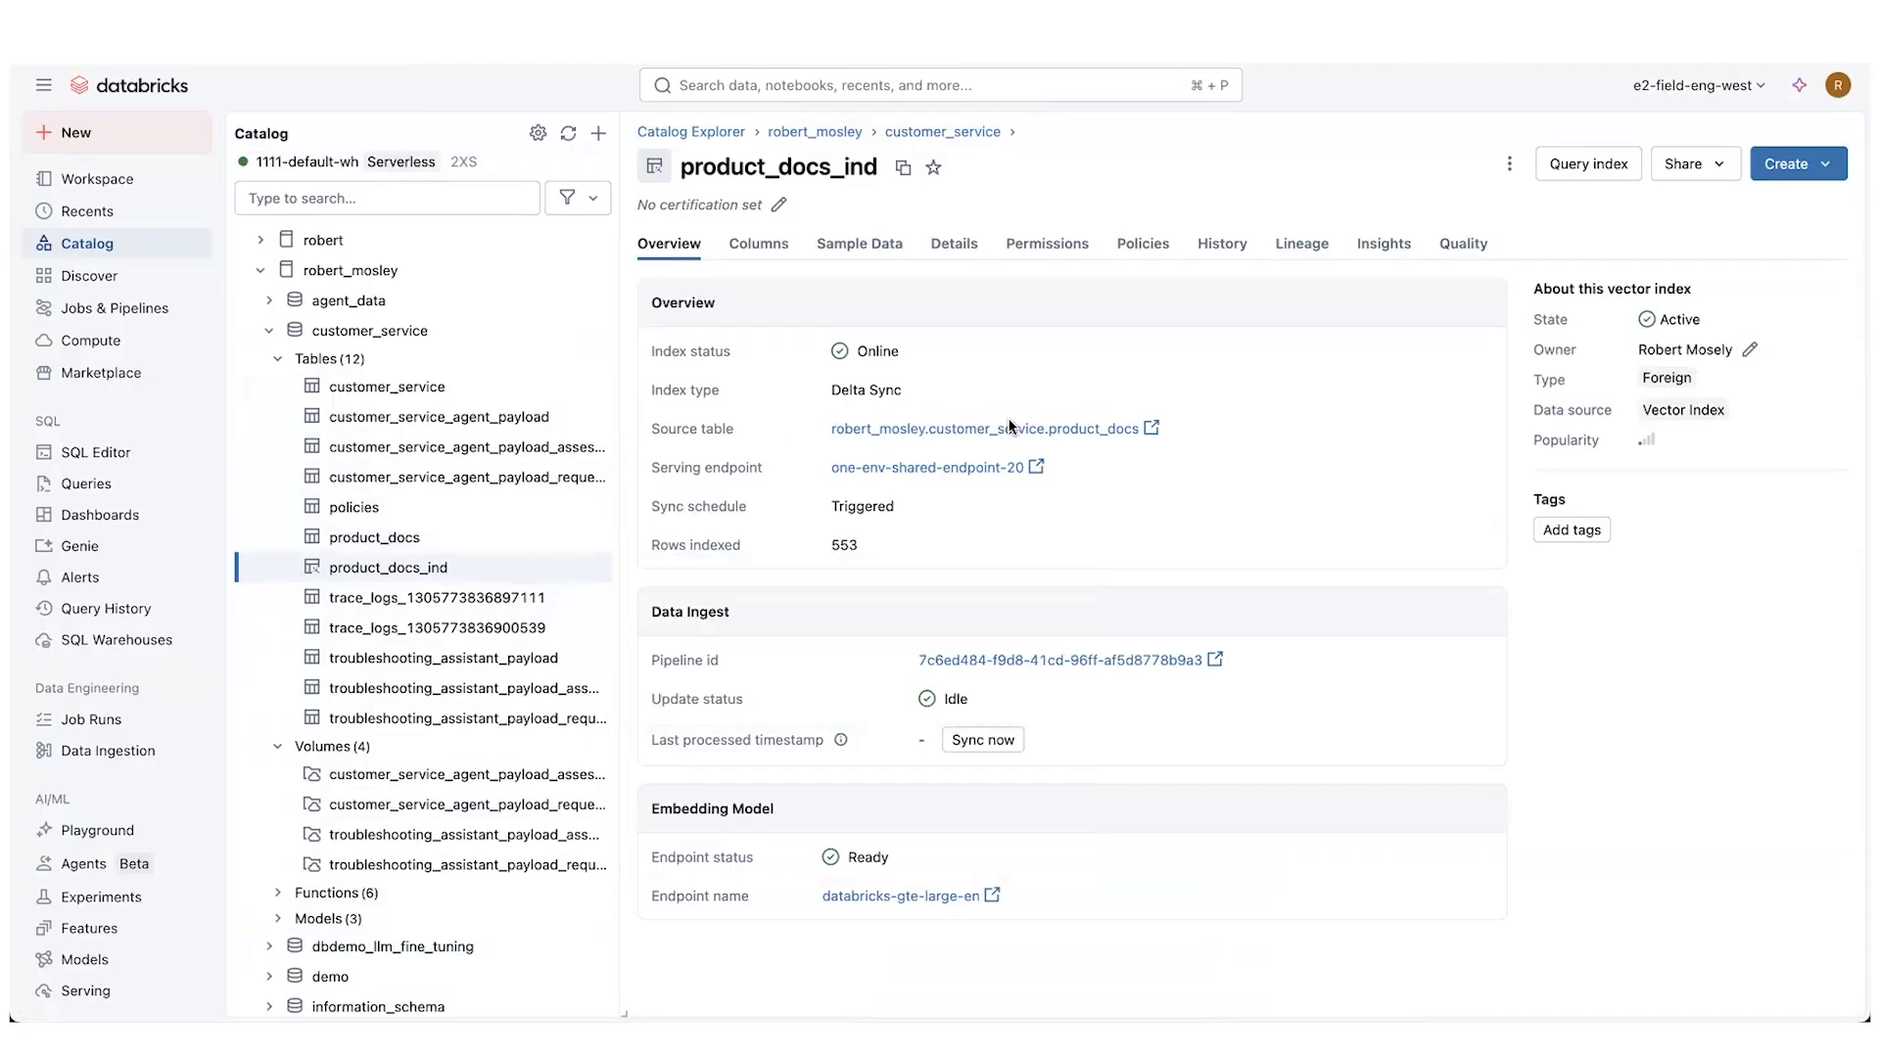
{"action": "mouse_move", "coordinate": [1033, 431]}
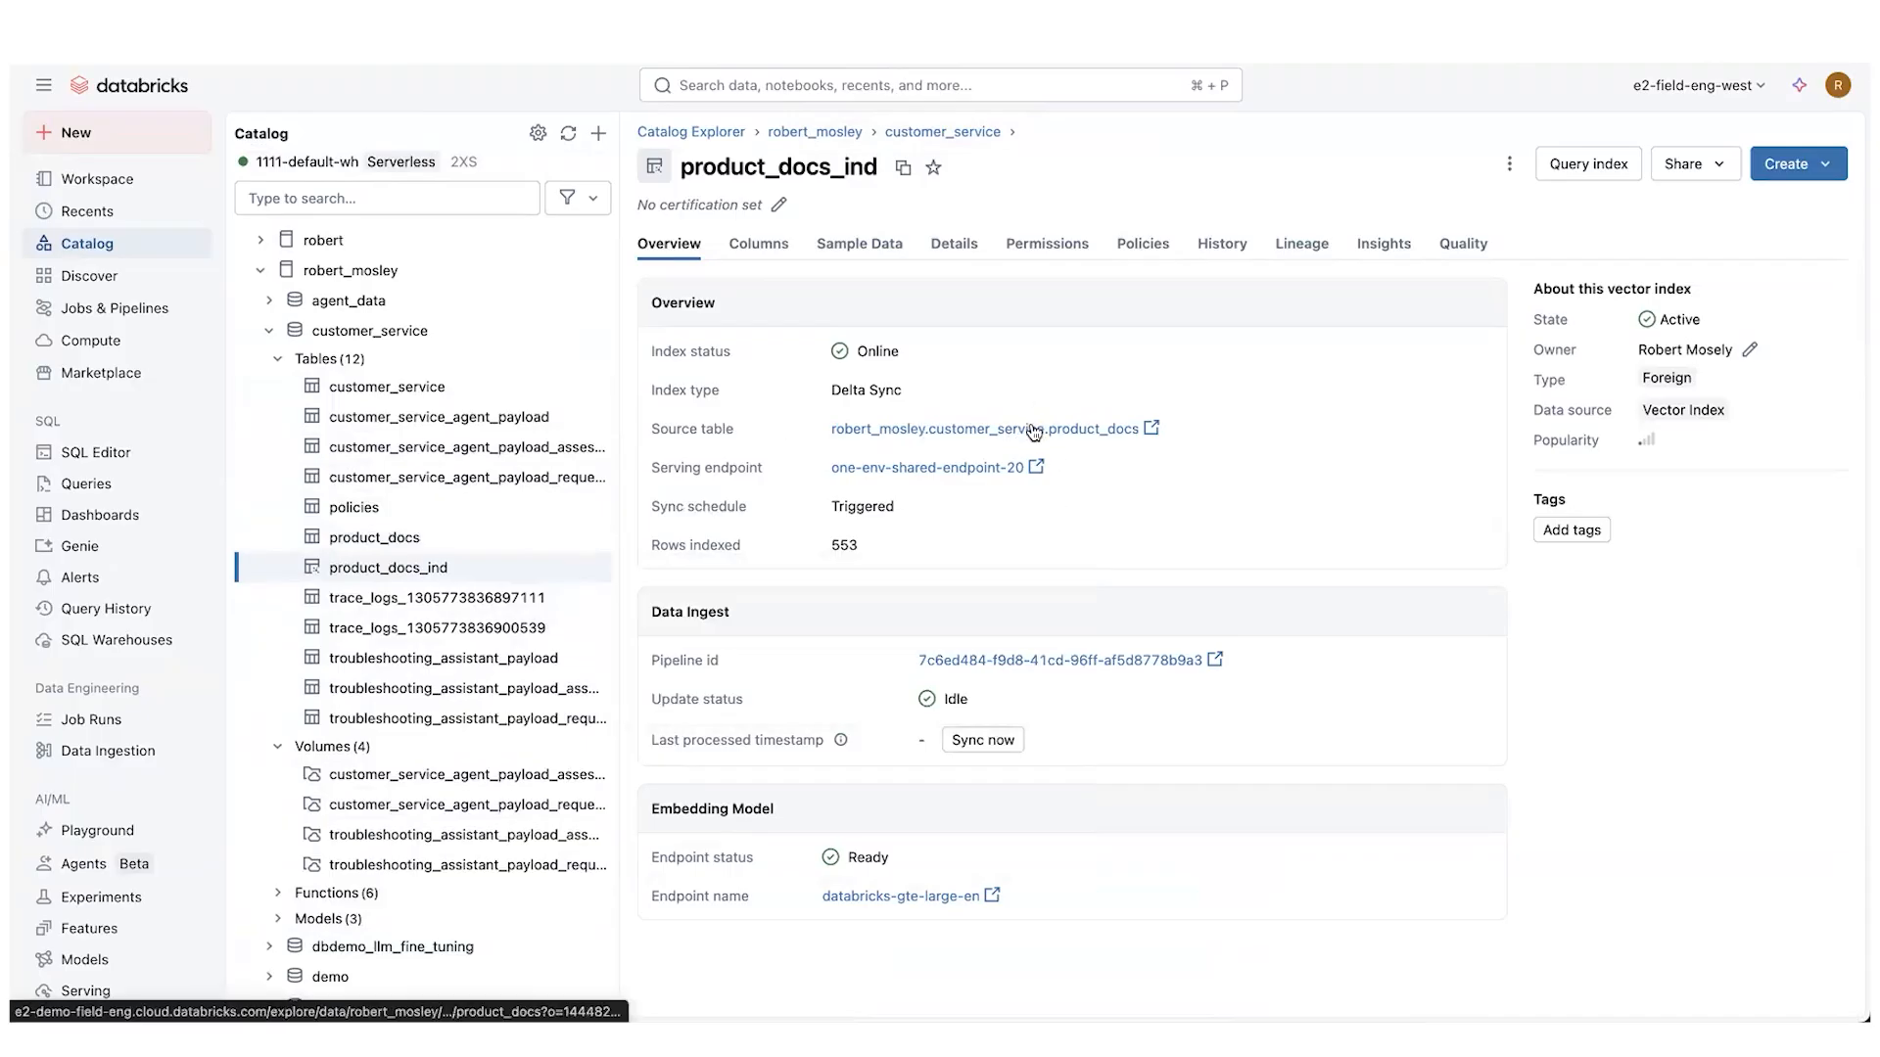
{"action": "mouse_move", "coordinate": [1083, 436]}
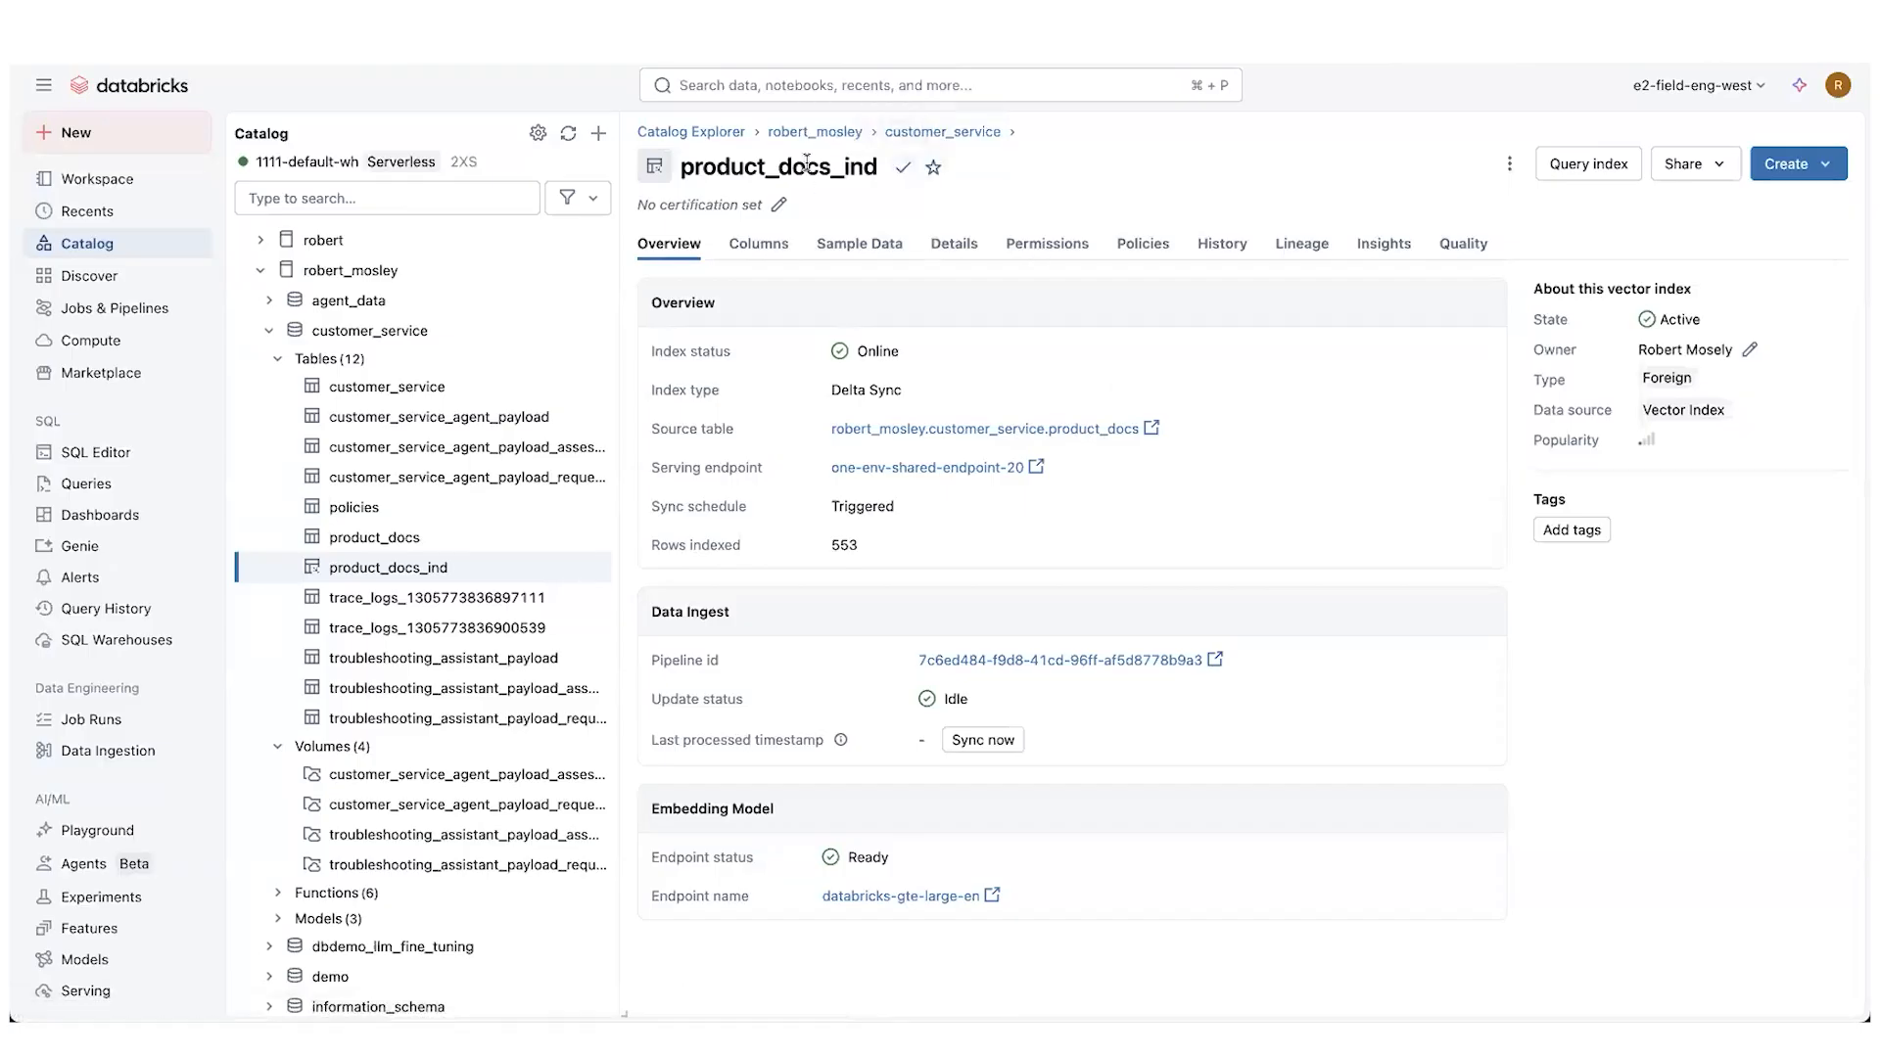
{"action": "mouse_move", "coordinate": [774, 253]}
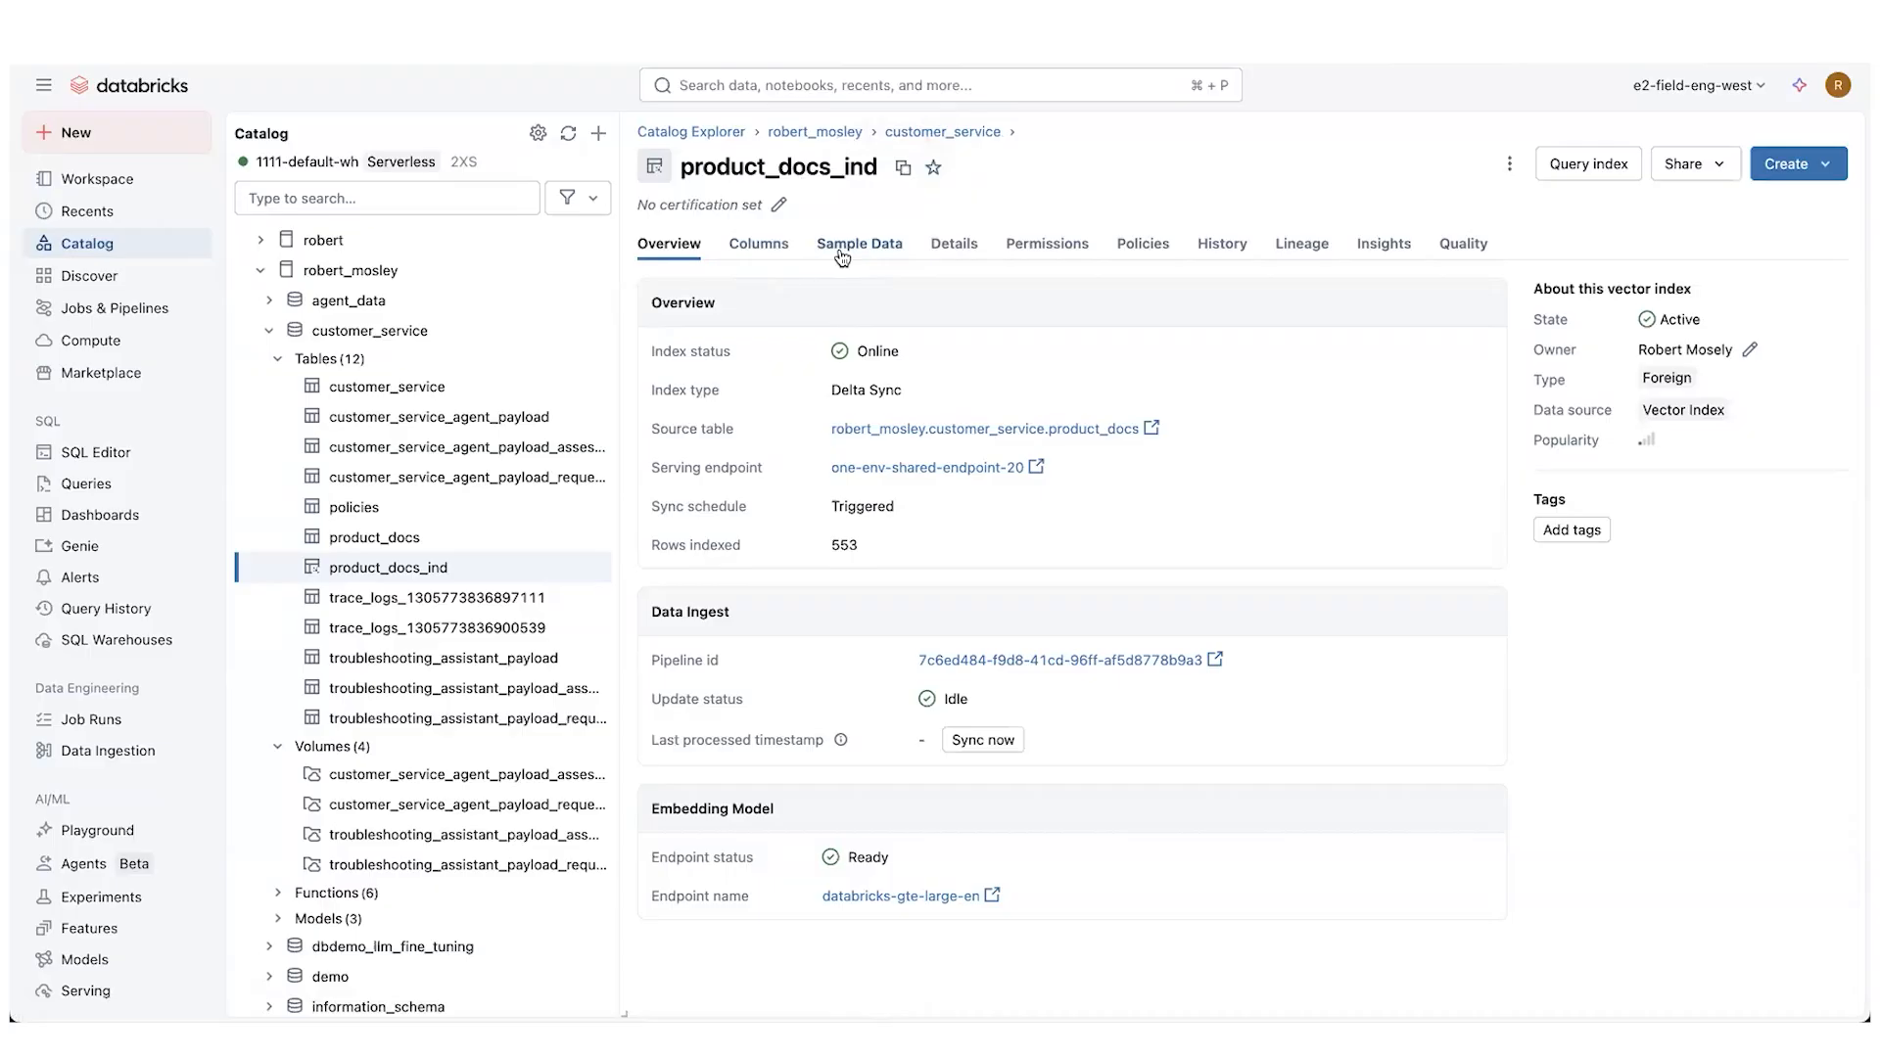
{"action": "mouse_move", "coordinate": [1017, 427]}
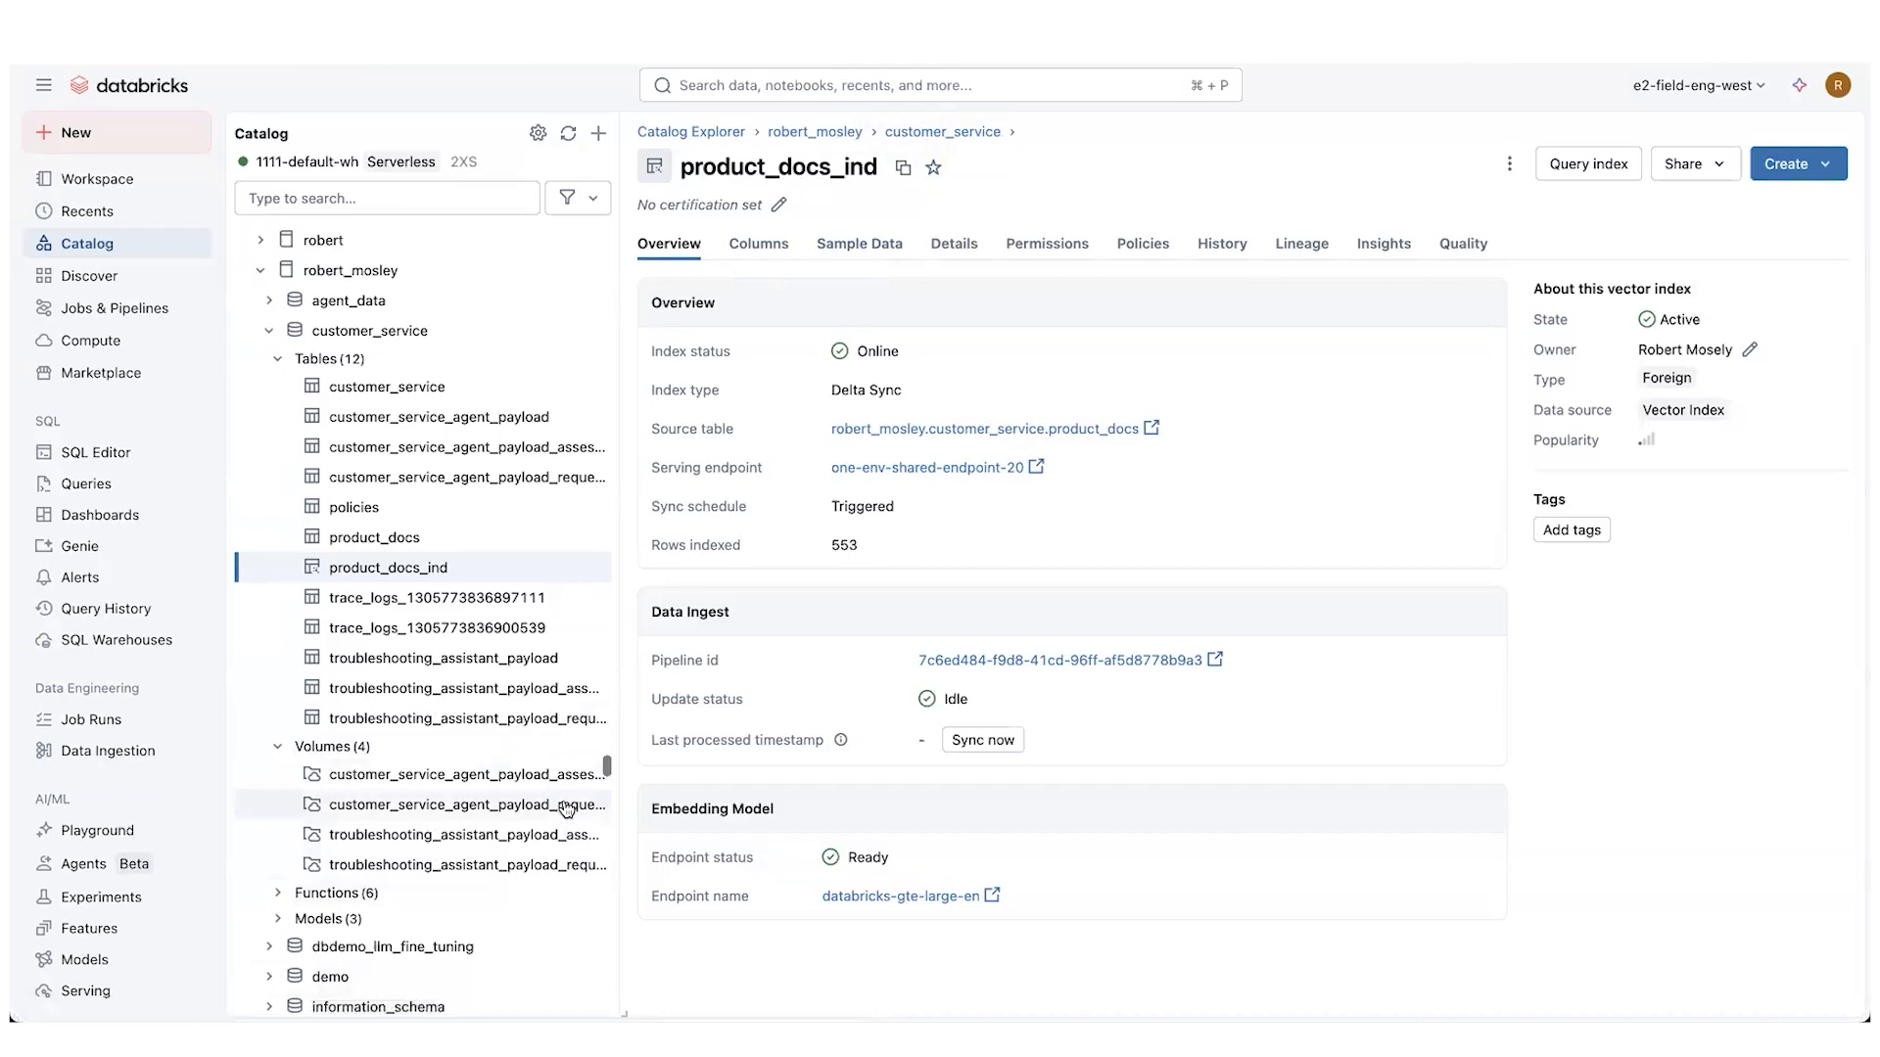
{"action": "mouse_move", "coordinate": [930, 442]}
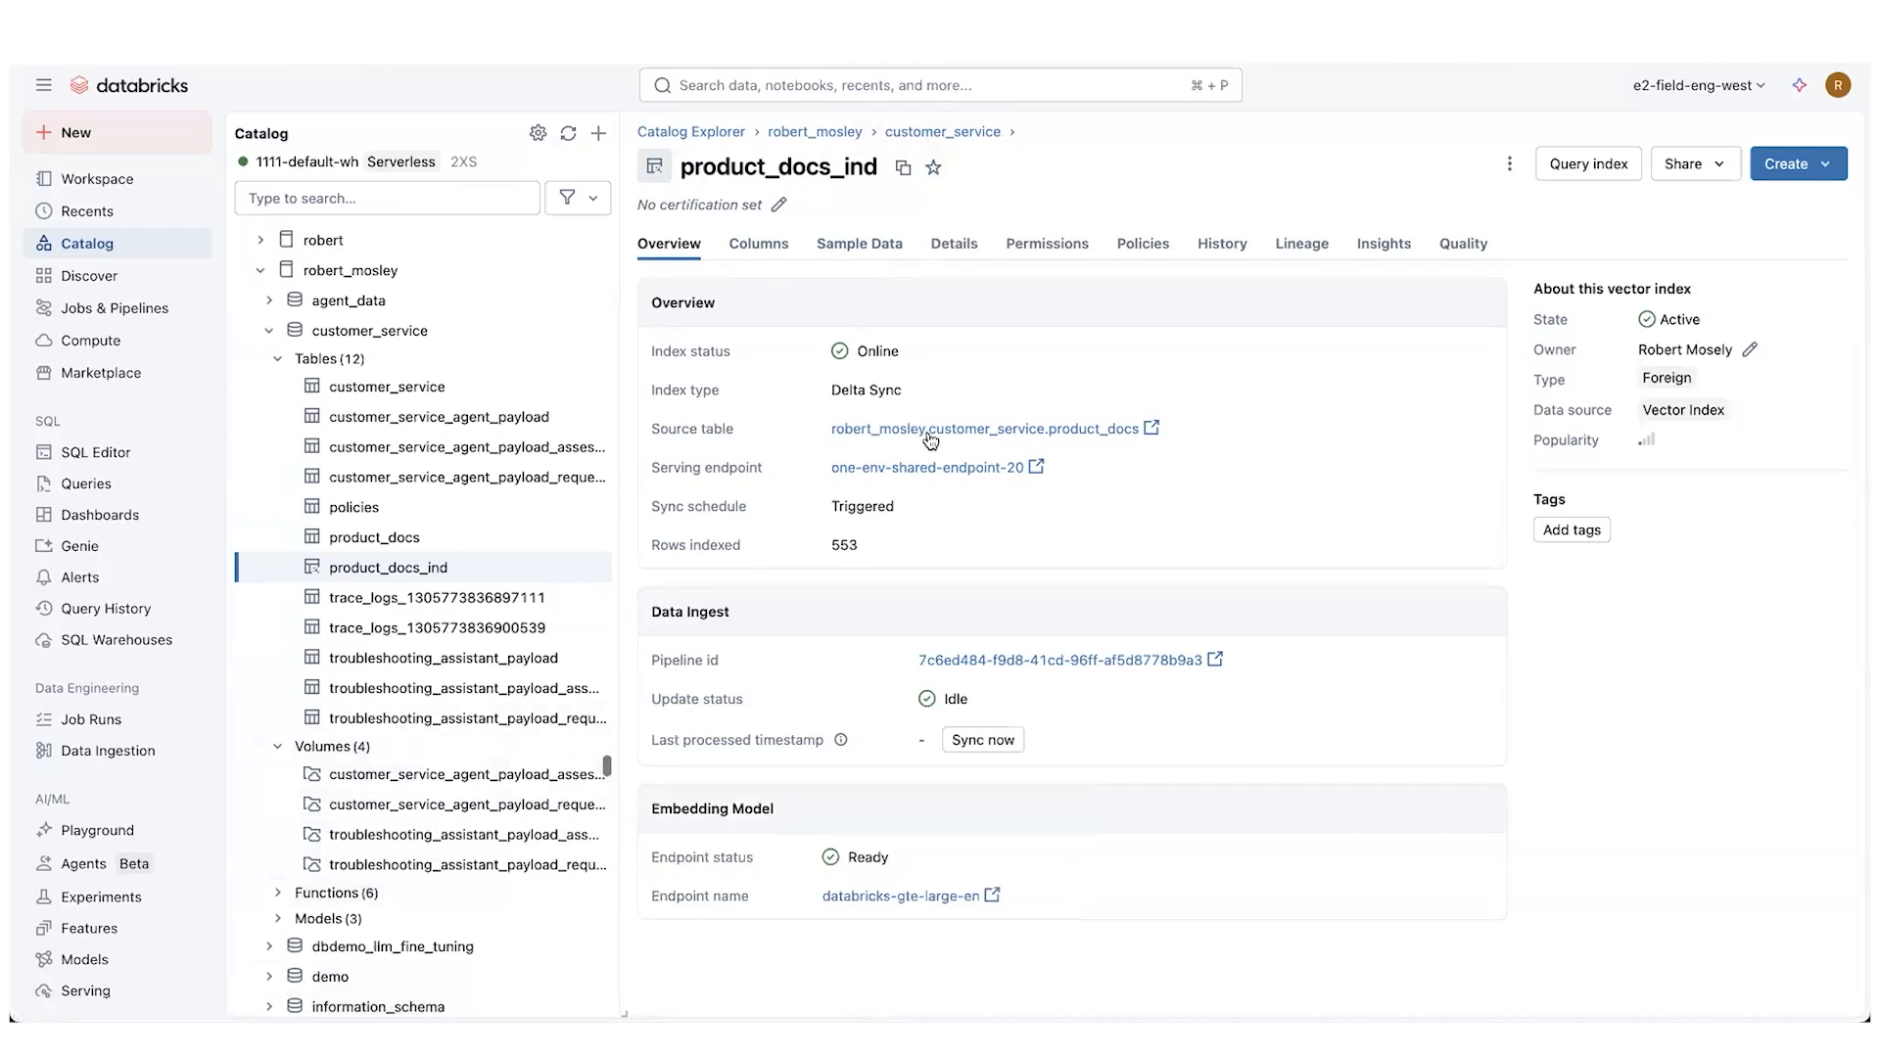
{"action": "mouse_move", "coordinate": [938, 431]}
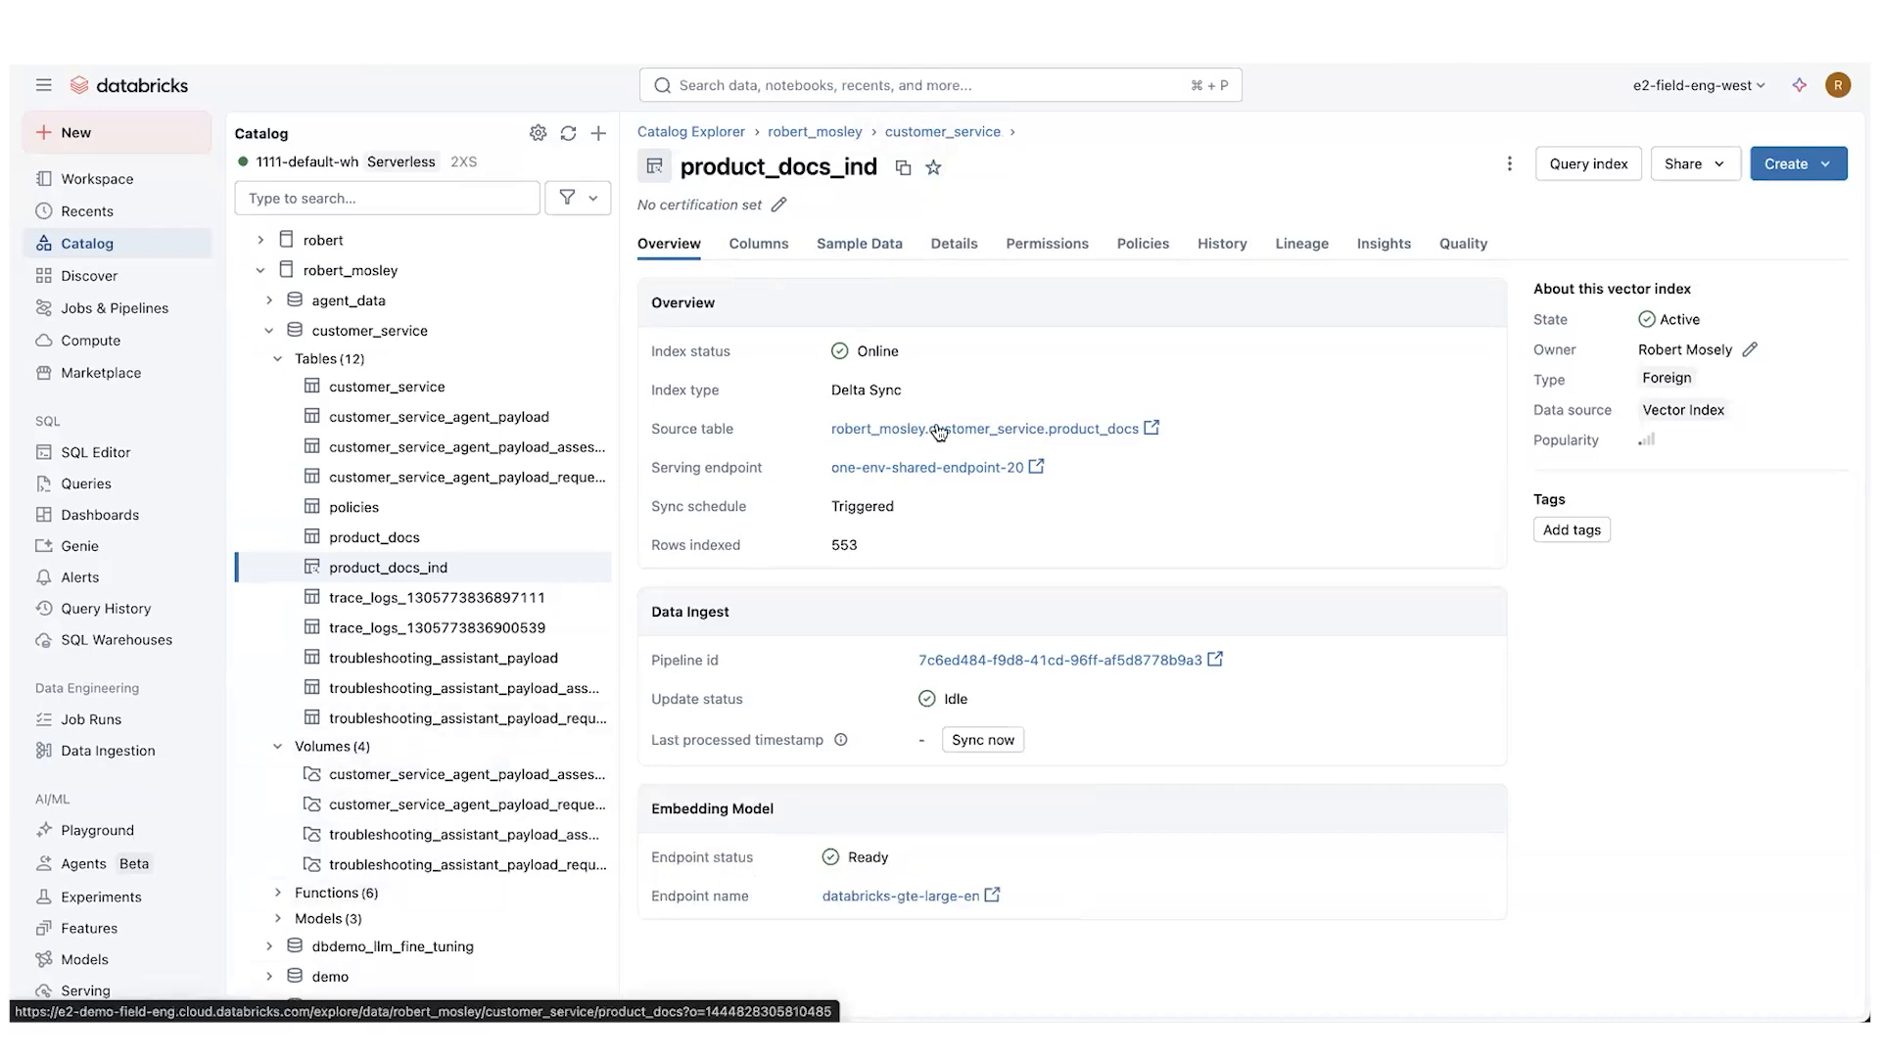
{"action": "mouse_move", "coordinate": [1009, 423]}
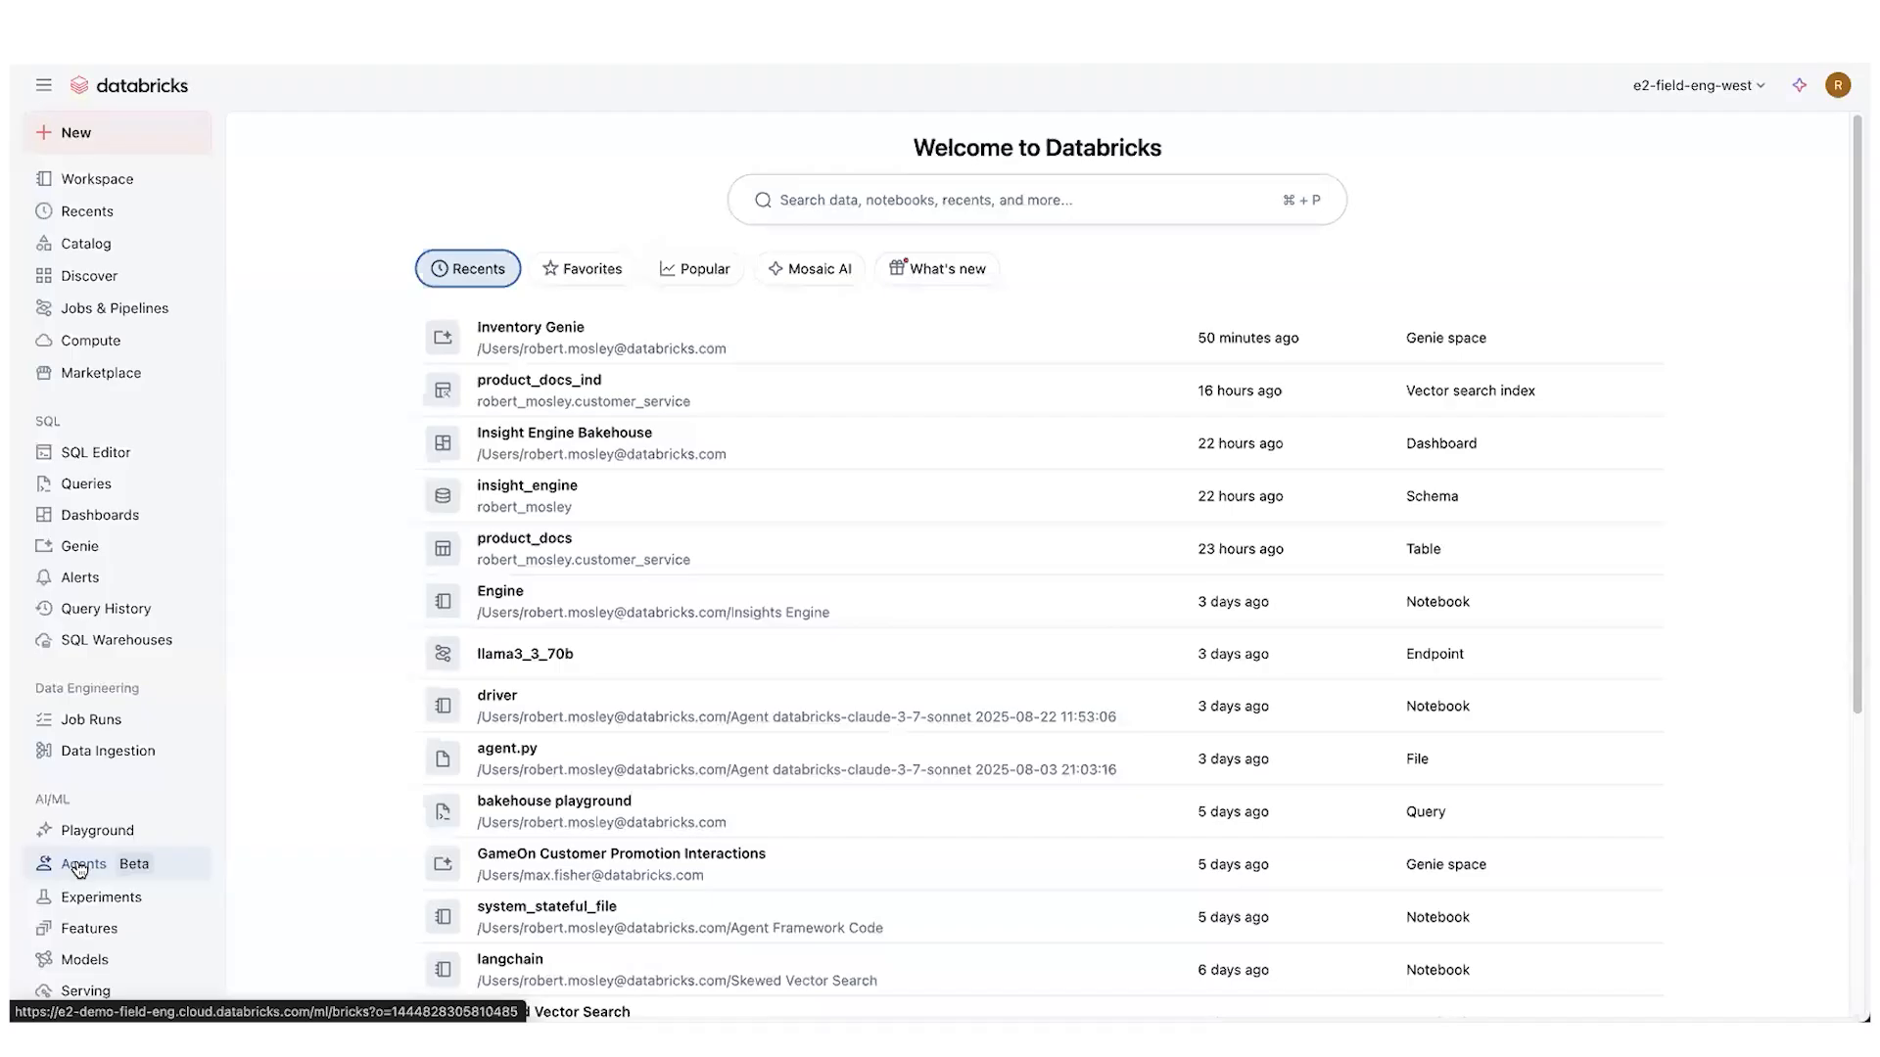
{"action": "left_click", "coordinate": [70, 863]}
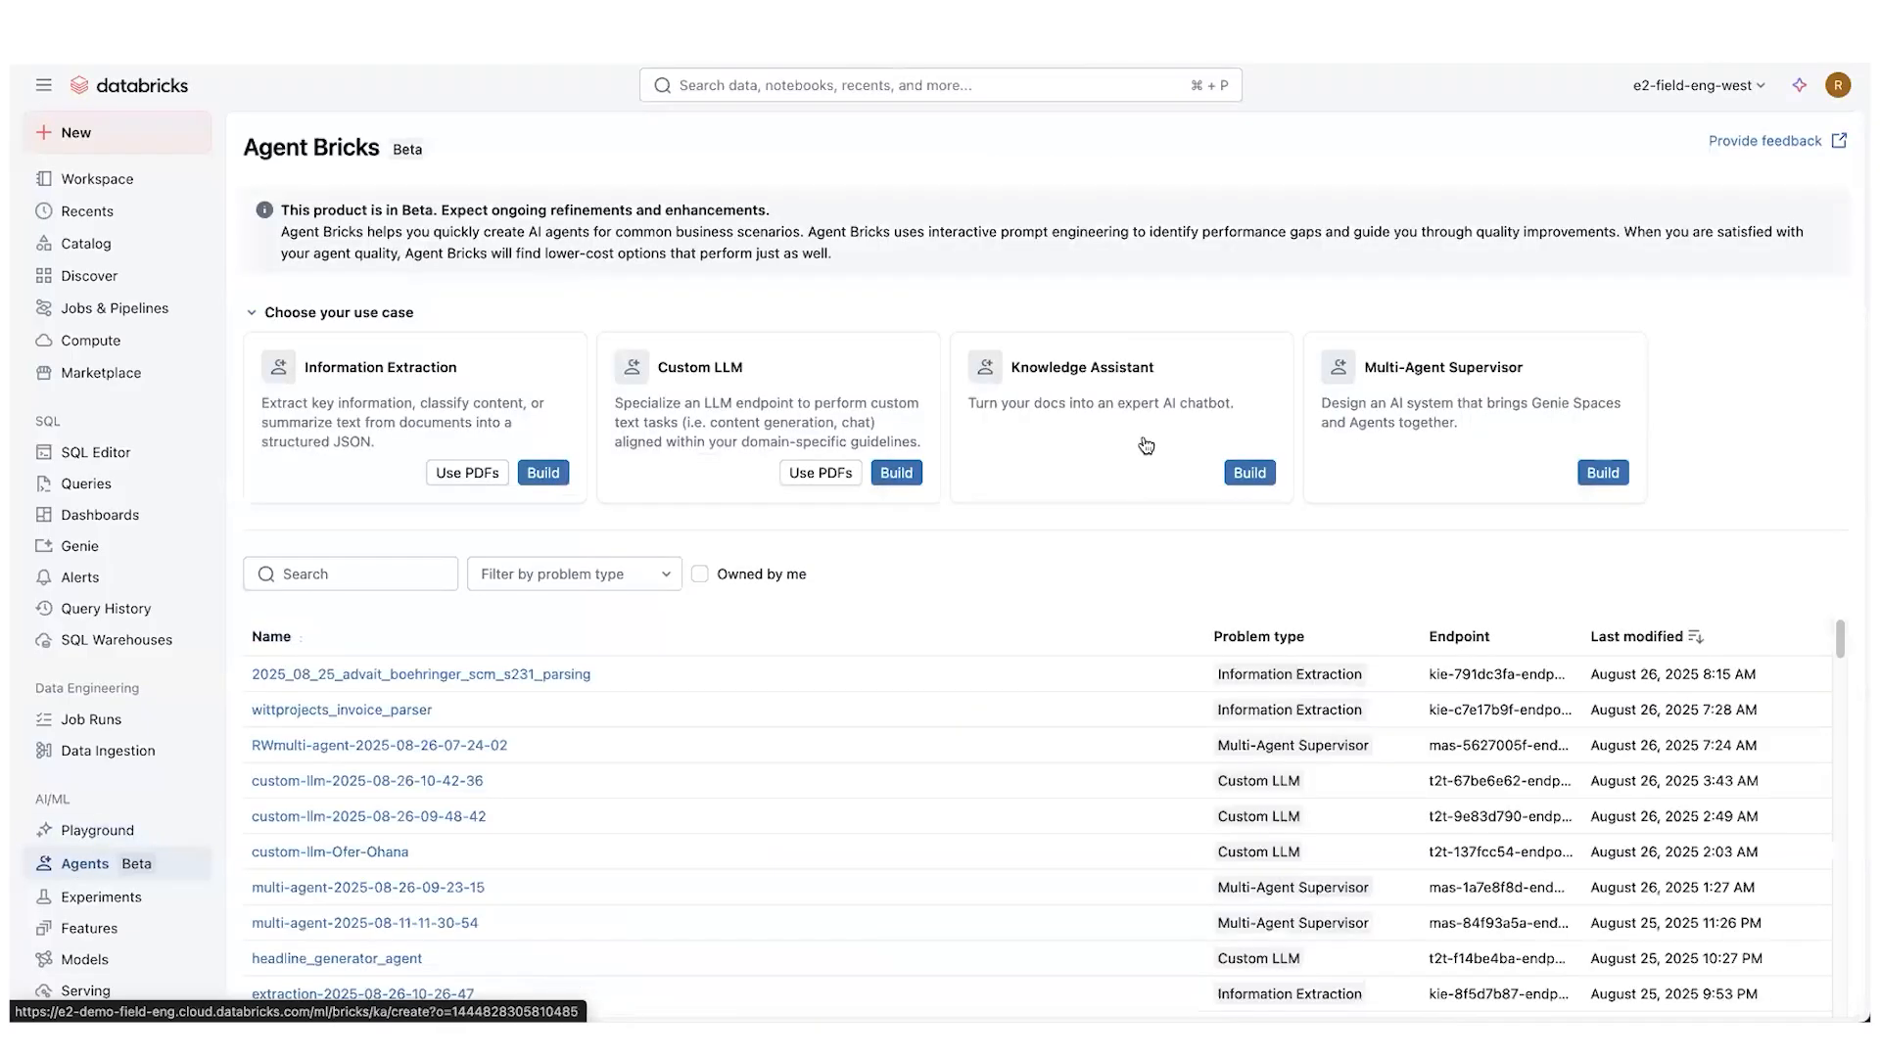
{"action": "mouse_move", "coordinate": [1211, 173]}
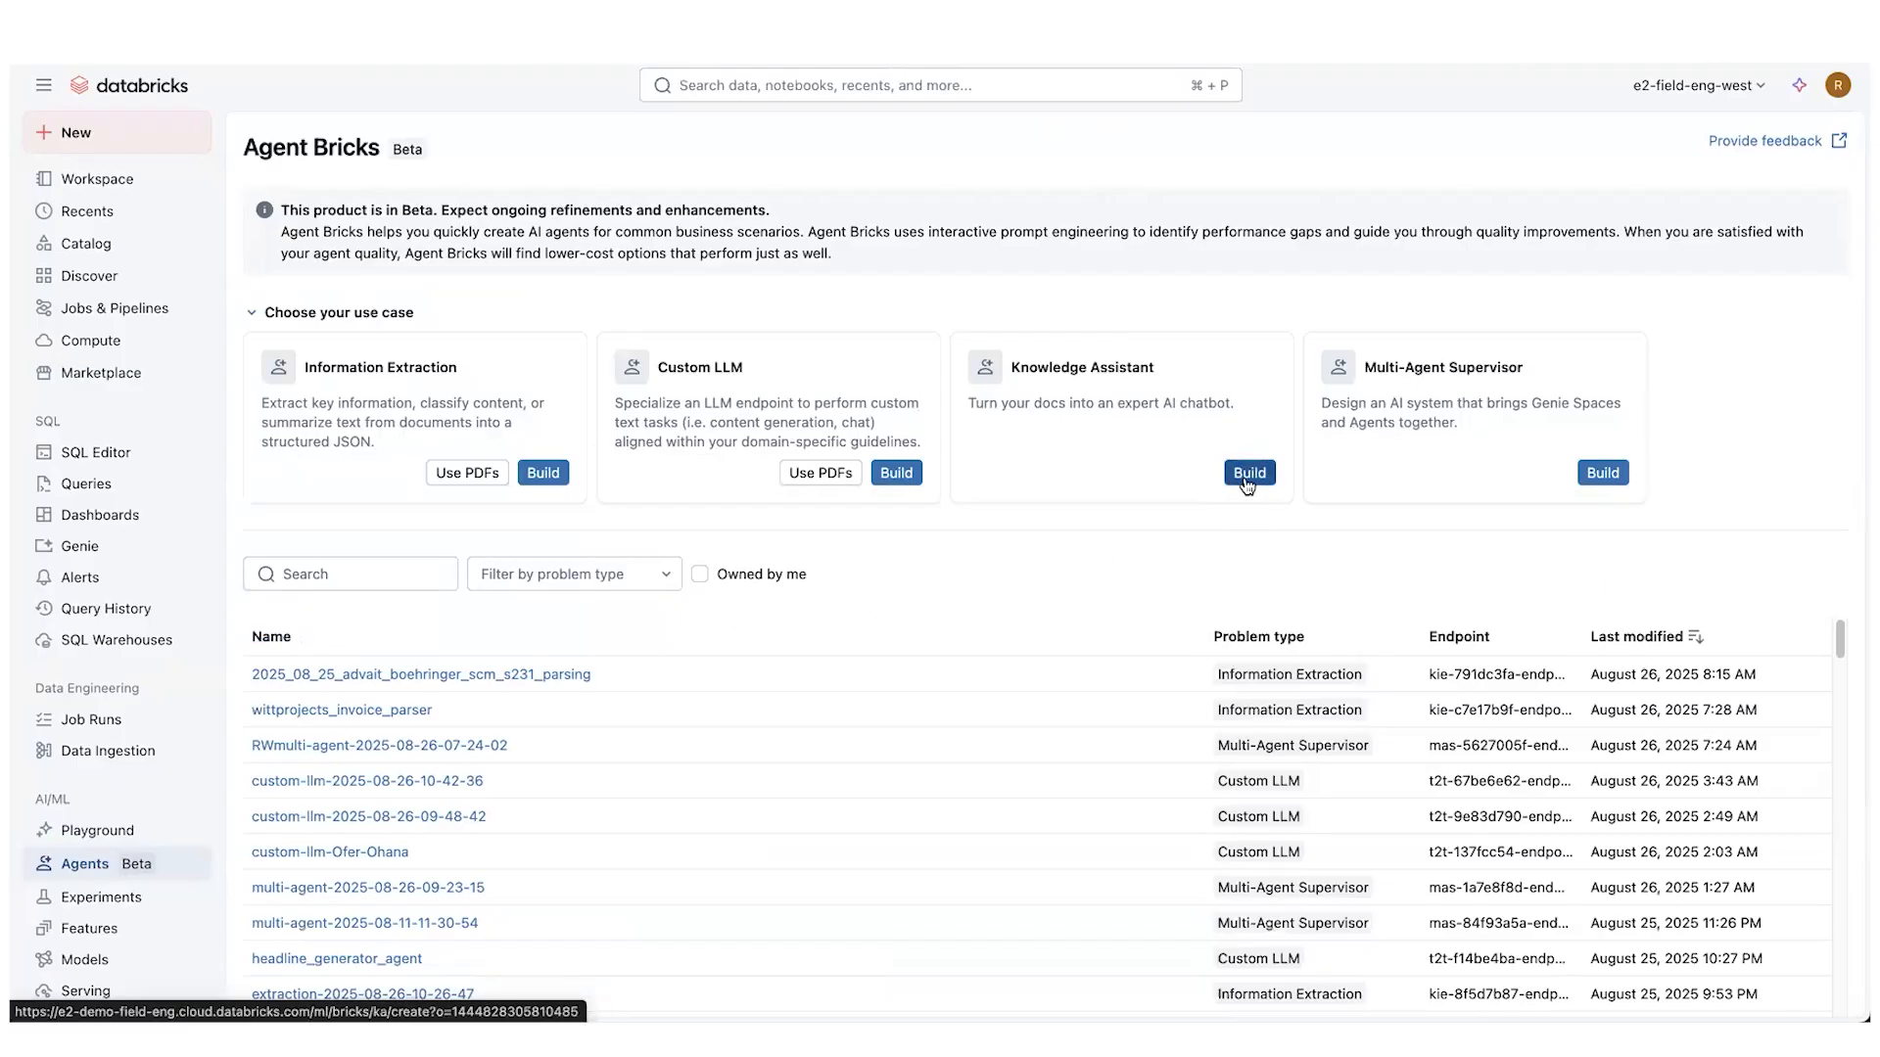
{"action": "left_click", "coordinate": [700, 573]}
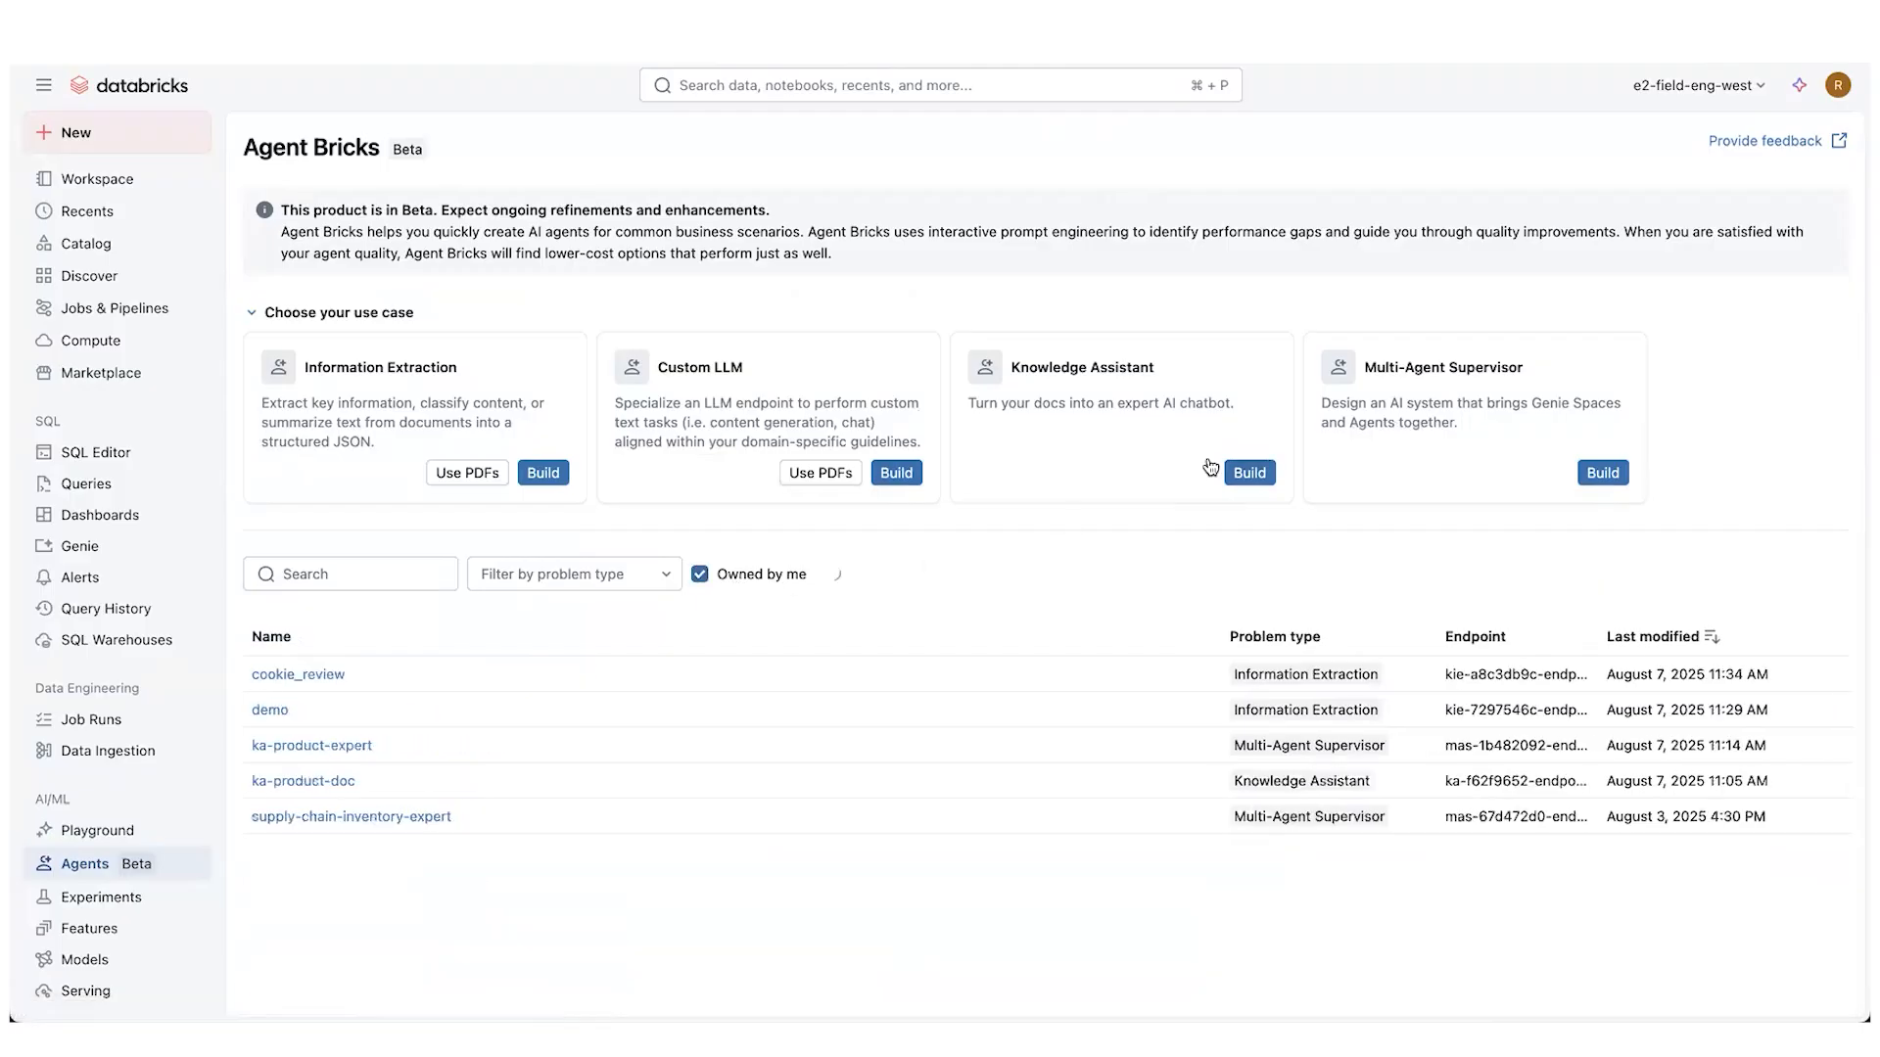
Name the assistant 'demo' with description 'assistant to help answer questions about product information'
{"action": "left_click", "coordinate": [1249, 473]}
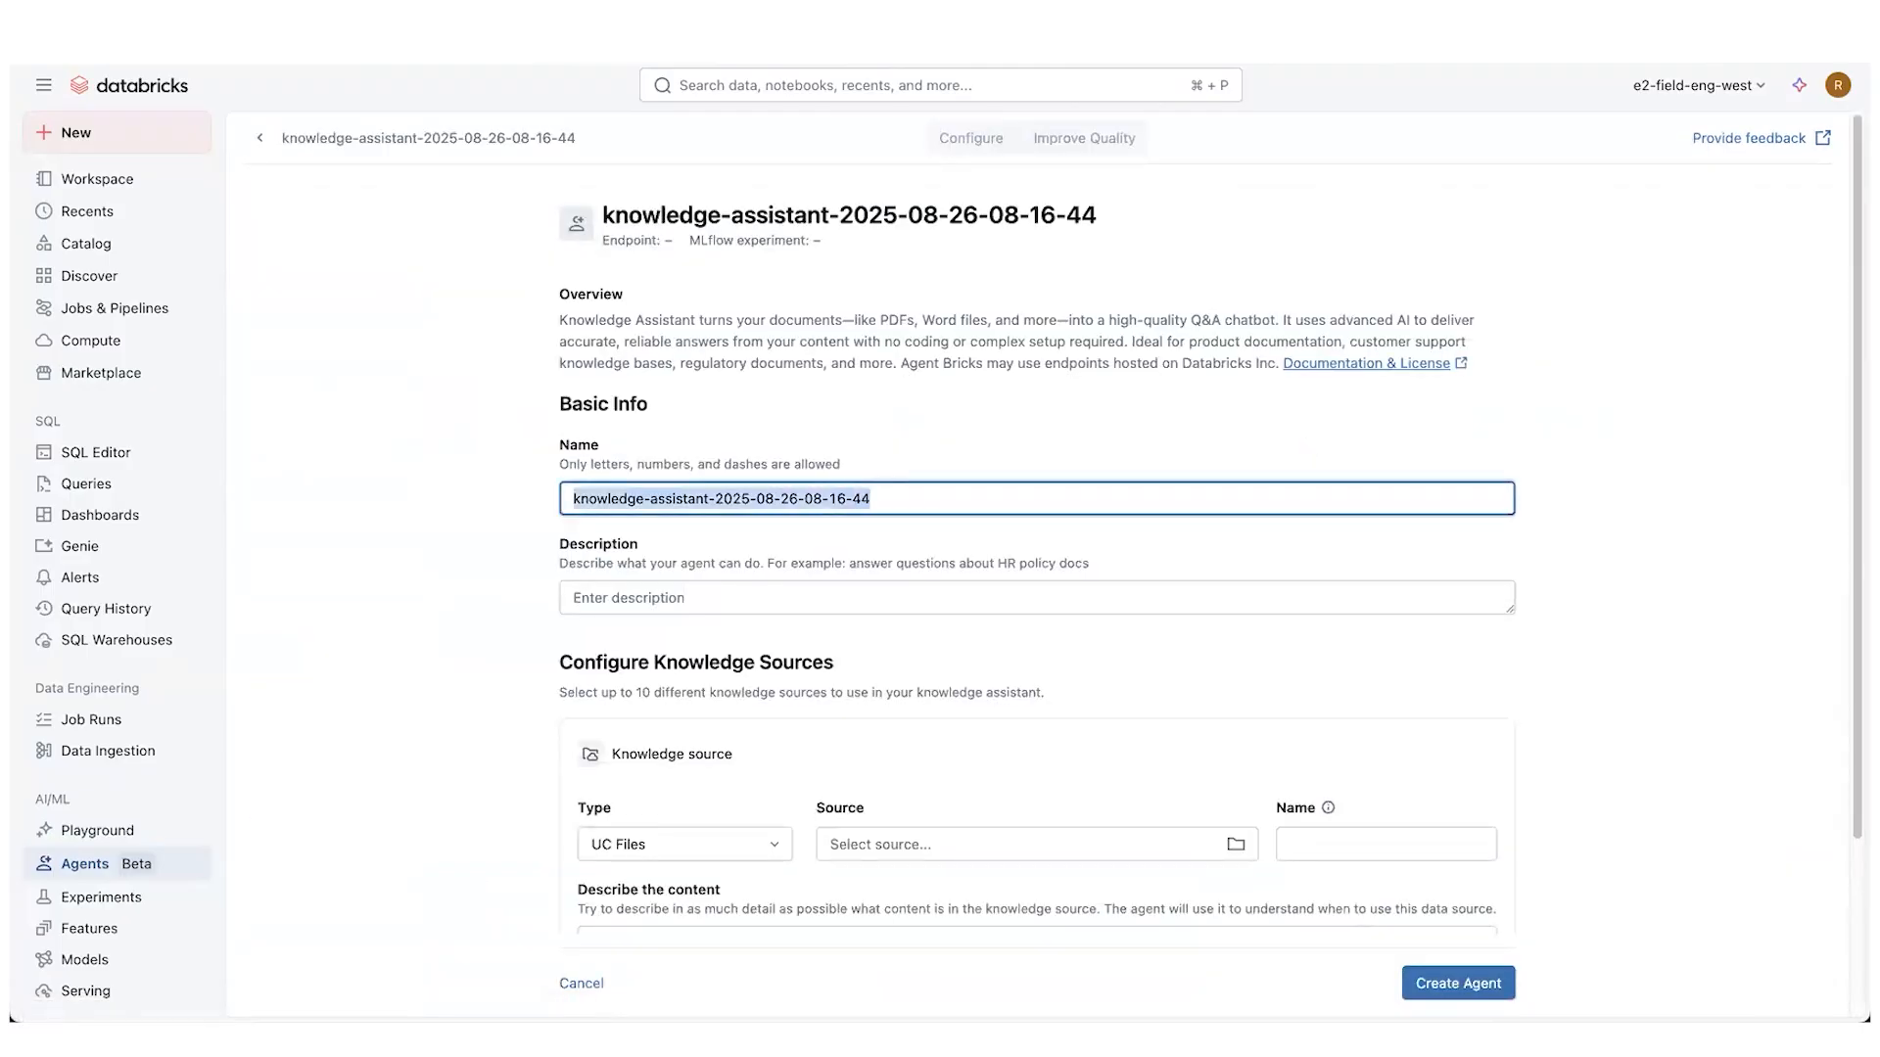
{"action": "type", "text": "demo"}
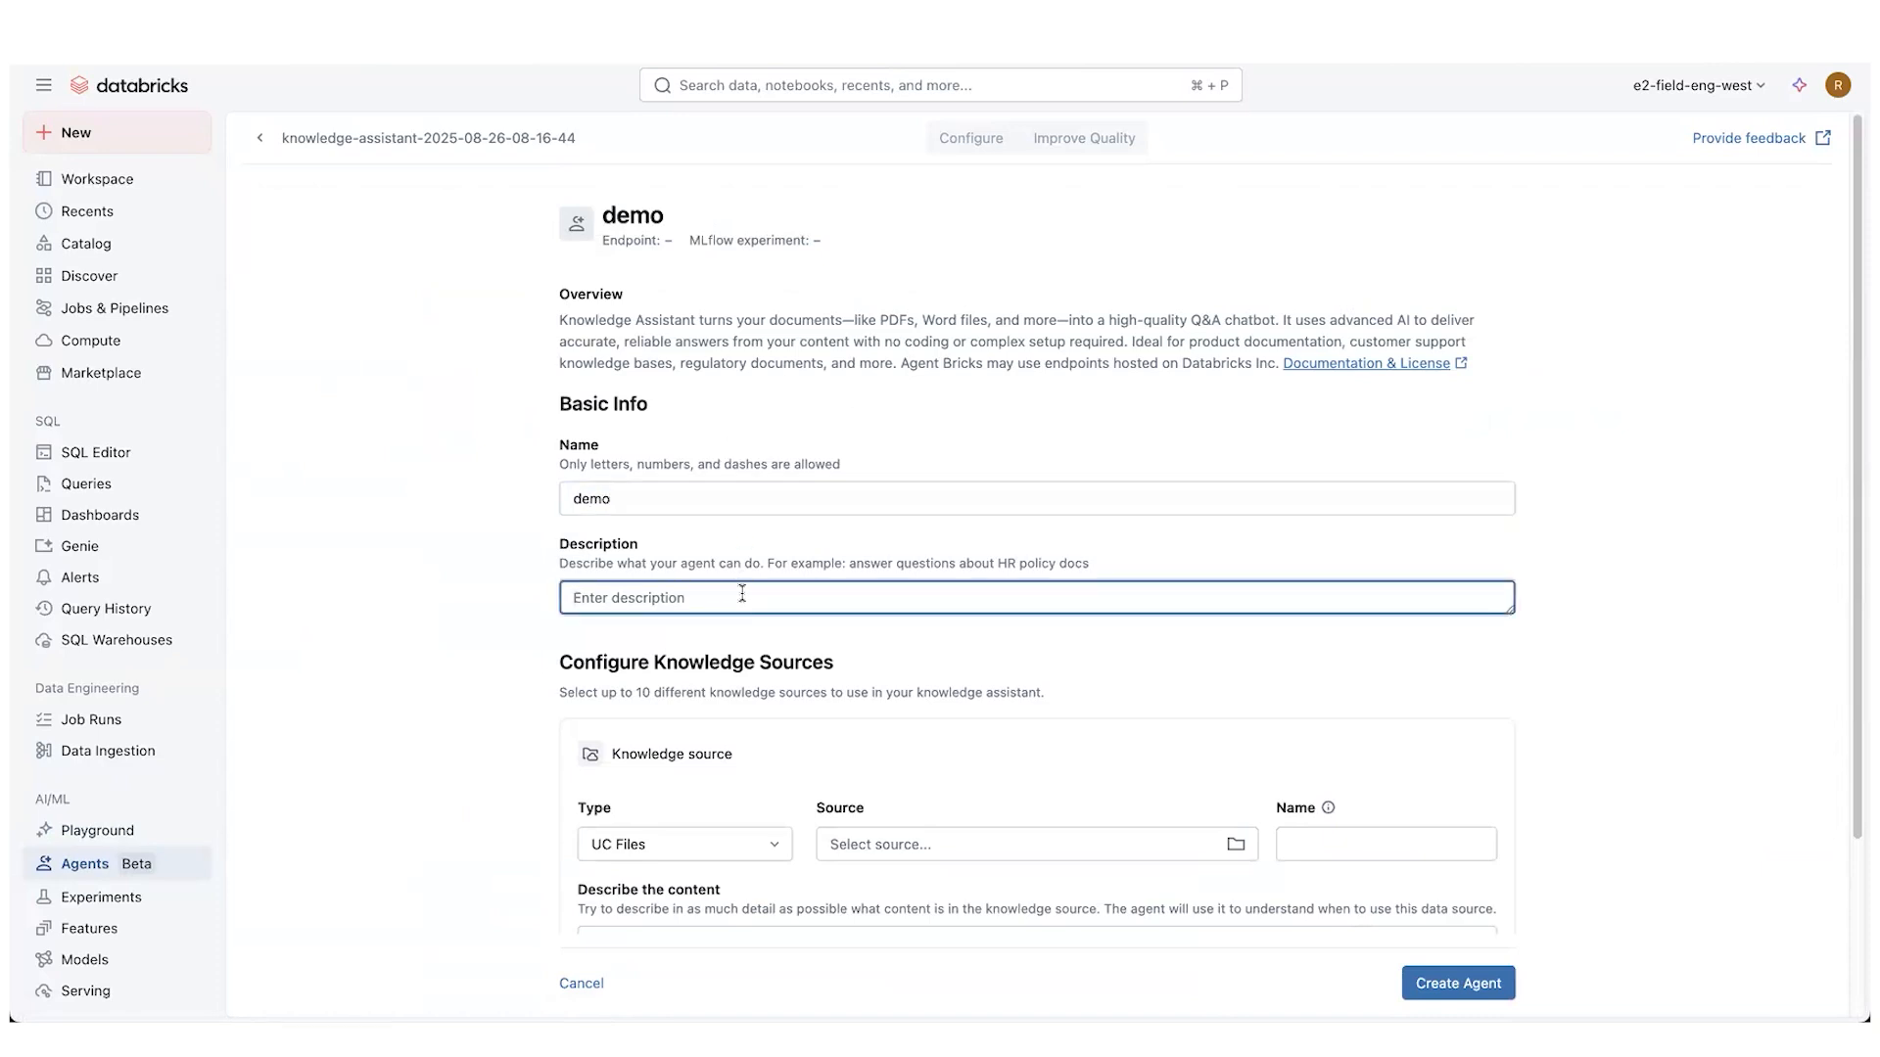
{"action": "type", "text": "assistant to help us"}
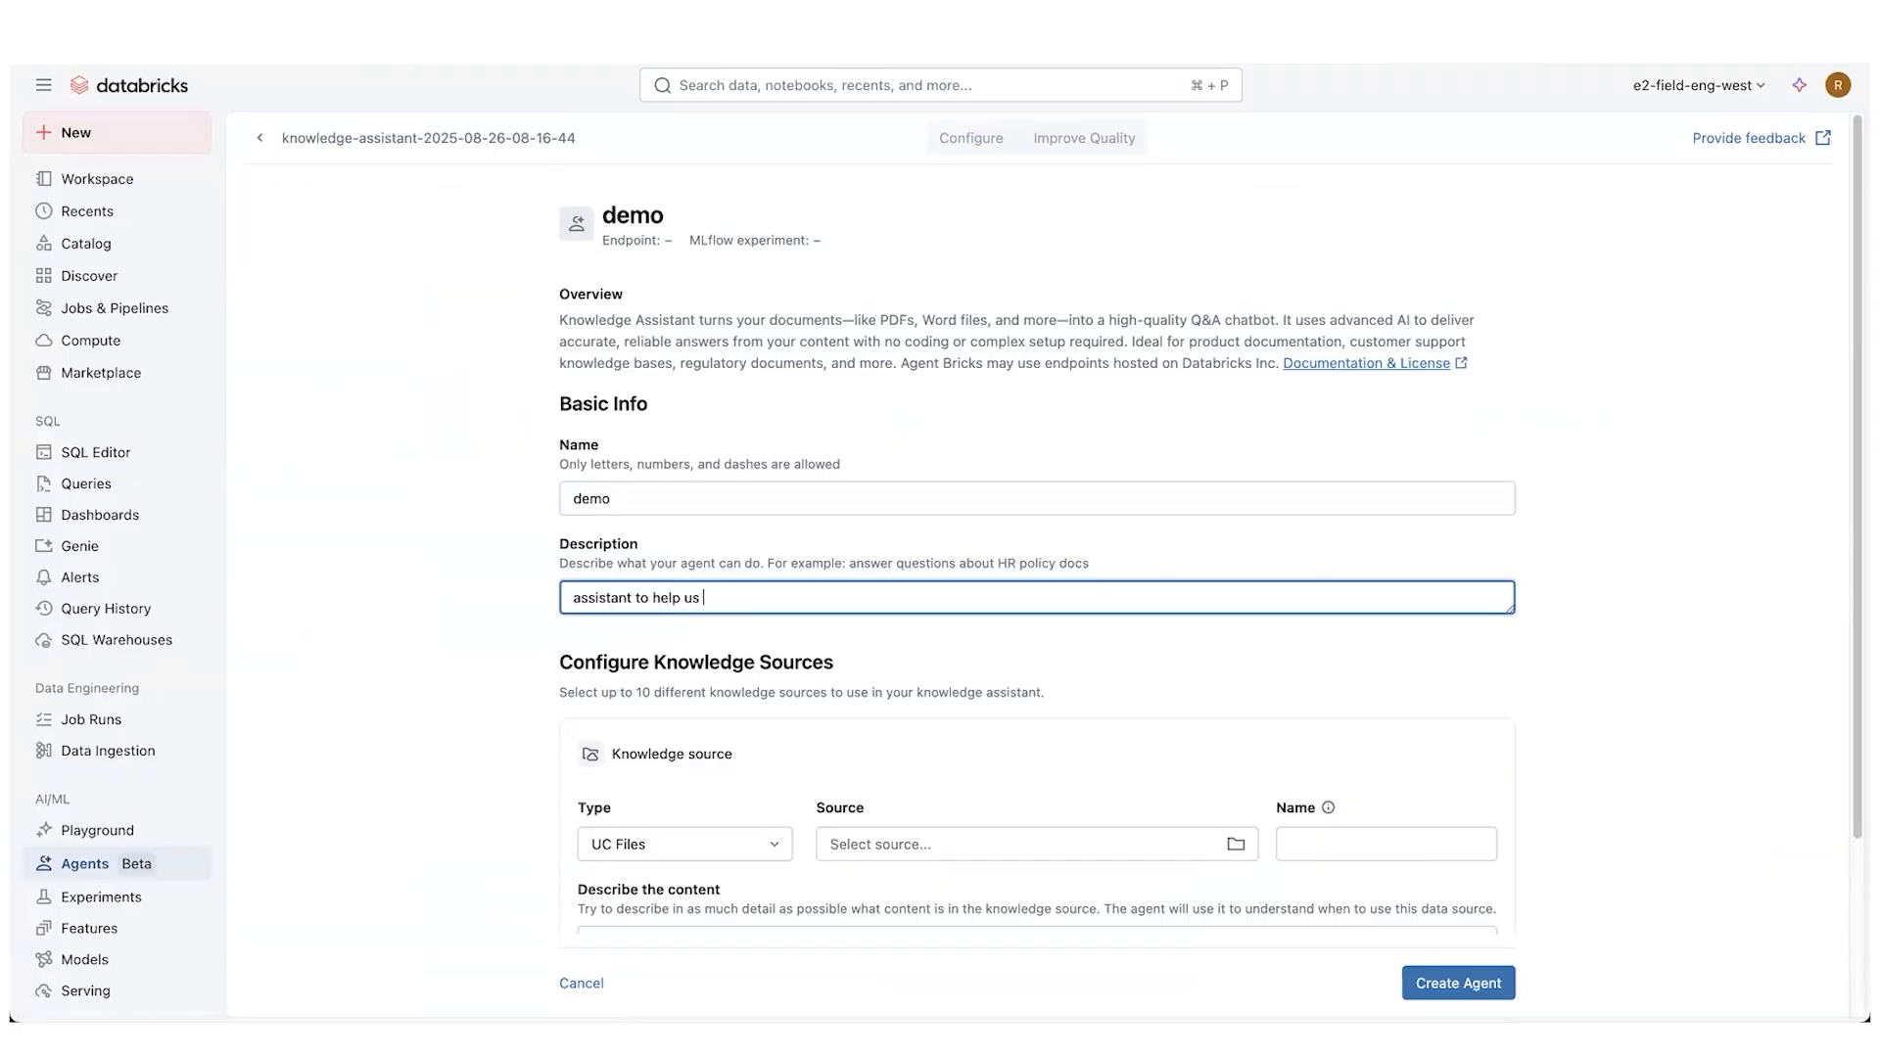
{"action": "type", "text": "an"}
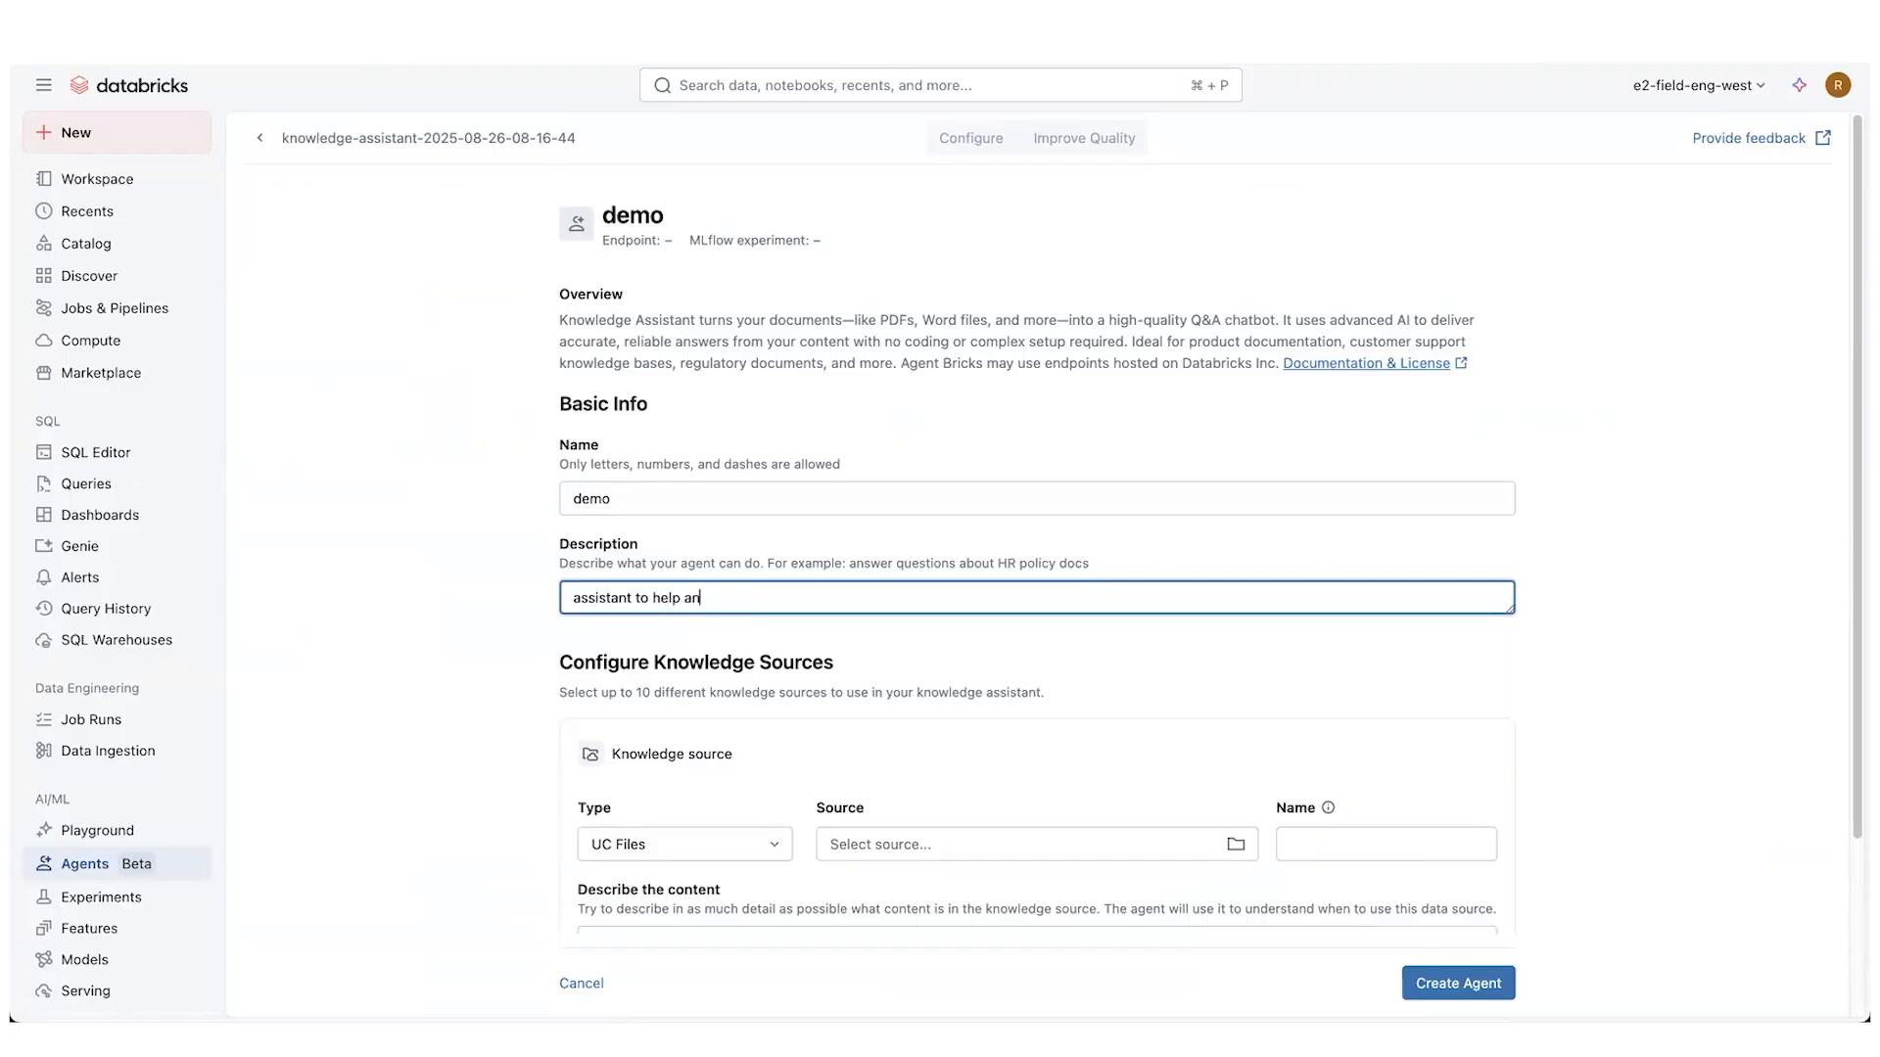
{"action": "type", "text": "swer questions a"}
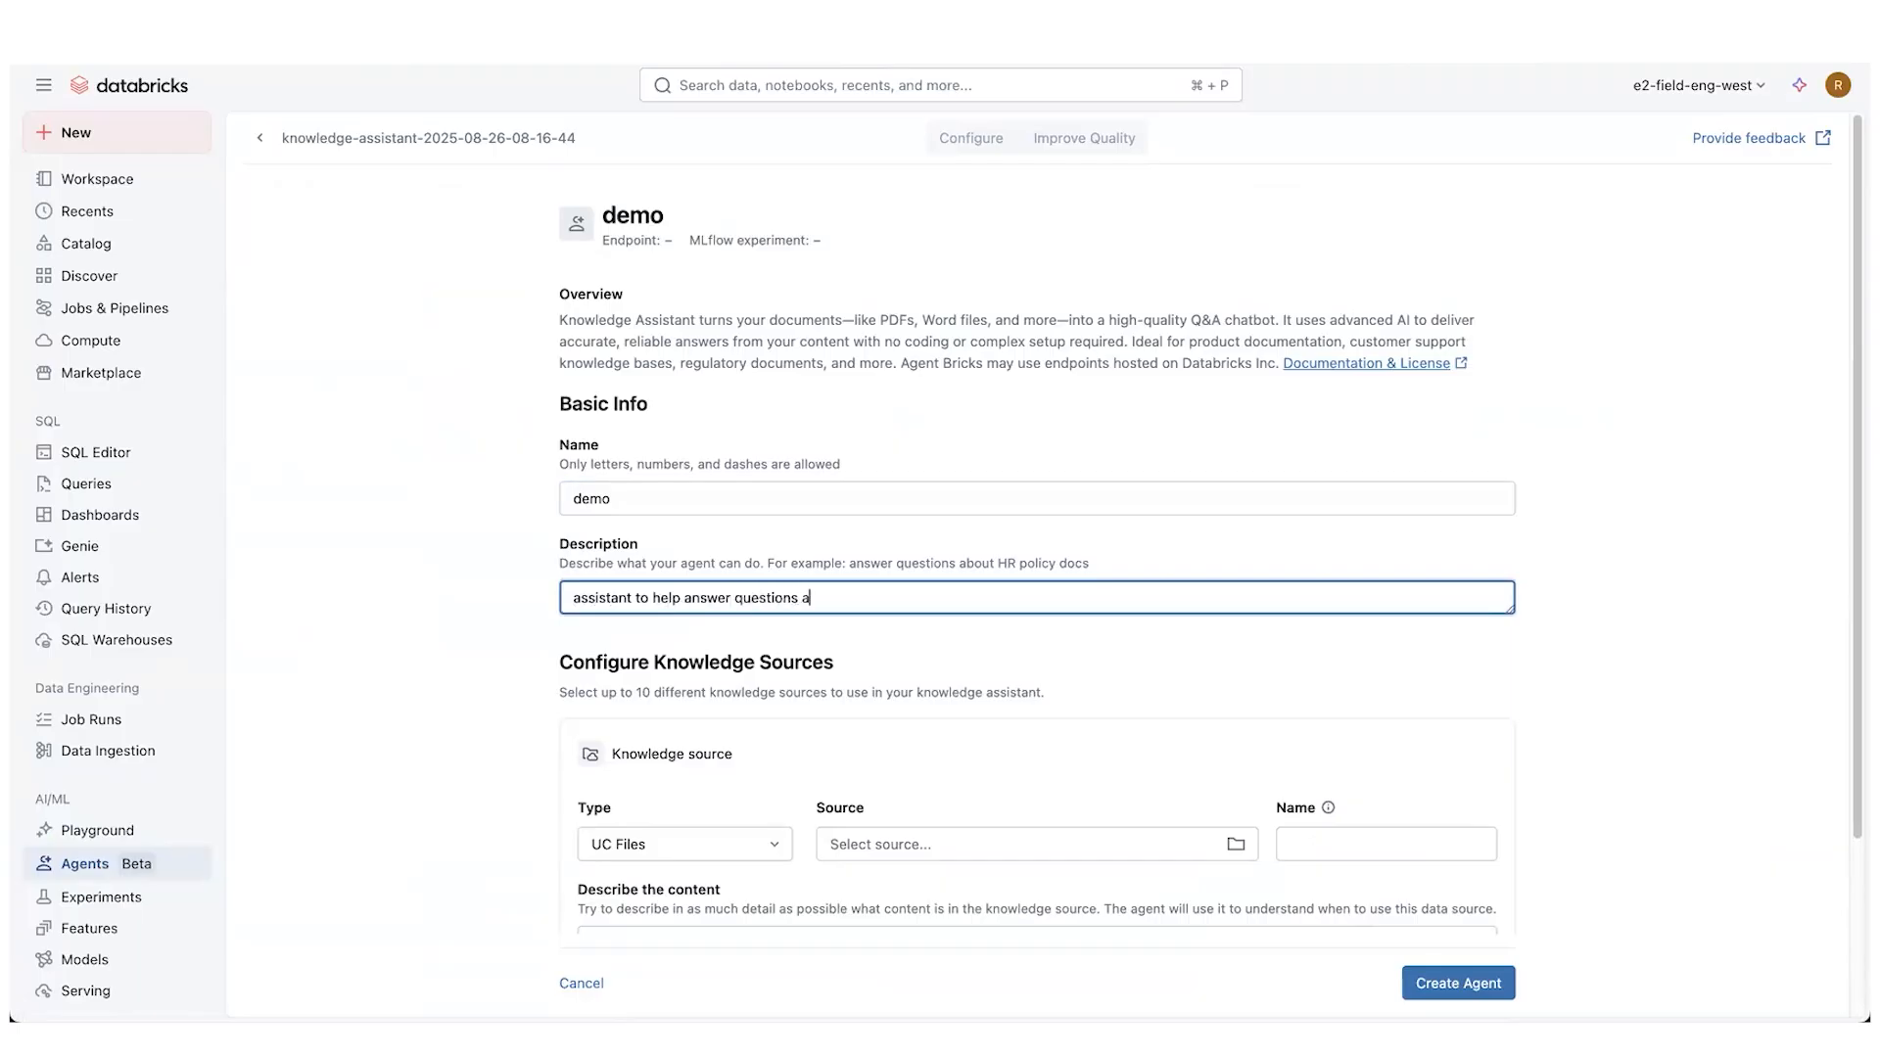
{"action": "type", "text": "bout product information"}
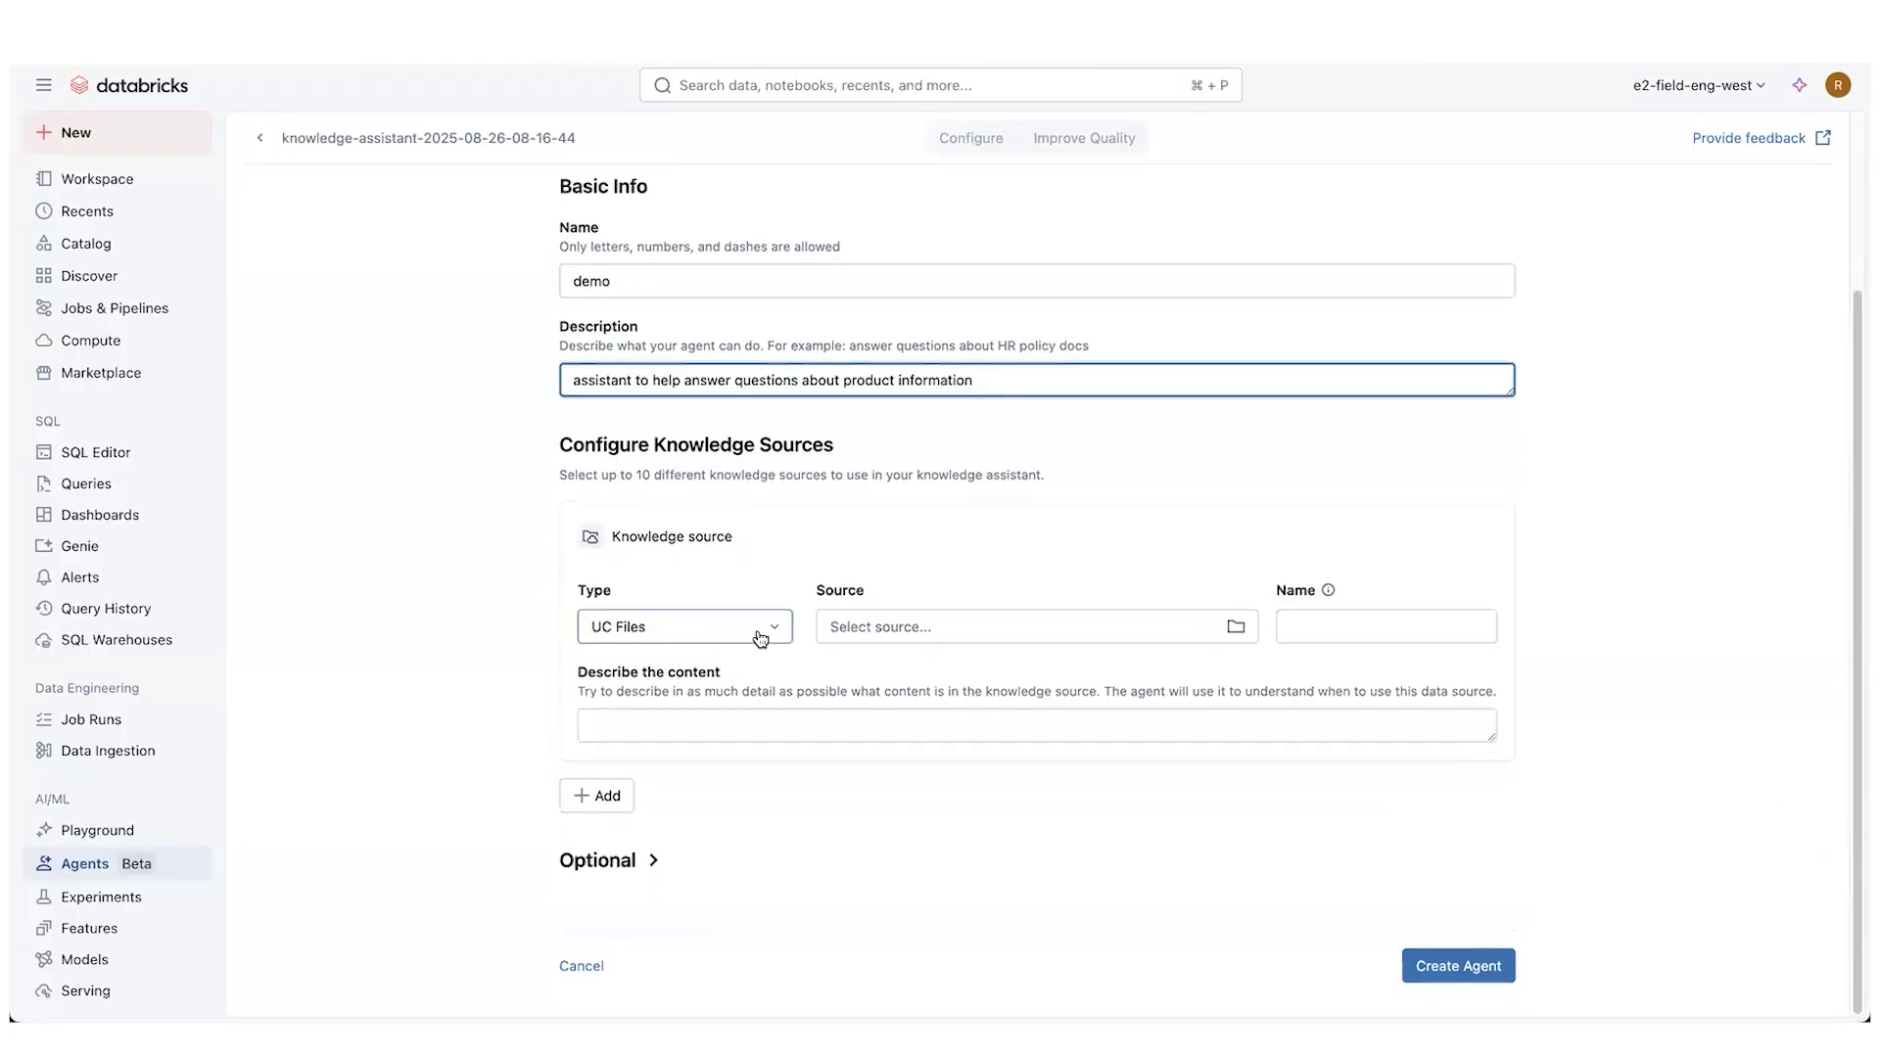
Use vector index robert_mosley.customer_service.product_docs_ind as knowledge source, Doc URI column product_id
{"action": "left_click", "coordinate": [685, 626]}
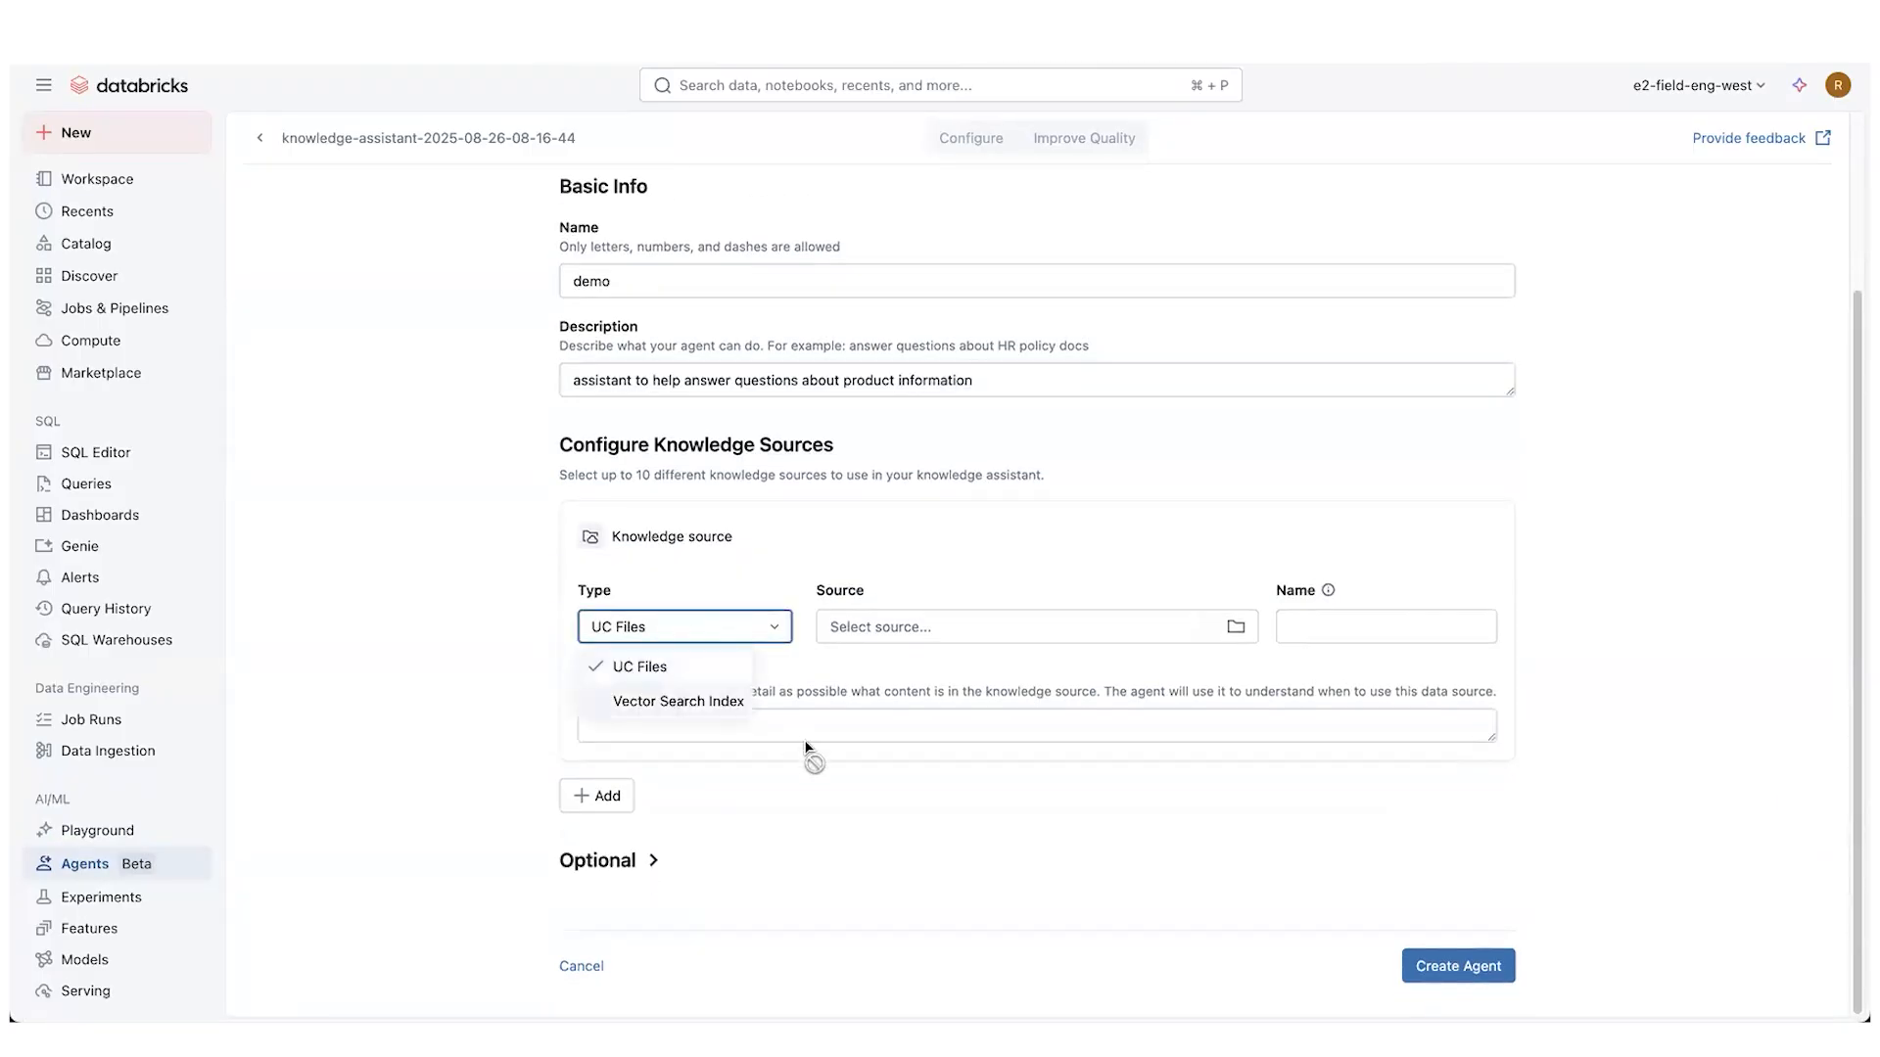
{"action": "left_click", "coordinate": [678, 701]}
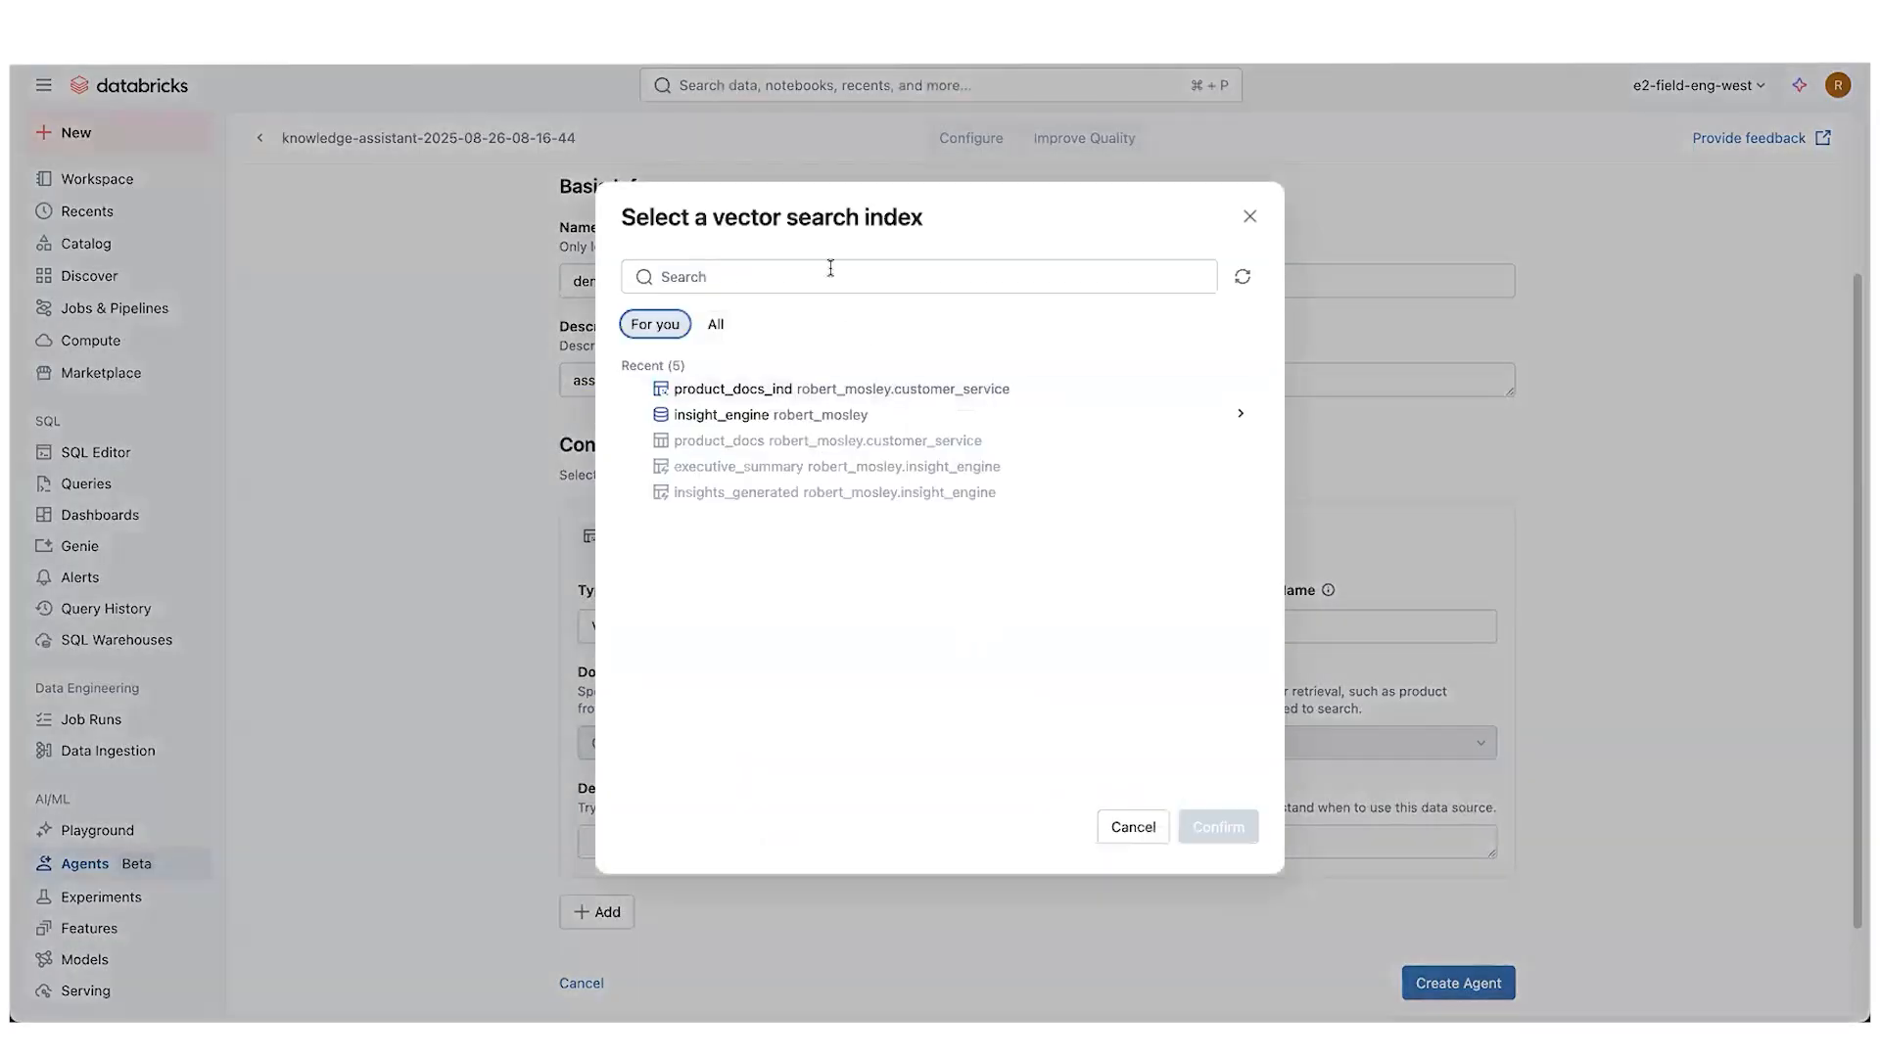
{"action": "type", "text": "robert_mosley.customer_service.product_docs_ind"}
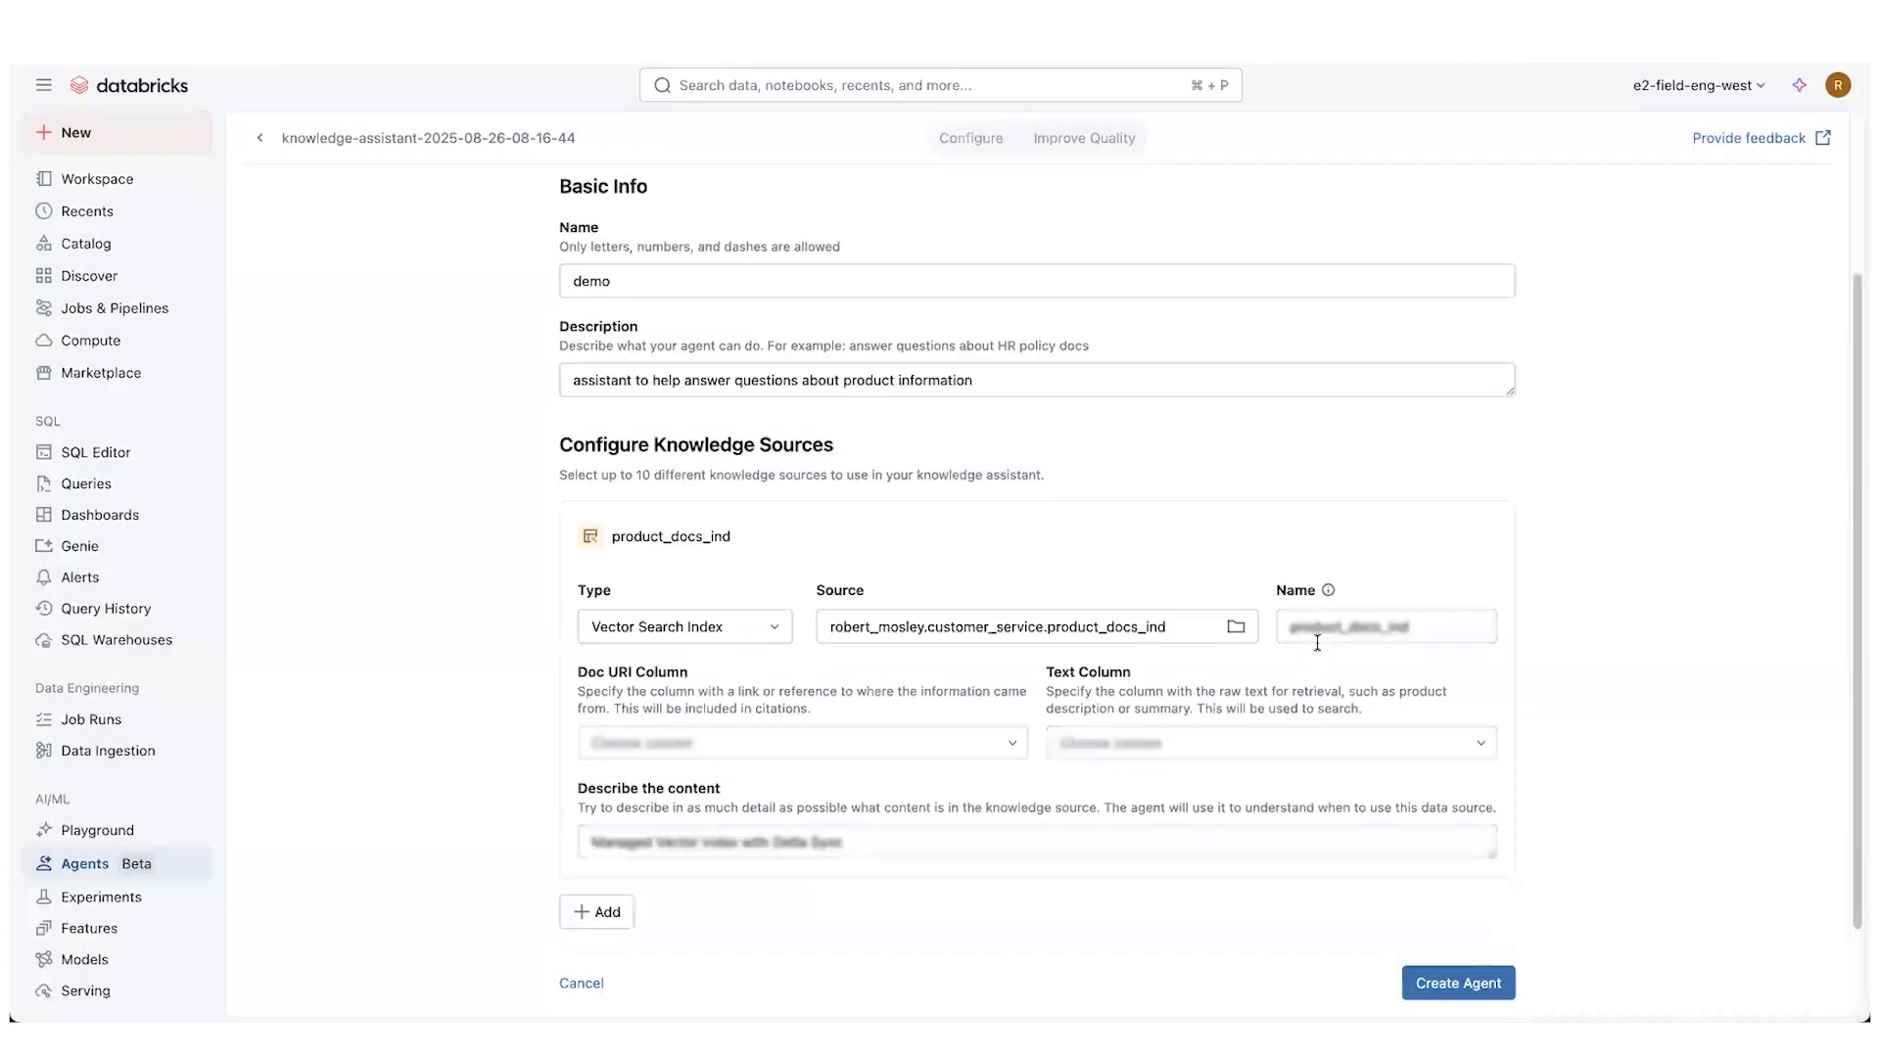
{"action": "left_click", "coordinate": [803, 743]}
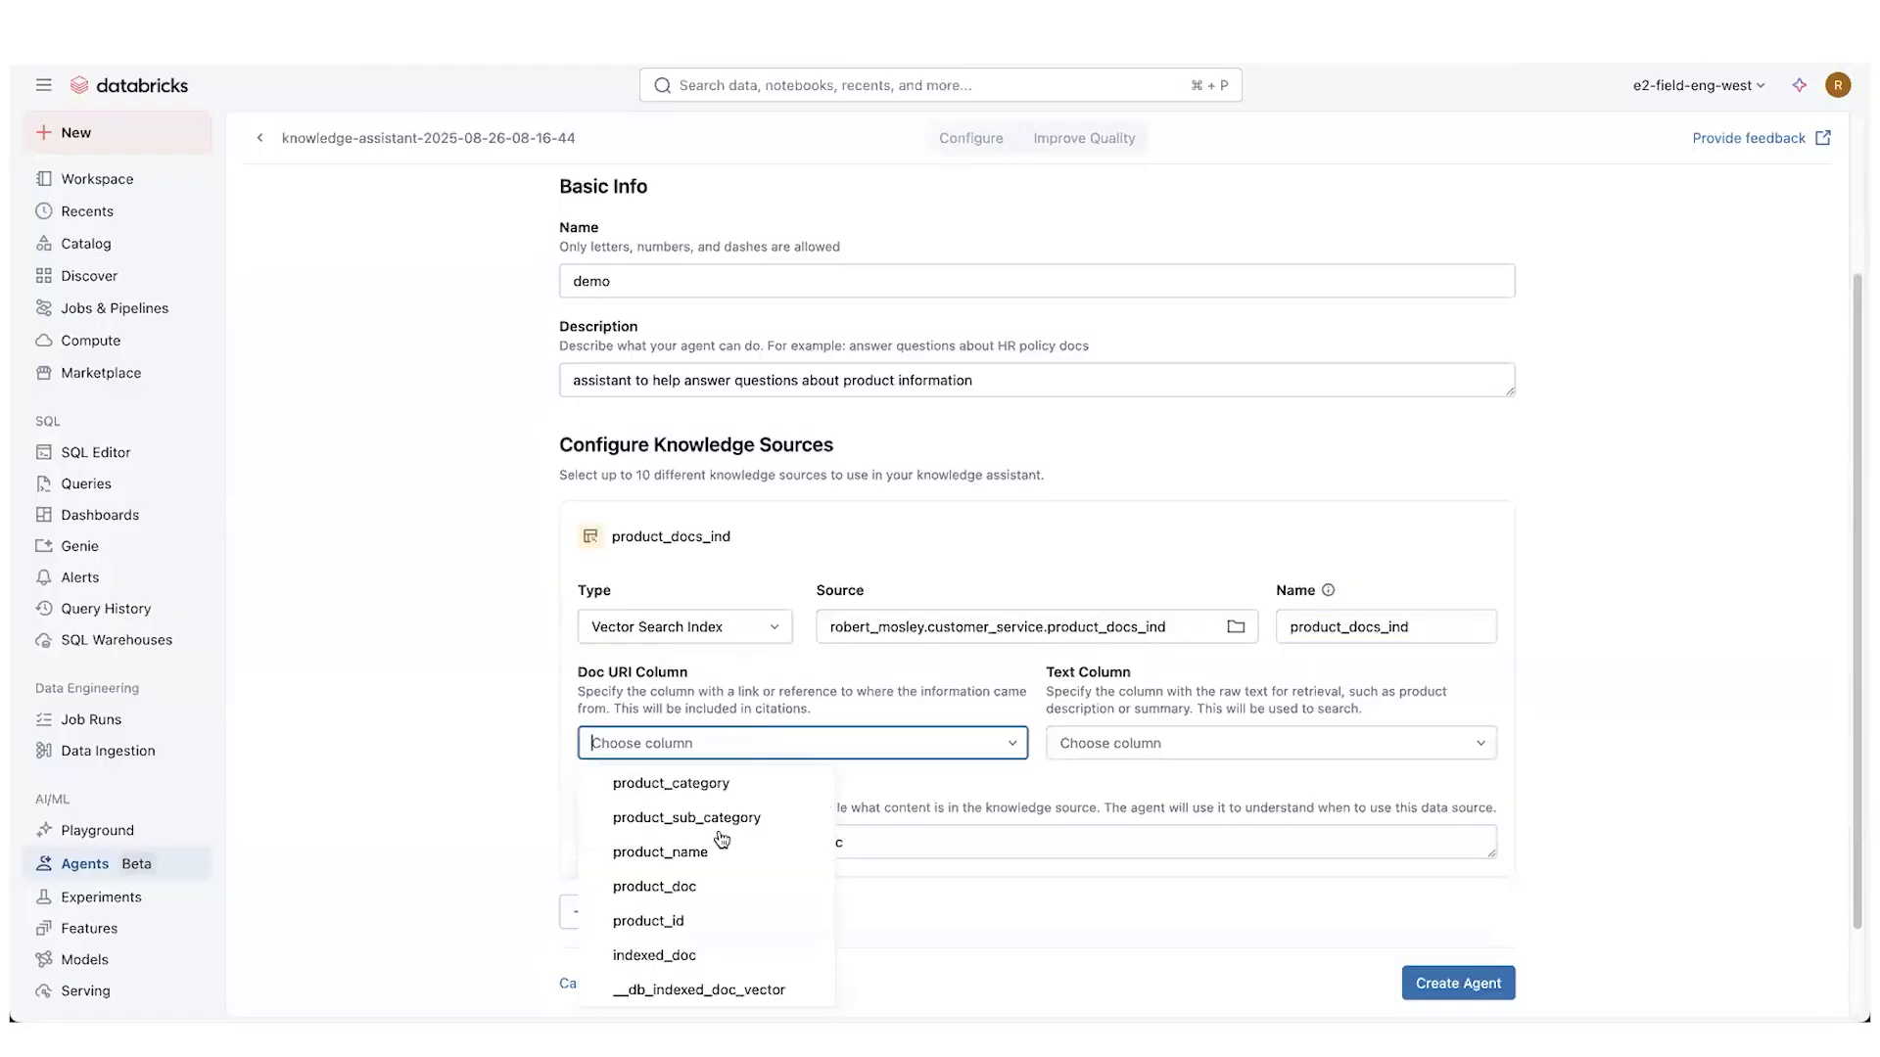
{"action": "mouse_move", "coordinate": [719, 932]}
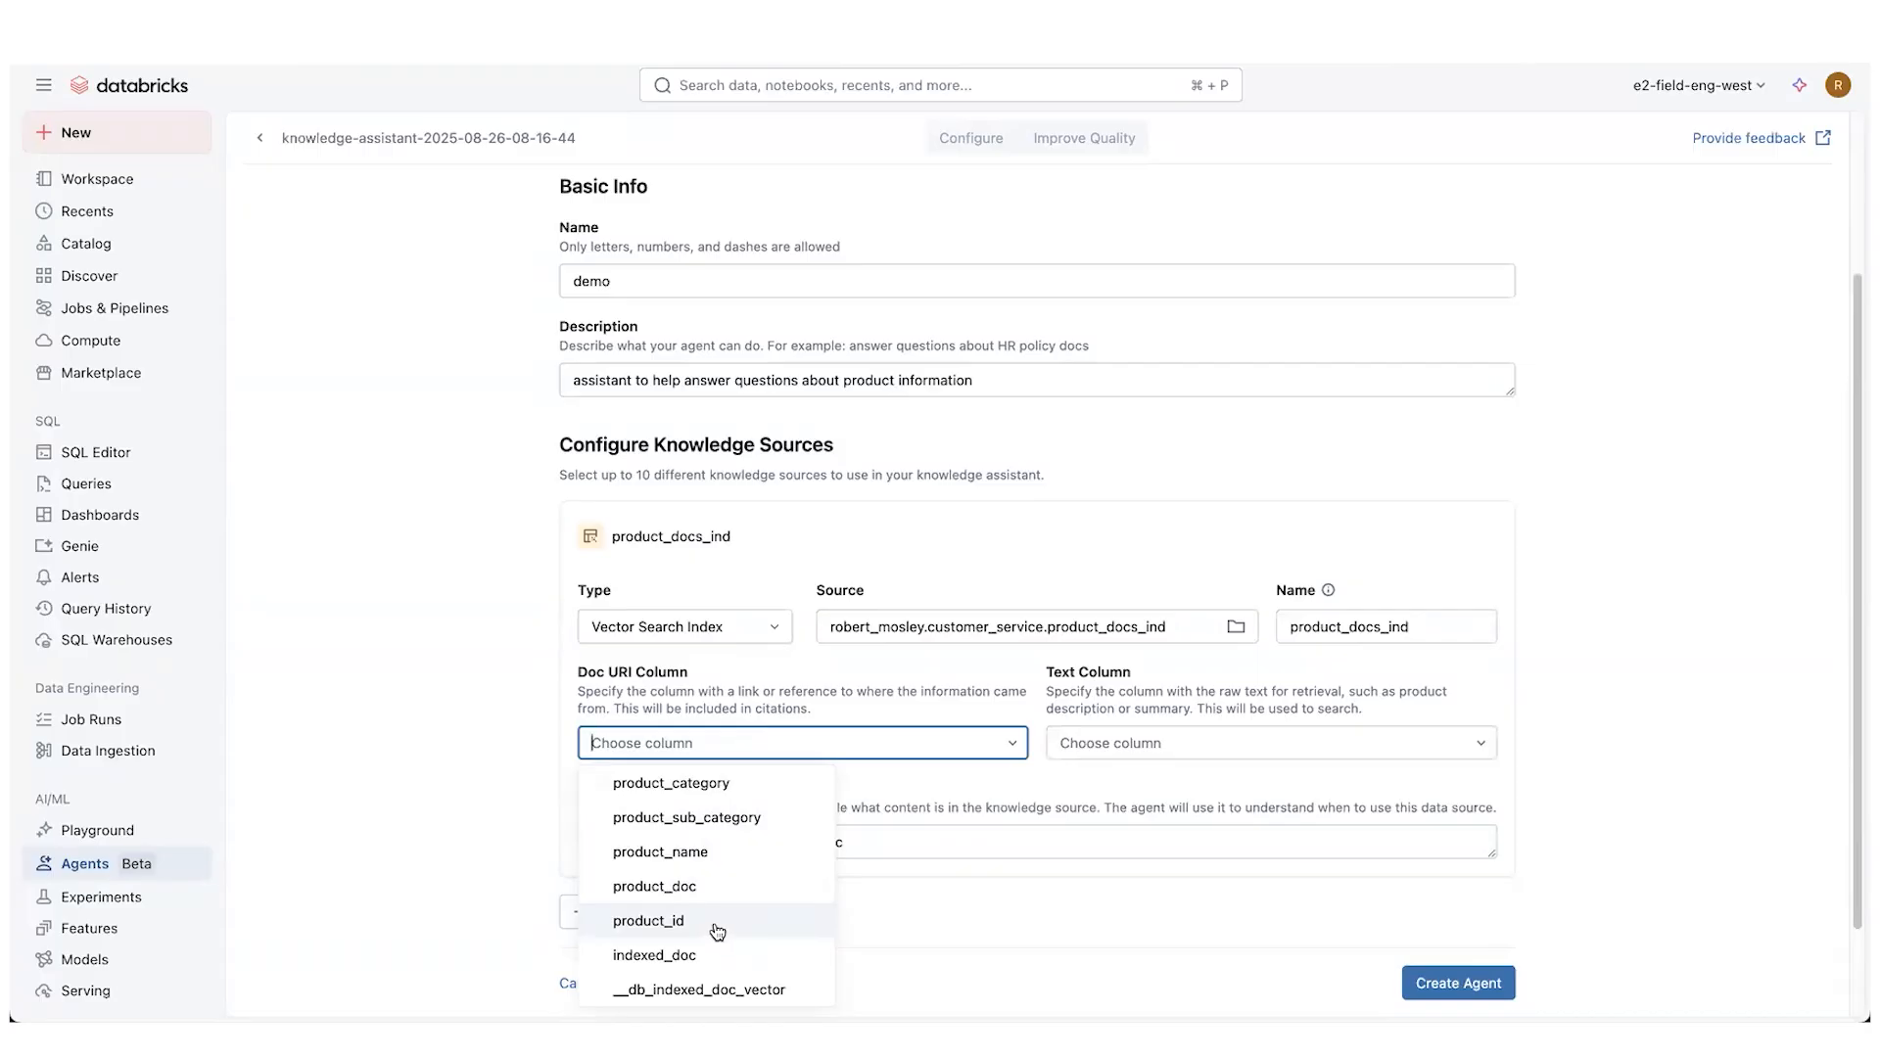
{"action": "left_click", "coordinate": [647, 921]}
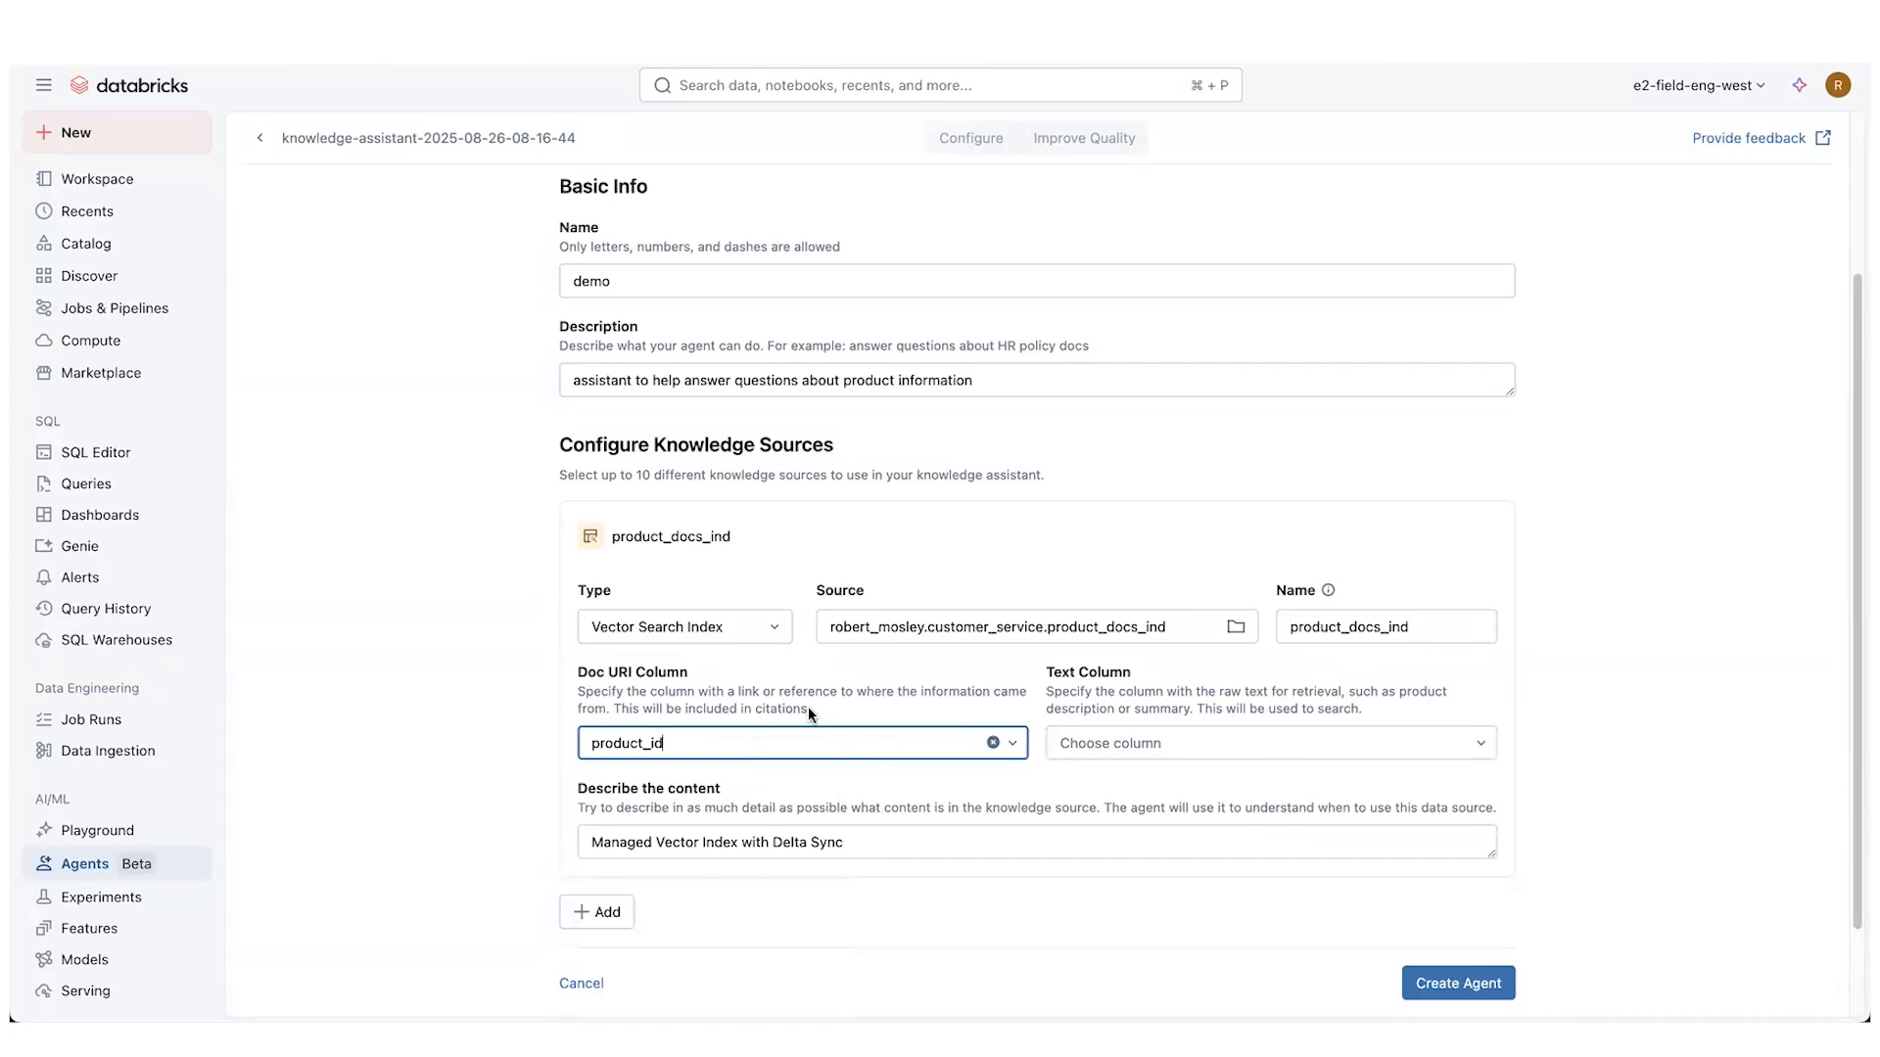
{"action": "mouse_move", "coordinate": [815, 784]}
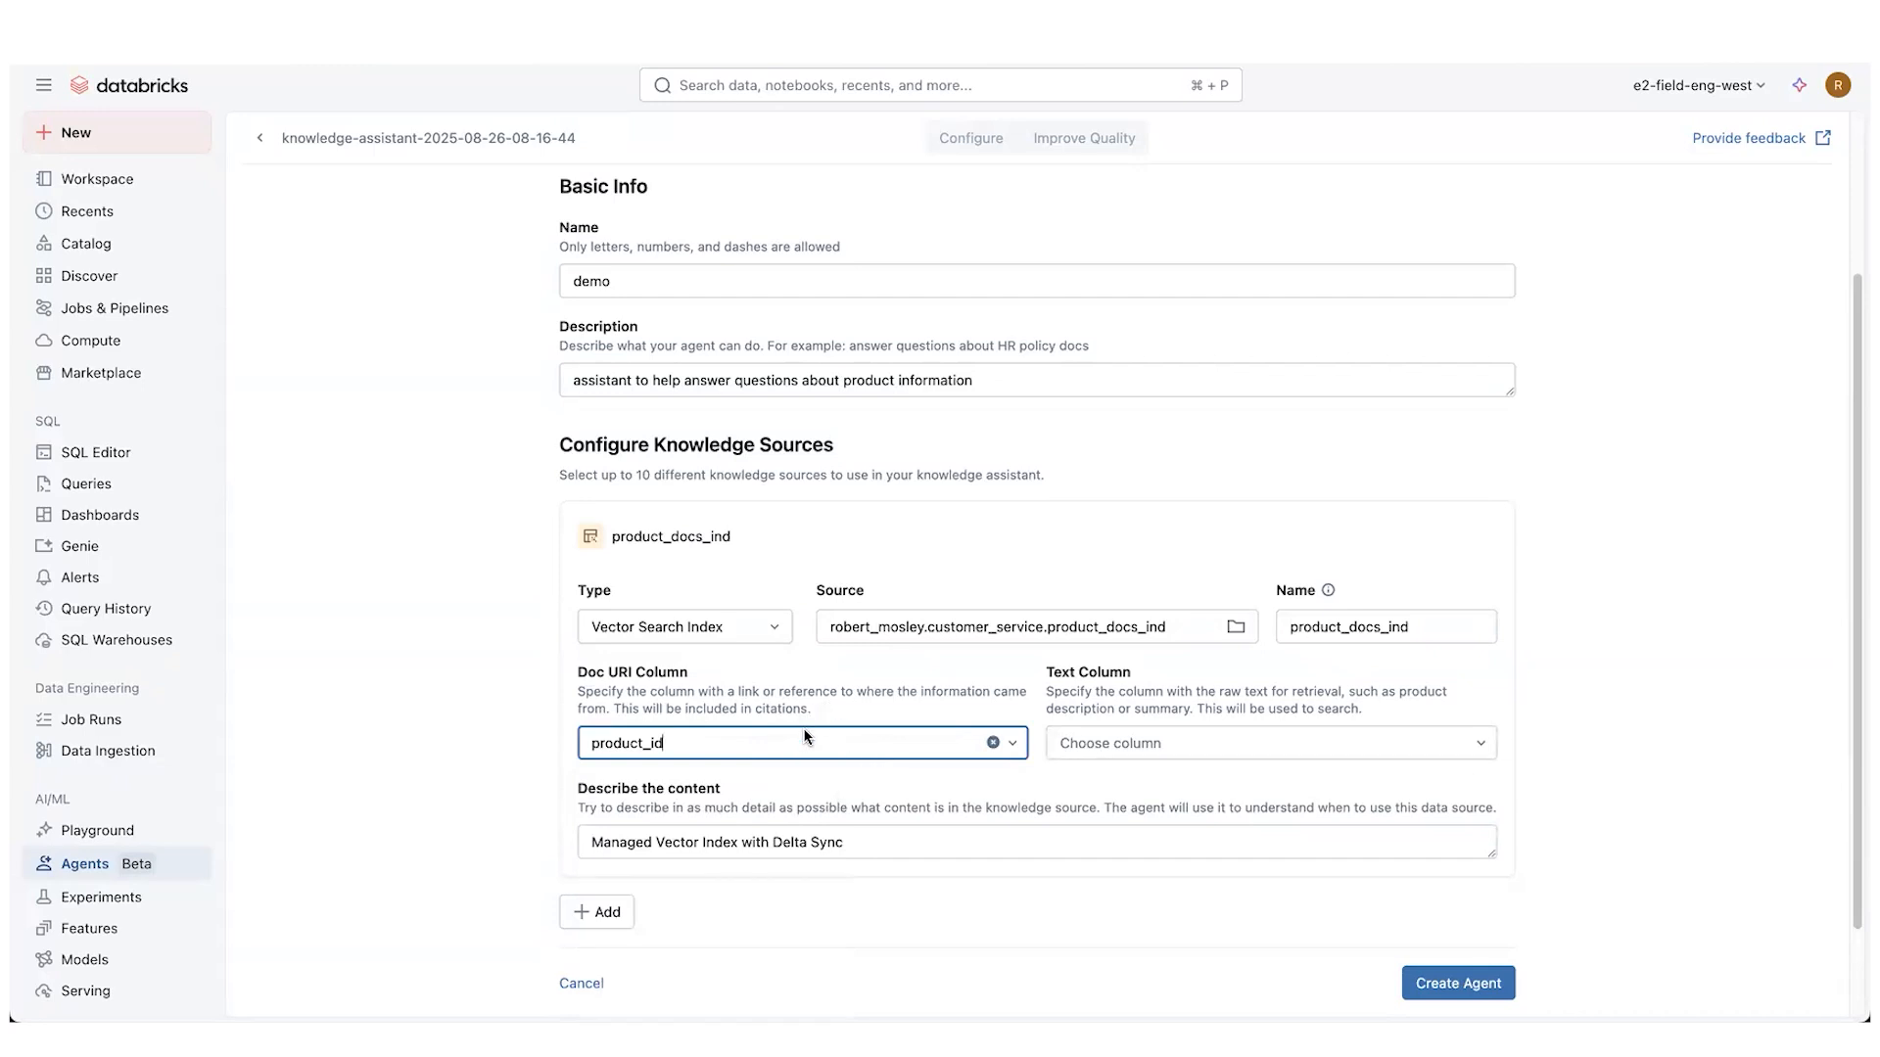
{"action": "mouse_move", "coordinate": [898, 700]}
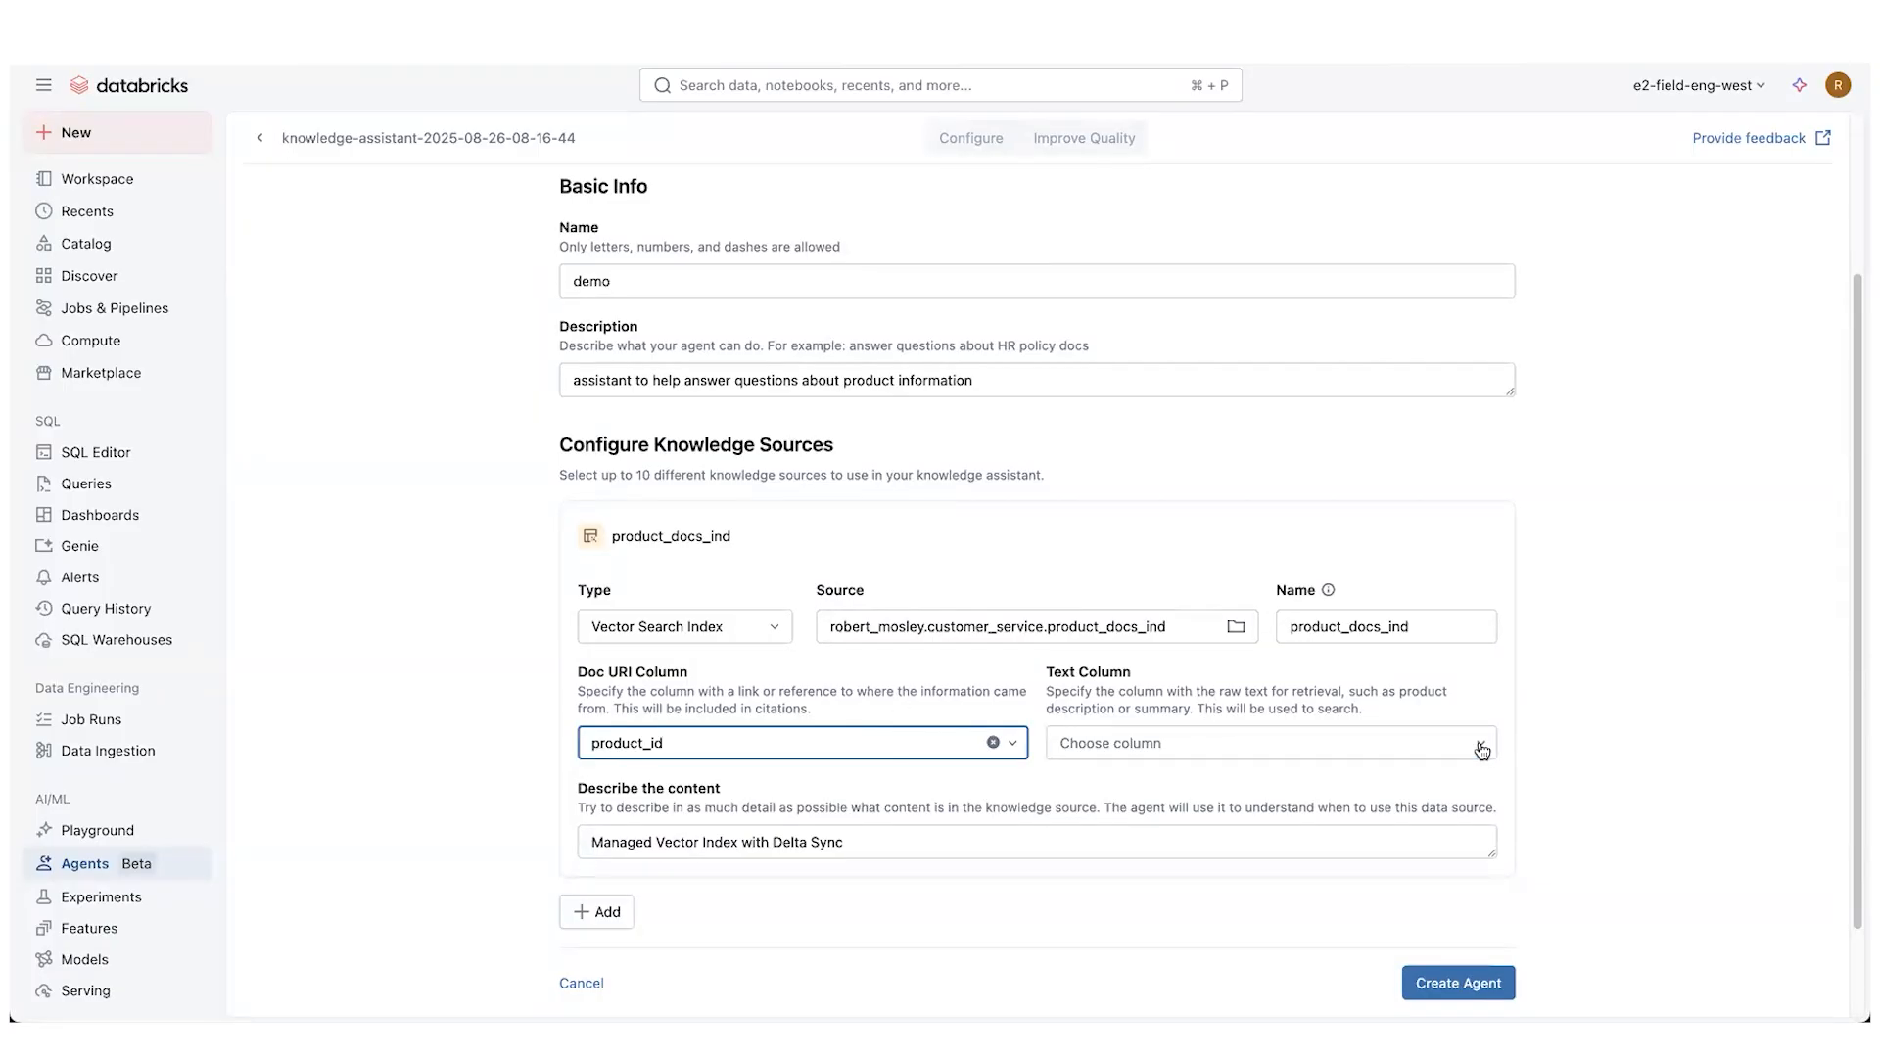
Set the text column to indexed_doc and describe the source as 'Product documentation'
{"action": "left_click", "coordinate": [1271, 743]}
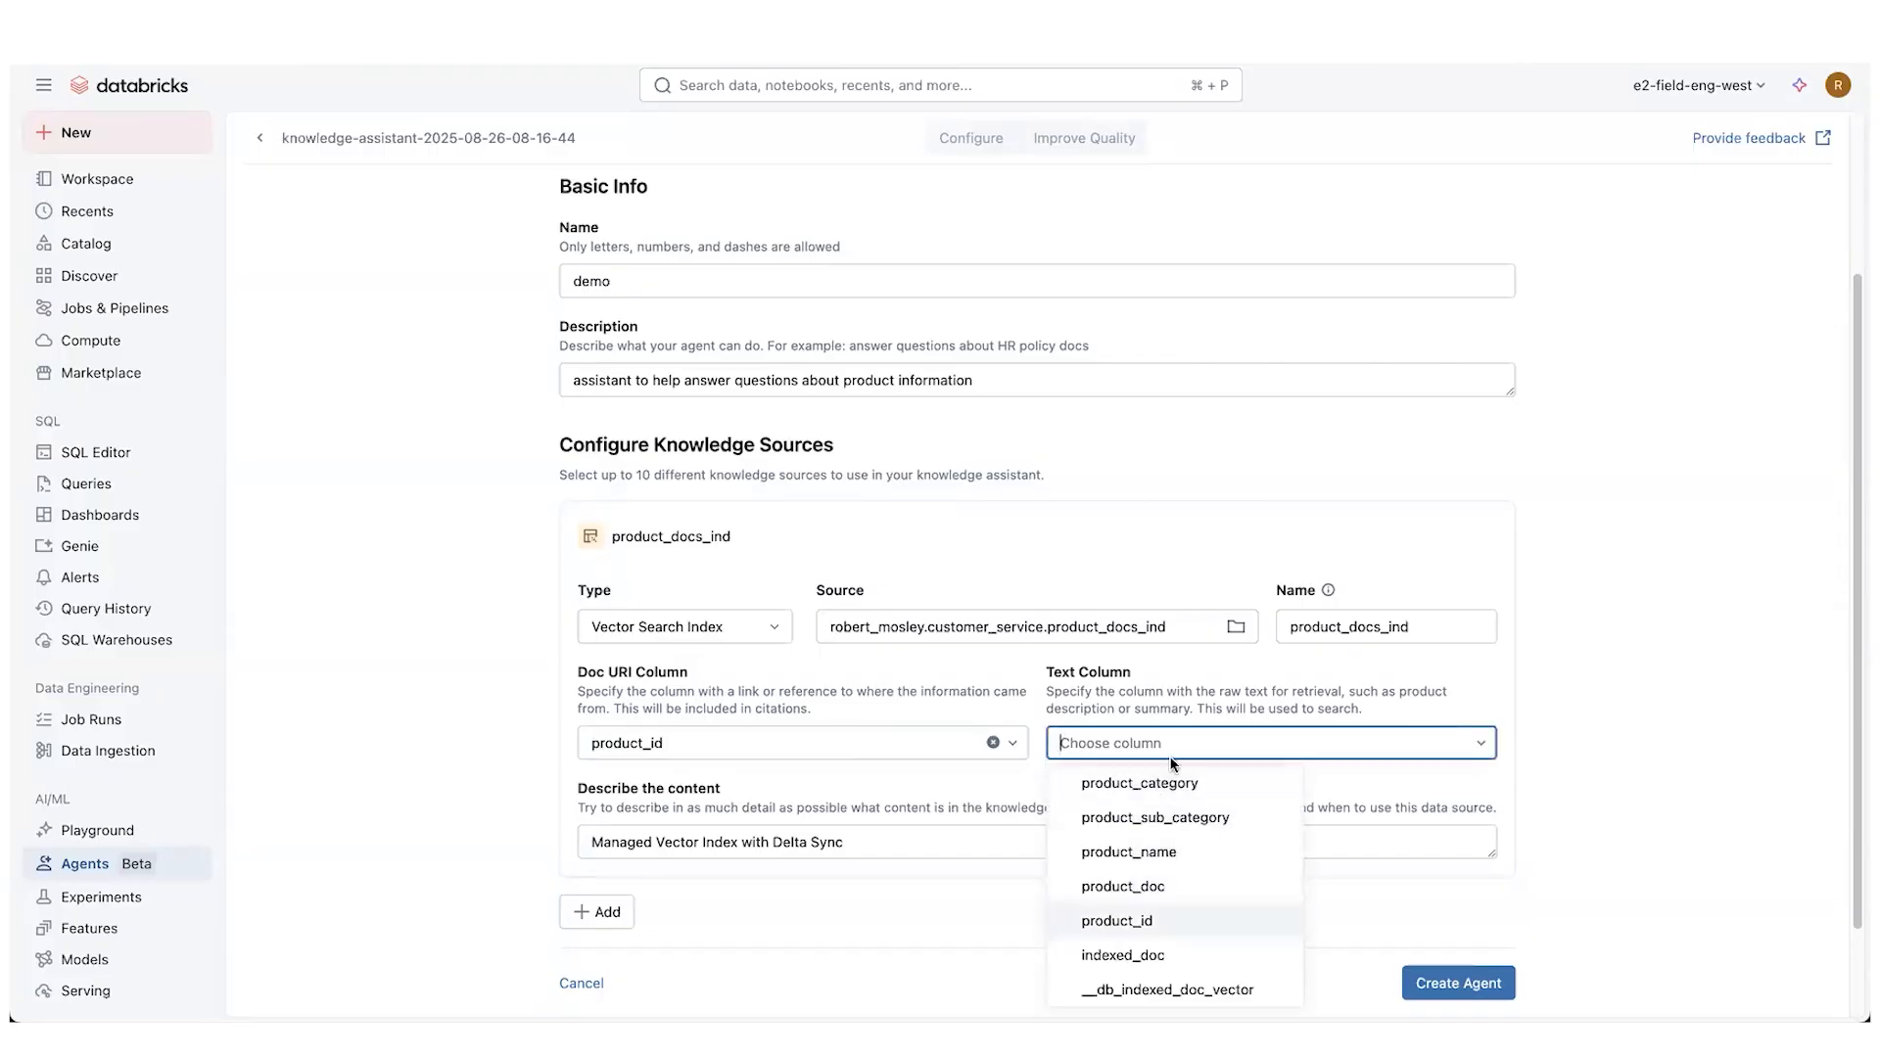
{"action": "left_click", "coordinate": [1121, 954]}
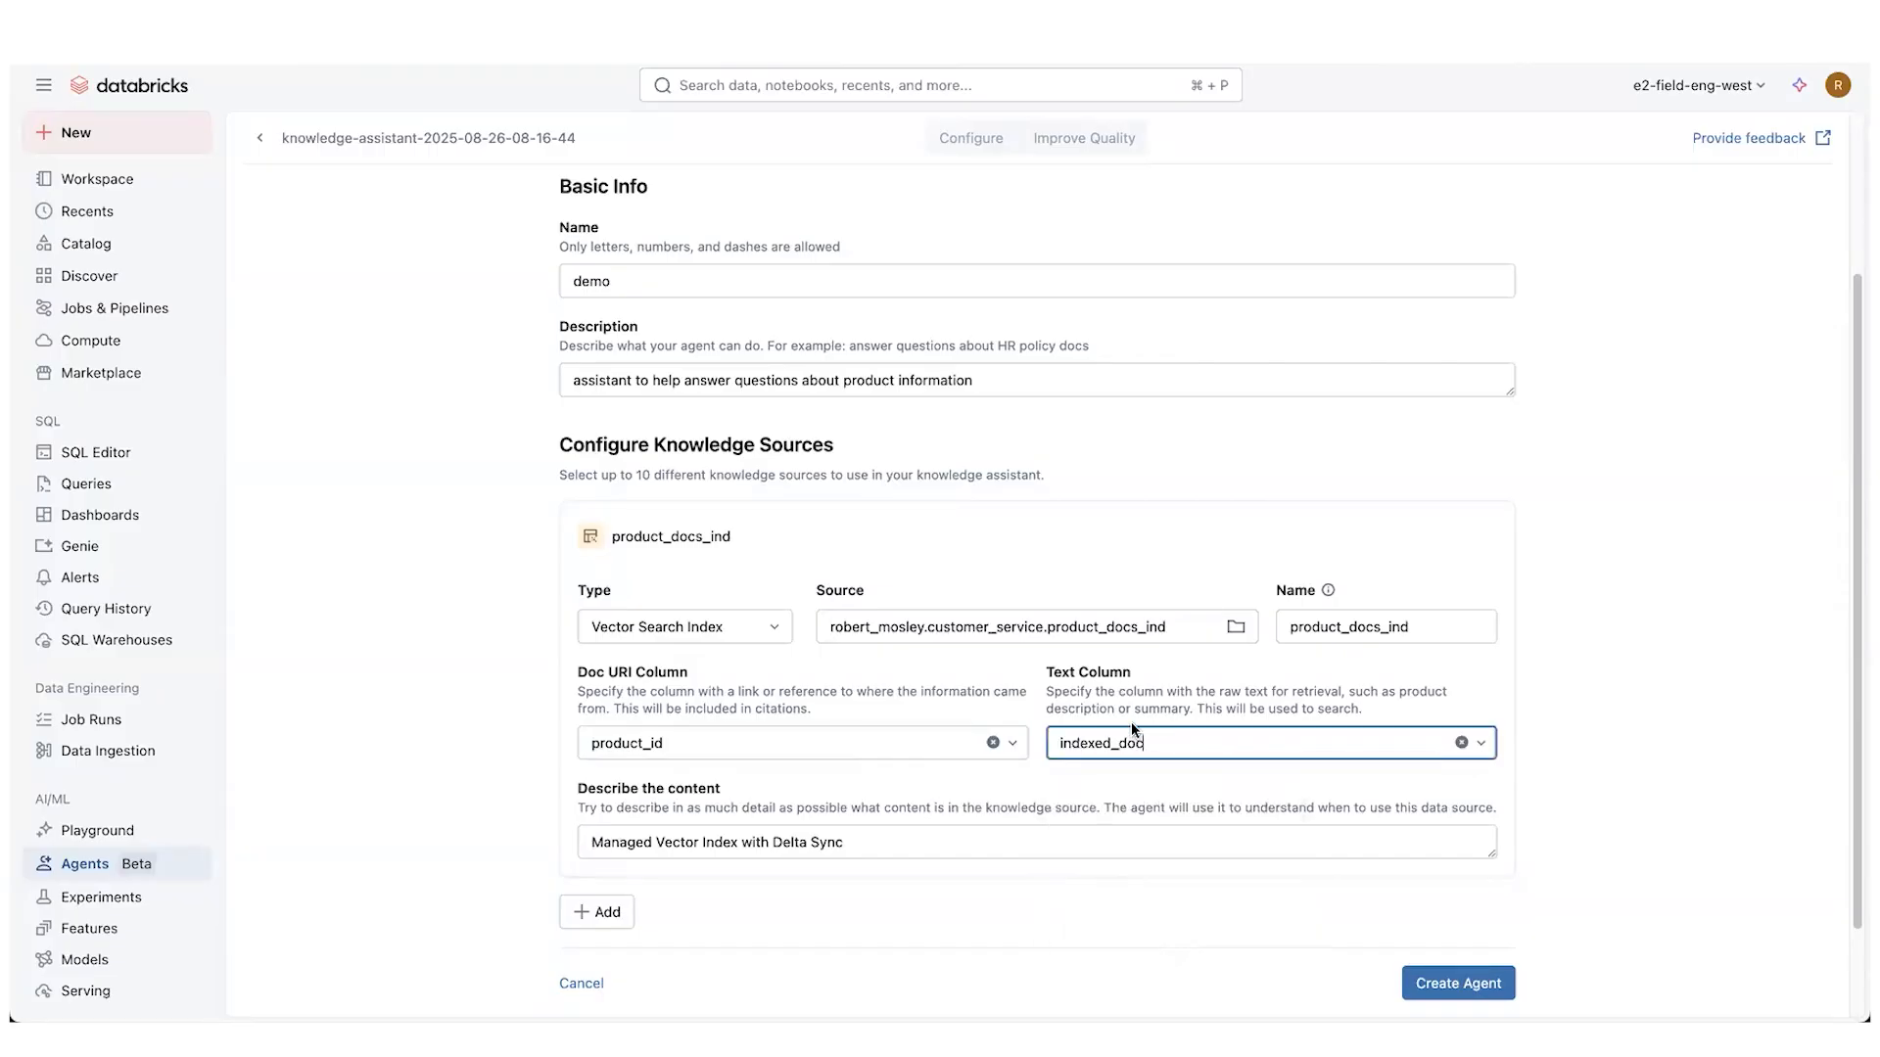
{"action": "scroll", "scroll_direction": "down", "scroll_amount": 3}
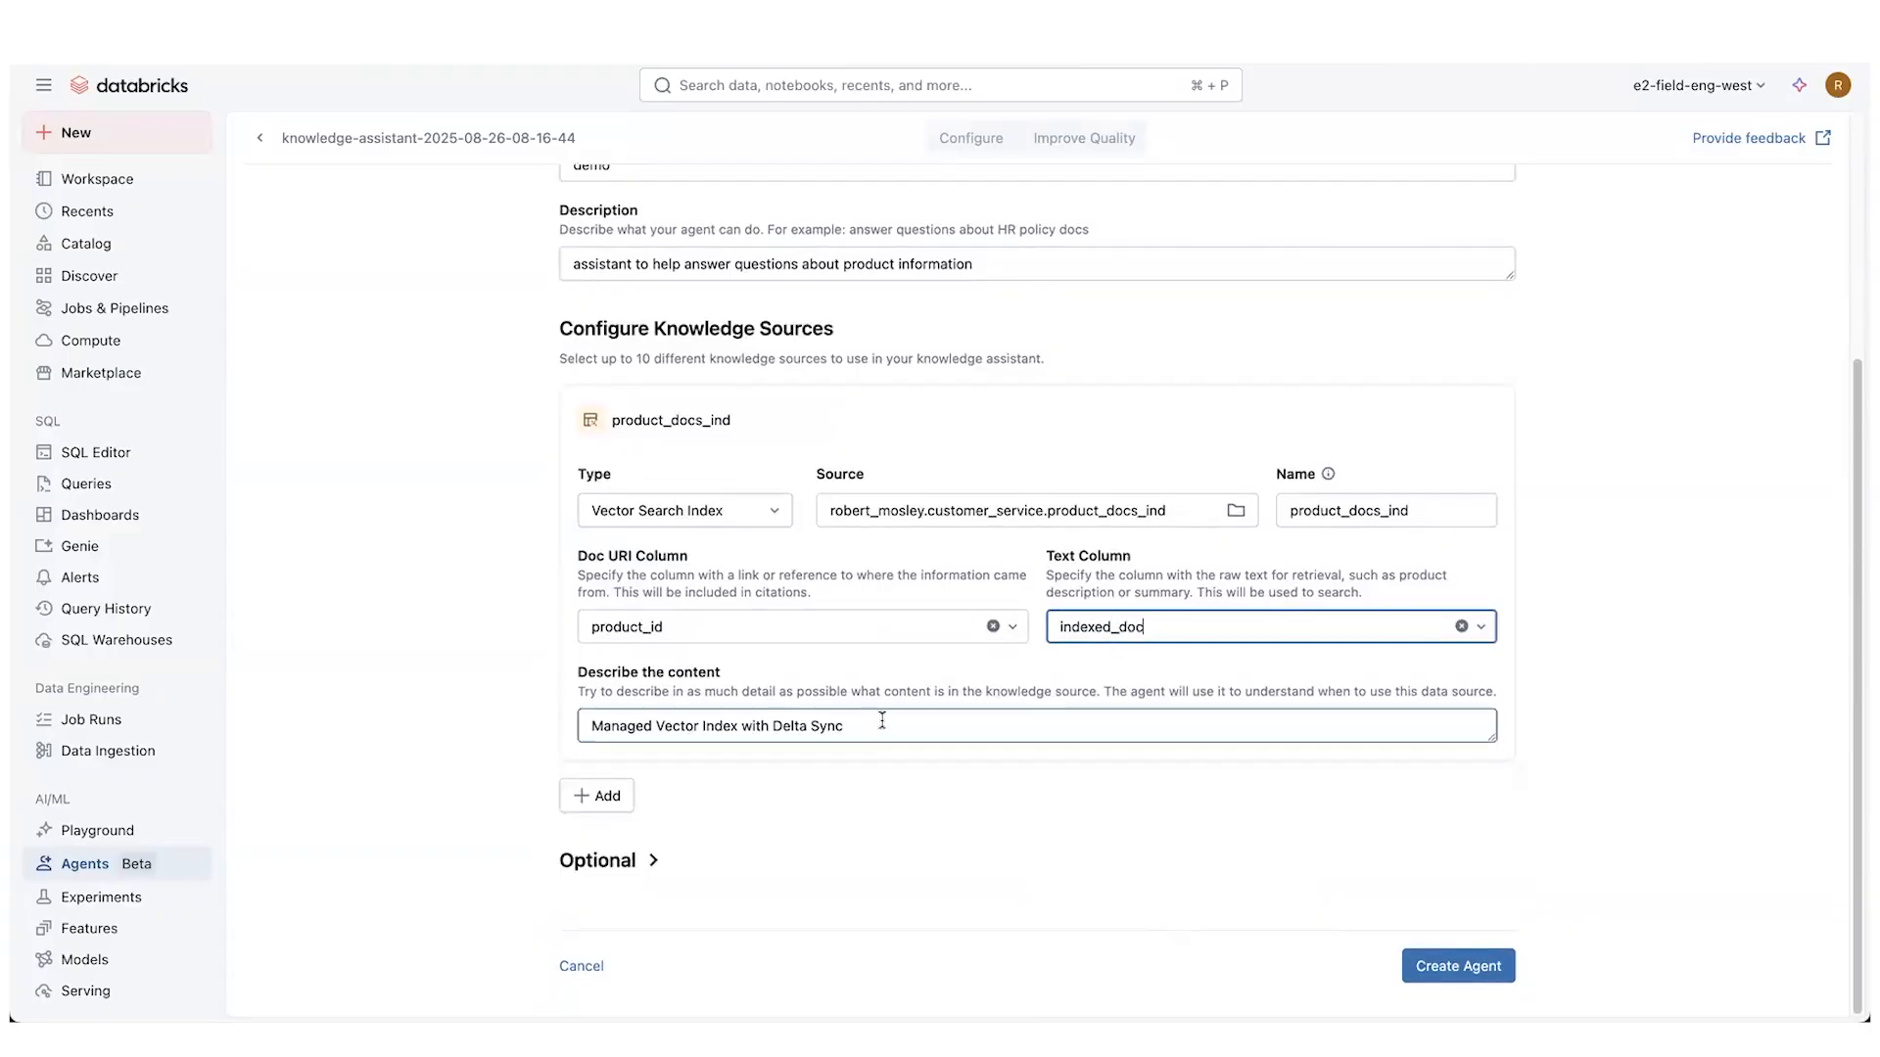
{"action": "triple_click", "coordinate": [714, 725]}
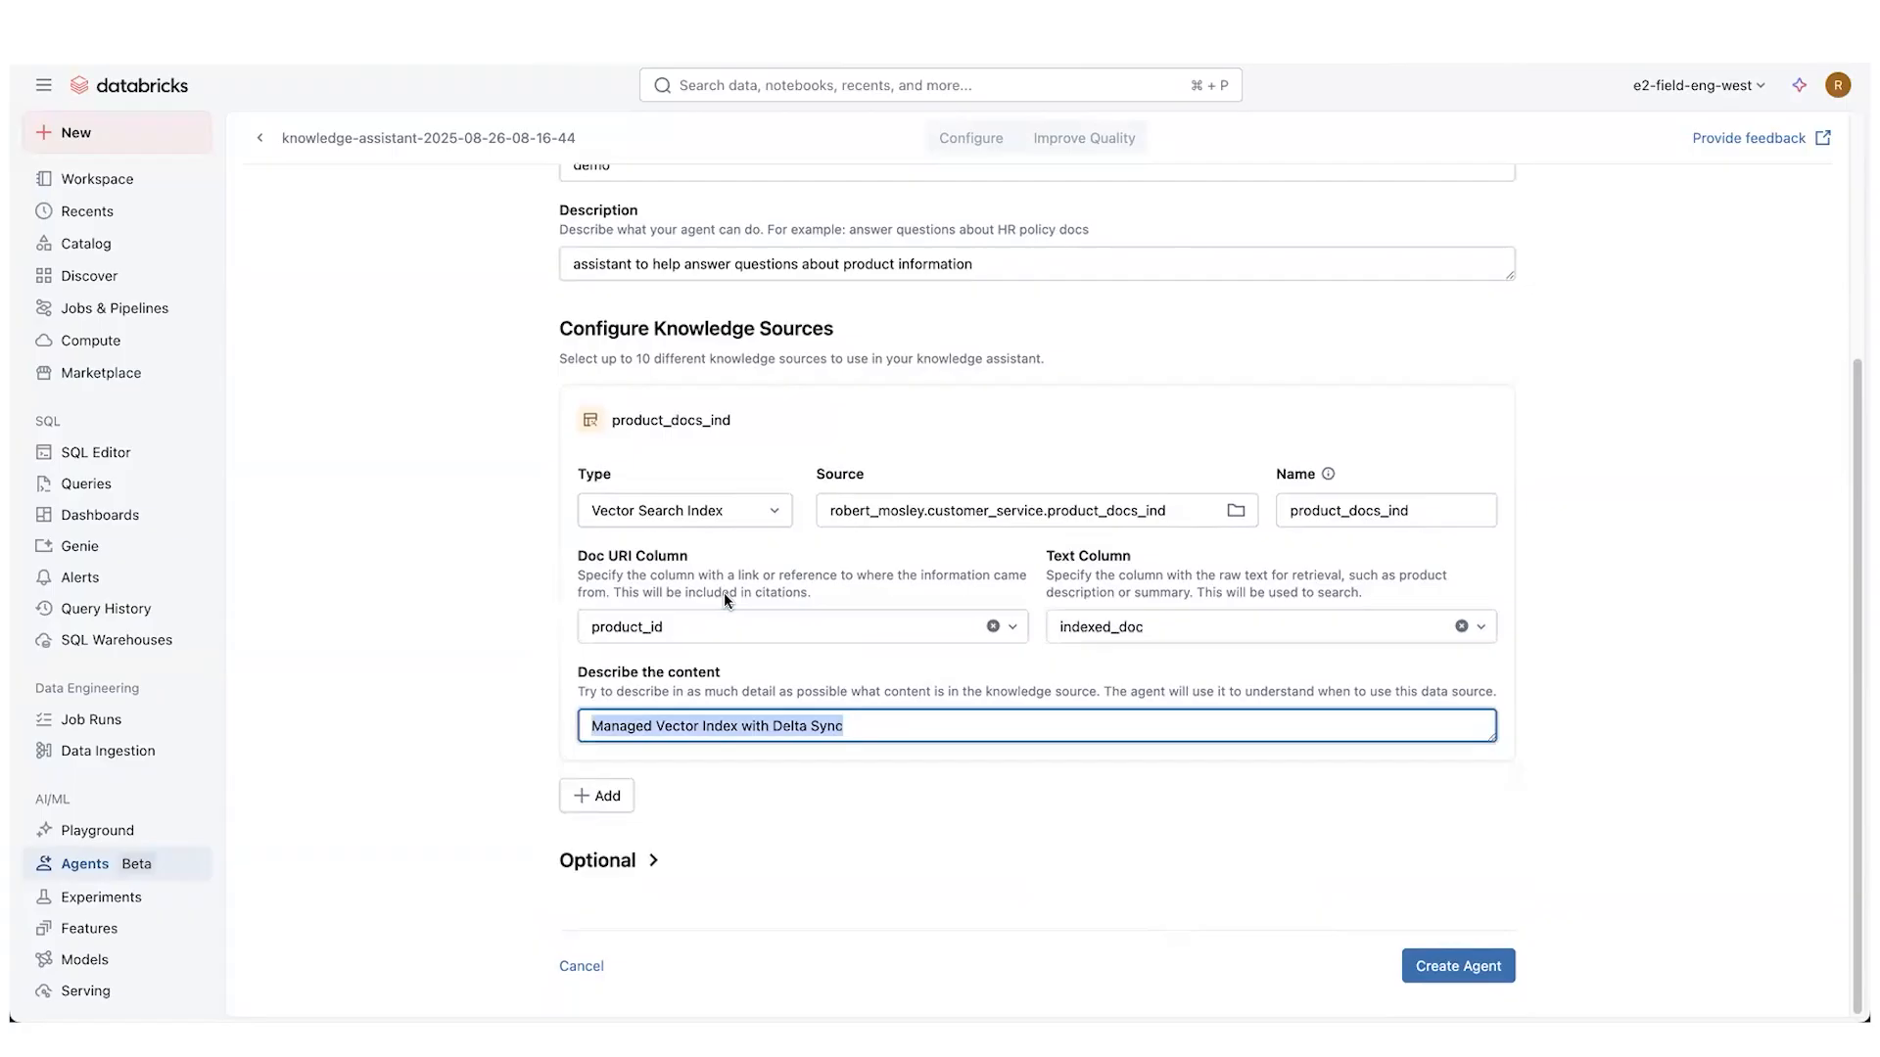
{"action": "type", "text": "Product d"}
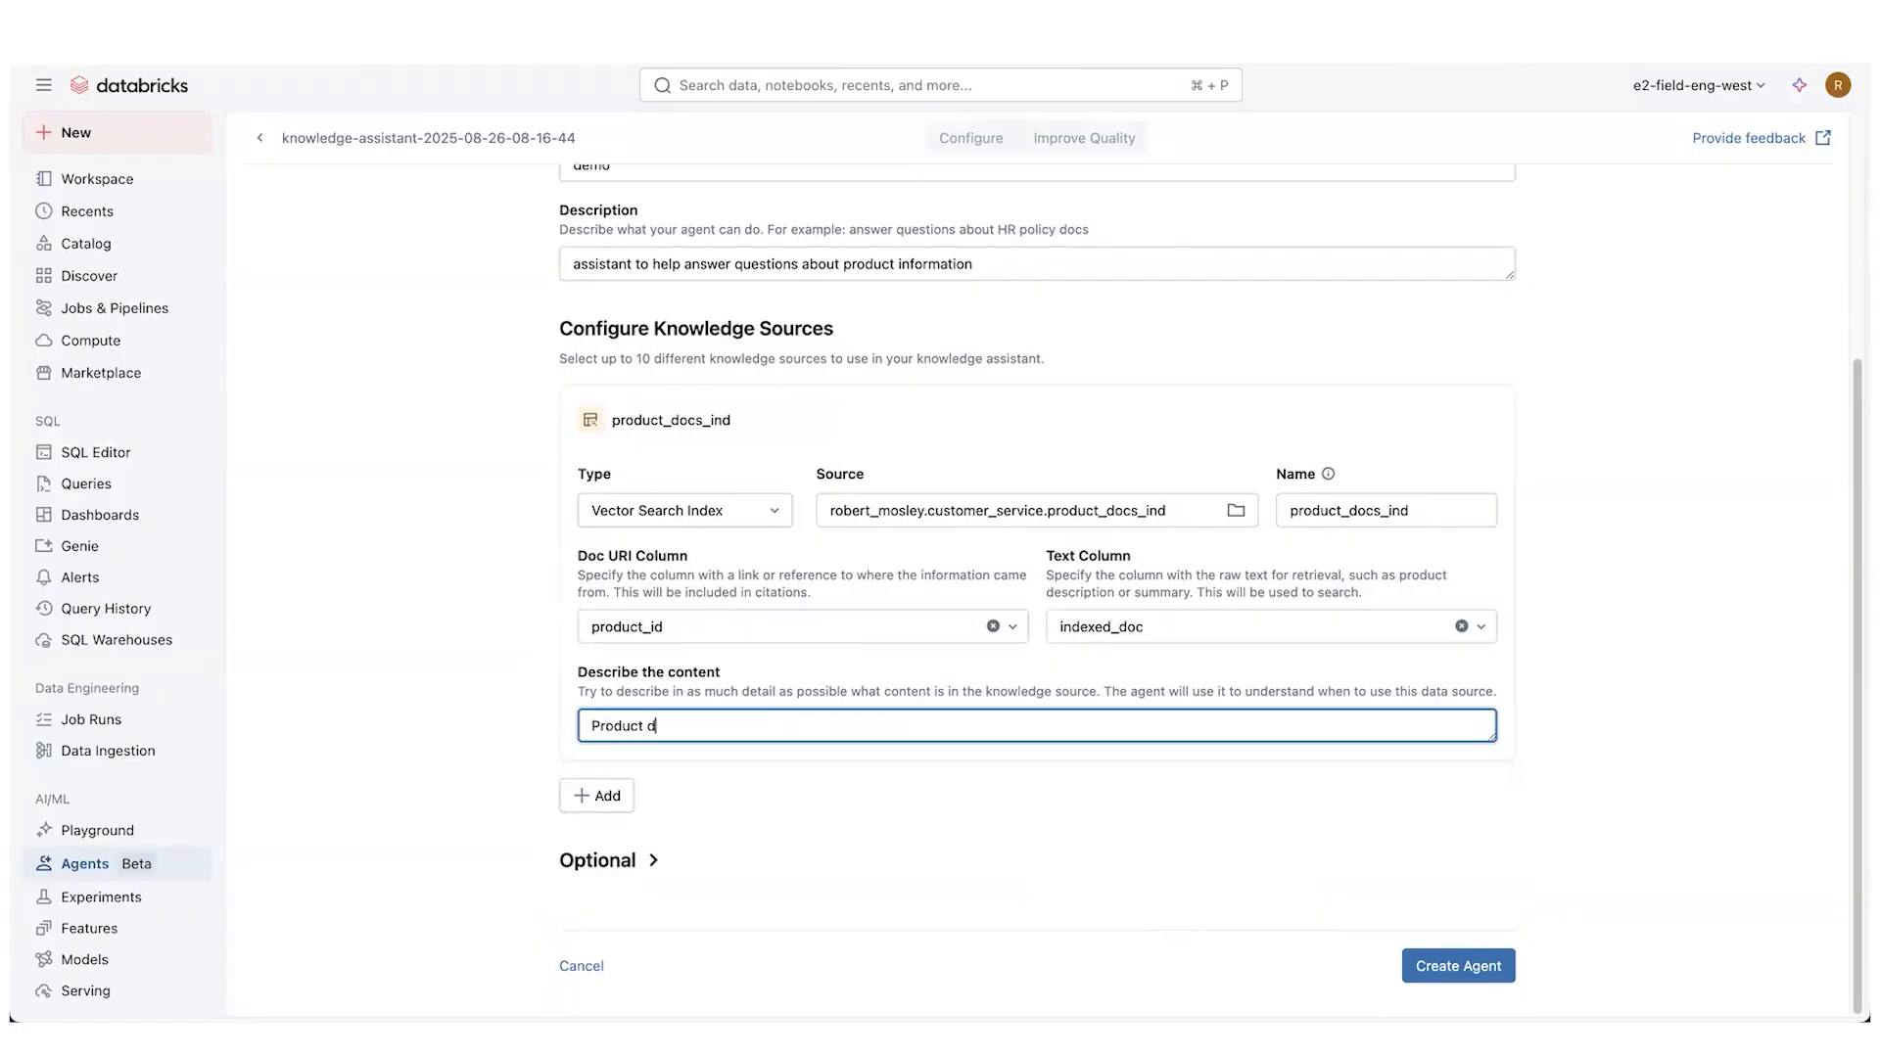
{"action": "type", "text": "ocumentation"}
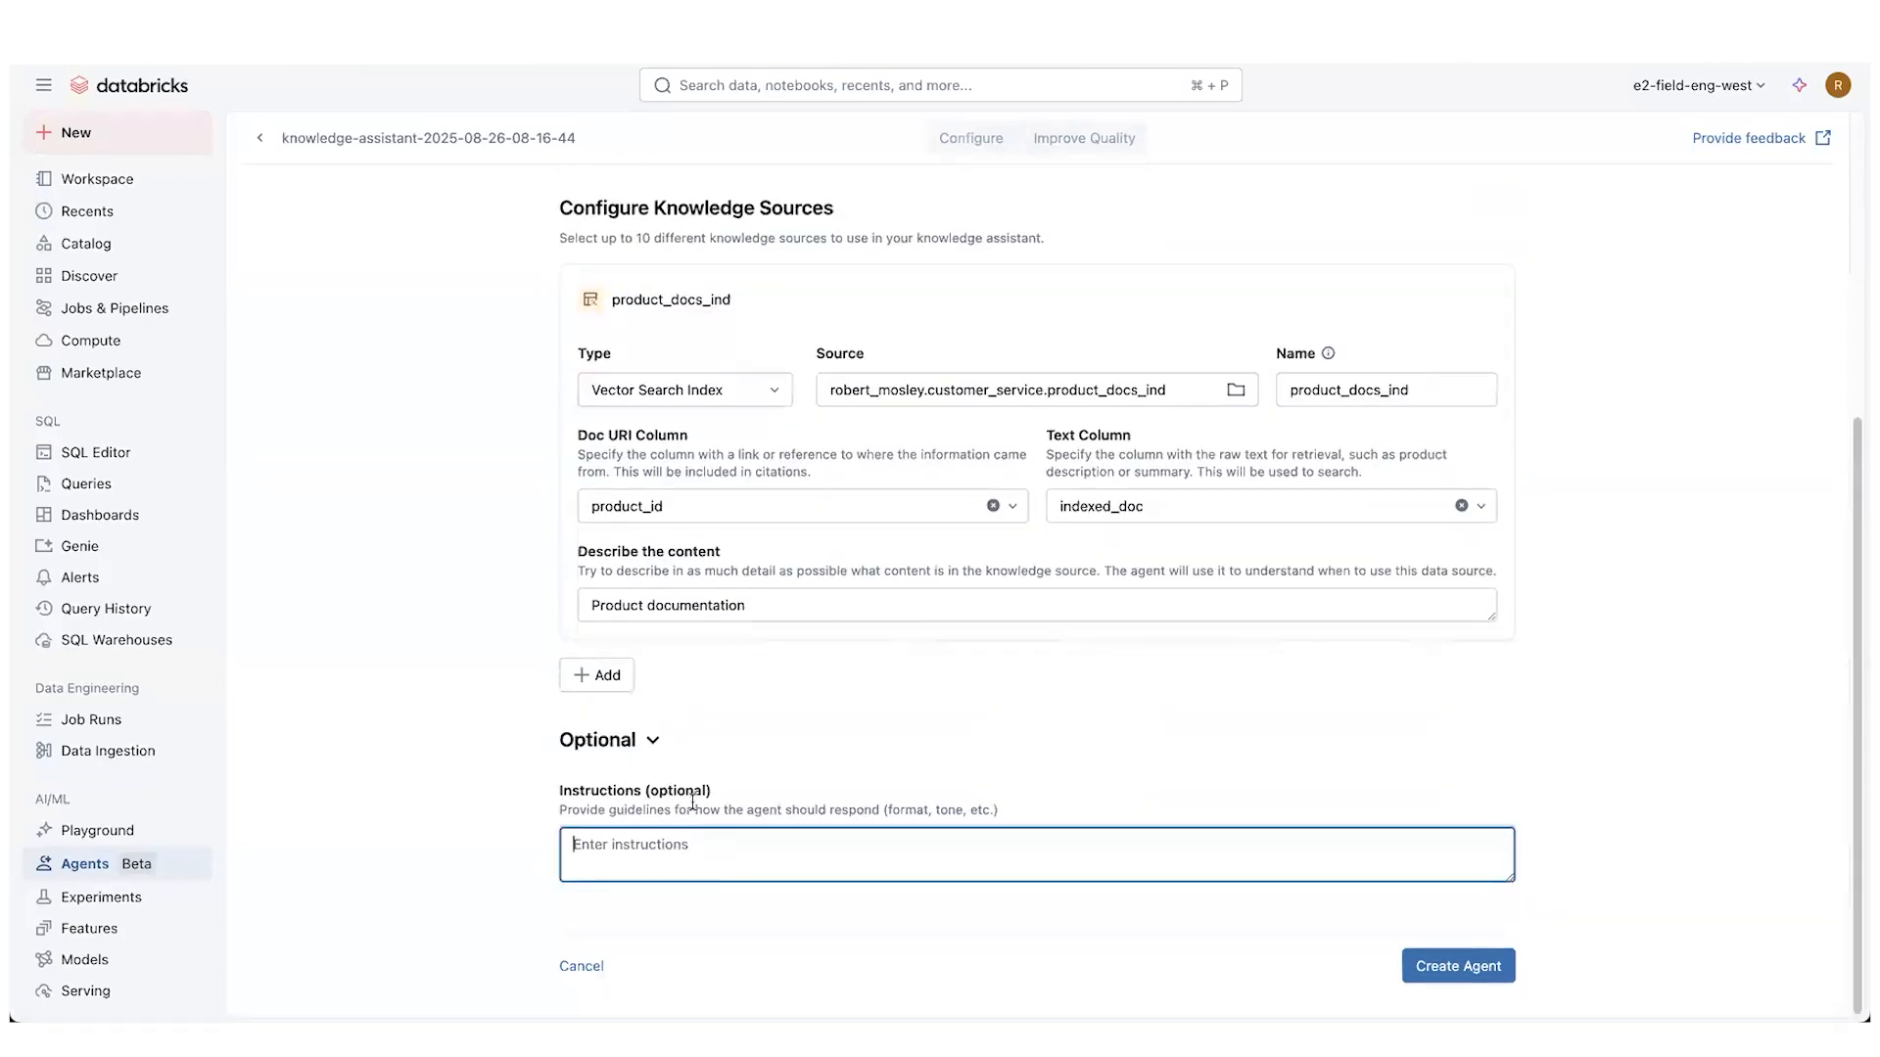
Enter instructions 'You are an assistant to help answer questions about product information.'
{"action": "type", "text": "You are a"}
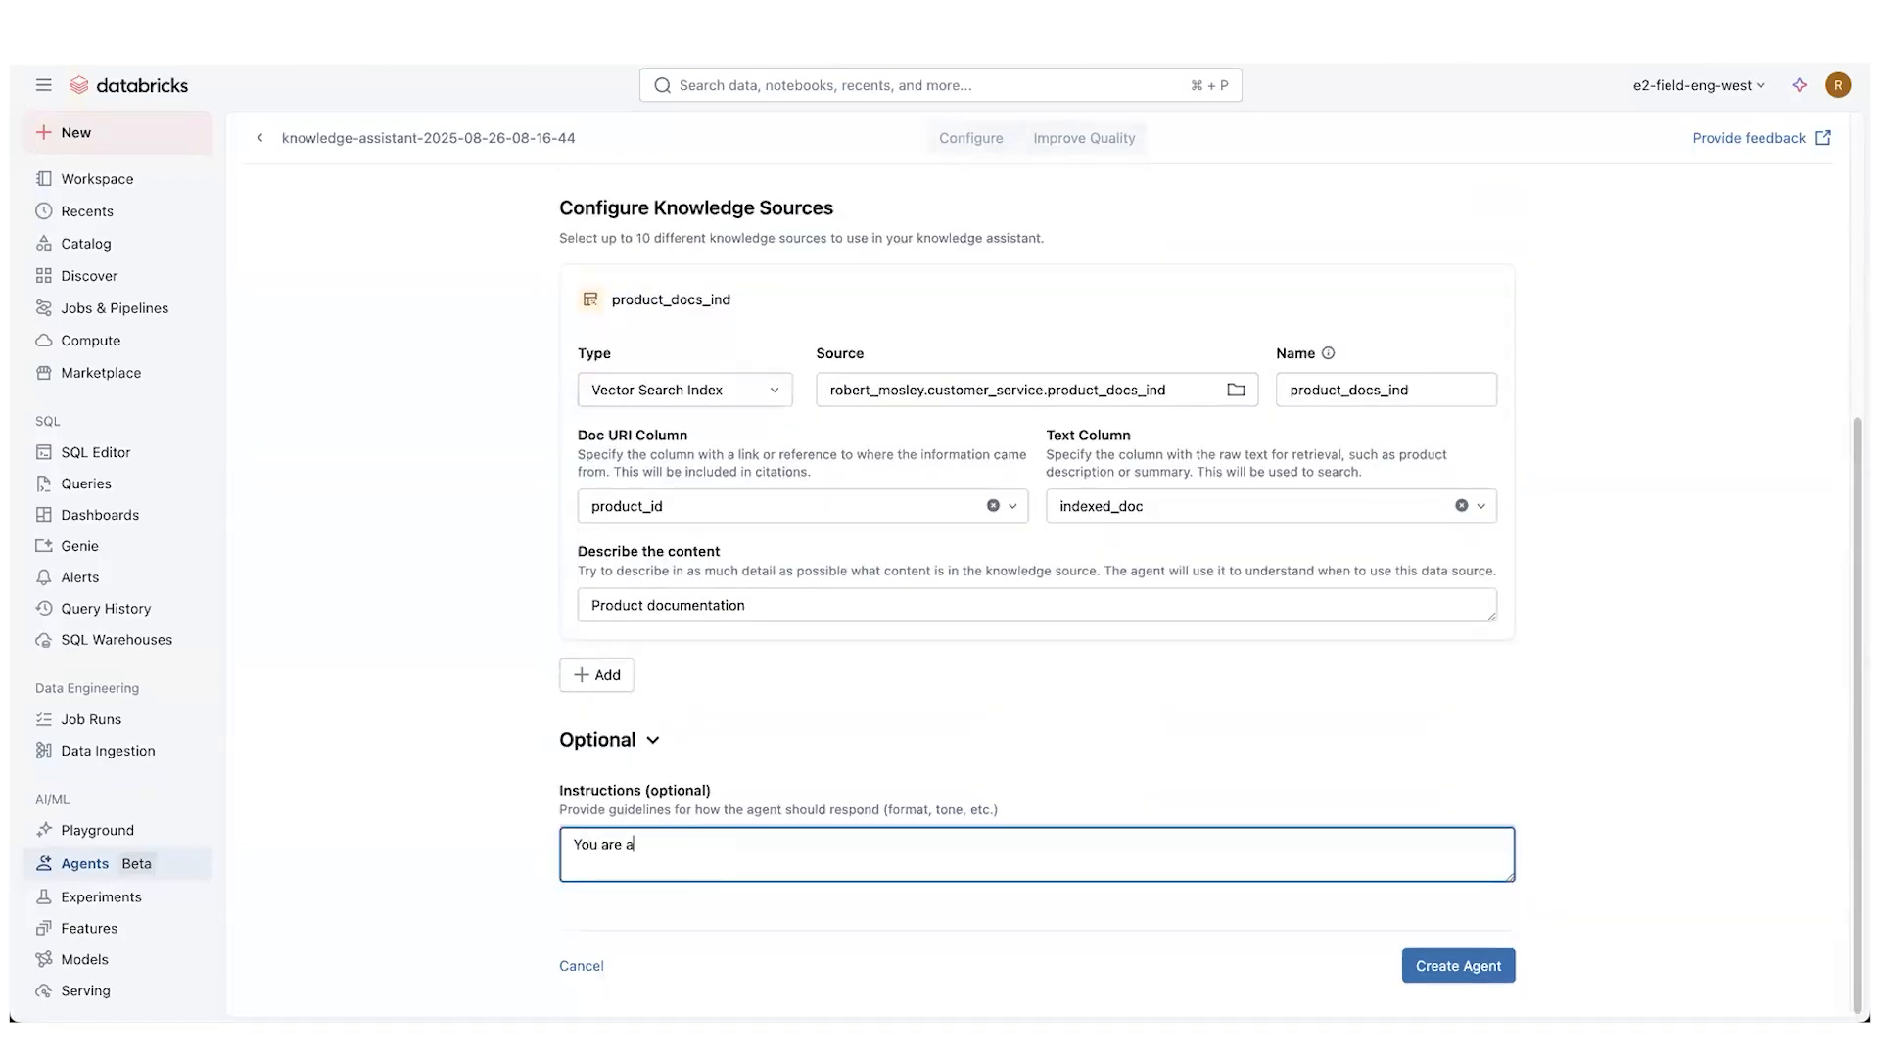
{"action": "type", "text": "n assistant to help answer questions about product information"}
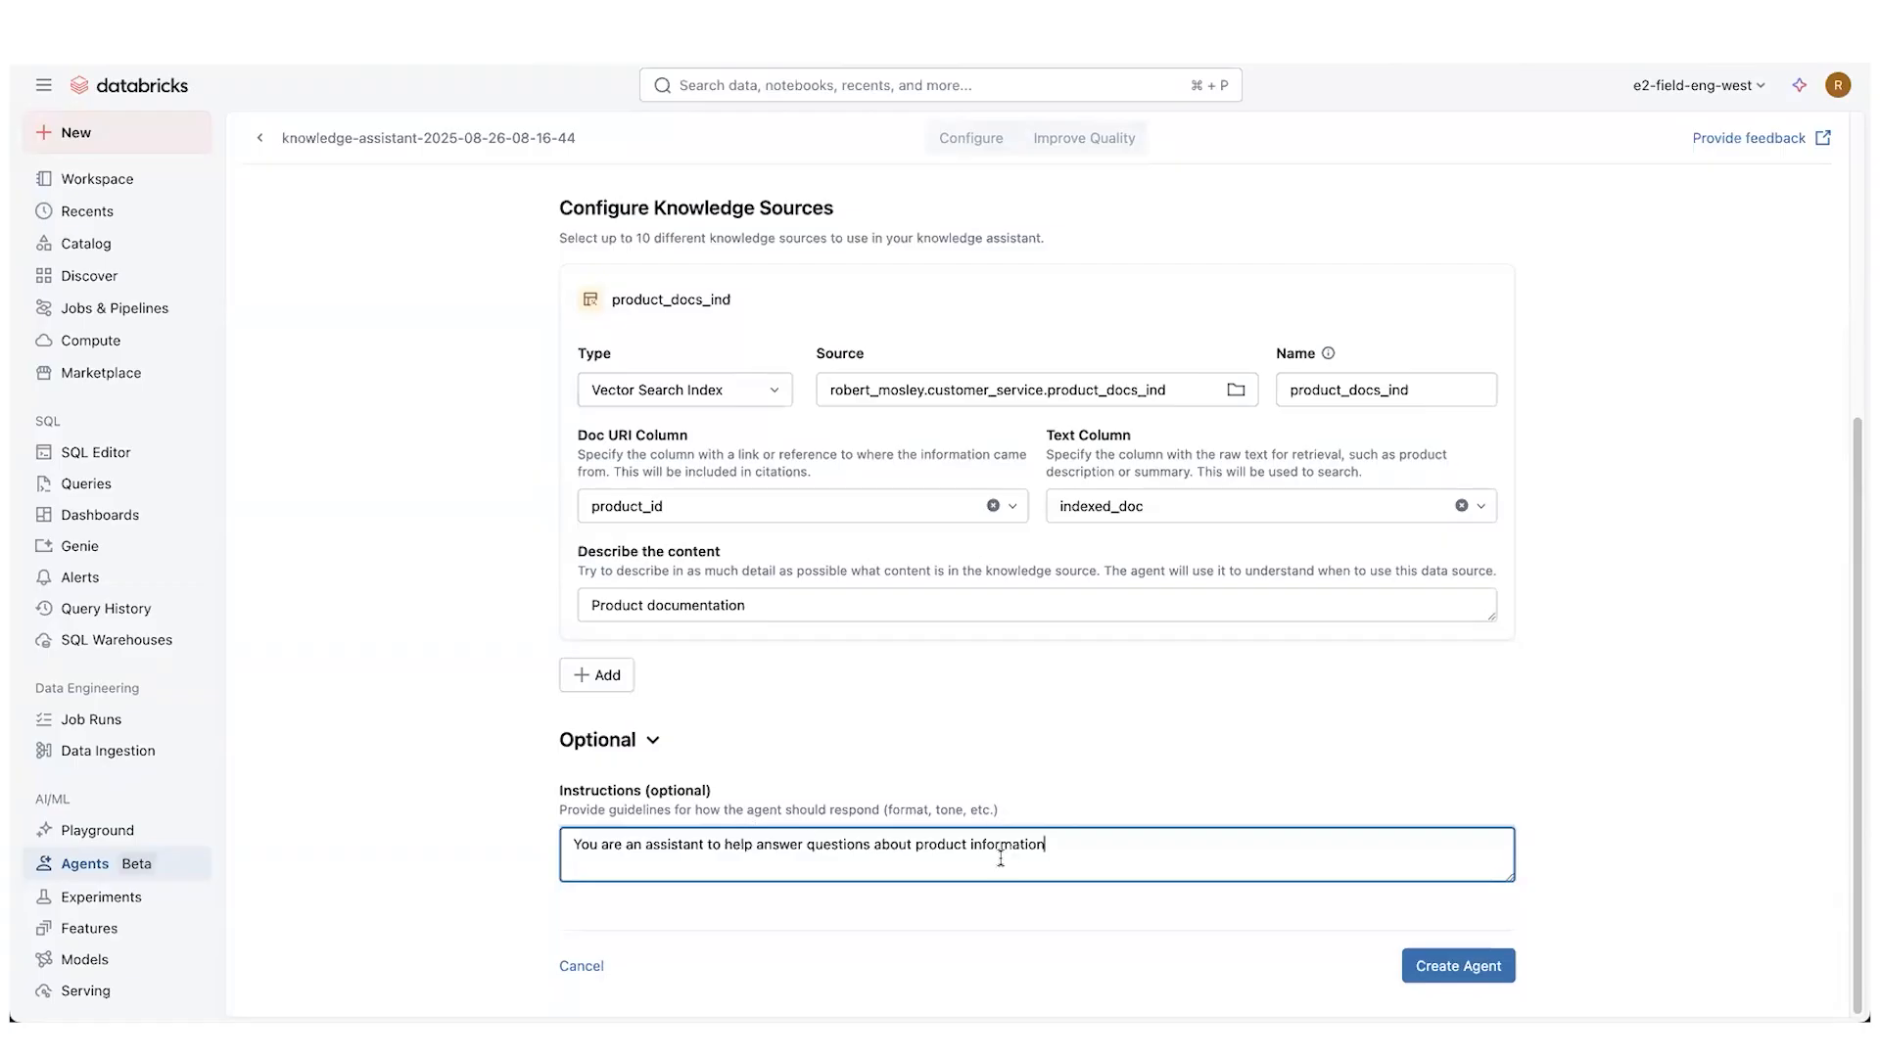
{"action": "type", "text": "."}
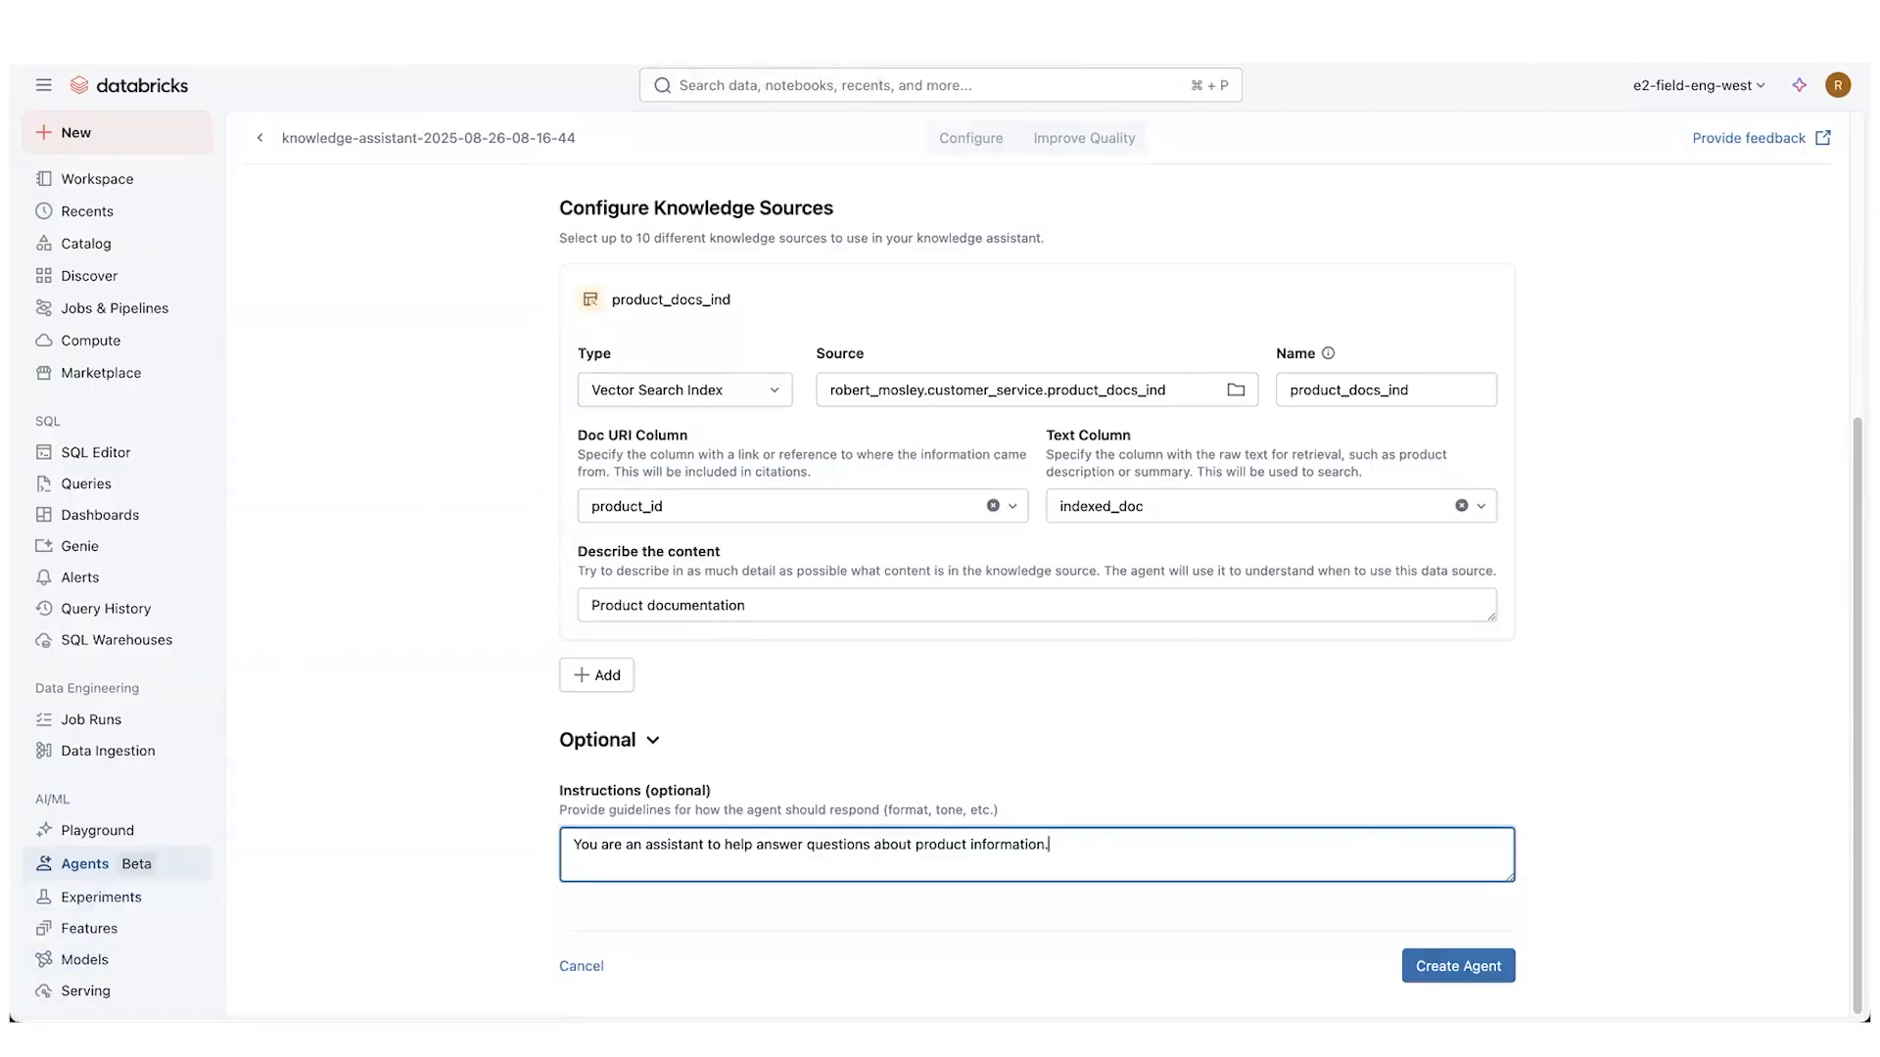
Open ka-product-doc and ready the Soundwave Pro 500 Bluetooth test question
{"action": "left_click", "coordinate": [1458, 966]}
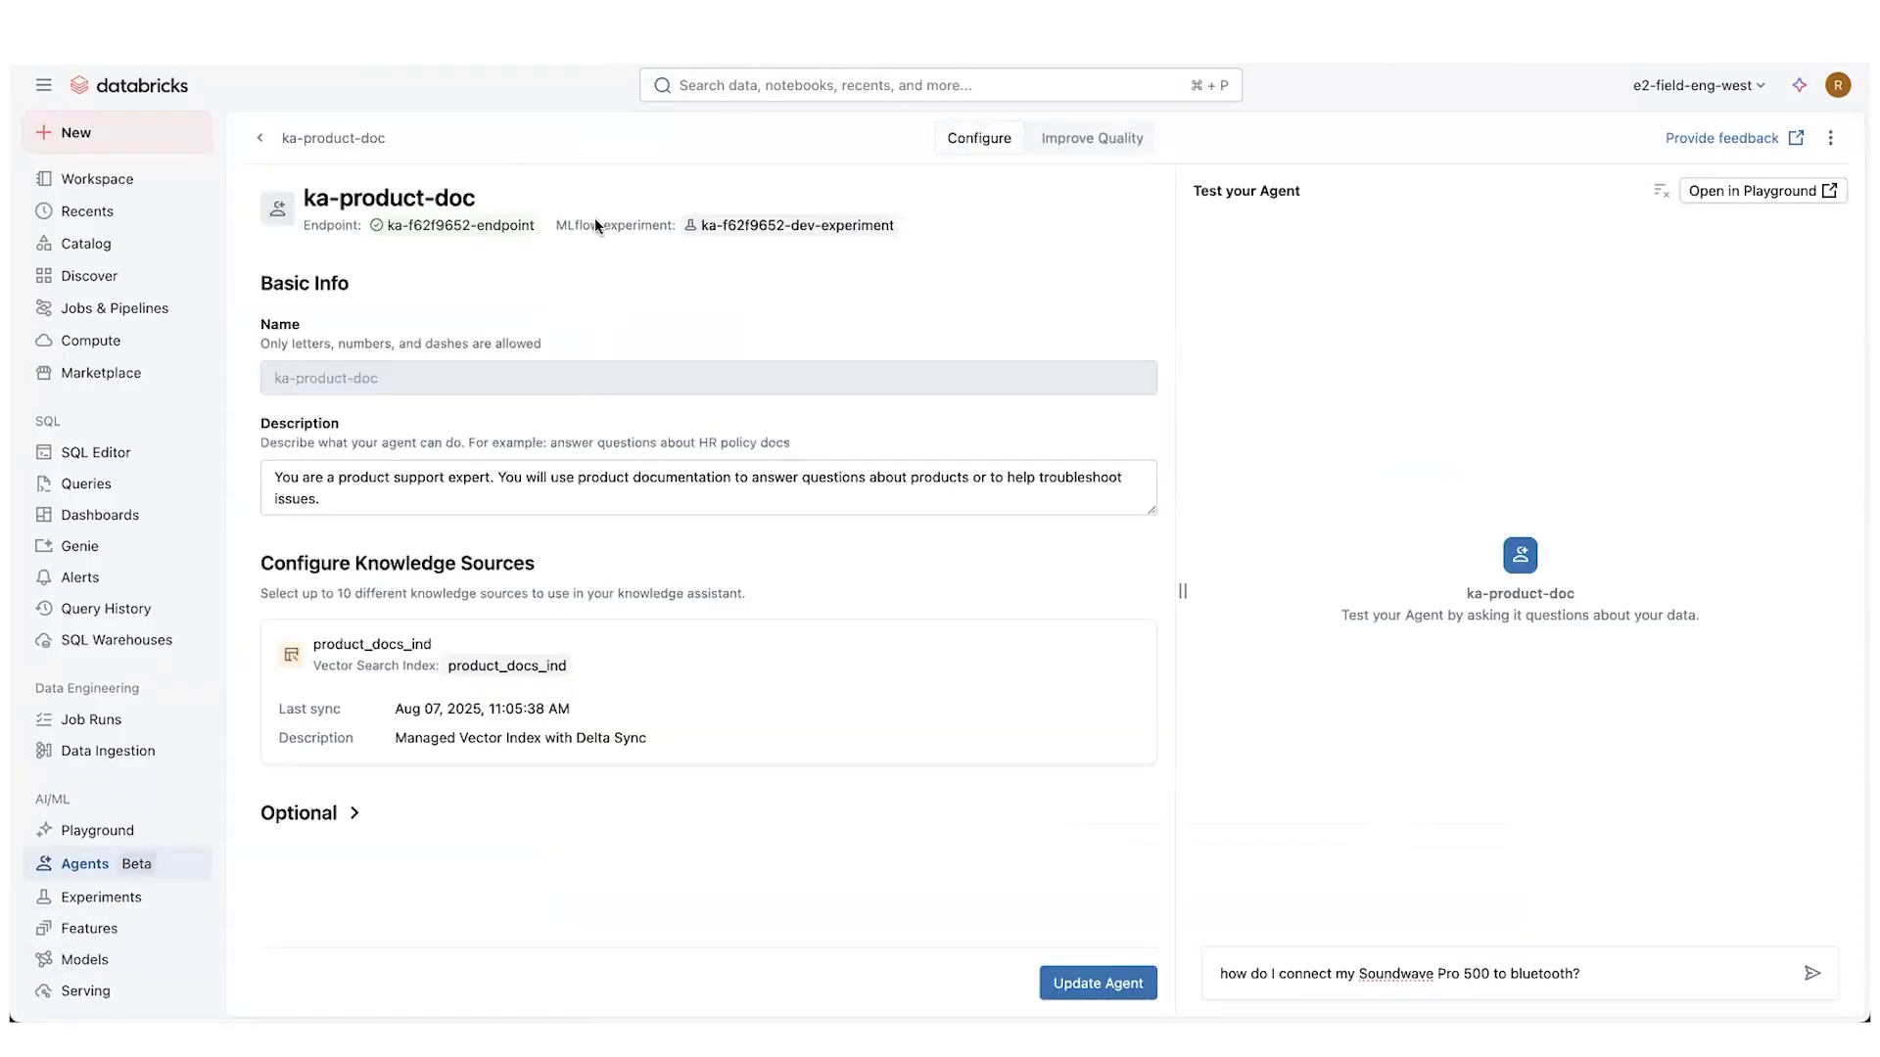
{"action": "mouse_move", "coordinate": [349, 201]}
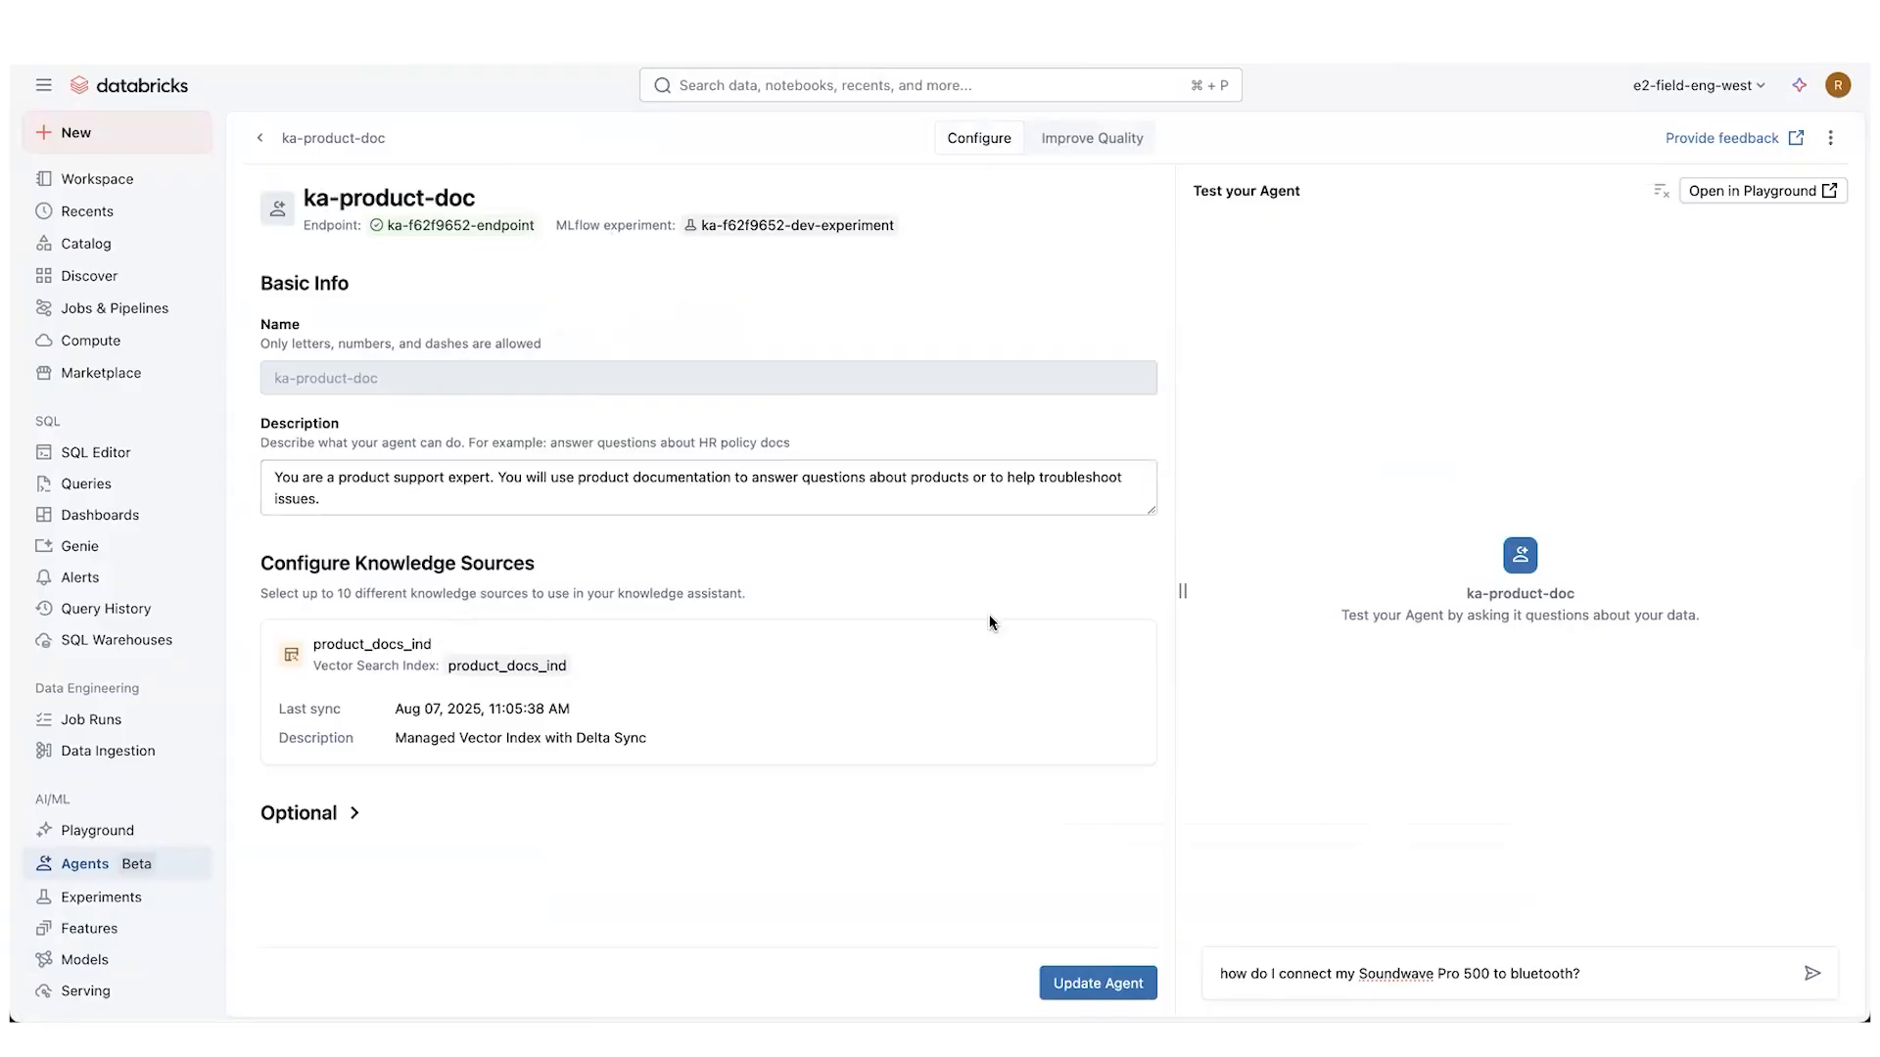
{"action": "mouse_move", "coordinate": [934, 136]}
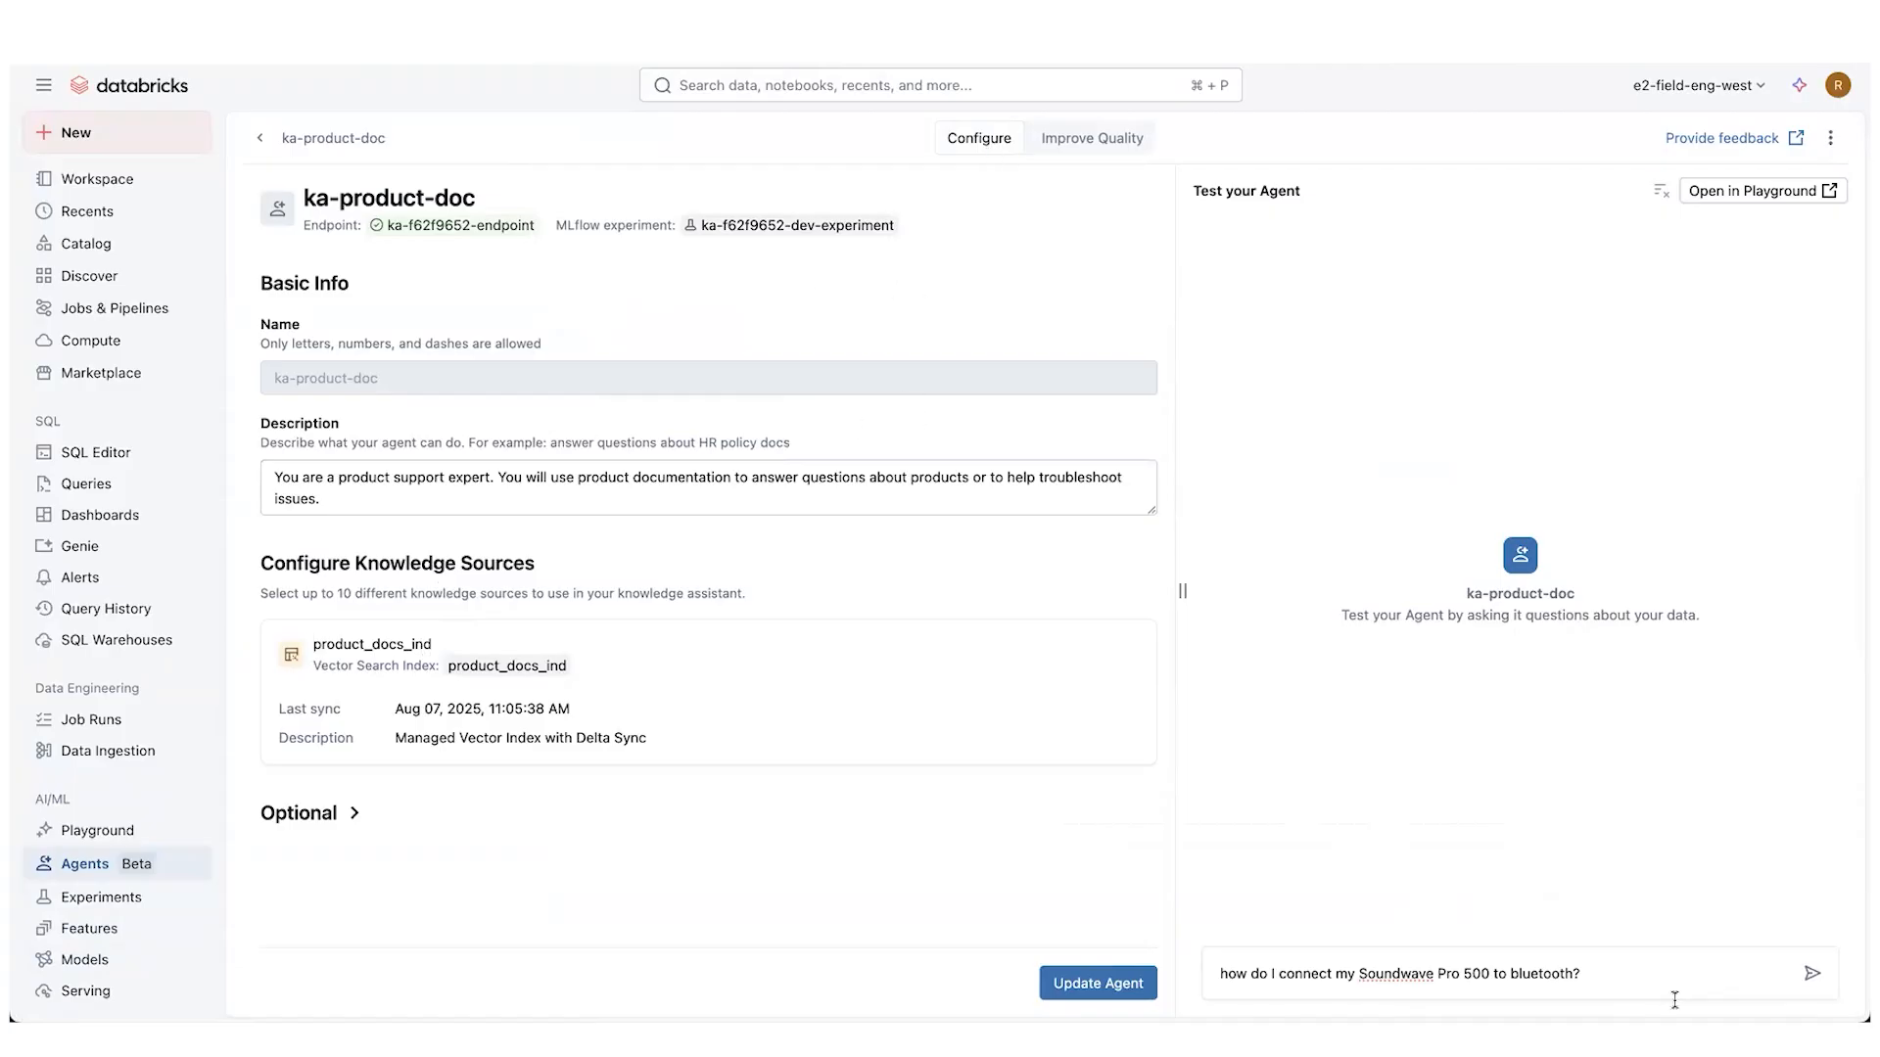
{"action": "left_click", "coordinate": [1500, 974]}
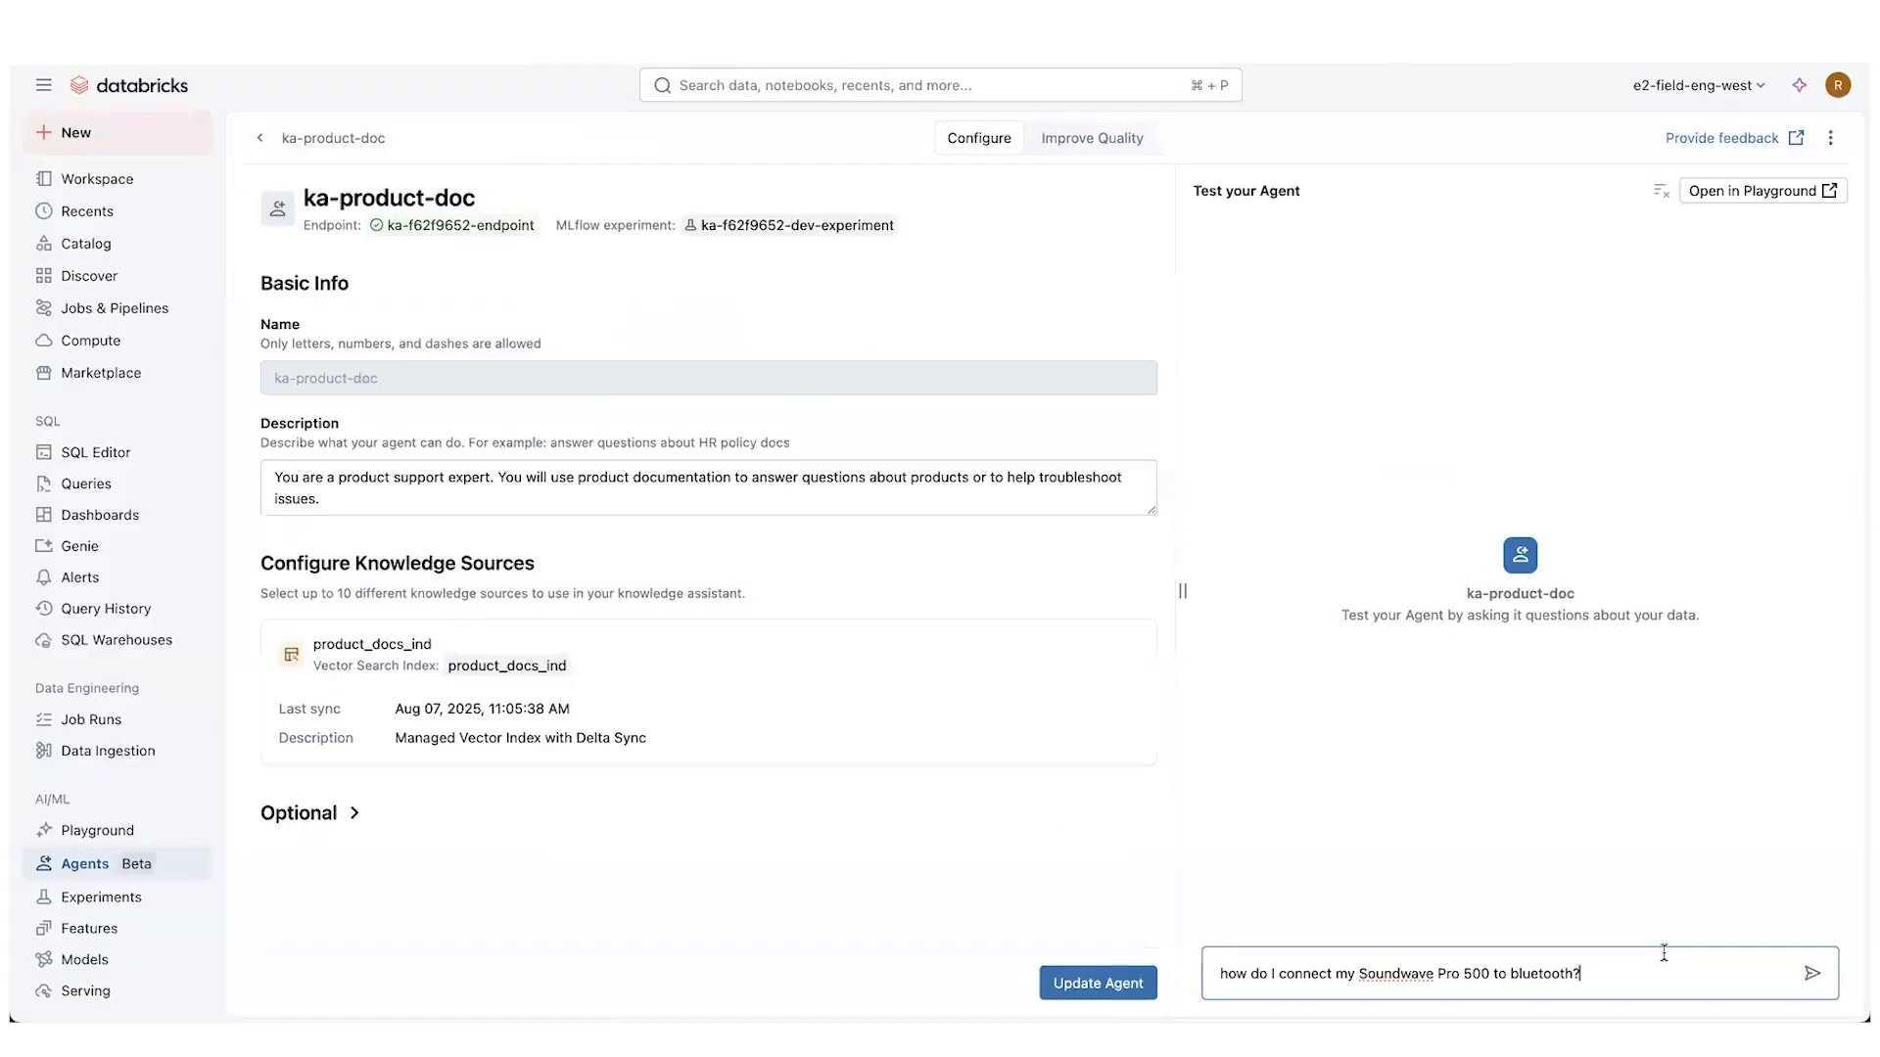
Send the Bluetooth question and read the pairing steps, troubleshooting tips and footnotes
{"action": "left_click", "coordinate": [1810, 970]}
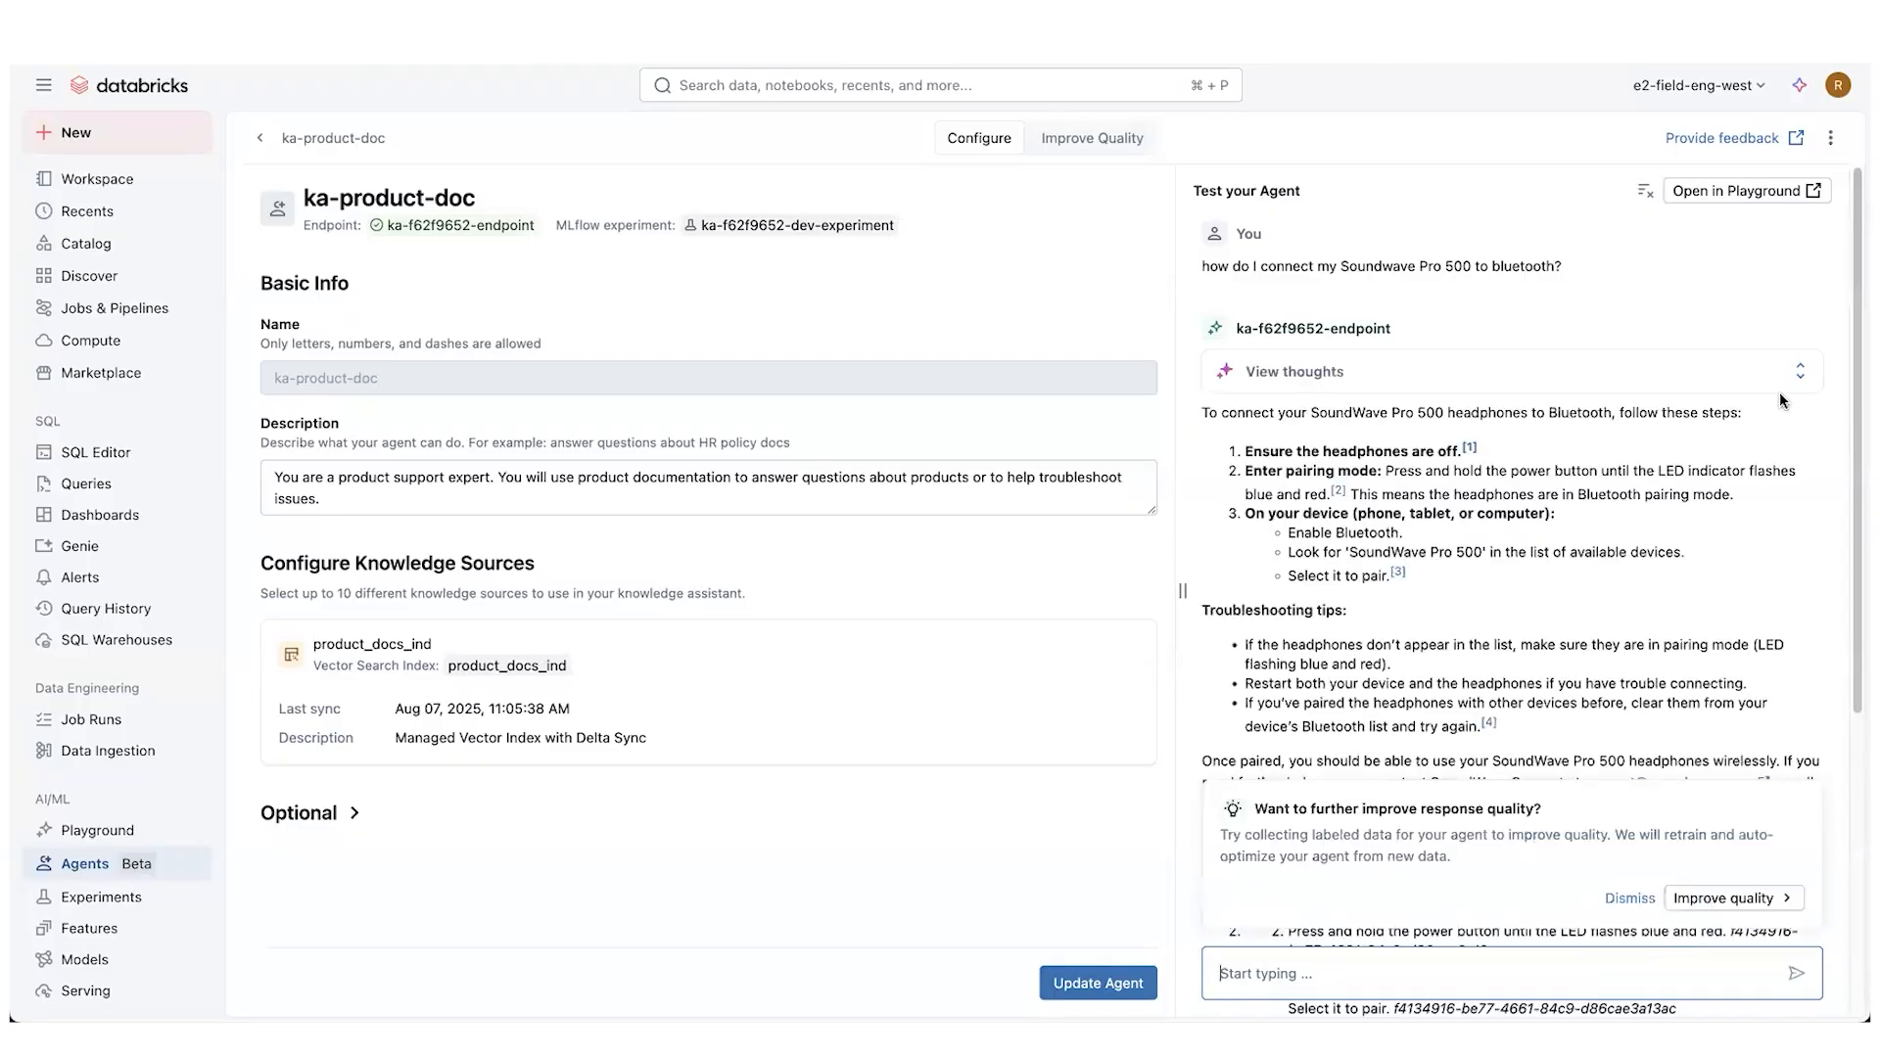
{"action": "scroll", "scroll_direction": "down", "scroll_amount": 3}
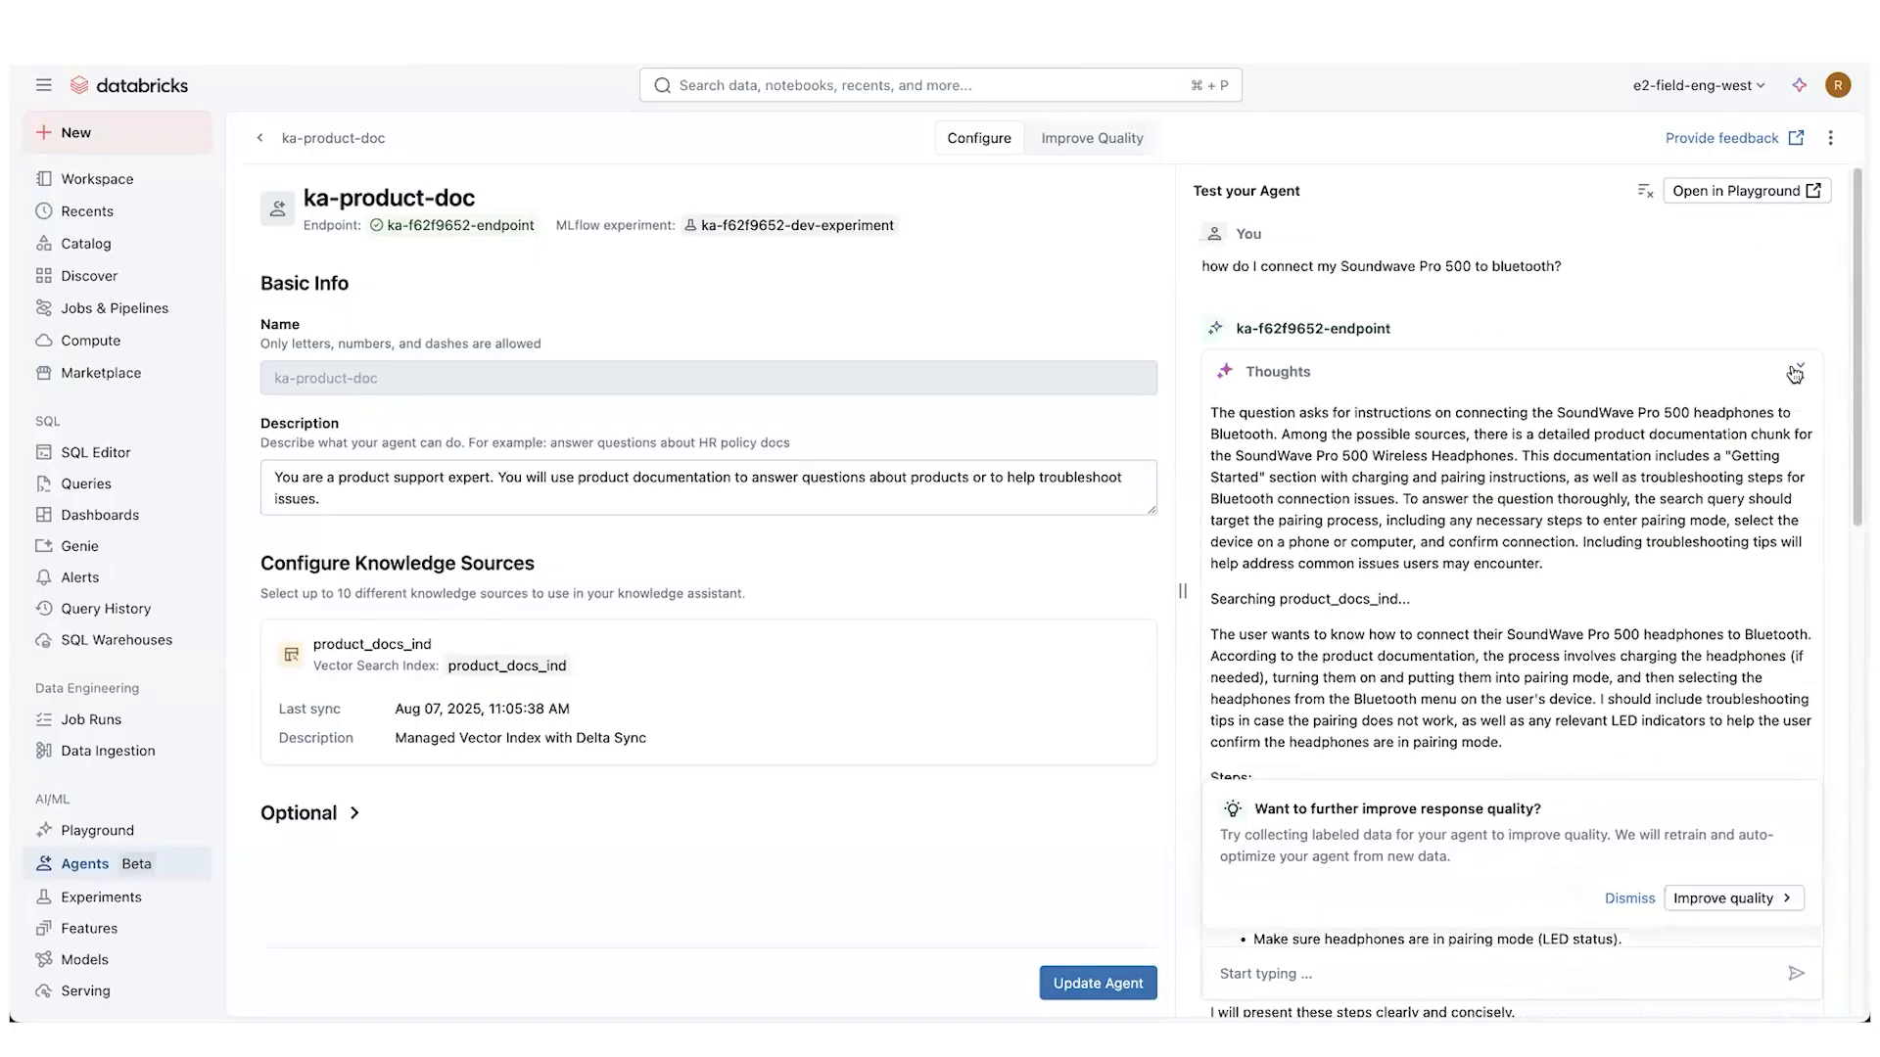
{"action": "left_click", "coordinate": [1792, 373]}
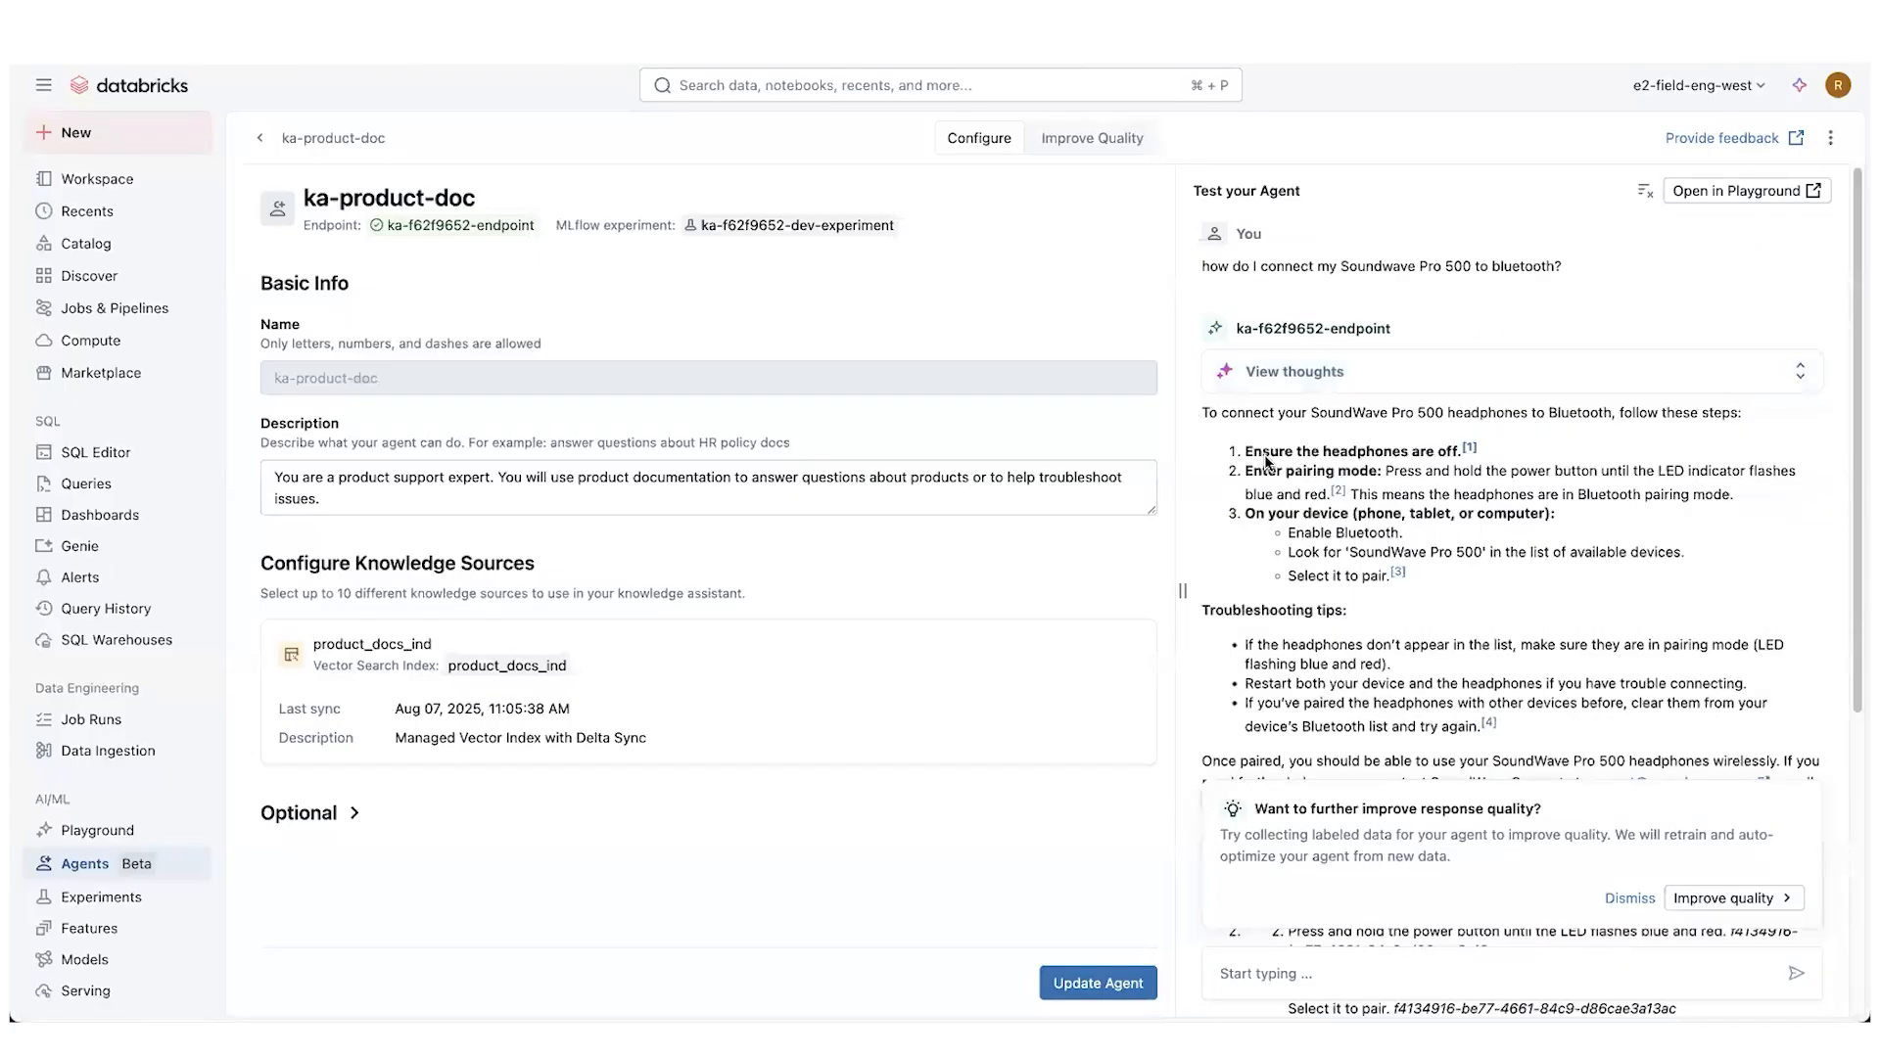
{"action": "scroll", "scroll_direction": "down", "scroll_amount": 3}
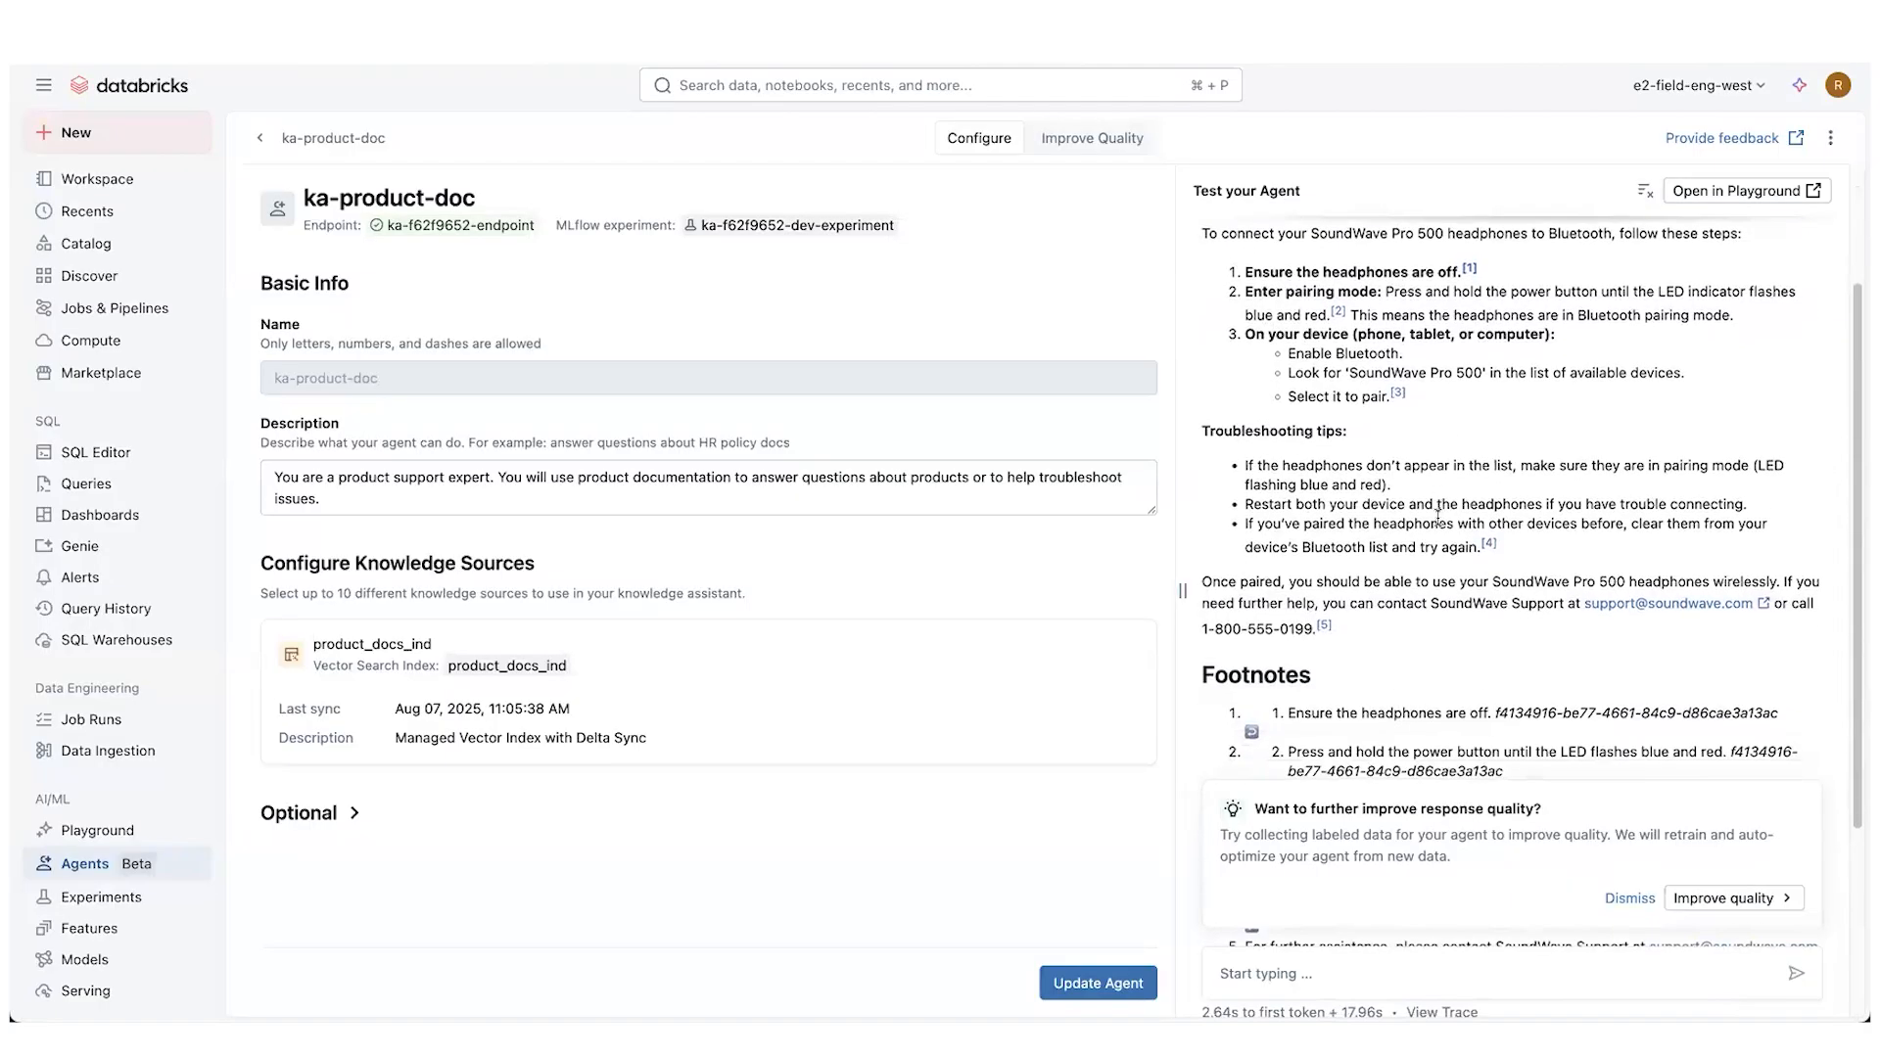
{"action": "mouse_move", "coordinate": [1307, 289]}
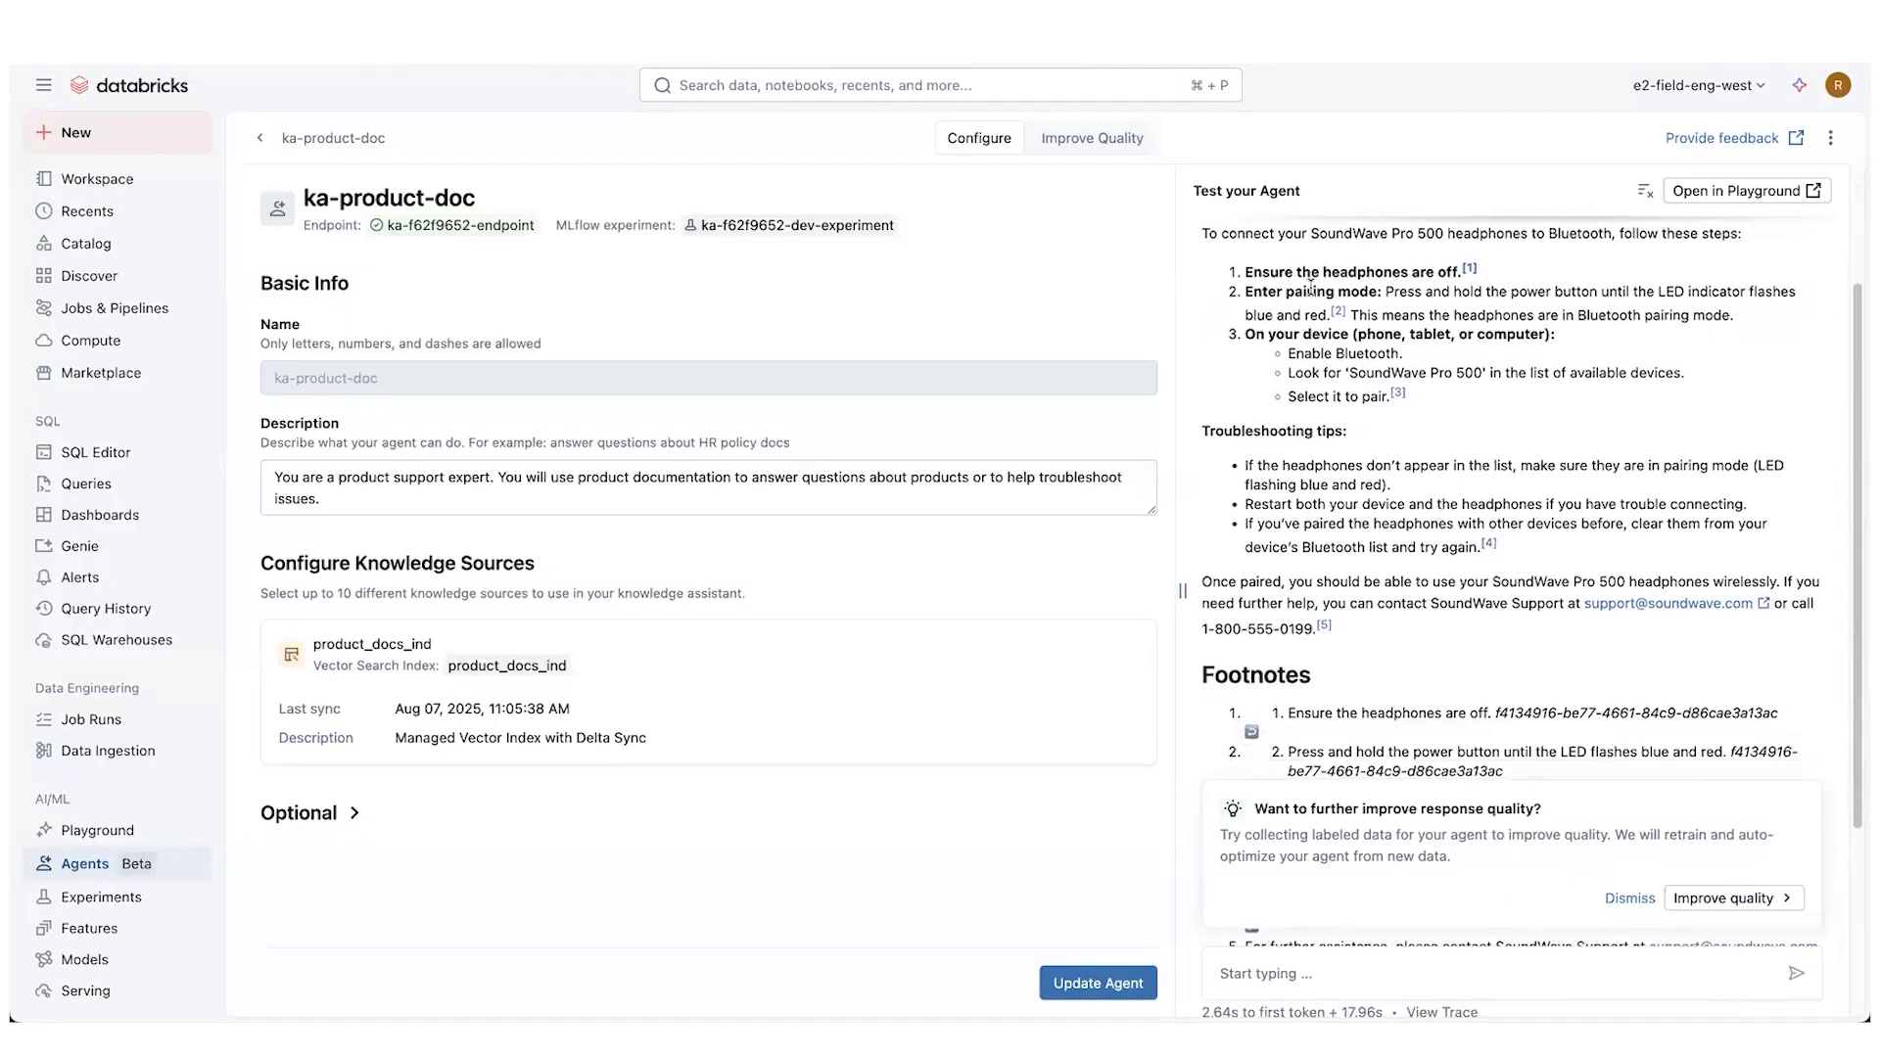
{"action": "mouse_move", "coordinate": [1267, 368]}
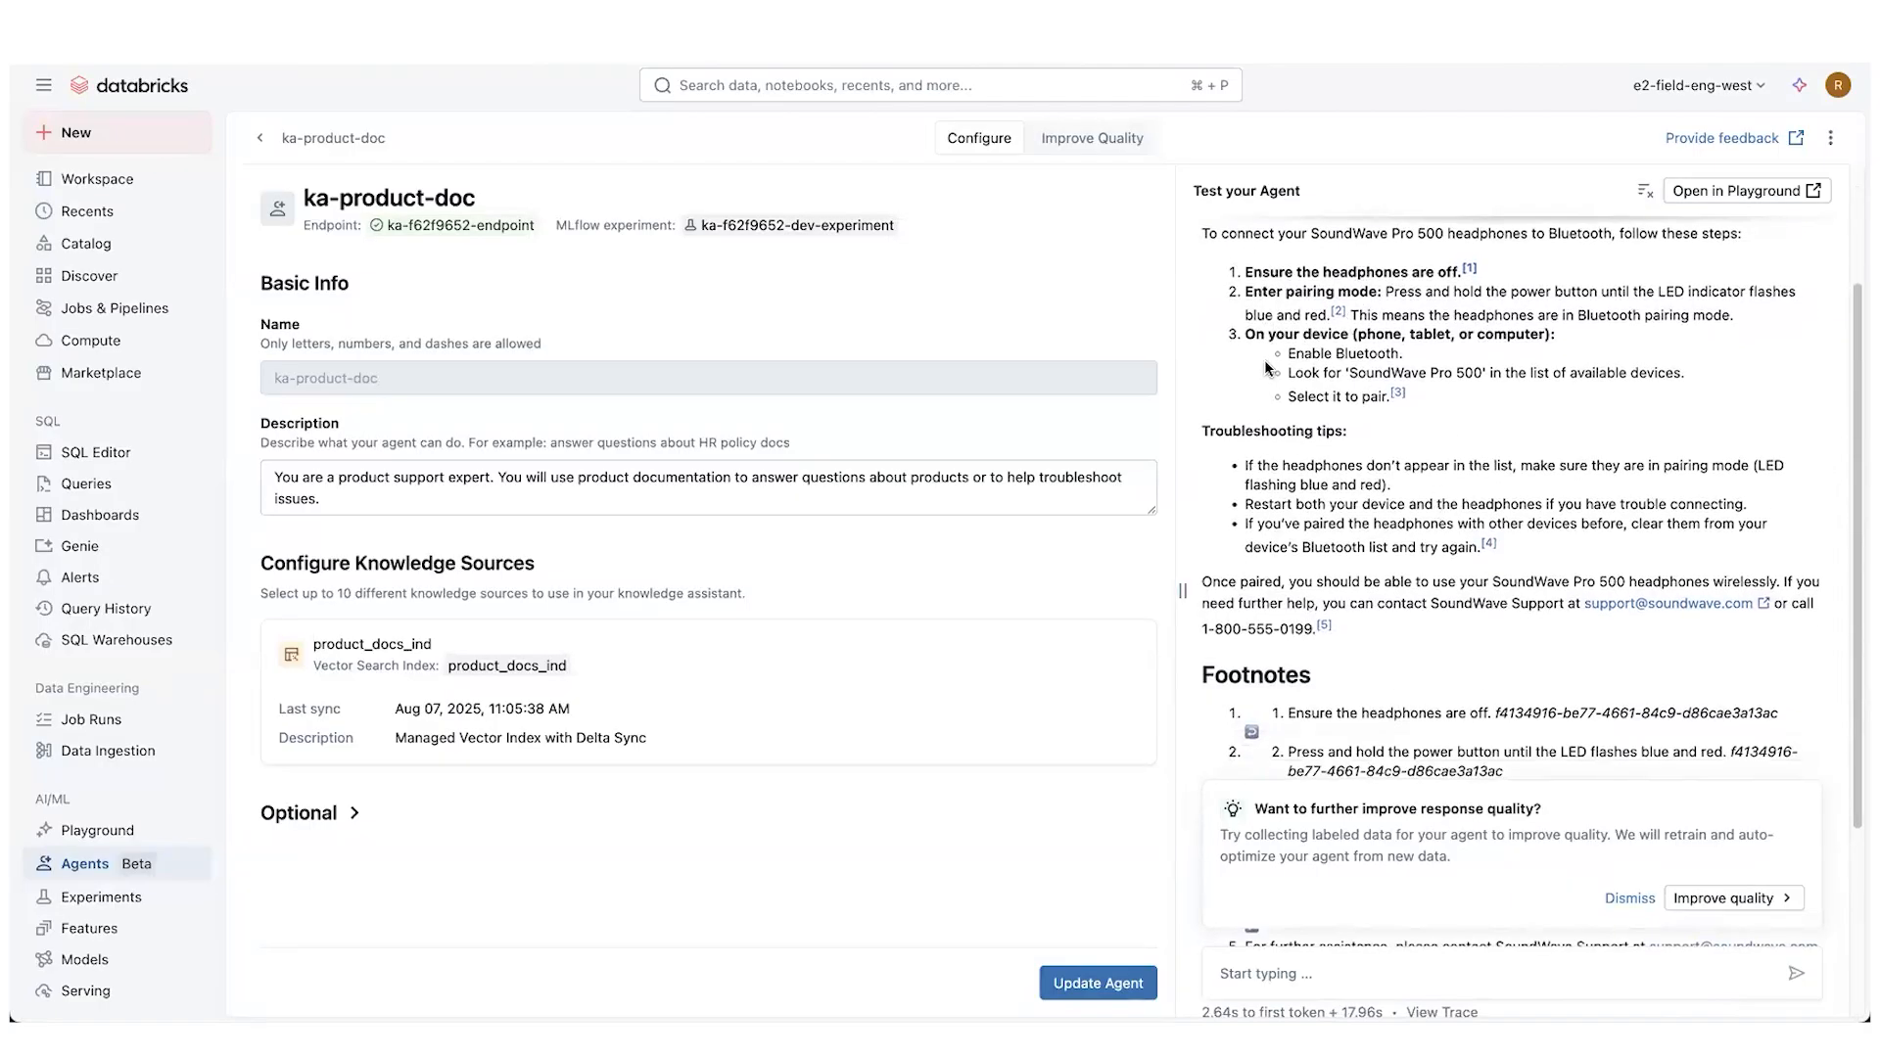
{"action": "mouse_move", "coordinate": [1279, 456]}
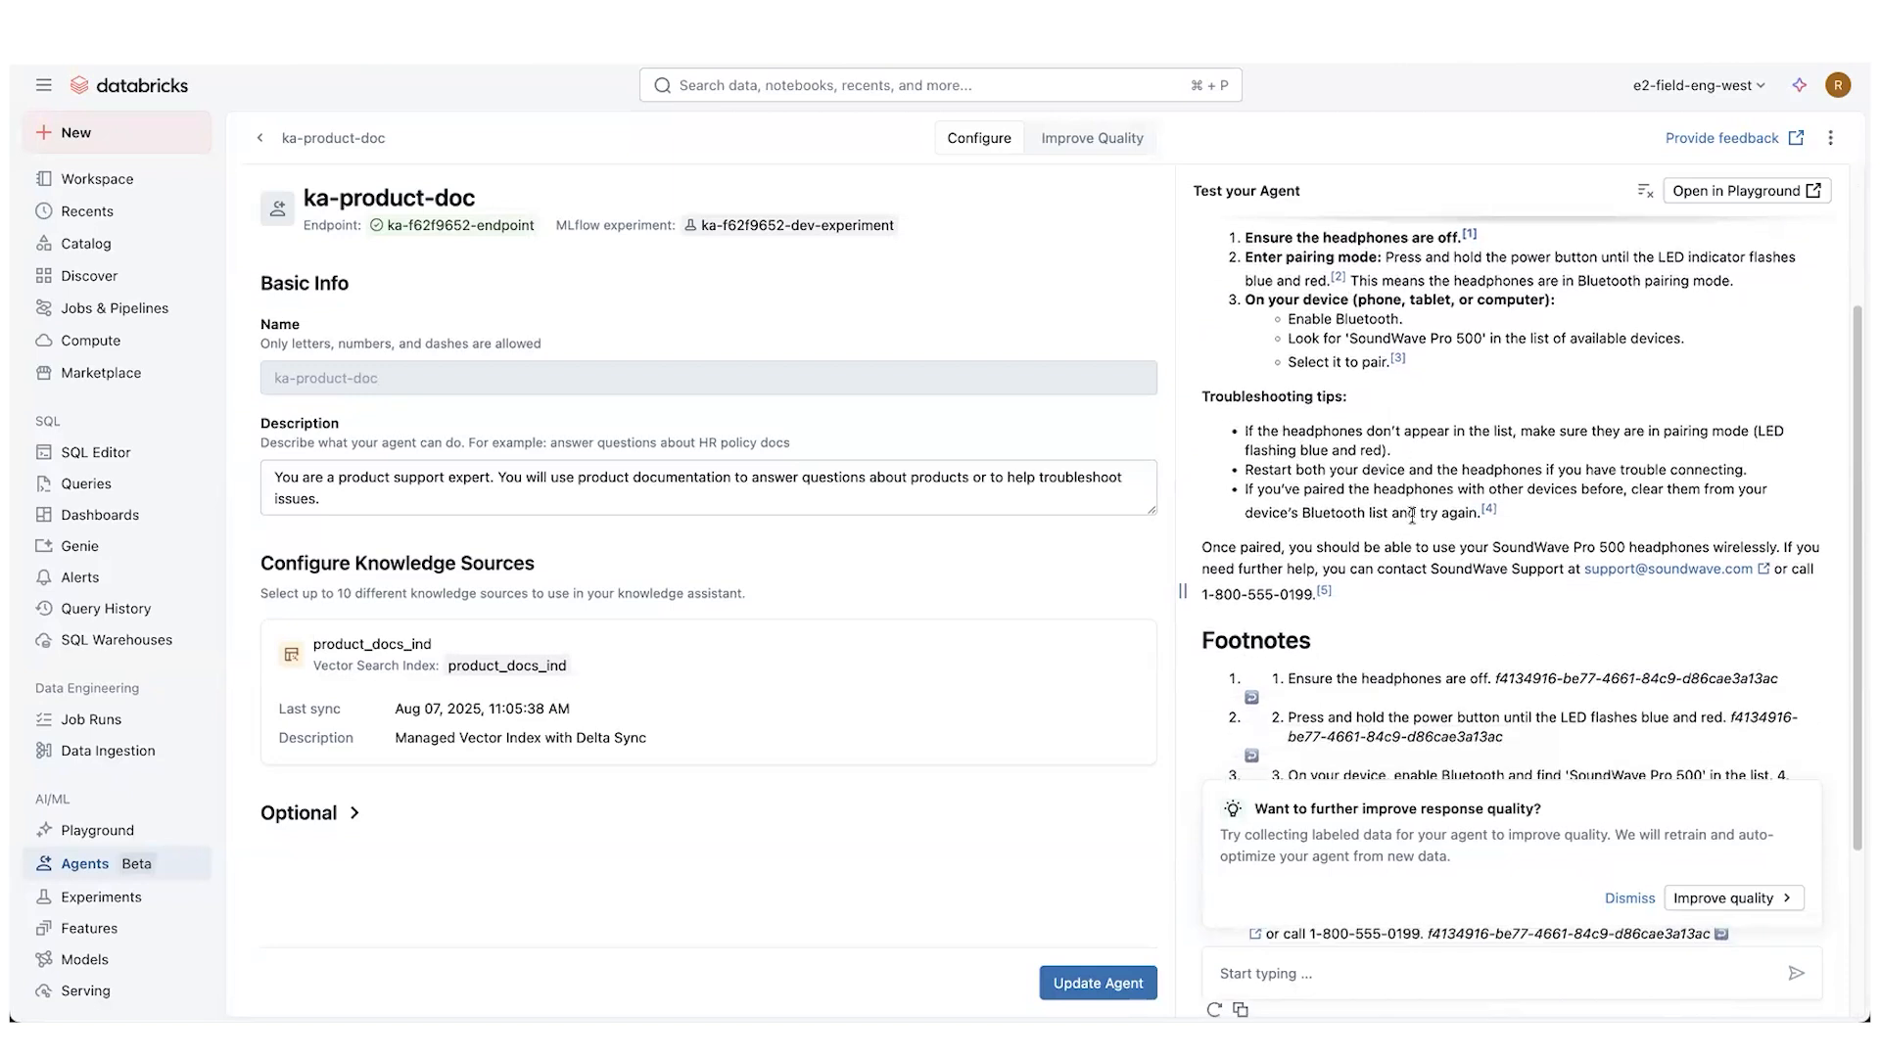
{"action": "scroll", "scroll_direction": "down", "scroll_amount": 3}
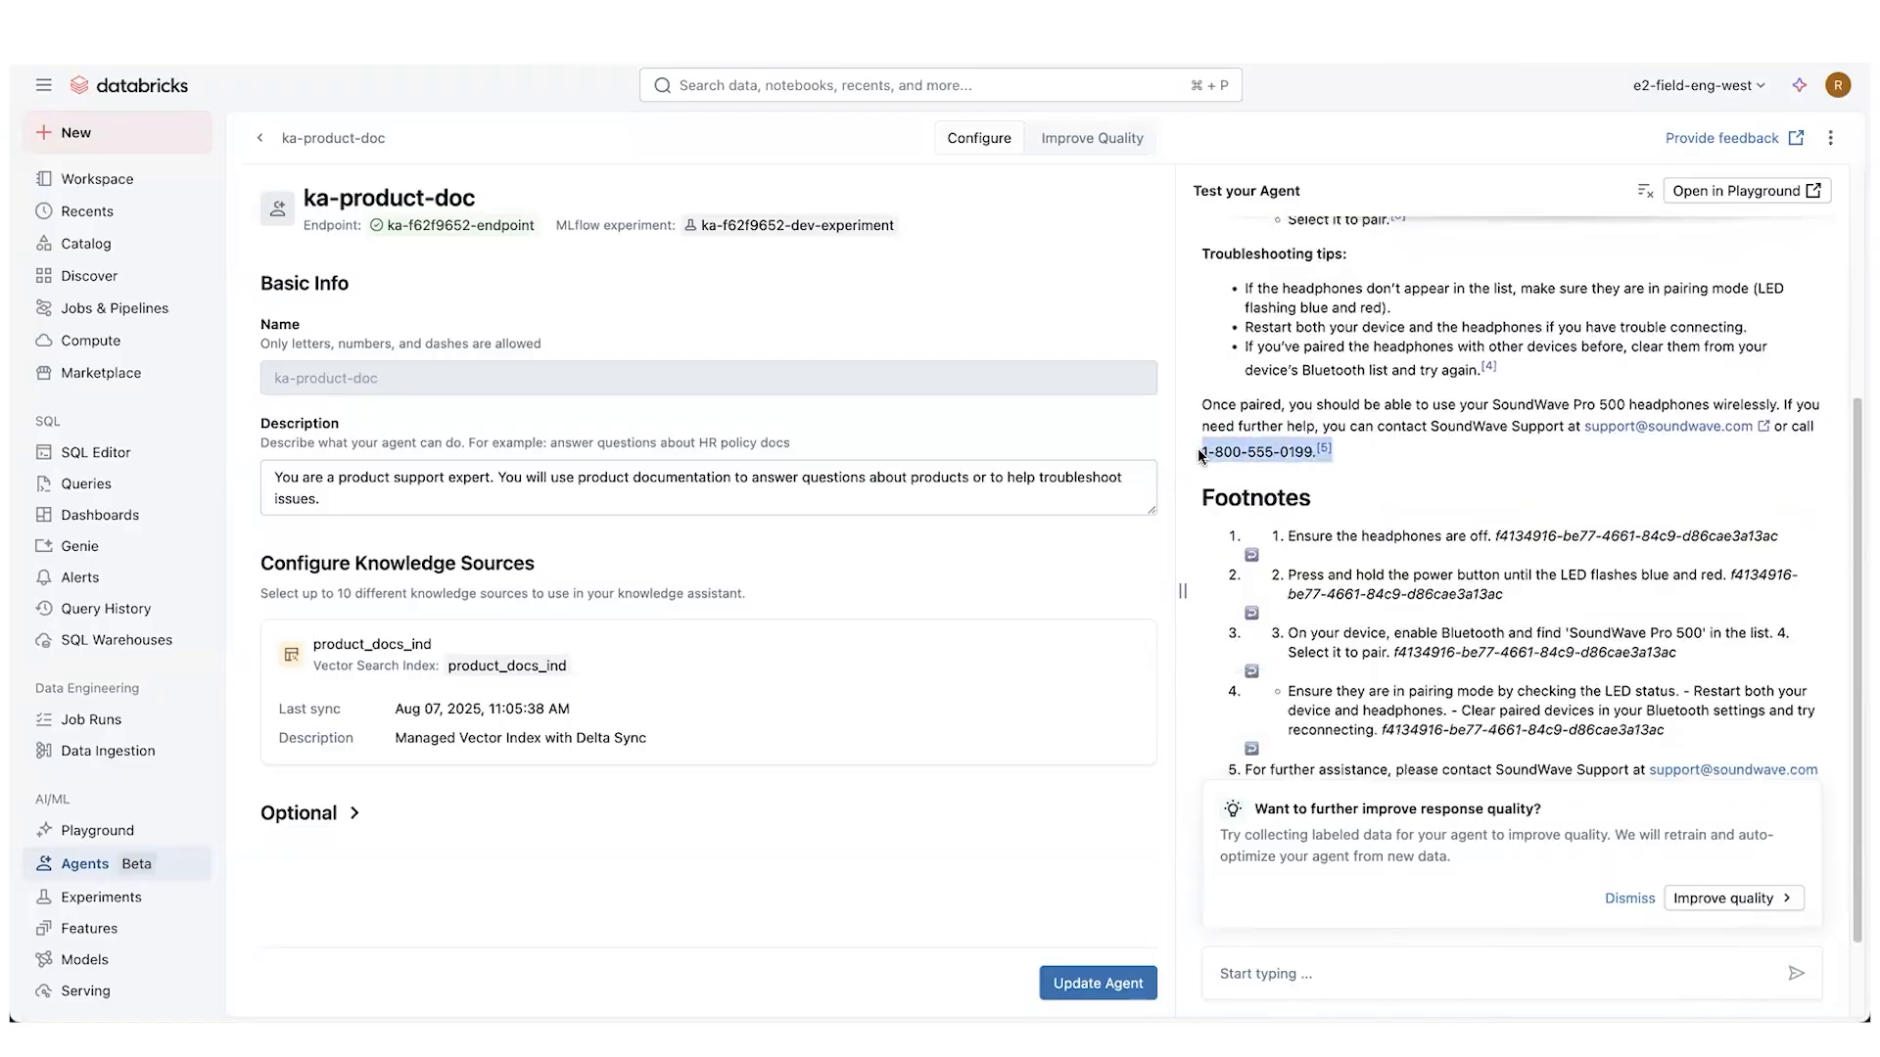
{"action": "scroll", "scroll_direction": "down", "scroll_amount": 3}
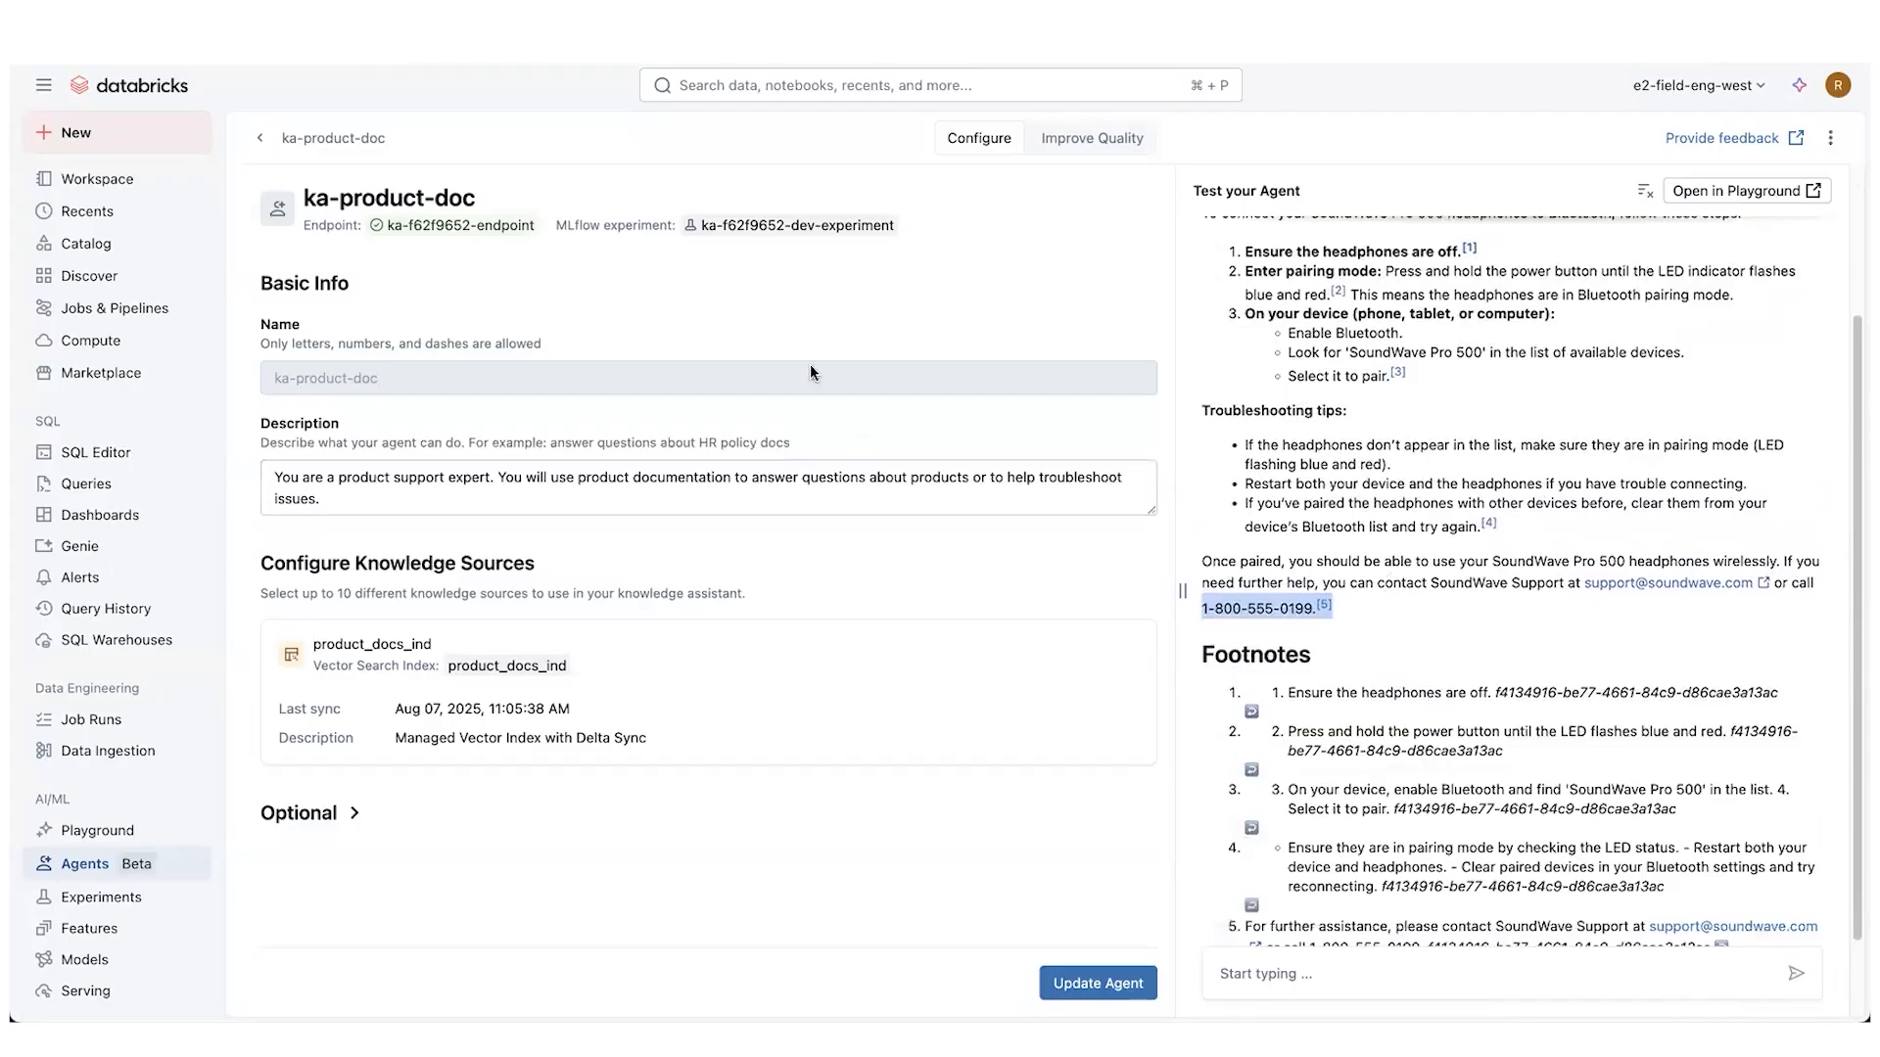
On Improve Quality, launch the labeling session in the Review App
{"action": "left_click", "coordinate": [1090, 138]}
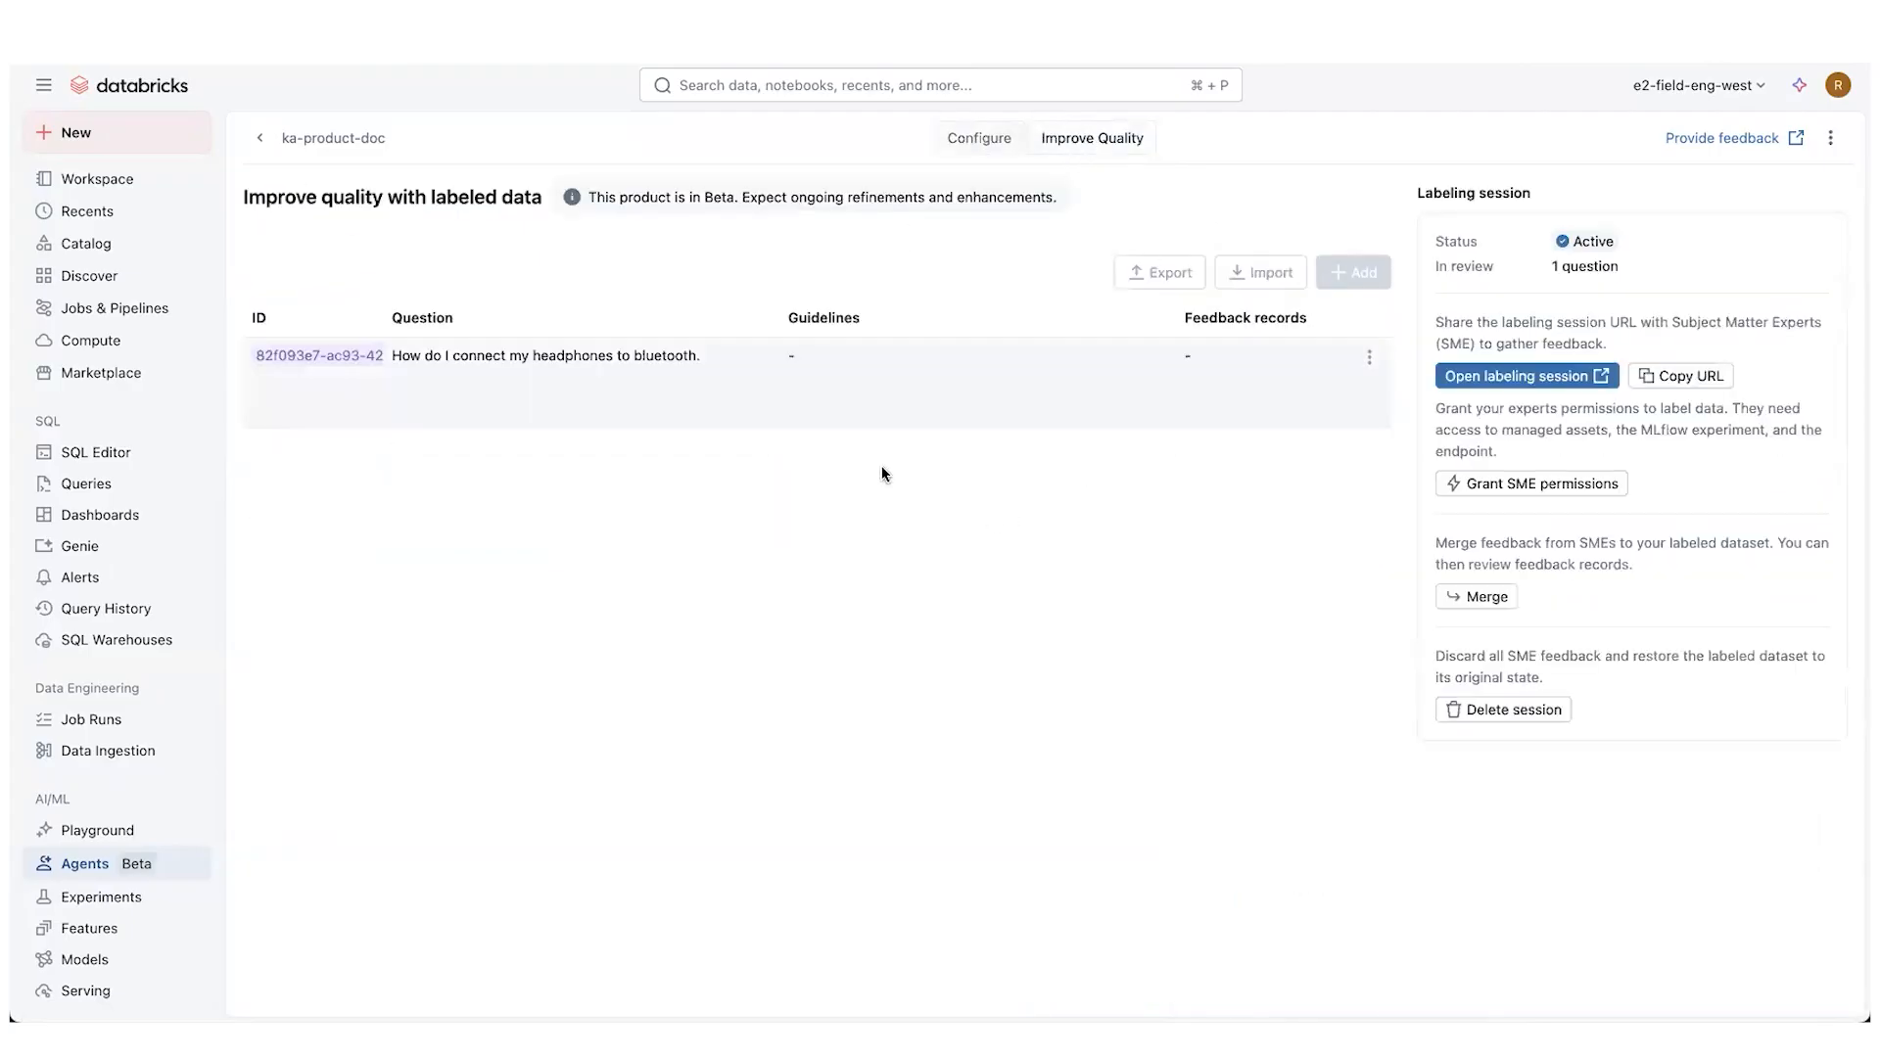
{"action": "mouse_move", "coordinate": [648, 347]}
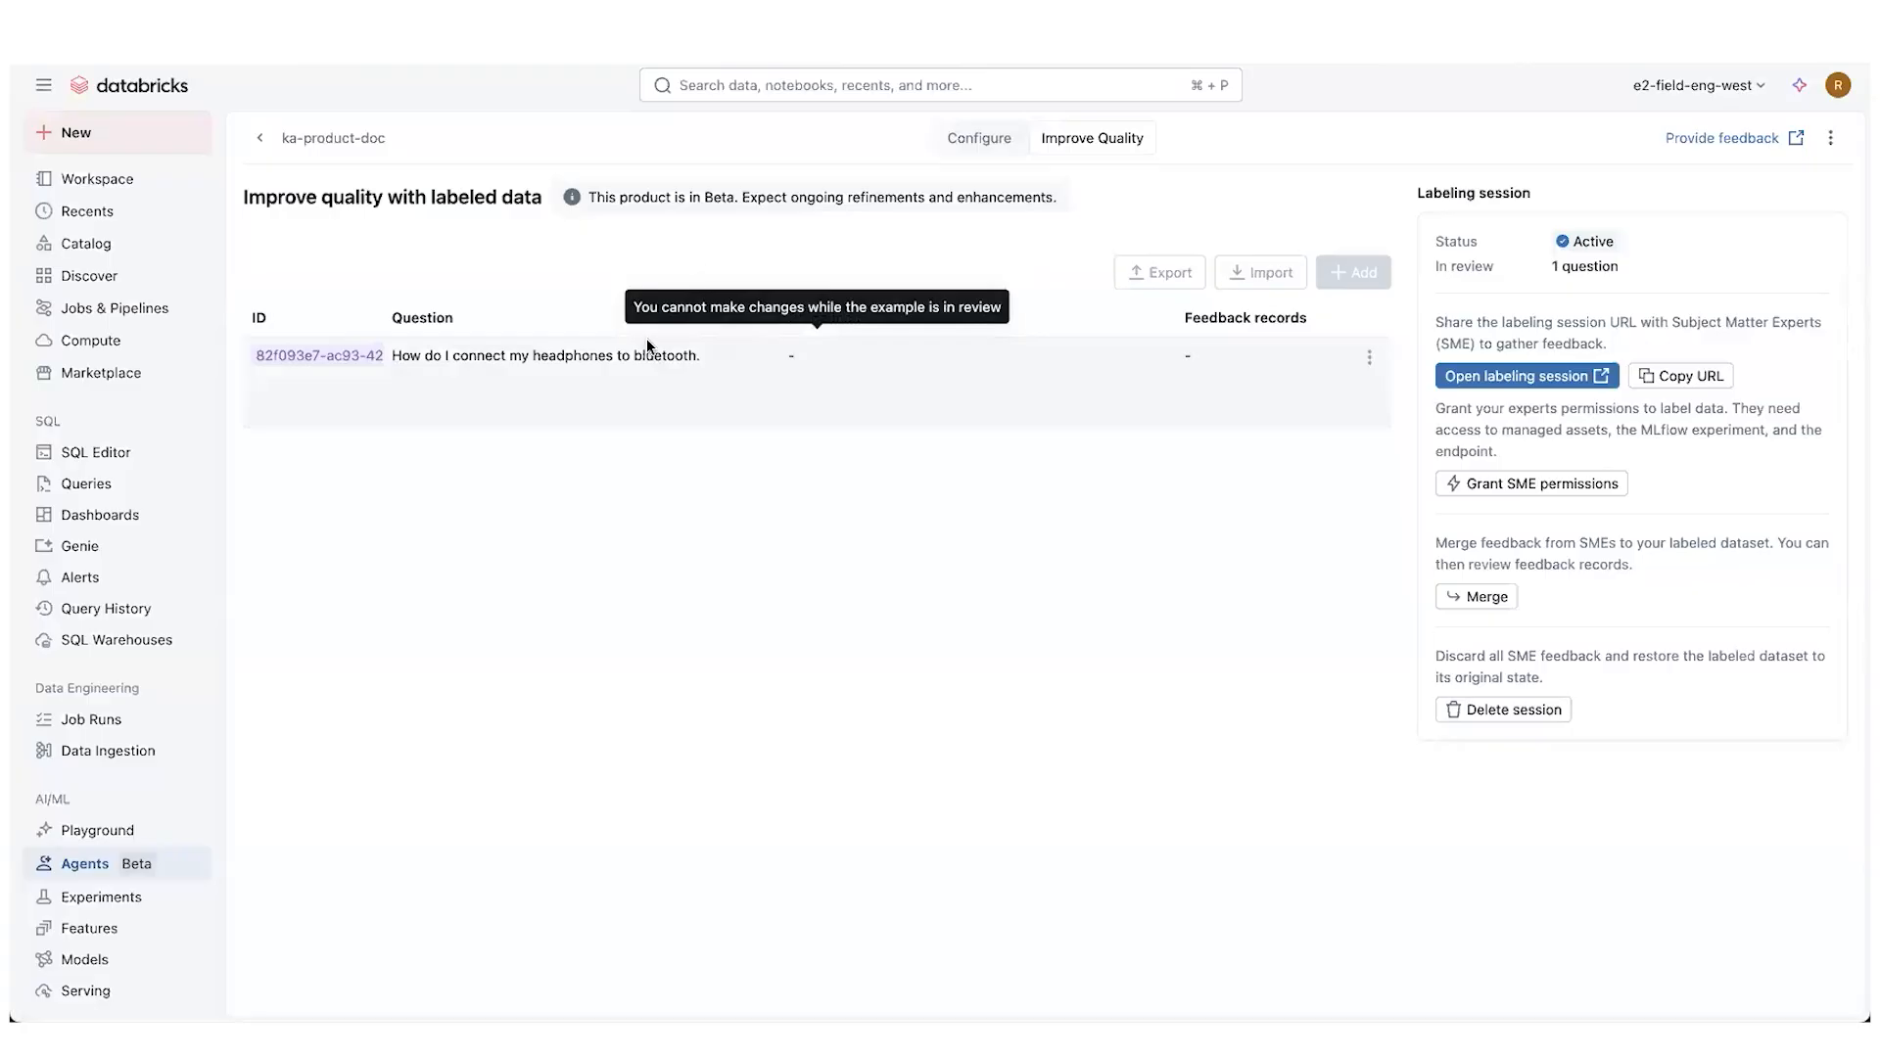
{"action": "mouse_move", "coordinate": [898, 647]}
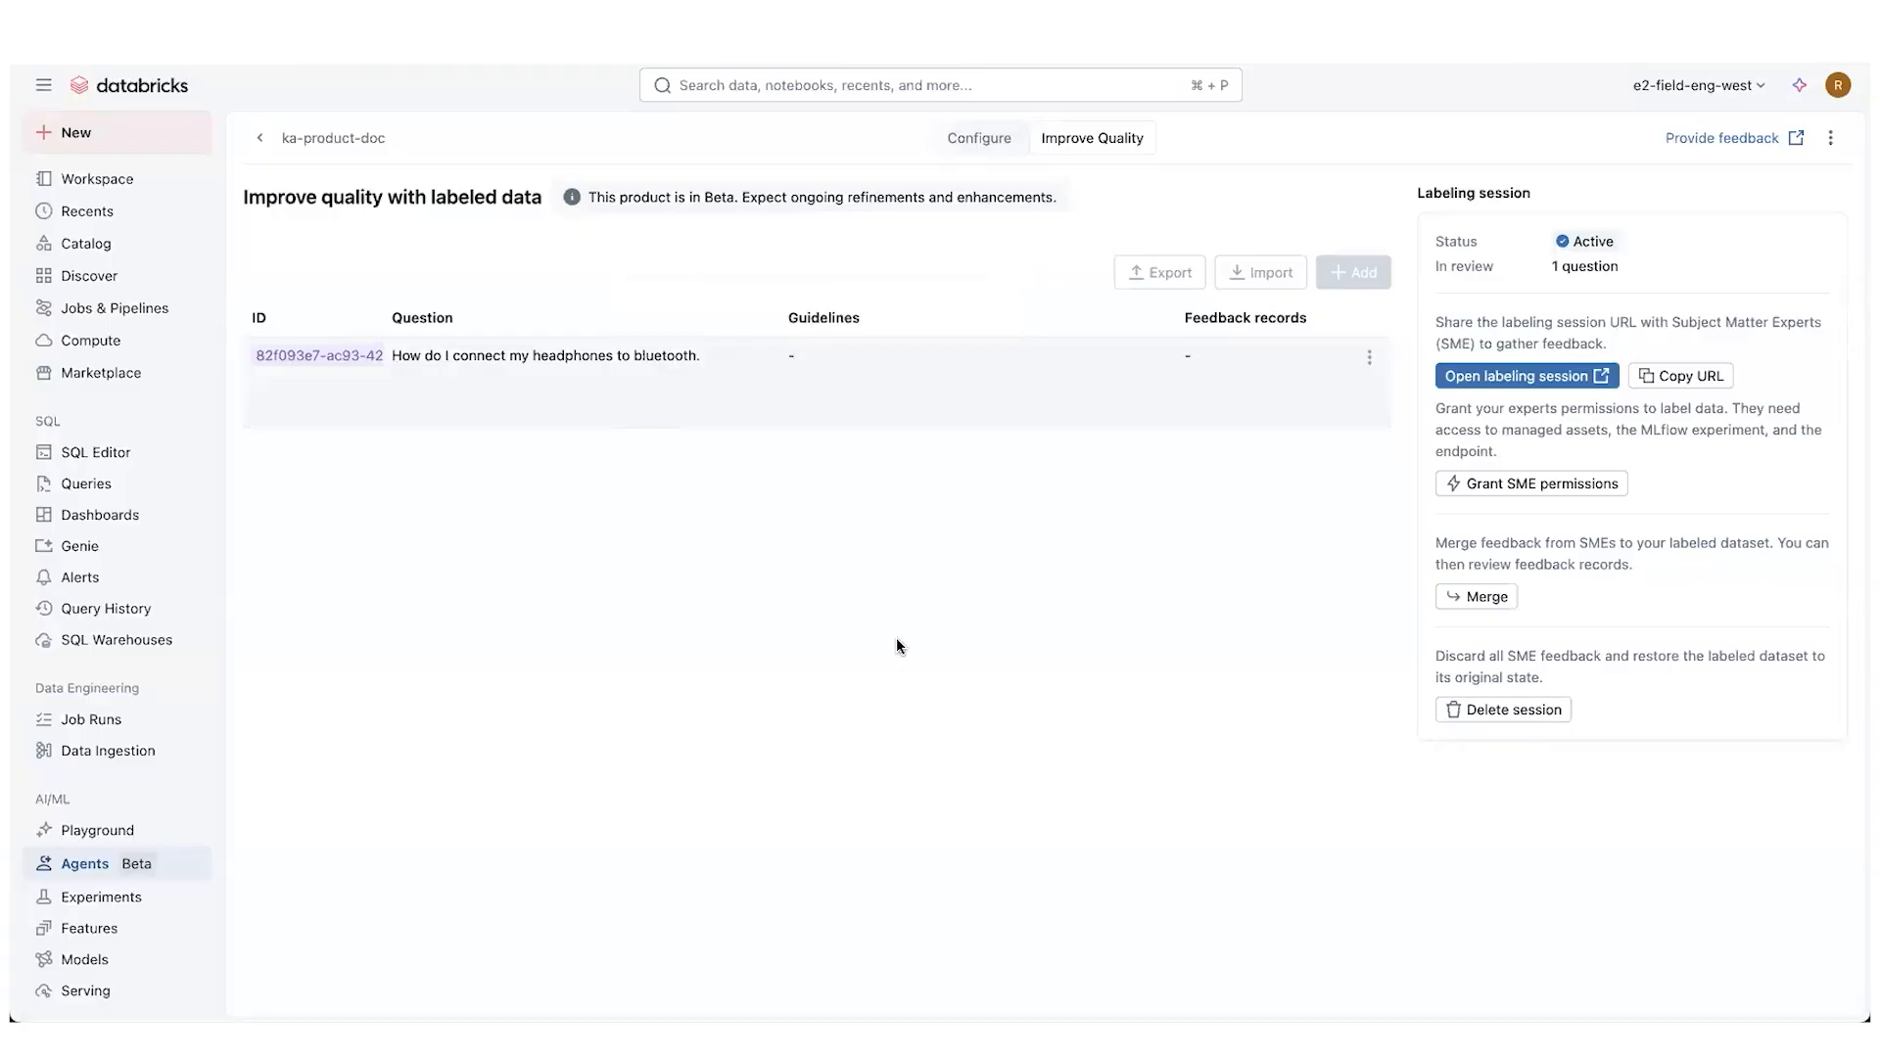
{"action": "mouse_move", "coordinate": [666, 371]}
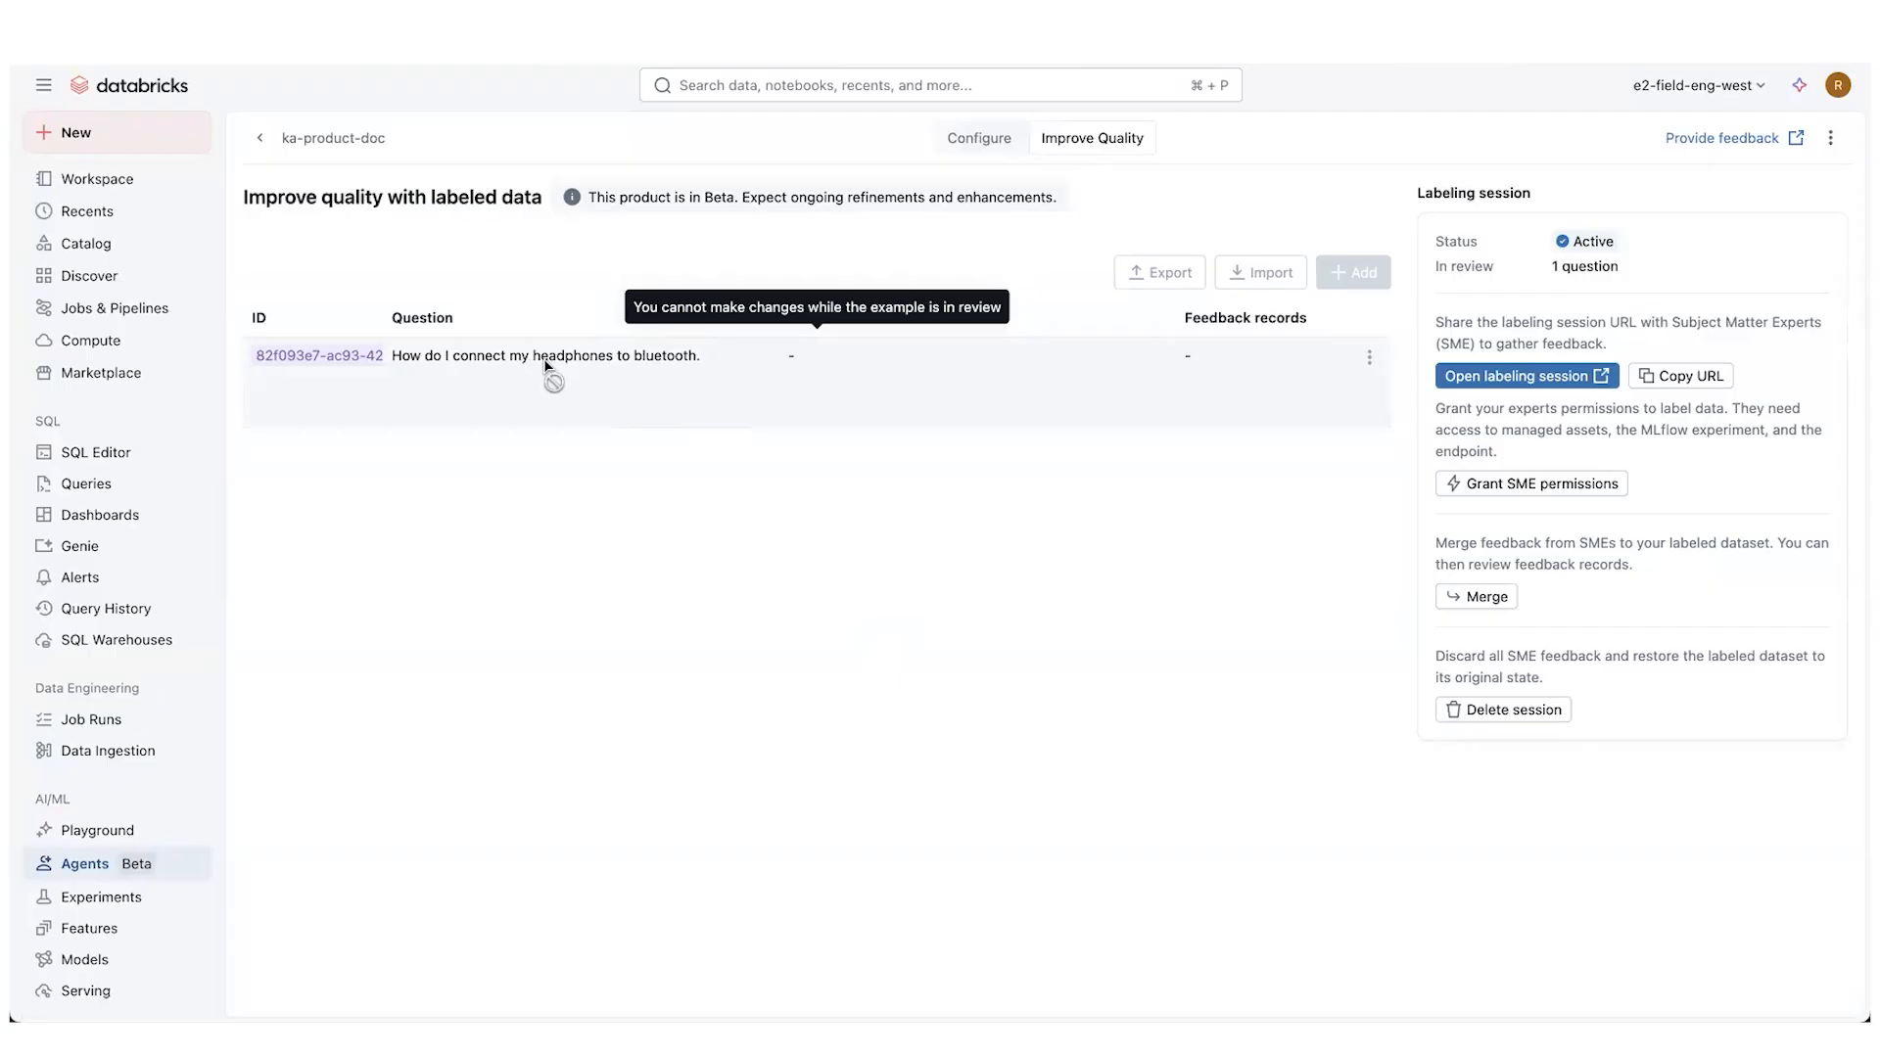
{"action": "mouse_move", "coordinate": [644, 491]}
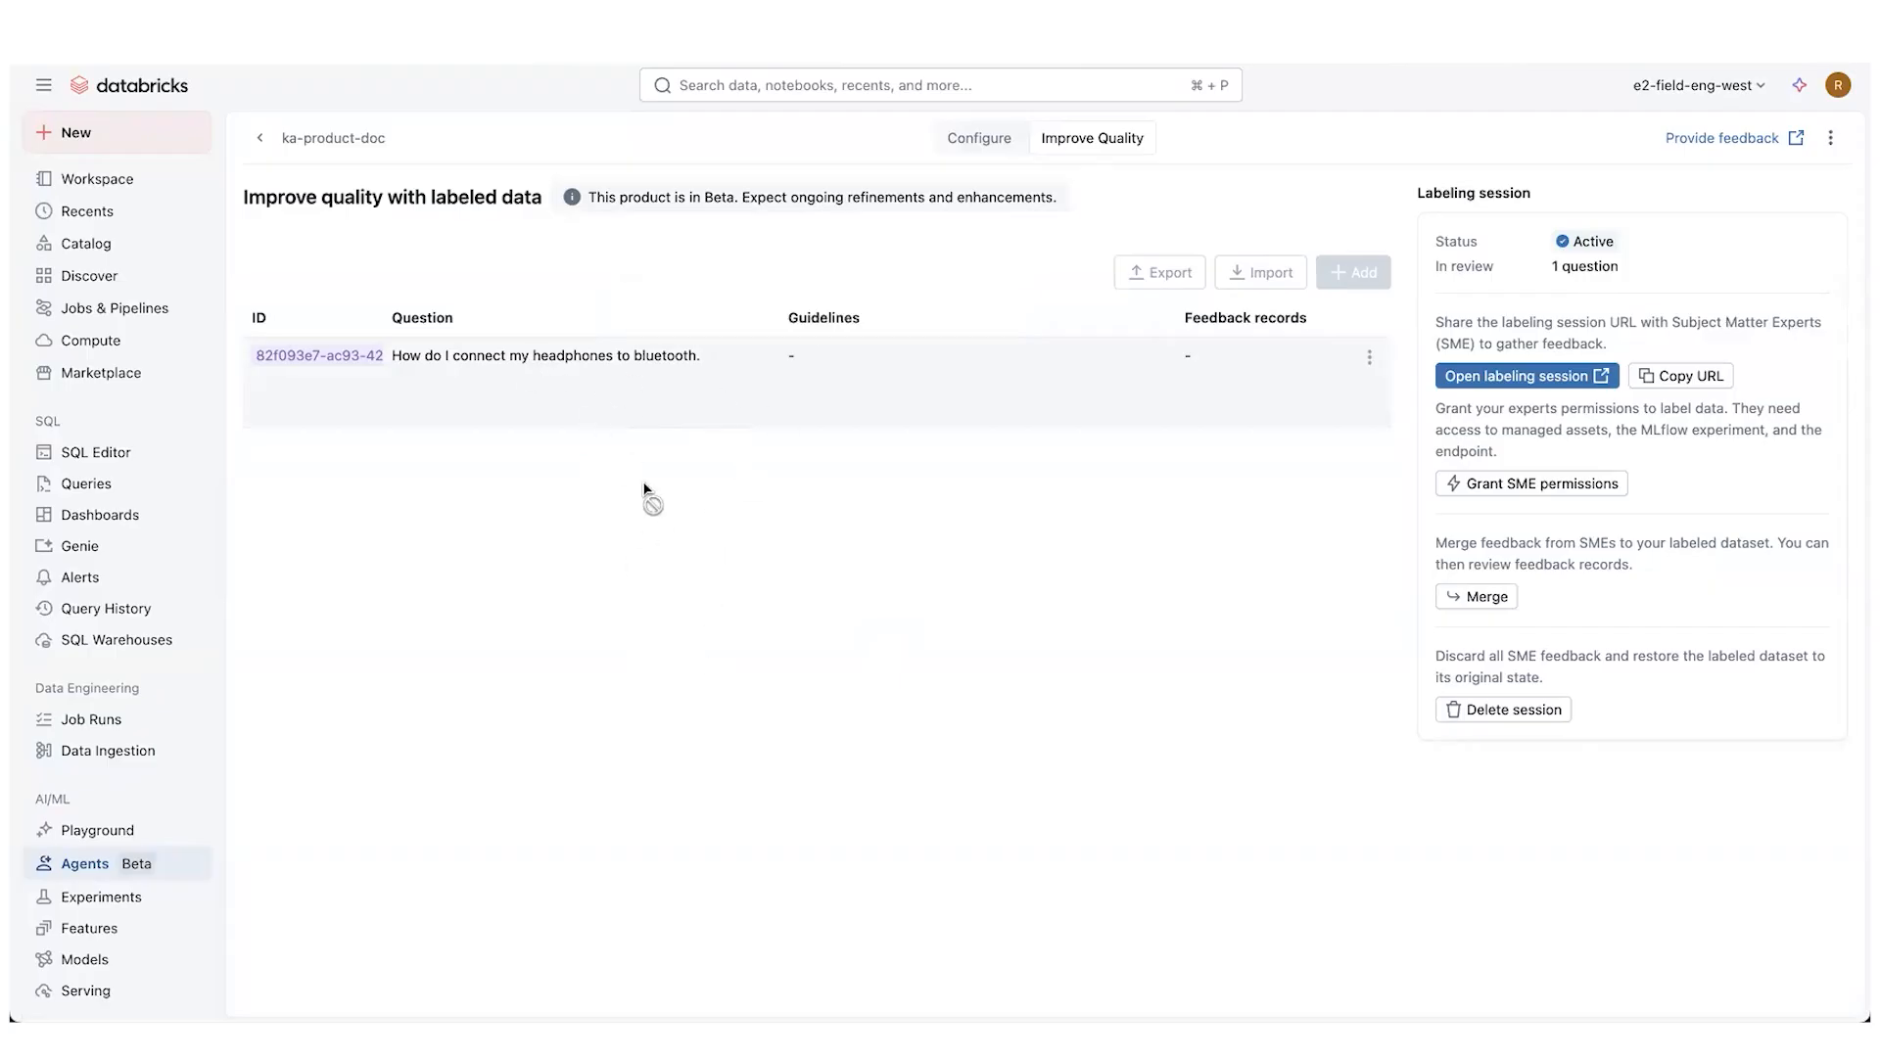
{"action": "mouse_move", "coordinate": [1145, 837]}
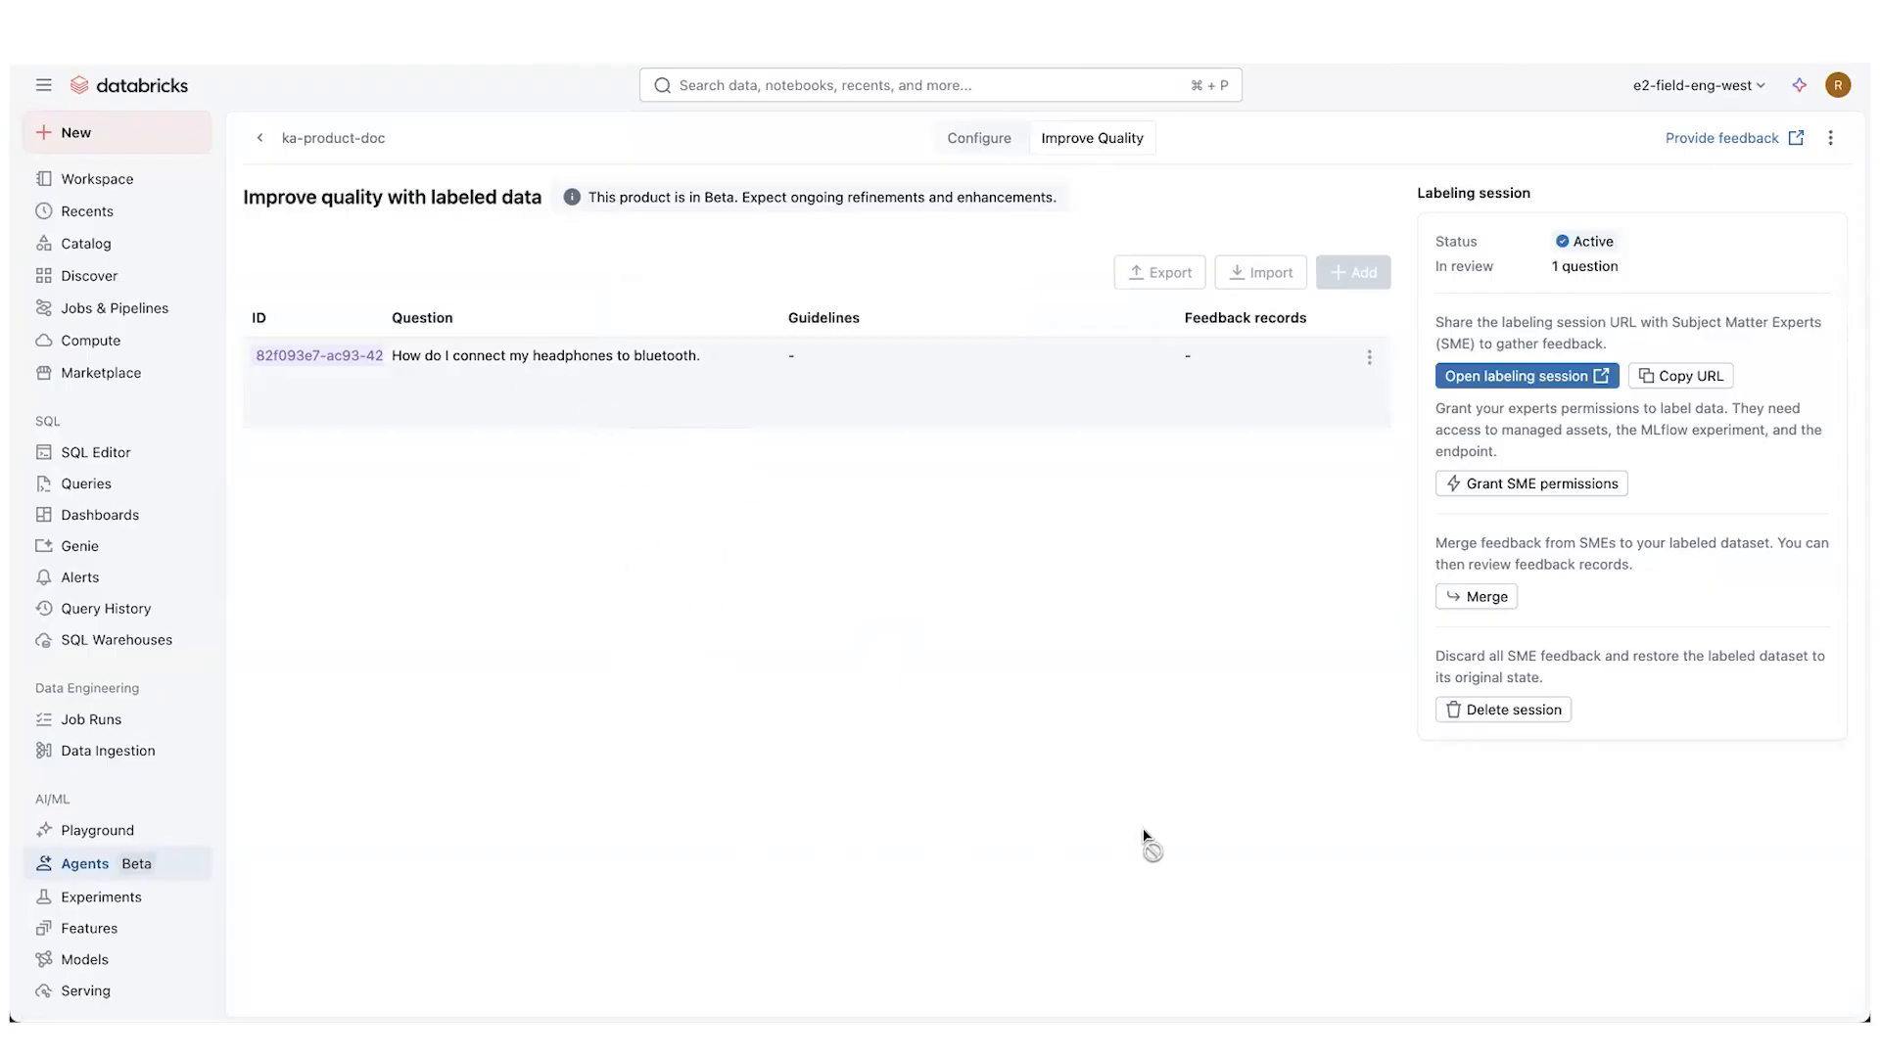
{"action": "mouse_move", "coordinate": [1545, 385]}
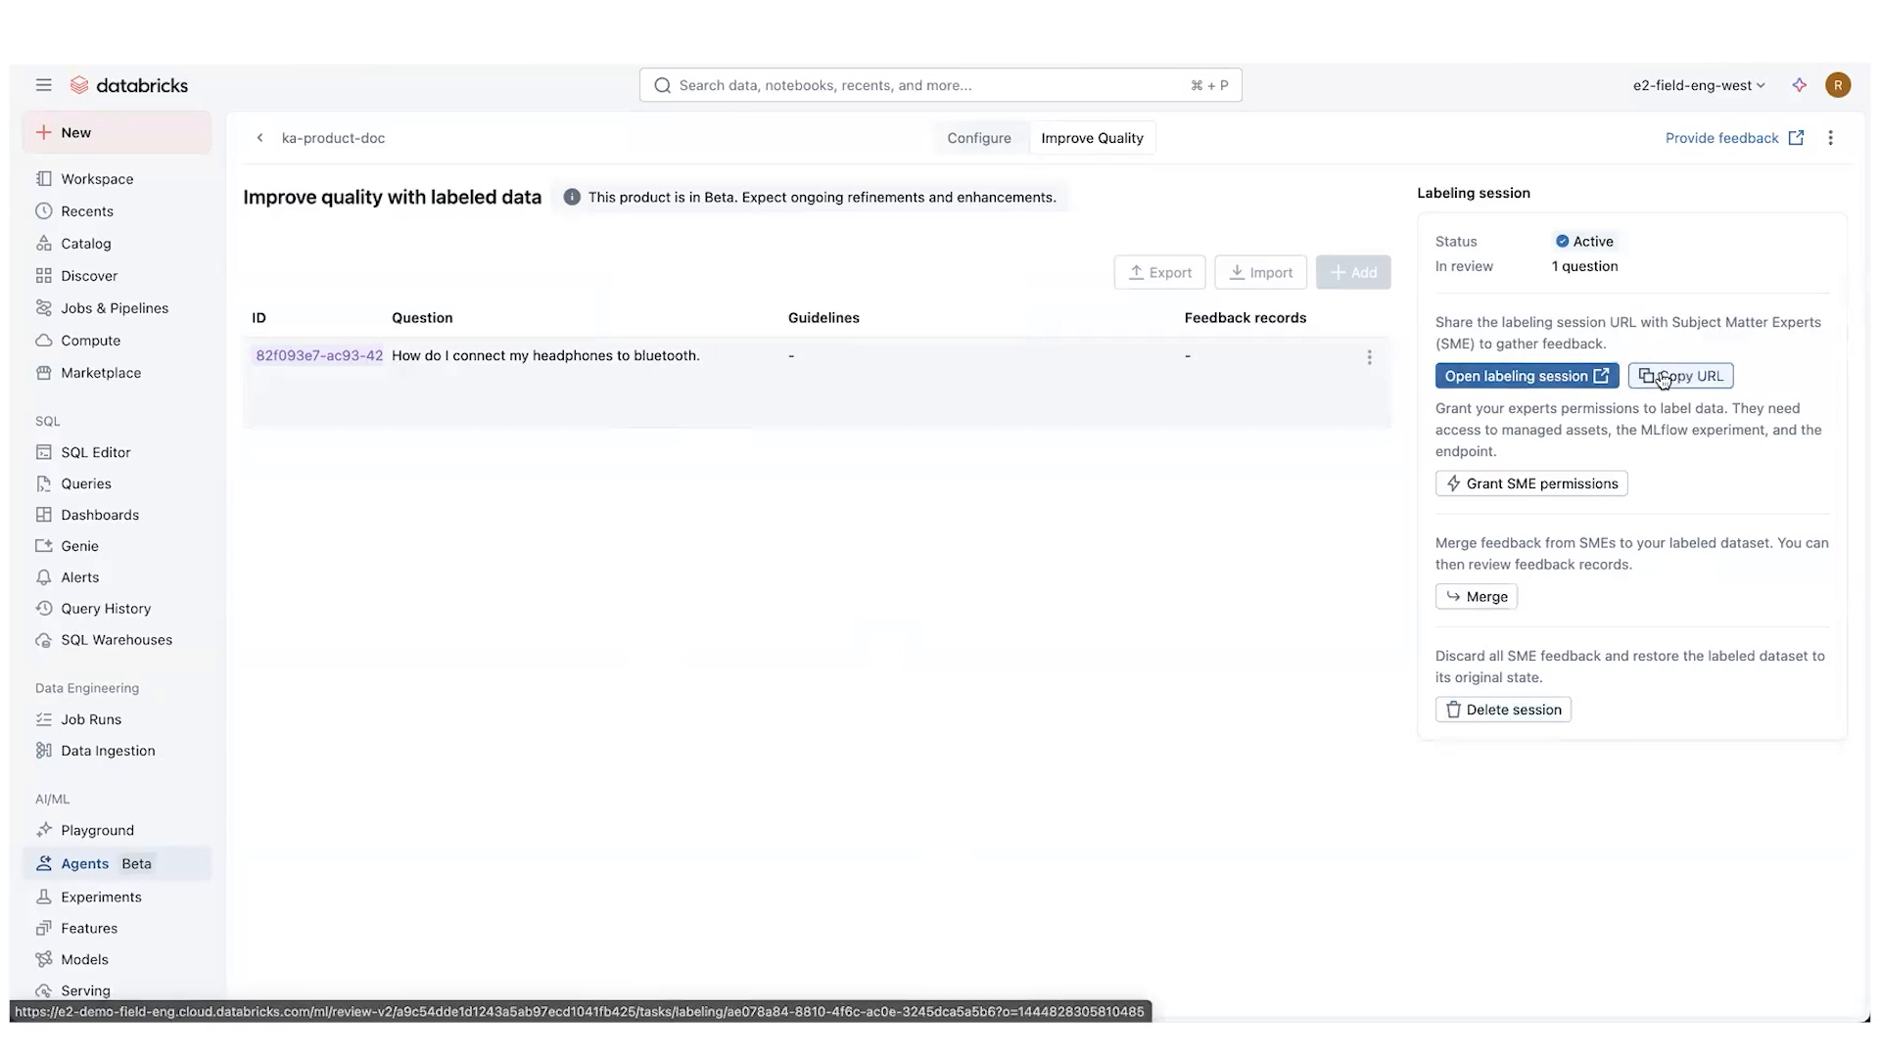
{"action": "left_click", "coordinate": [1517, 376]}
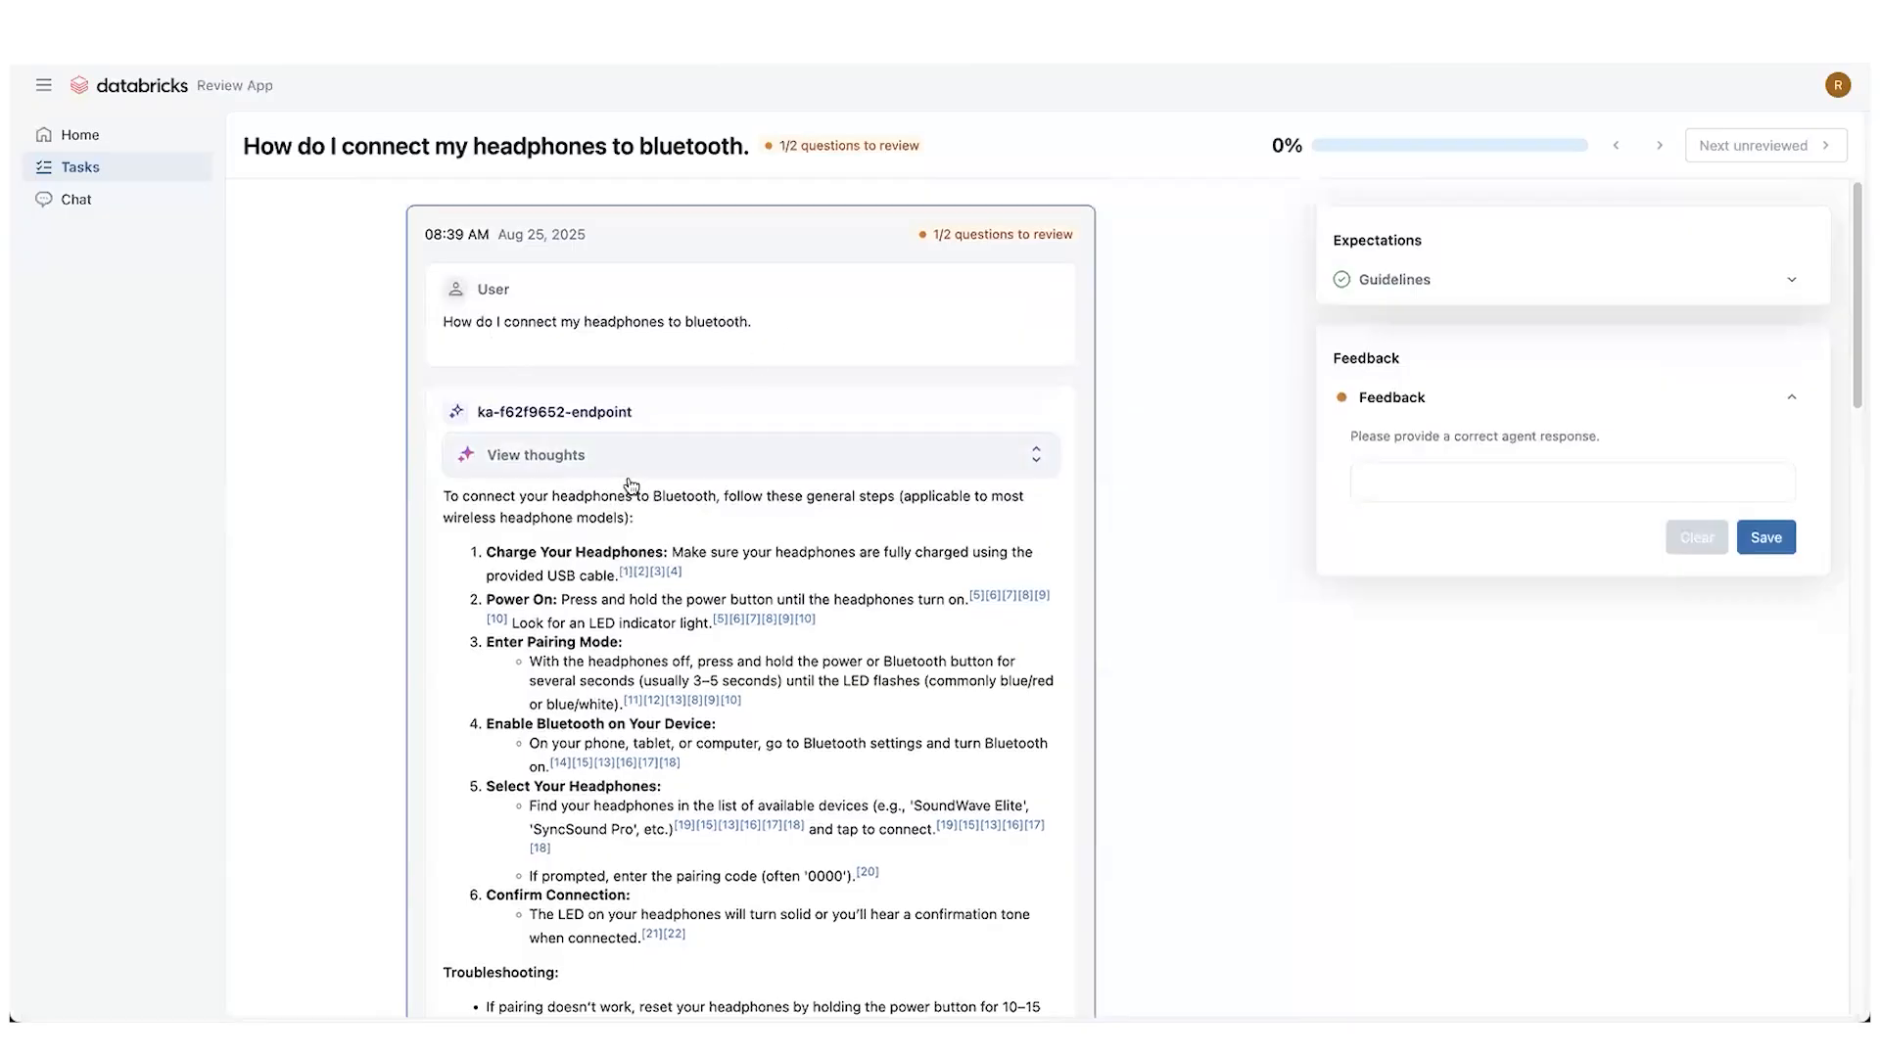
Expand the Guidelines section for the Bluetooth answer in the Review App
{"action": "scroll", "scroll_direction": "down", "scroll_amount": 3}
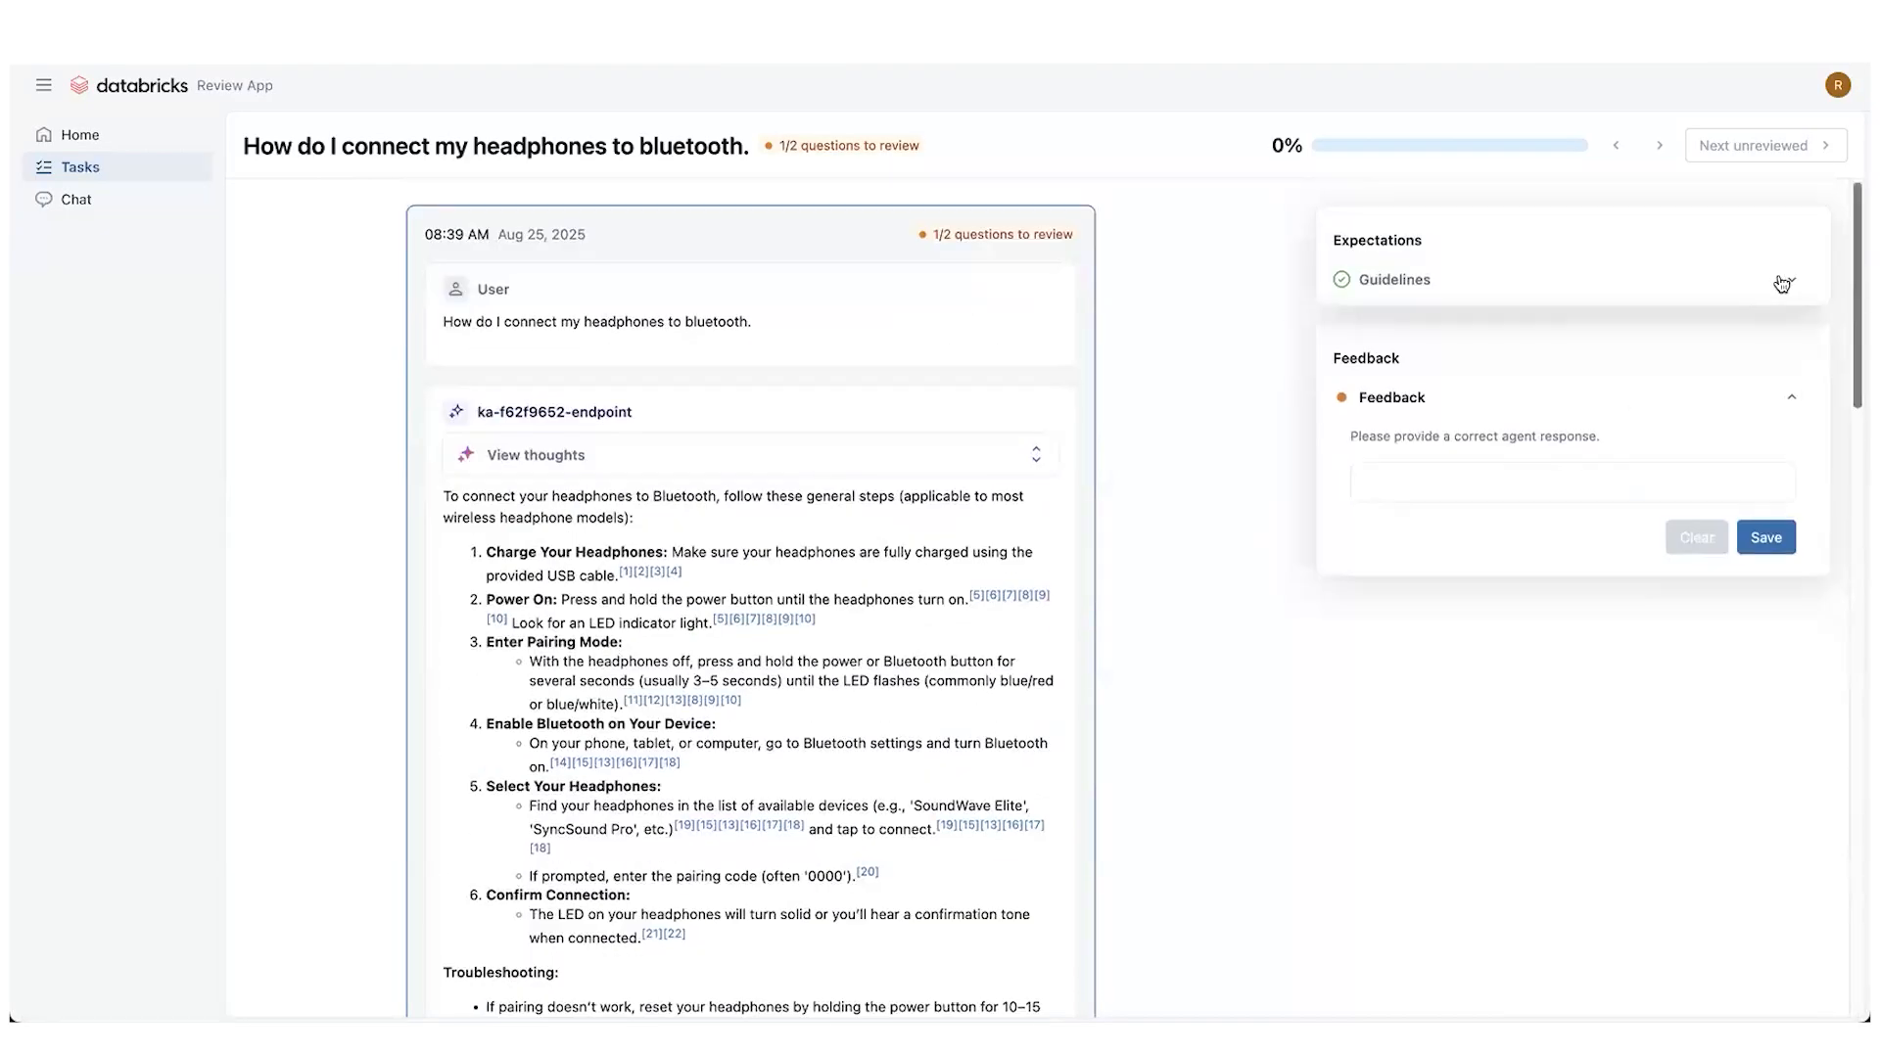
{"action": "left_click", "coordinate": [1395, 279]}
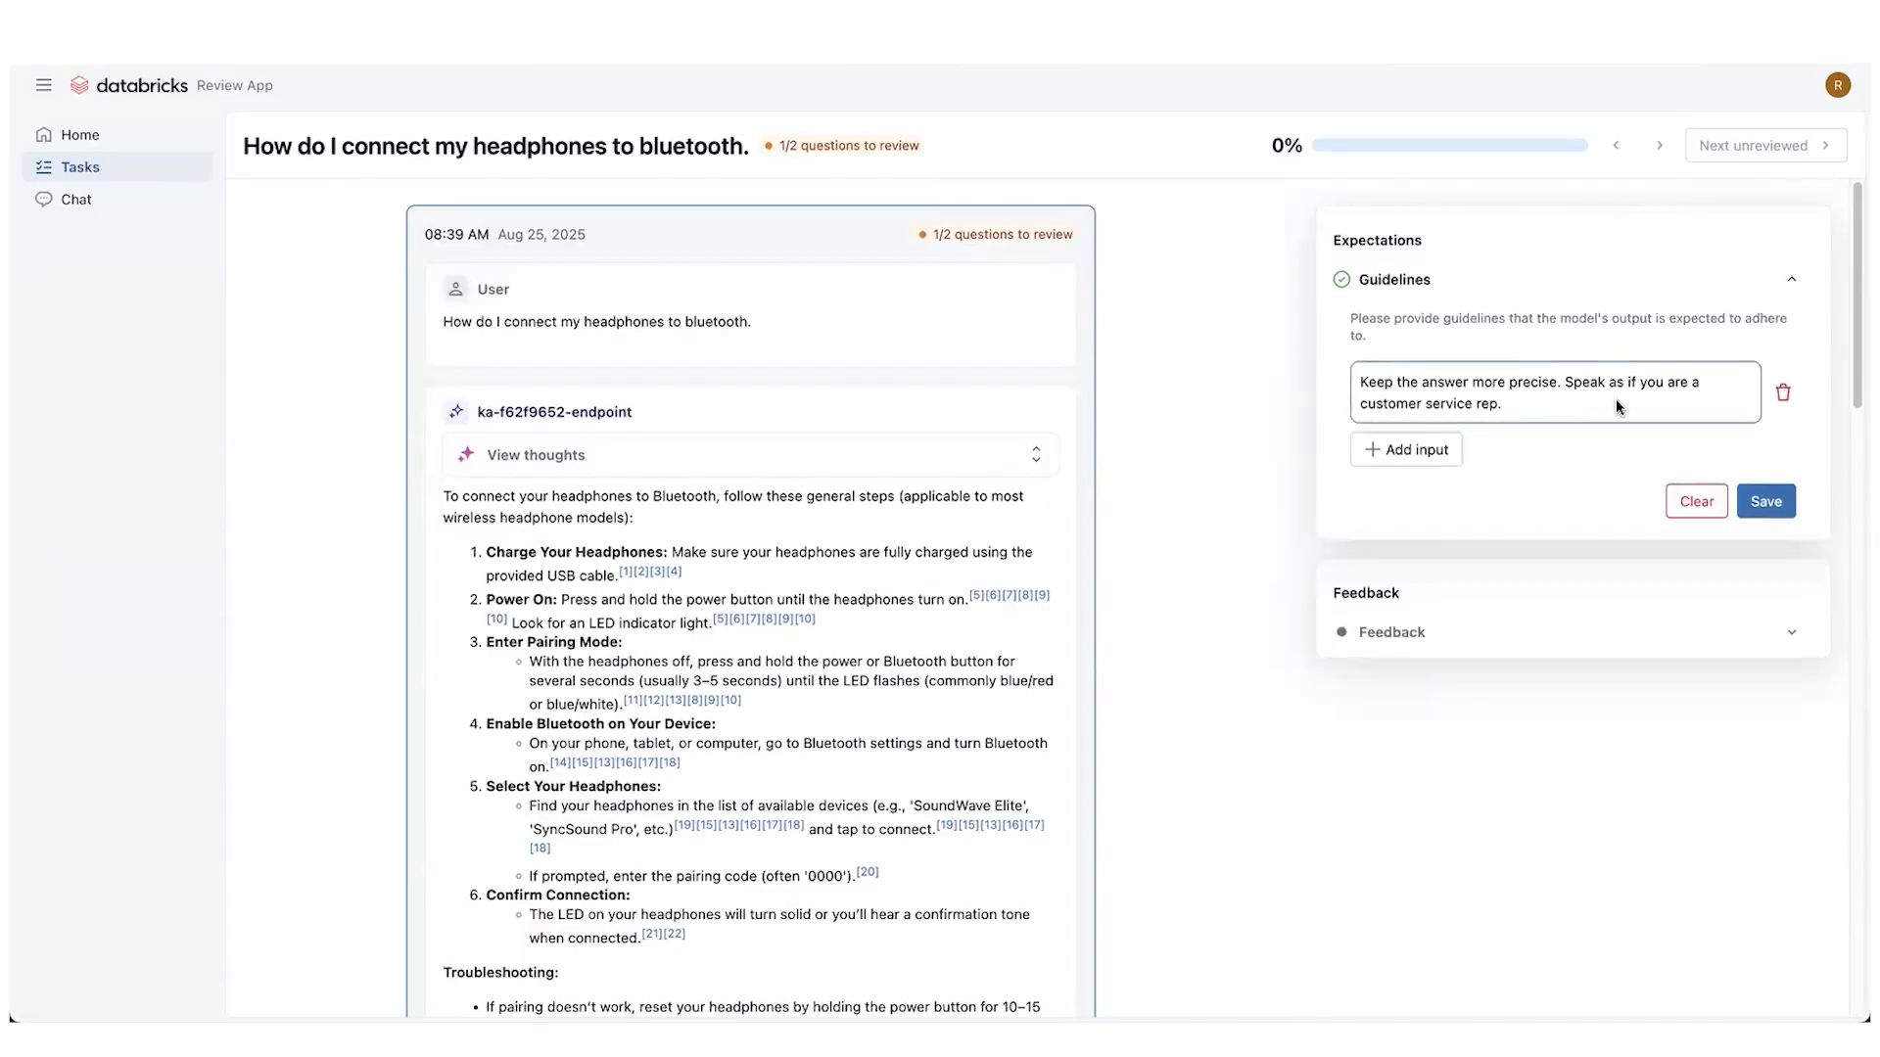
{"action": "mouse_move", "coordinate": [1620, 613]}
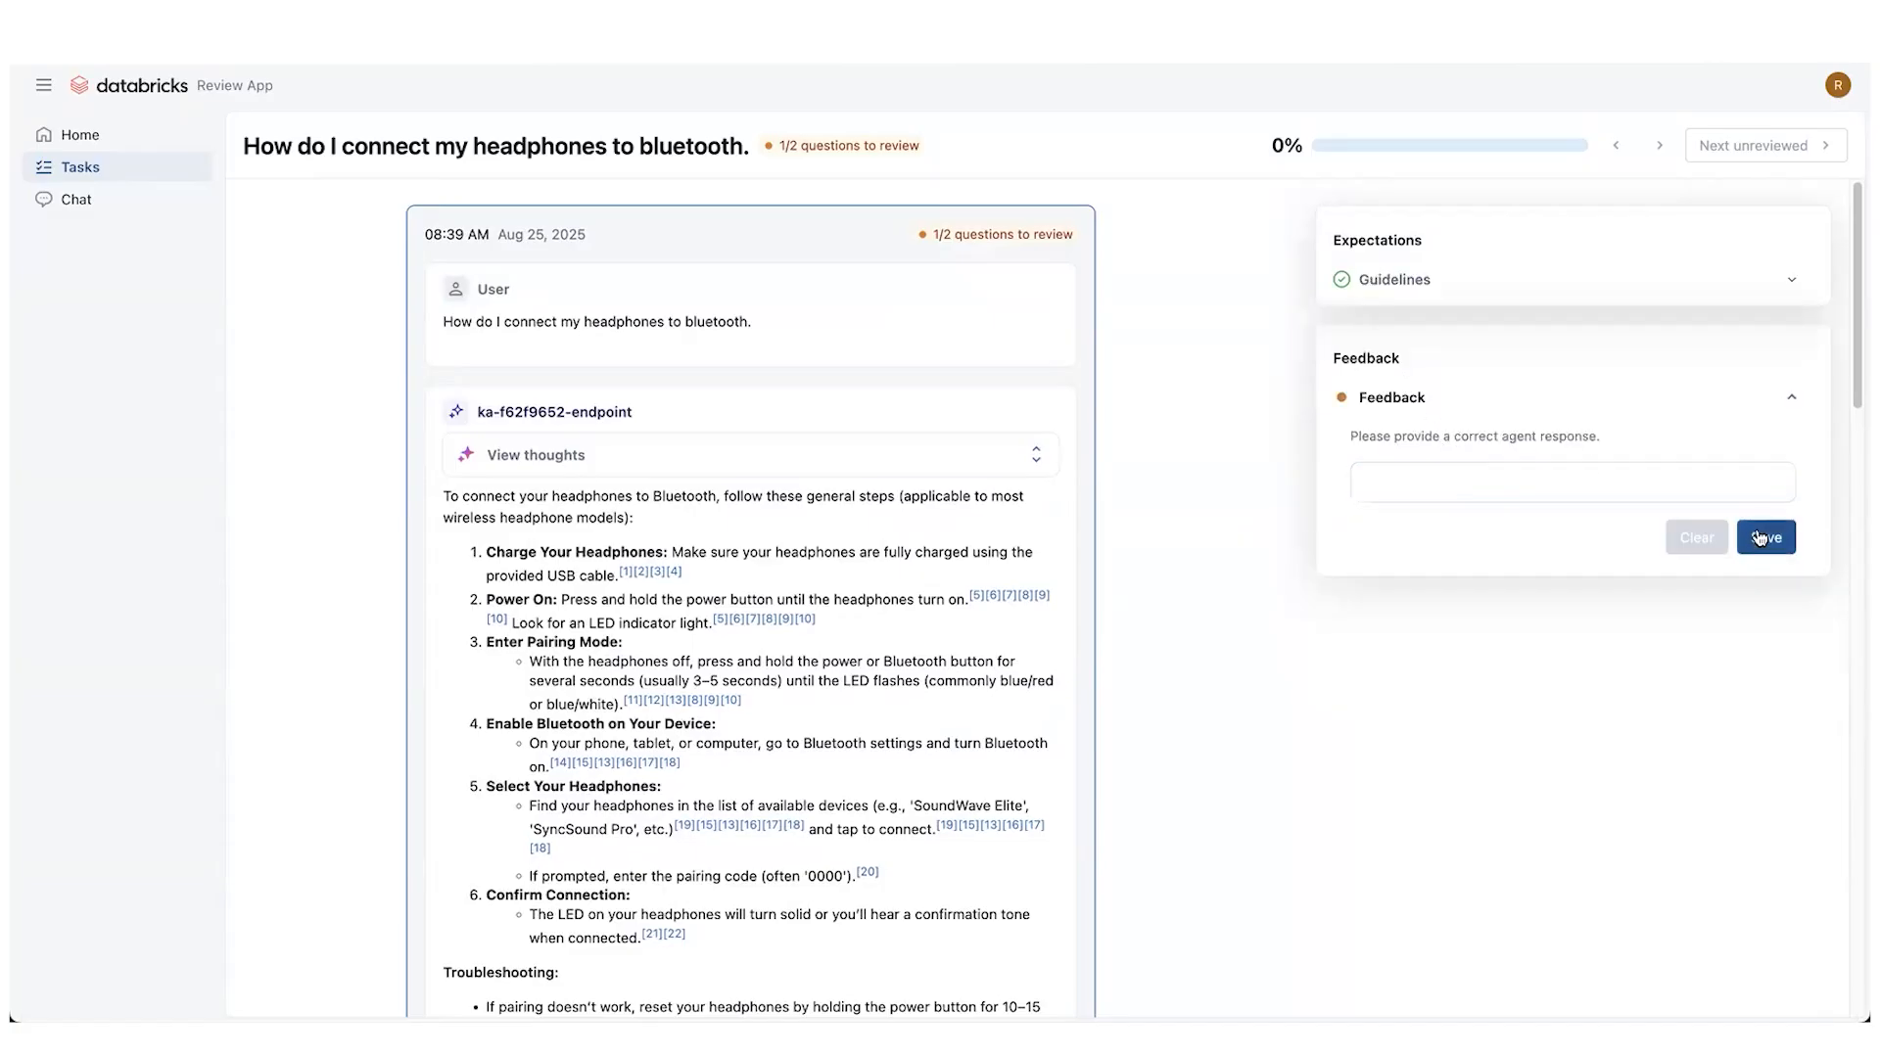
{"action": "mouse_move", "coordinate": [1700, 222]}
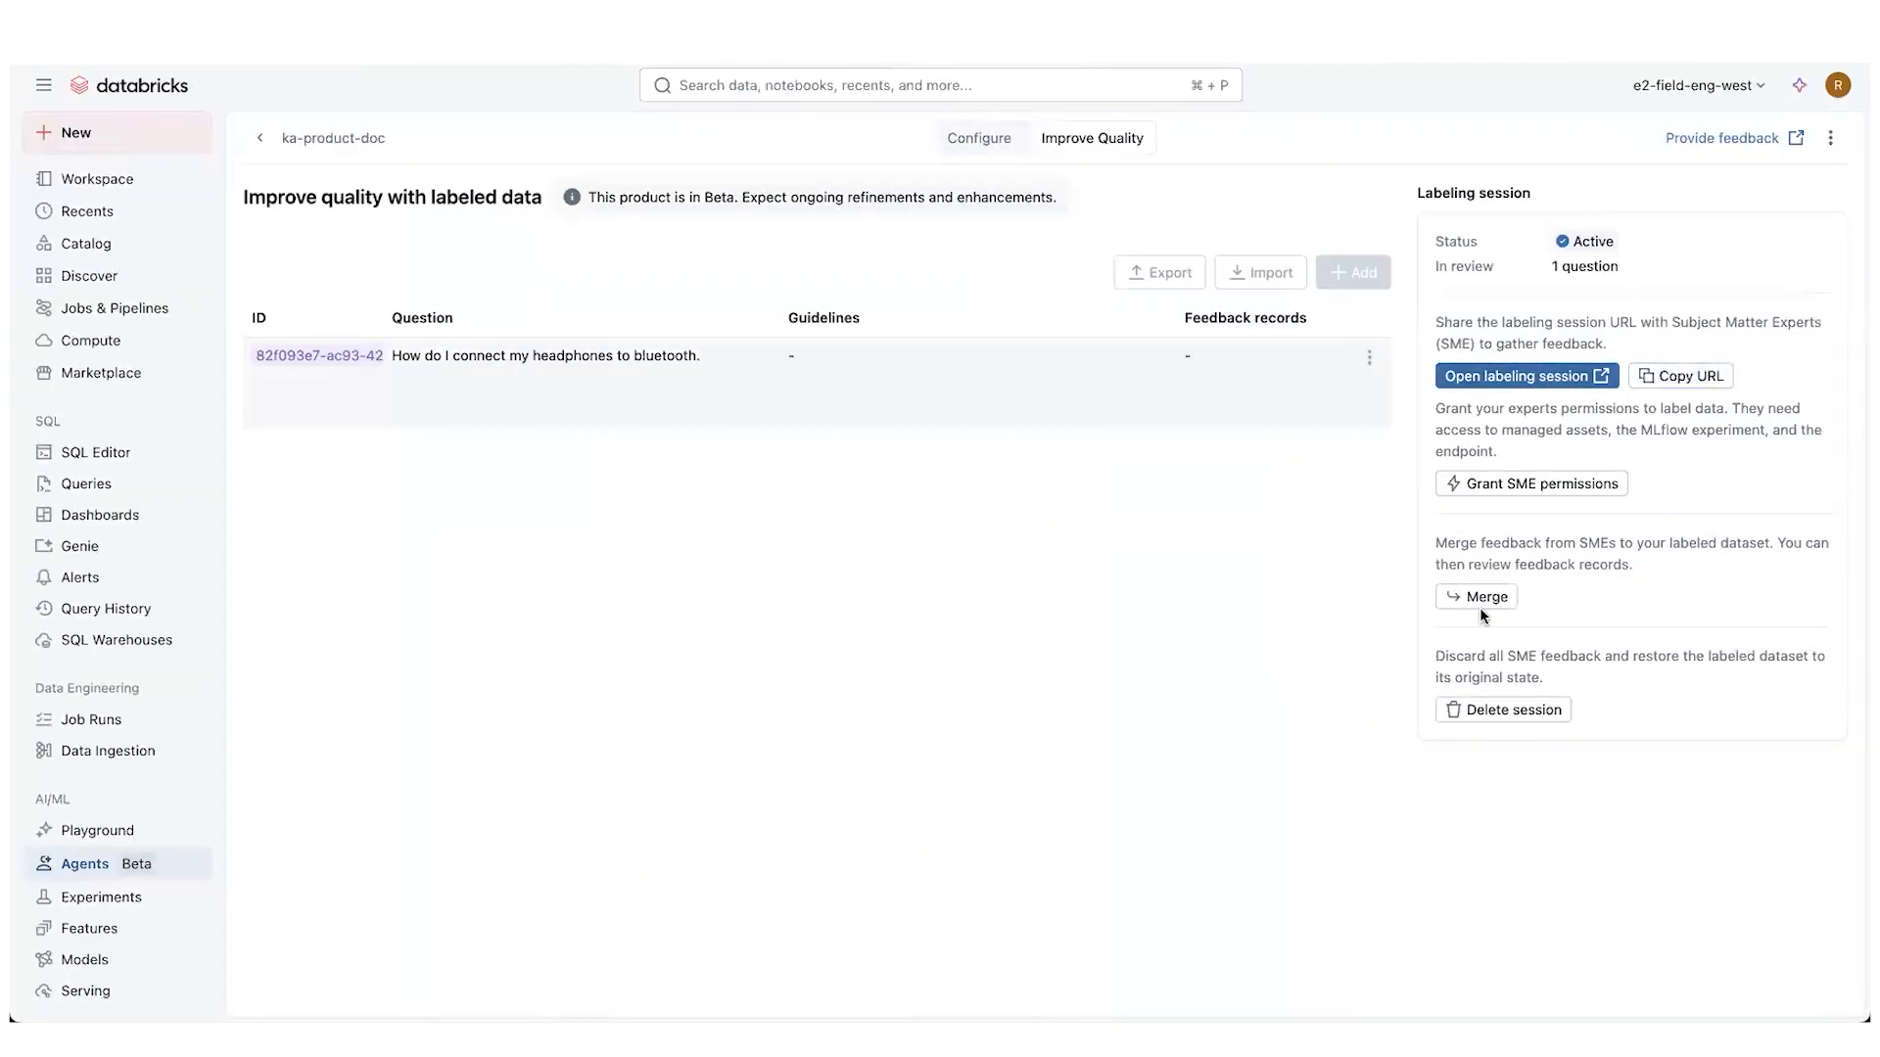
Merge the labeling session feedback and confirm the merge
{"action": "left_click", "coordinate": [1477, 596]}
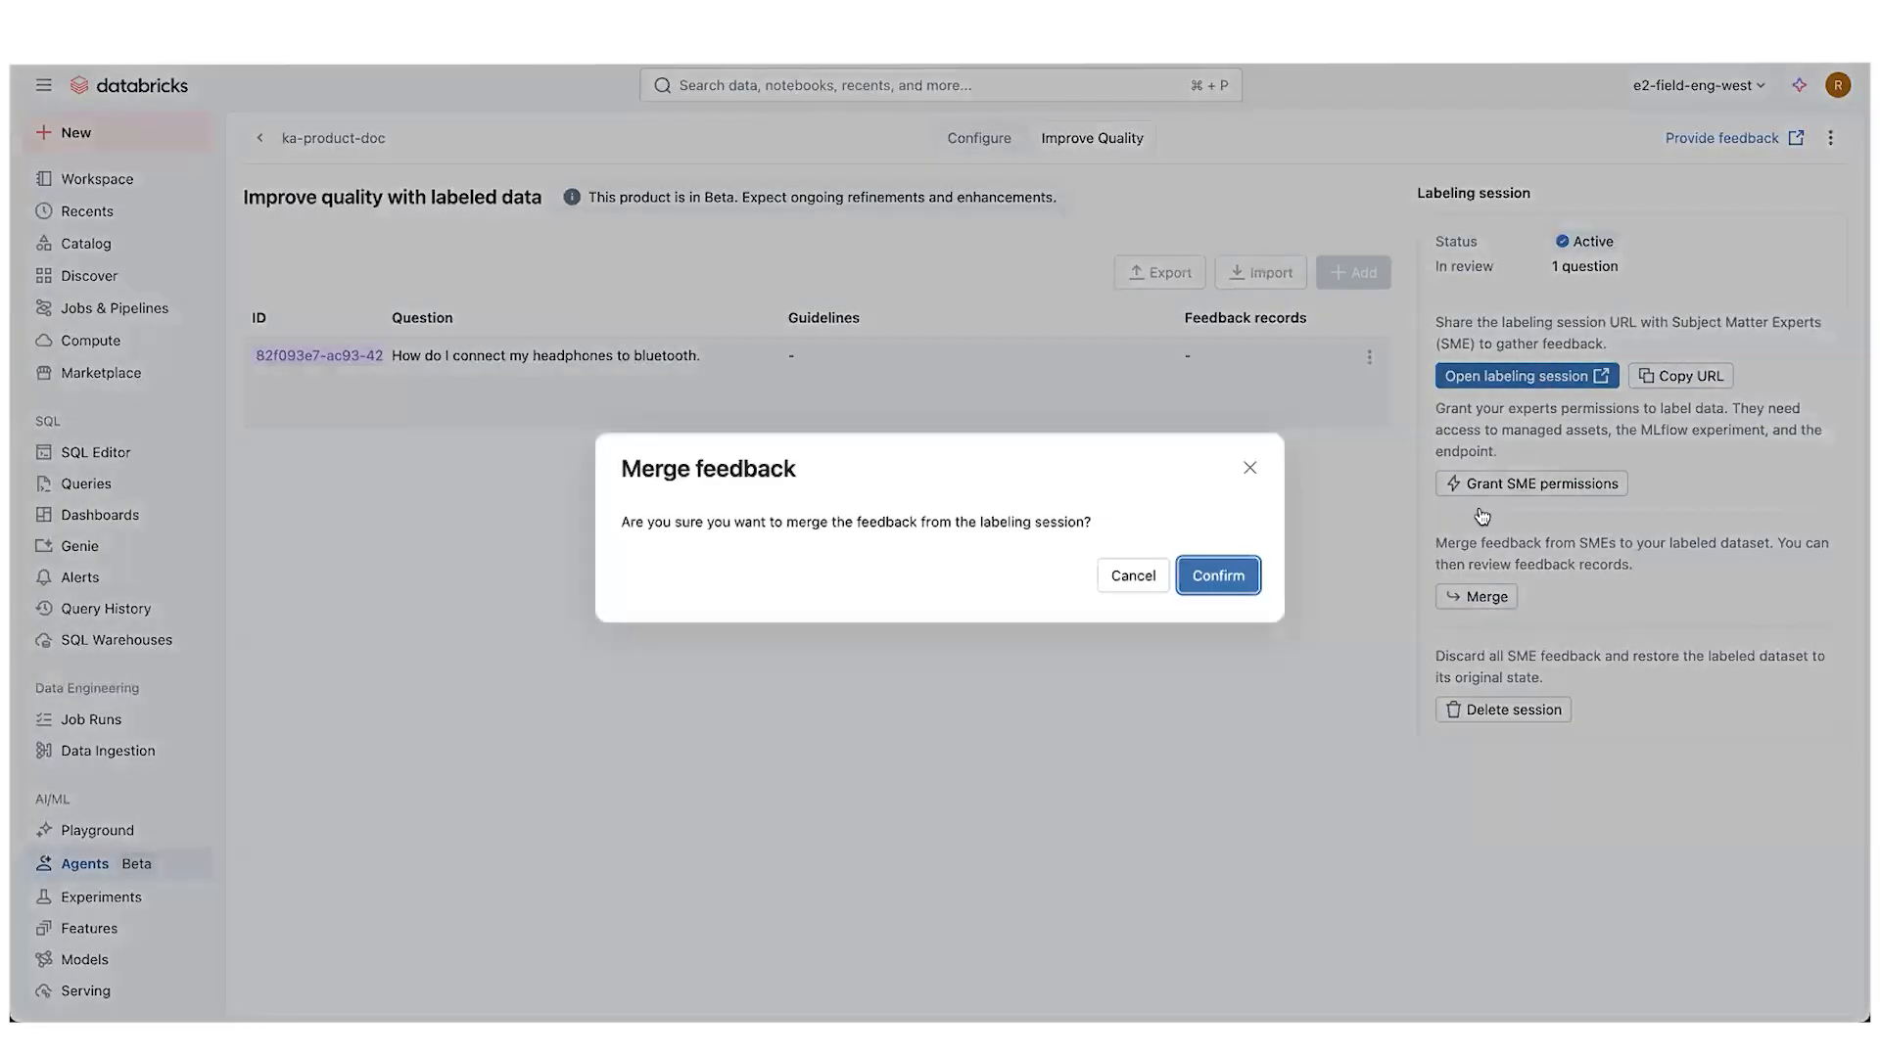
{"action": "left_click", "coordinate": [1218, 576]}
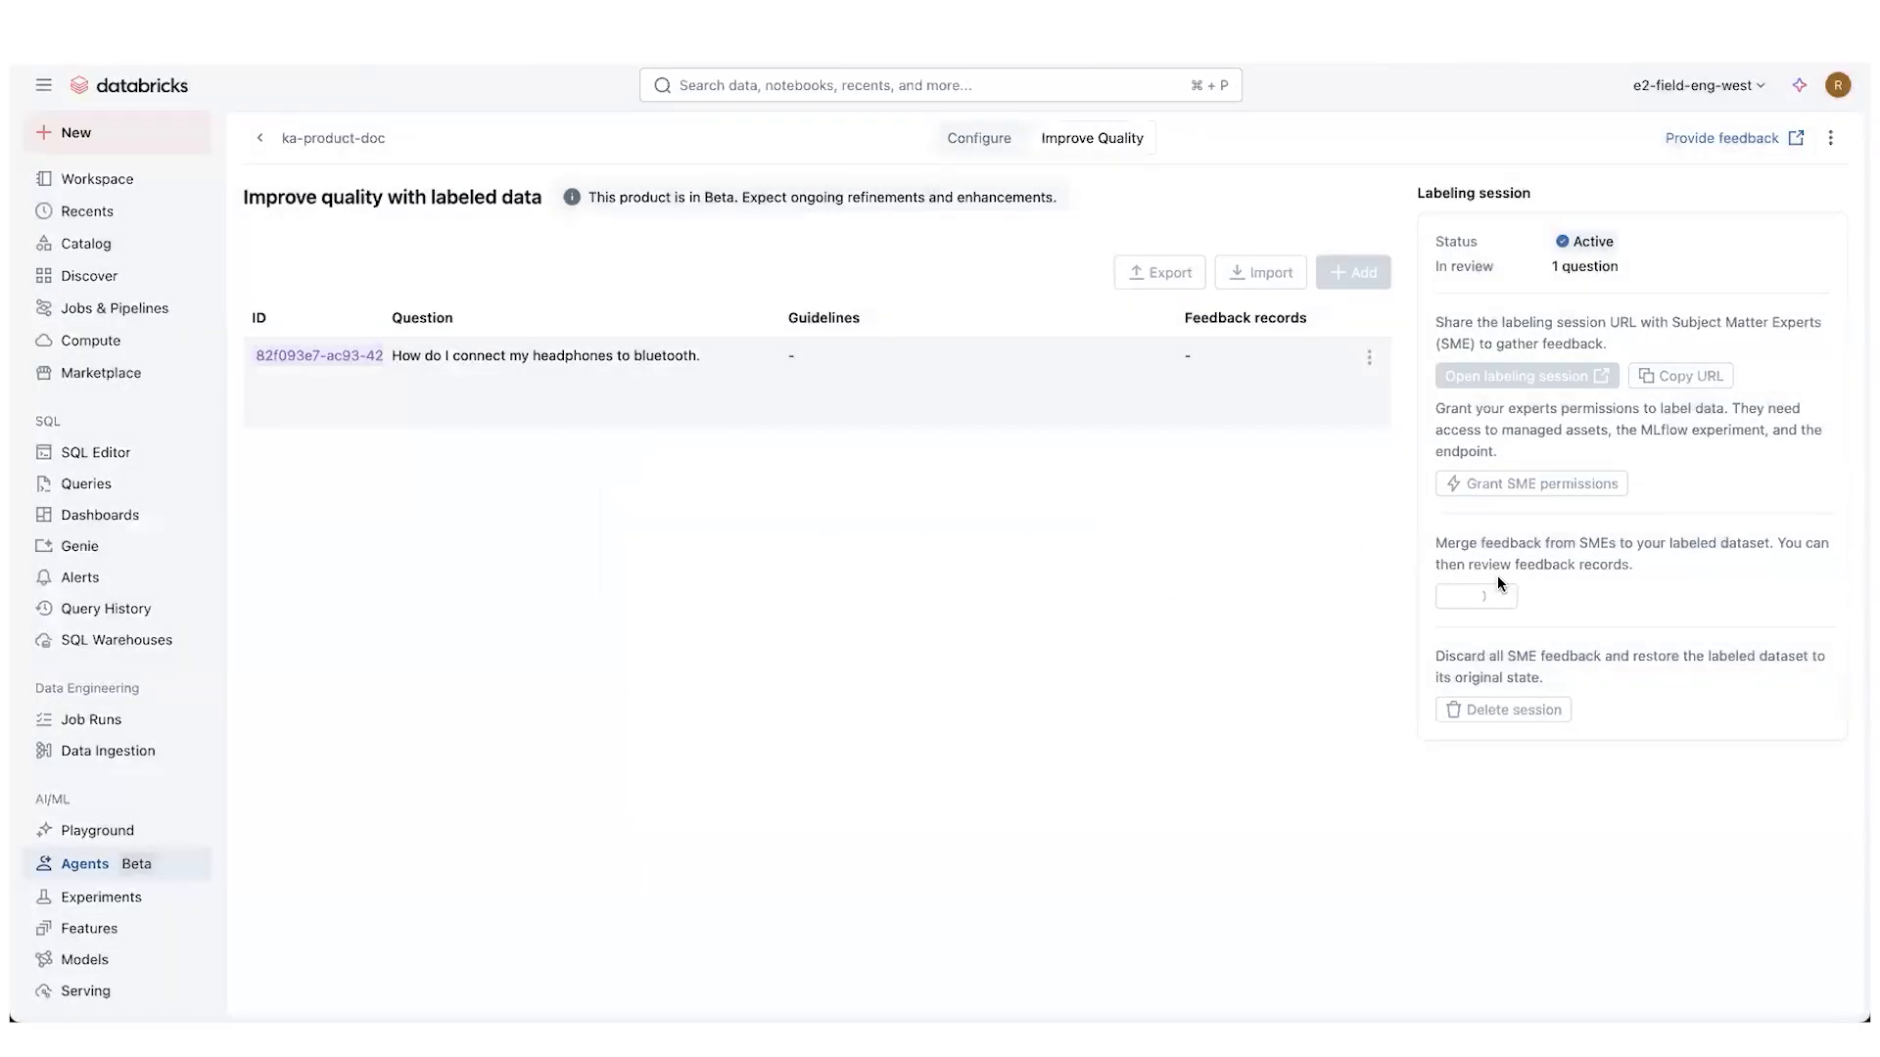
{"action": "left_click", "coordinate": [1476, 596]}
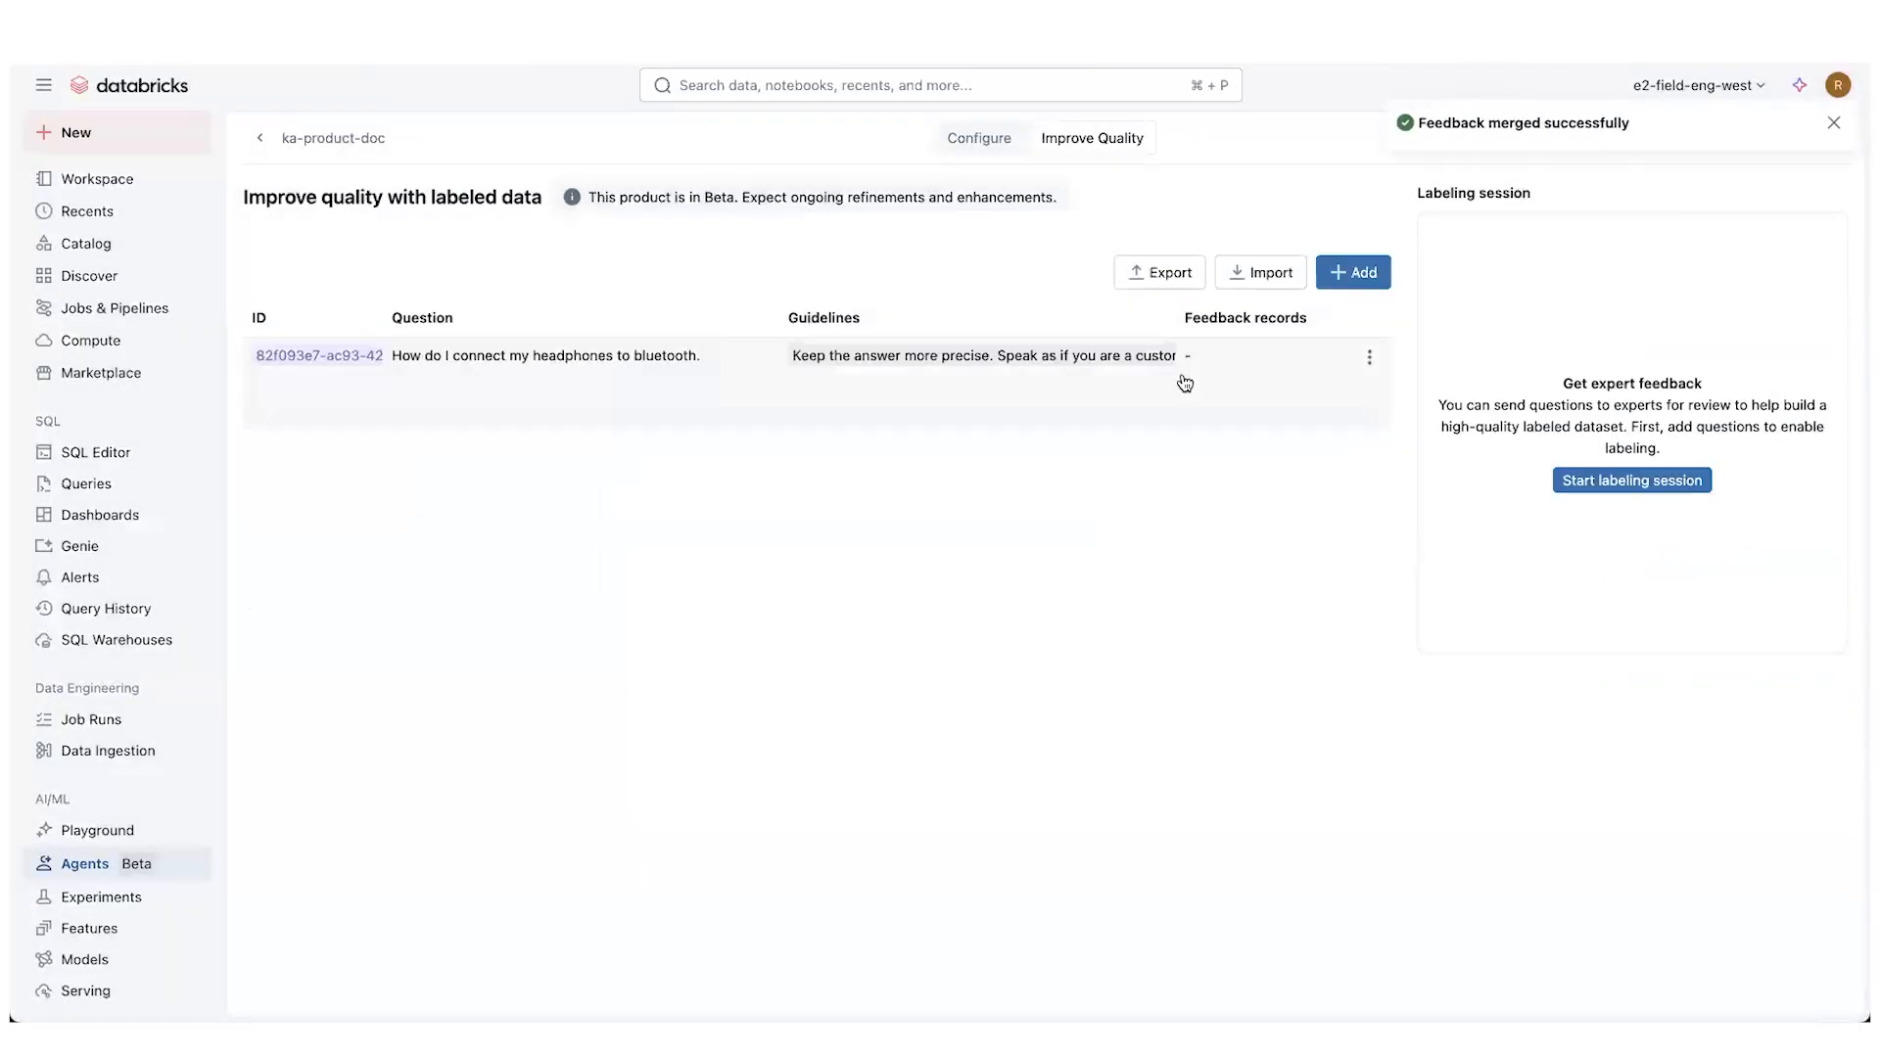
{"action": "mouse_move", "coordinate": [907, 362]}
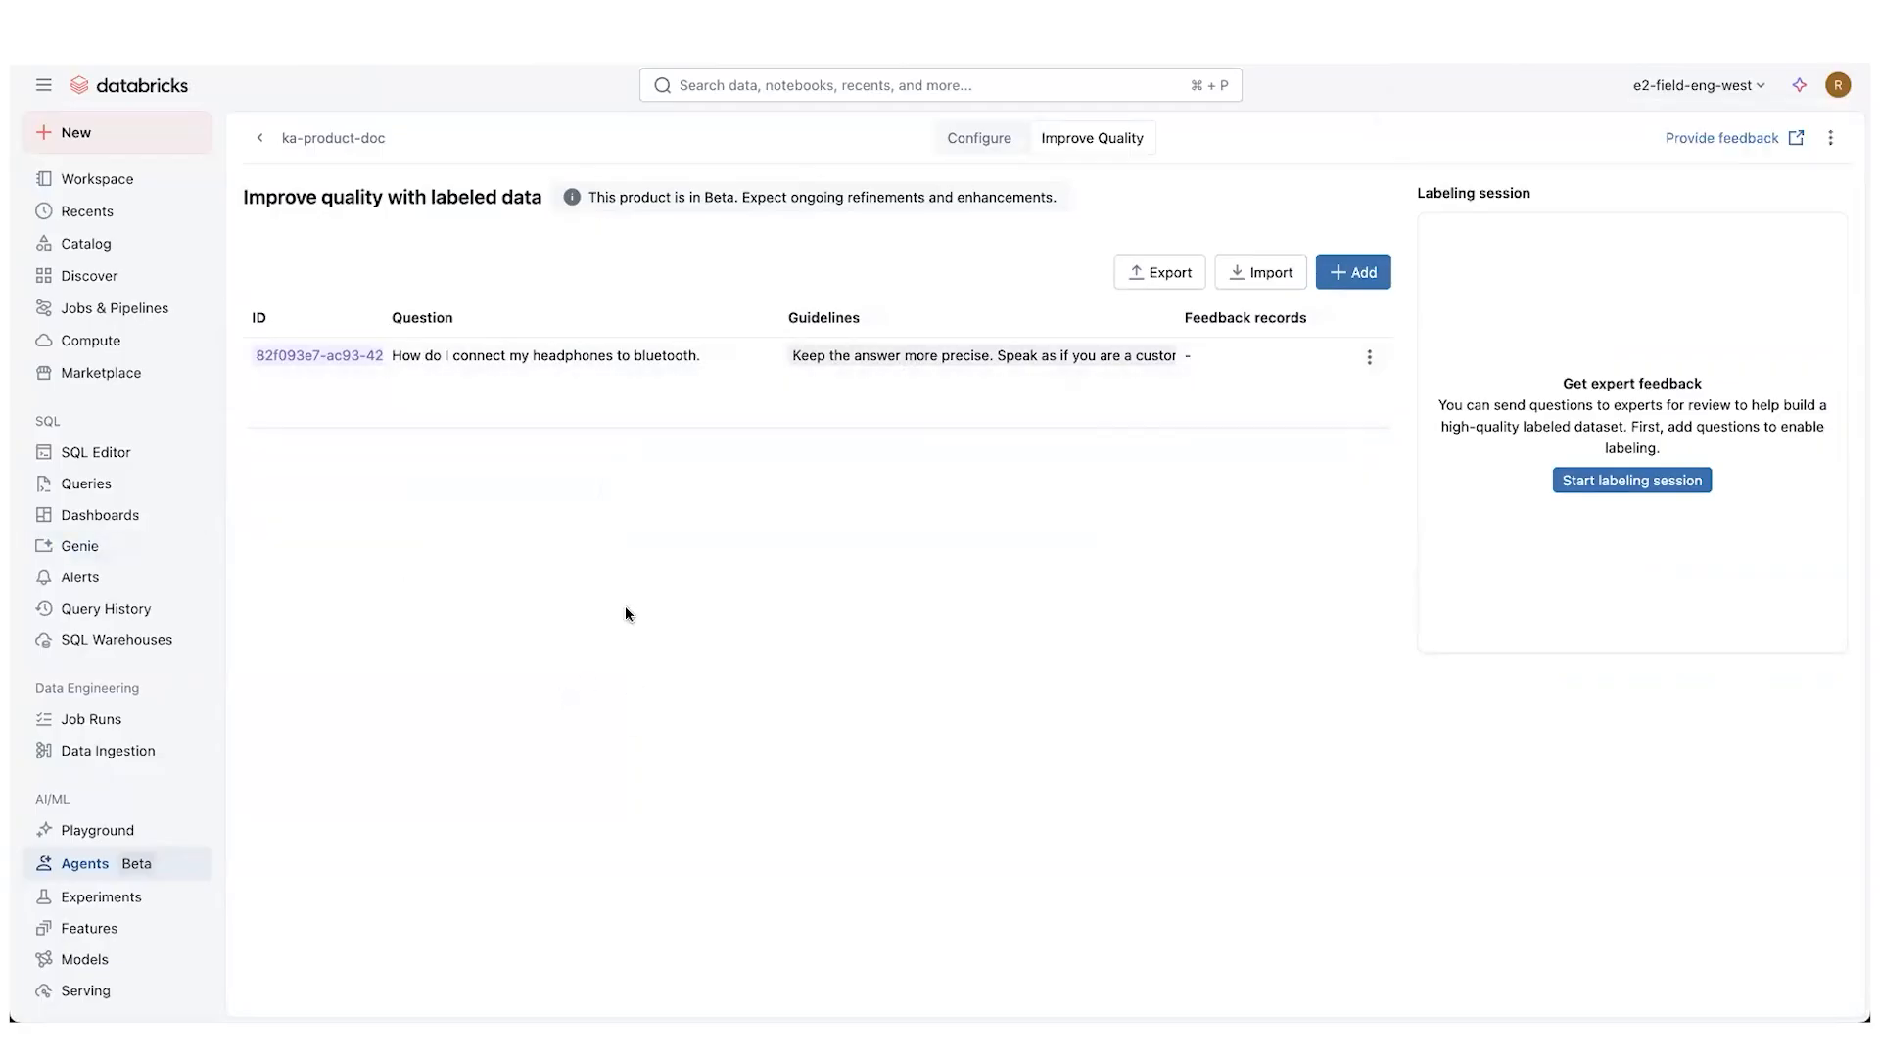
{"action": "mouse_move", "coordinate": [547, 198]}
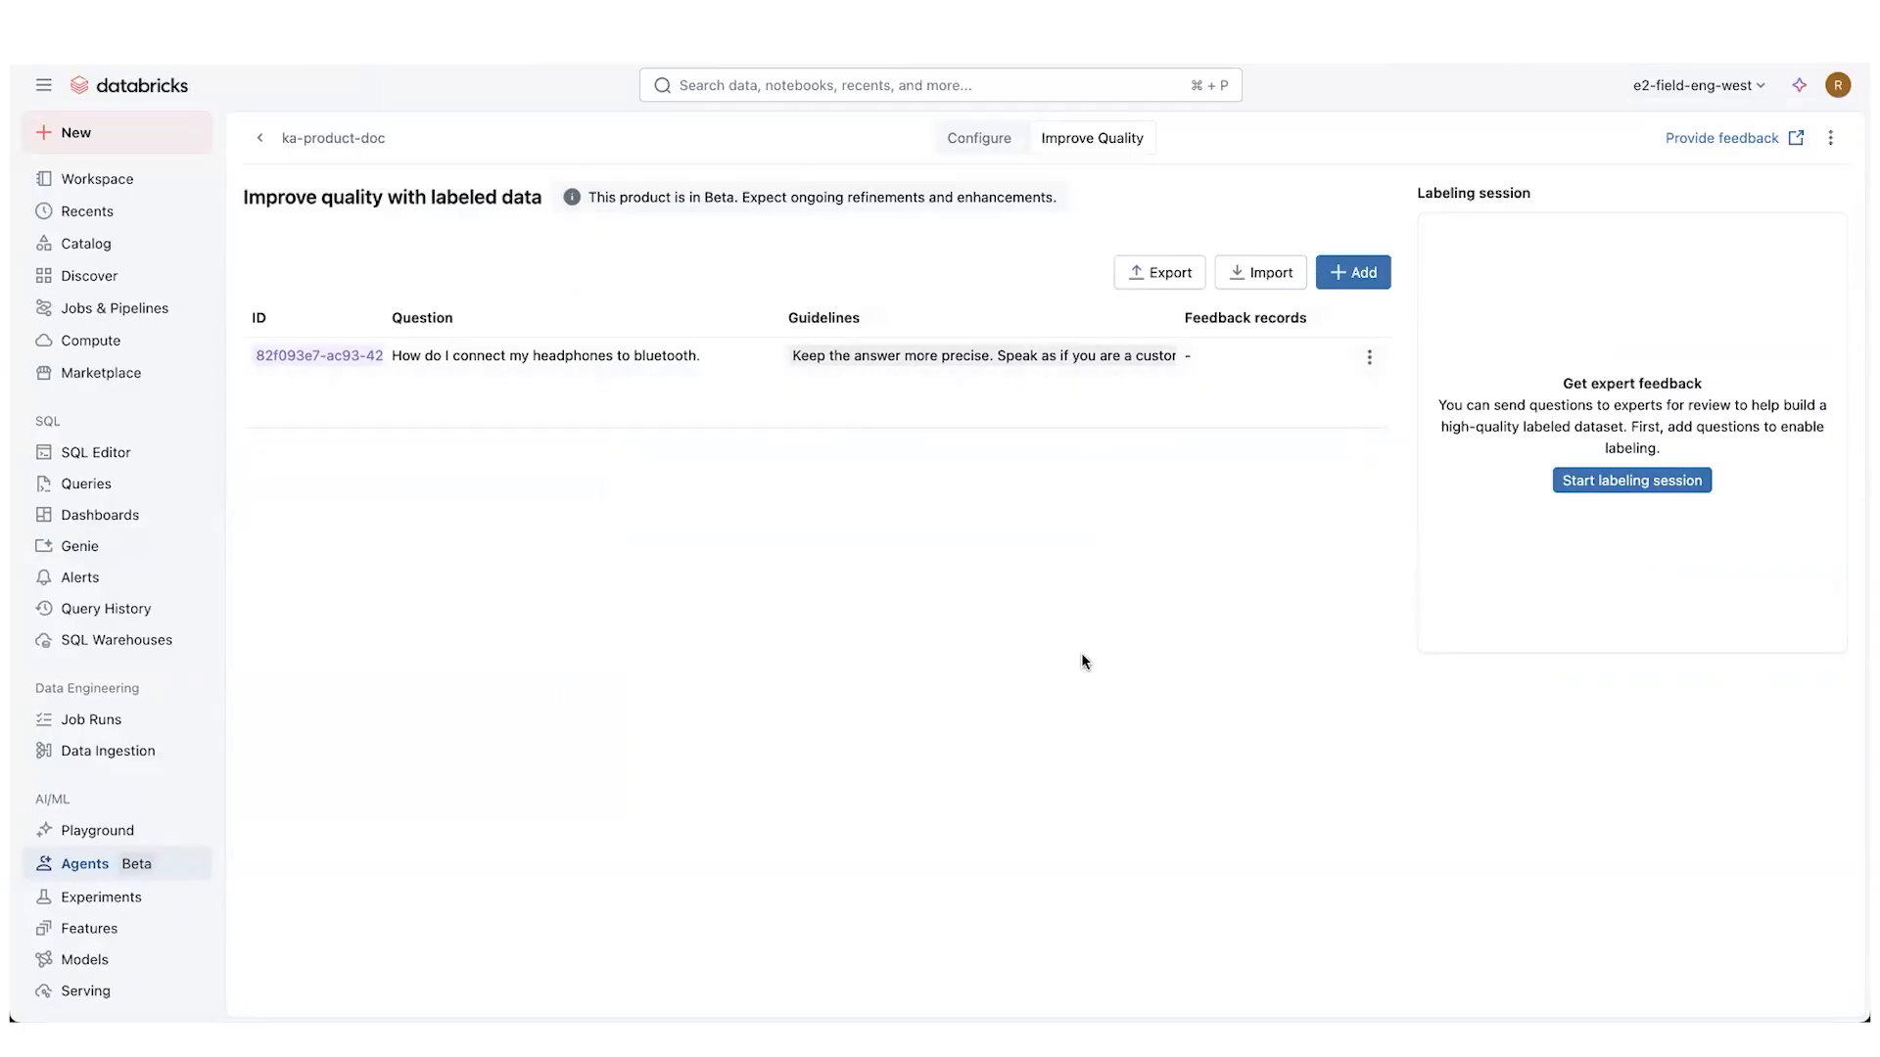
{"action": "mouse_move", "coordinate": [672, 443]}
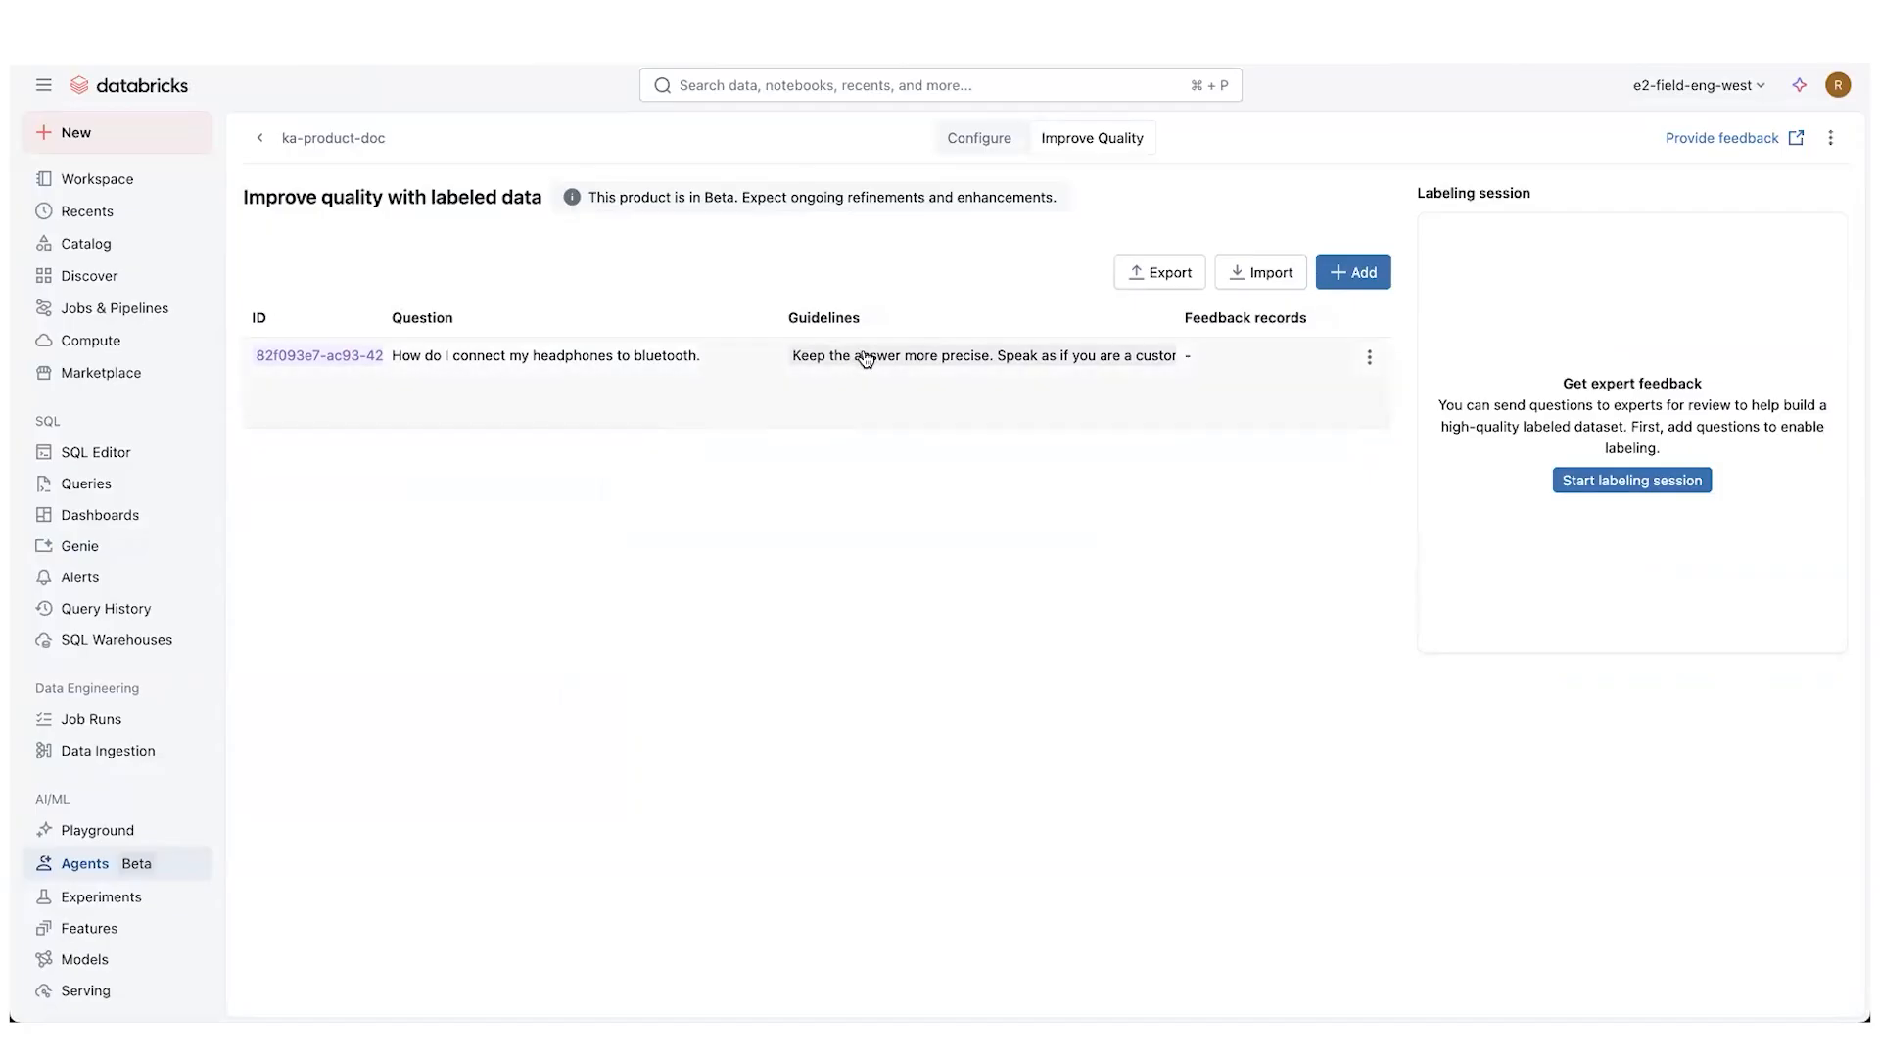
{"action": "mouse_move", "coordinate": [1116, 372]}
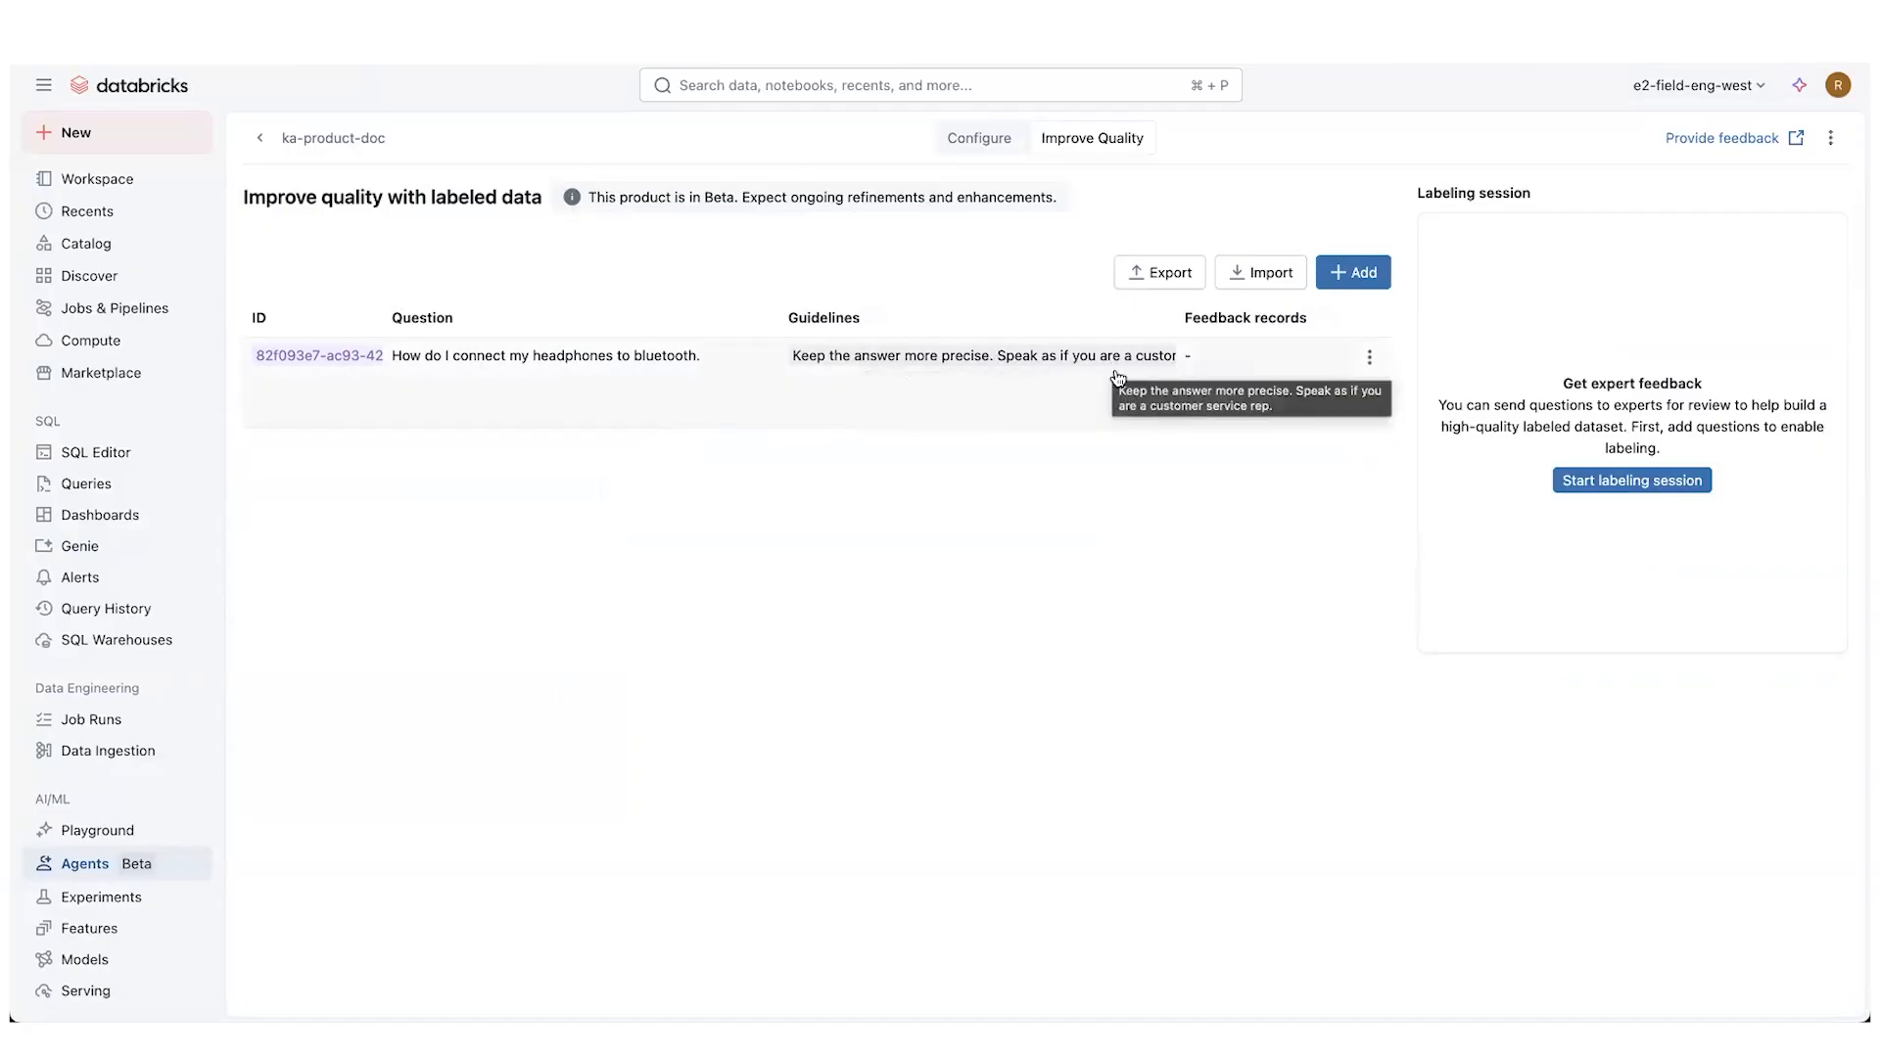
{"action": "mouse_move", "coordinate": [480, 212]}
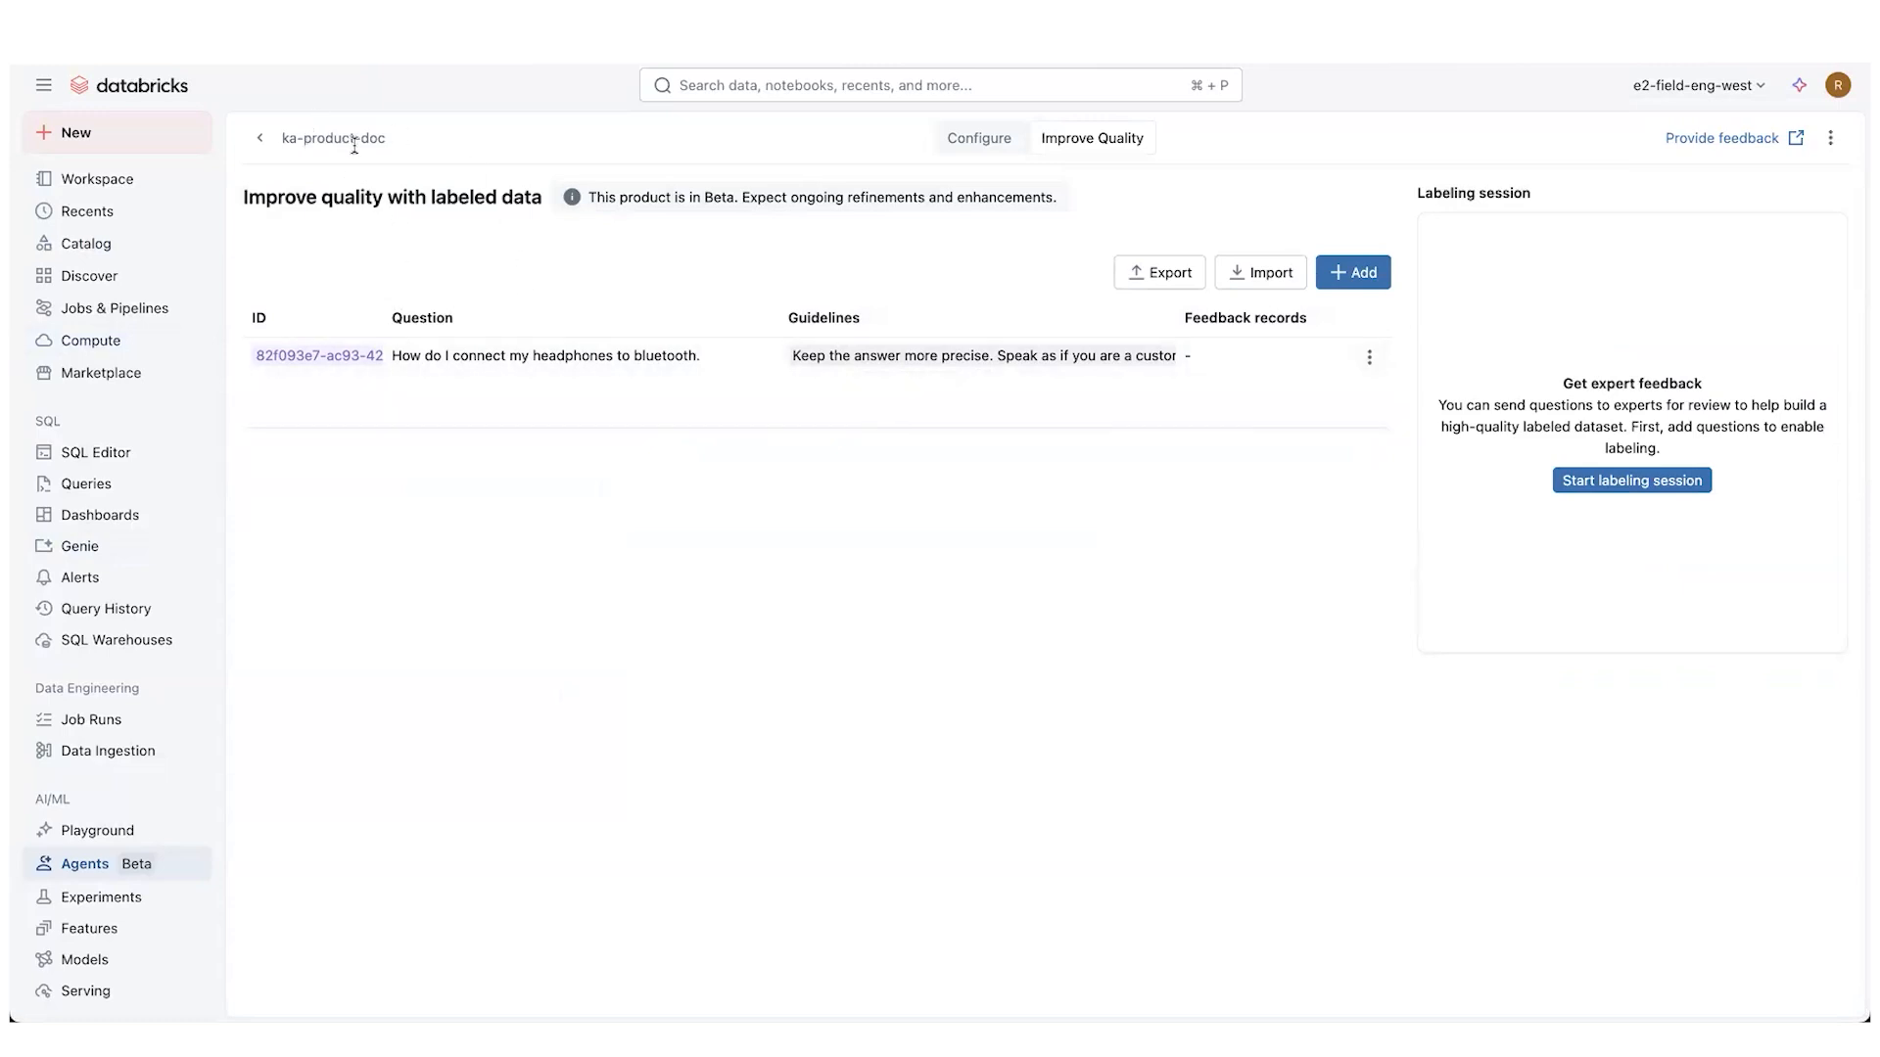
{"action": "mouse_move", "coordinate": [1101, 281]}
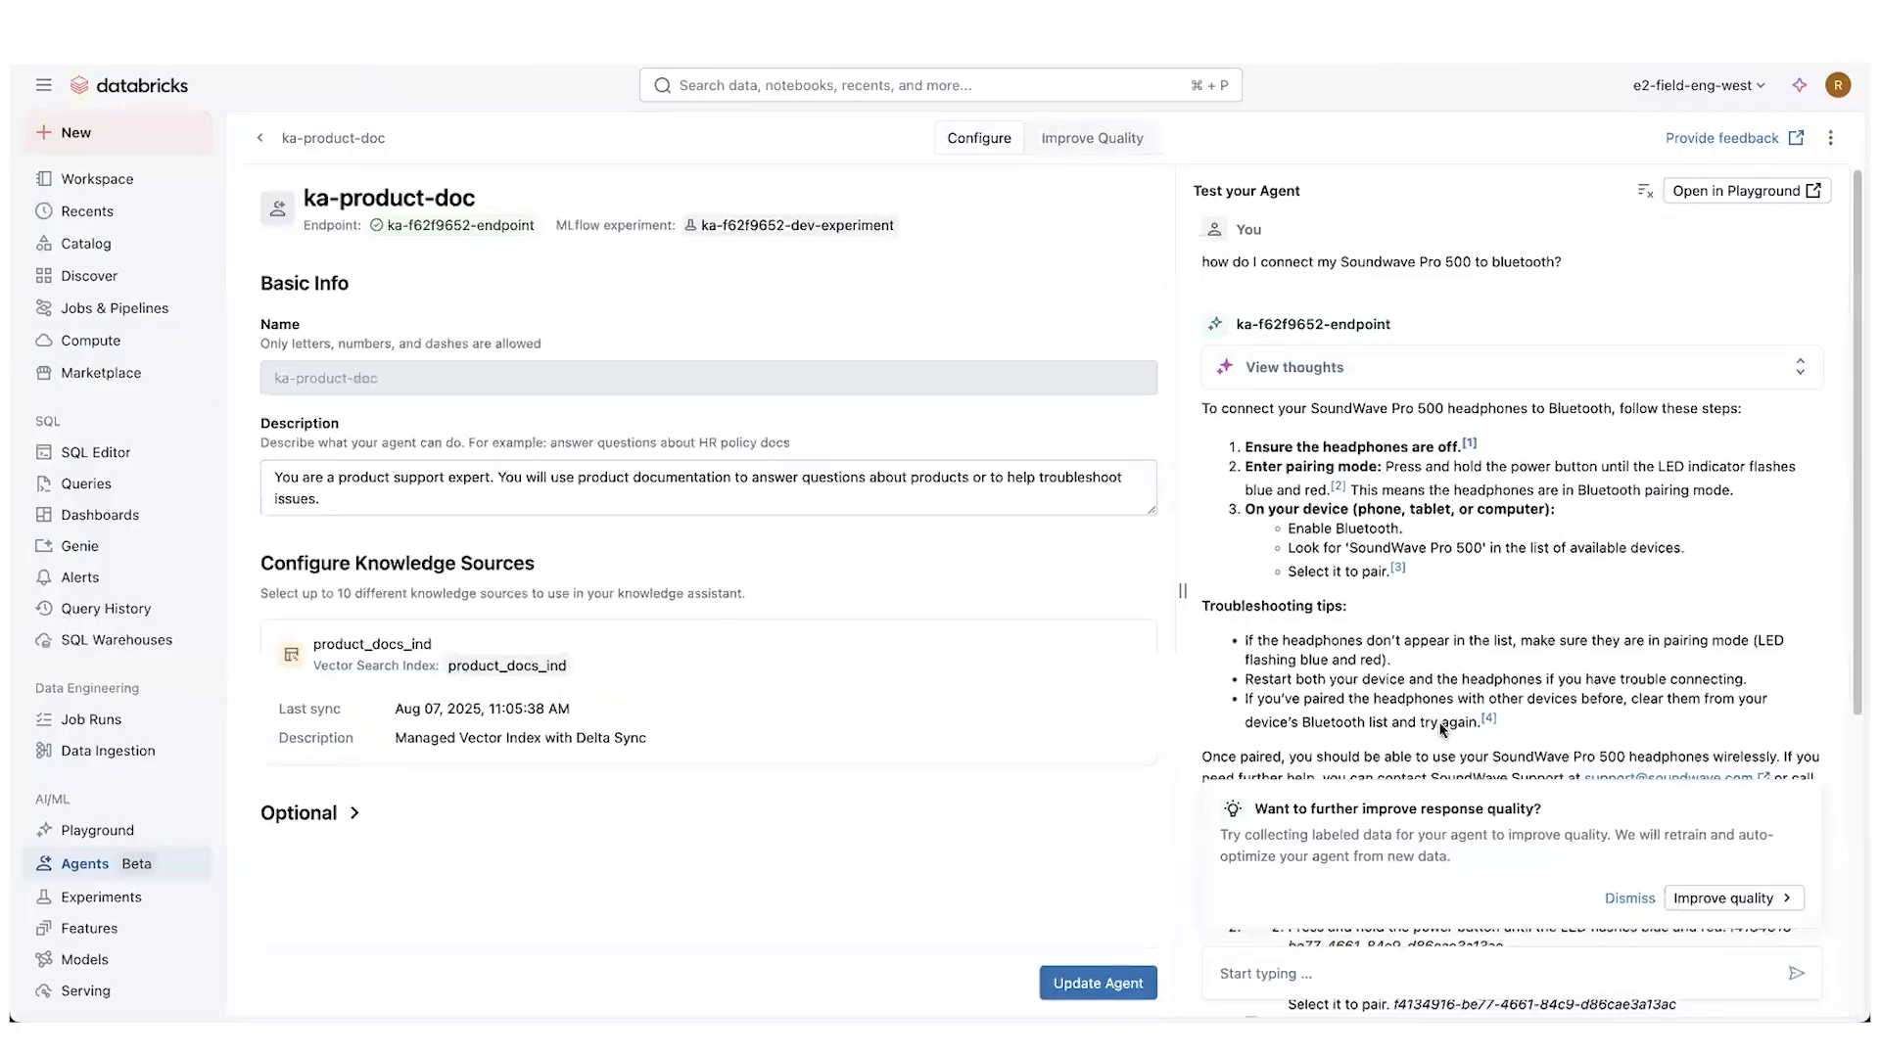
Scroll ka-product-doc's test chat to the SoundWave Pro 500 Bluetooth answer's footnotes
{"action": "scroll", "scroll_direction": "down", "scroll_amount": 3}
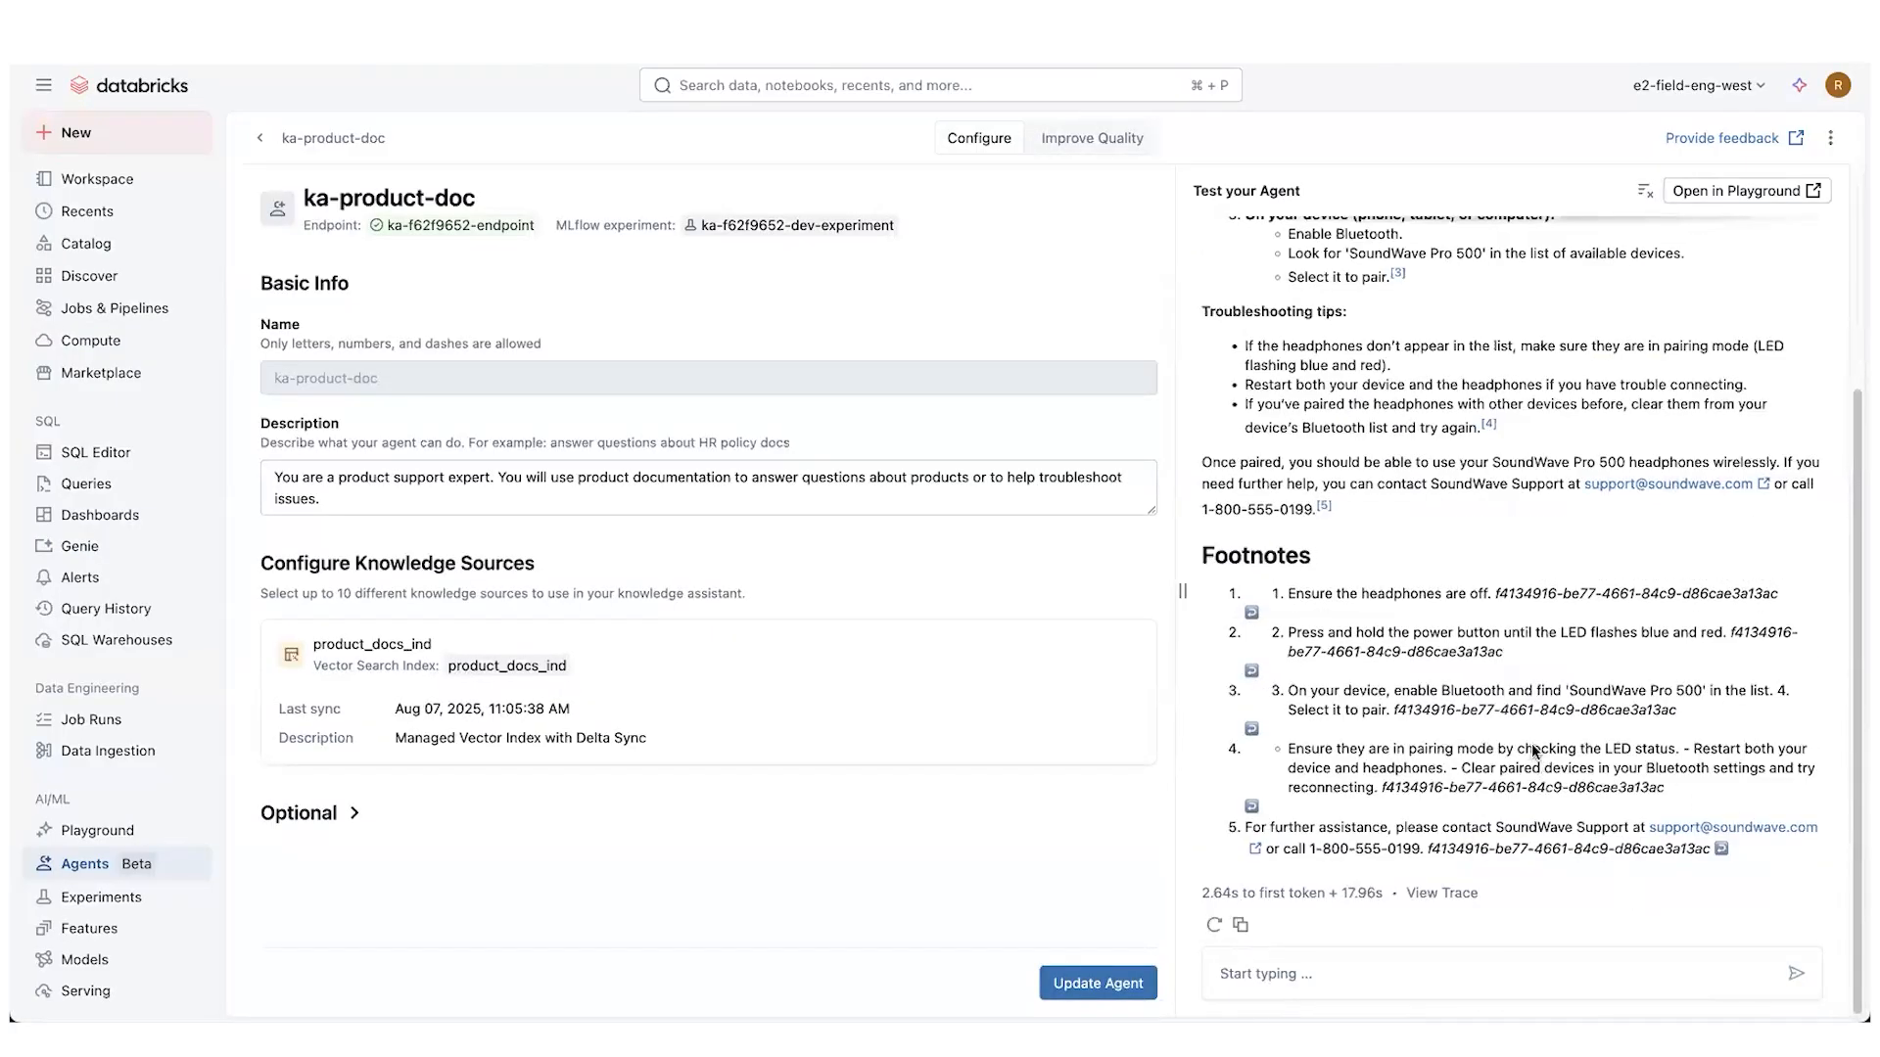
{"action": "mouse_move", "coordinate": [1736, 191]}
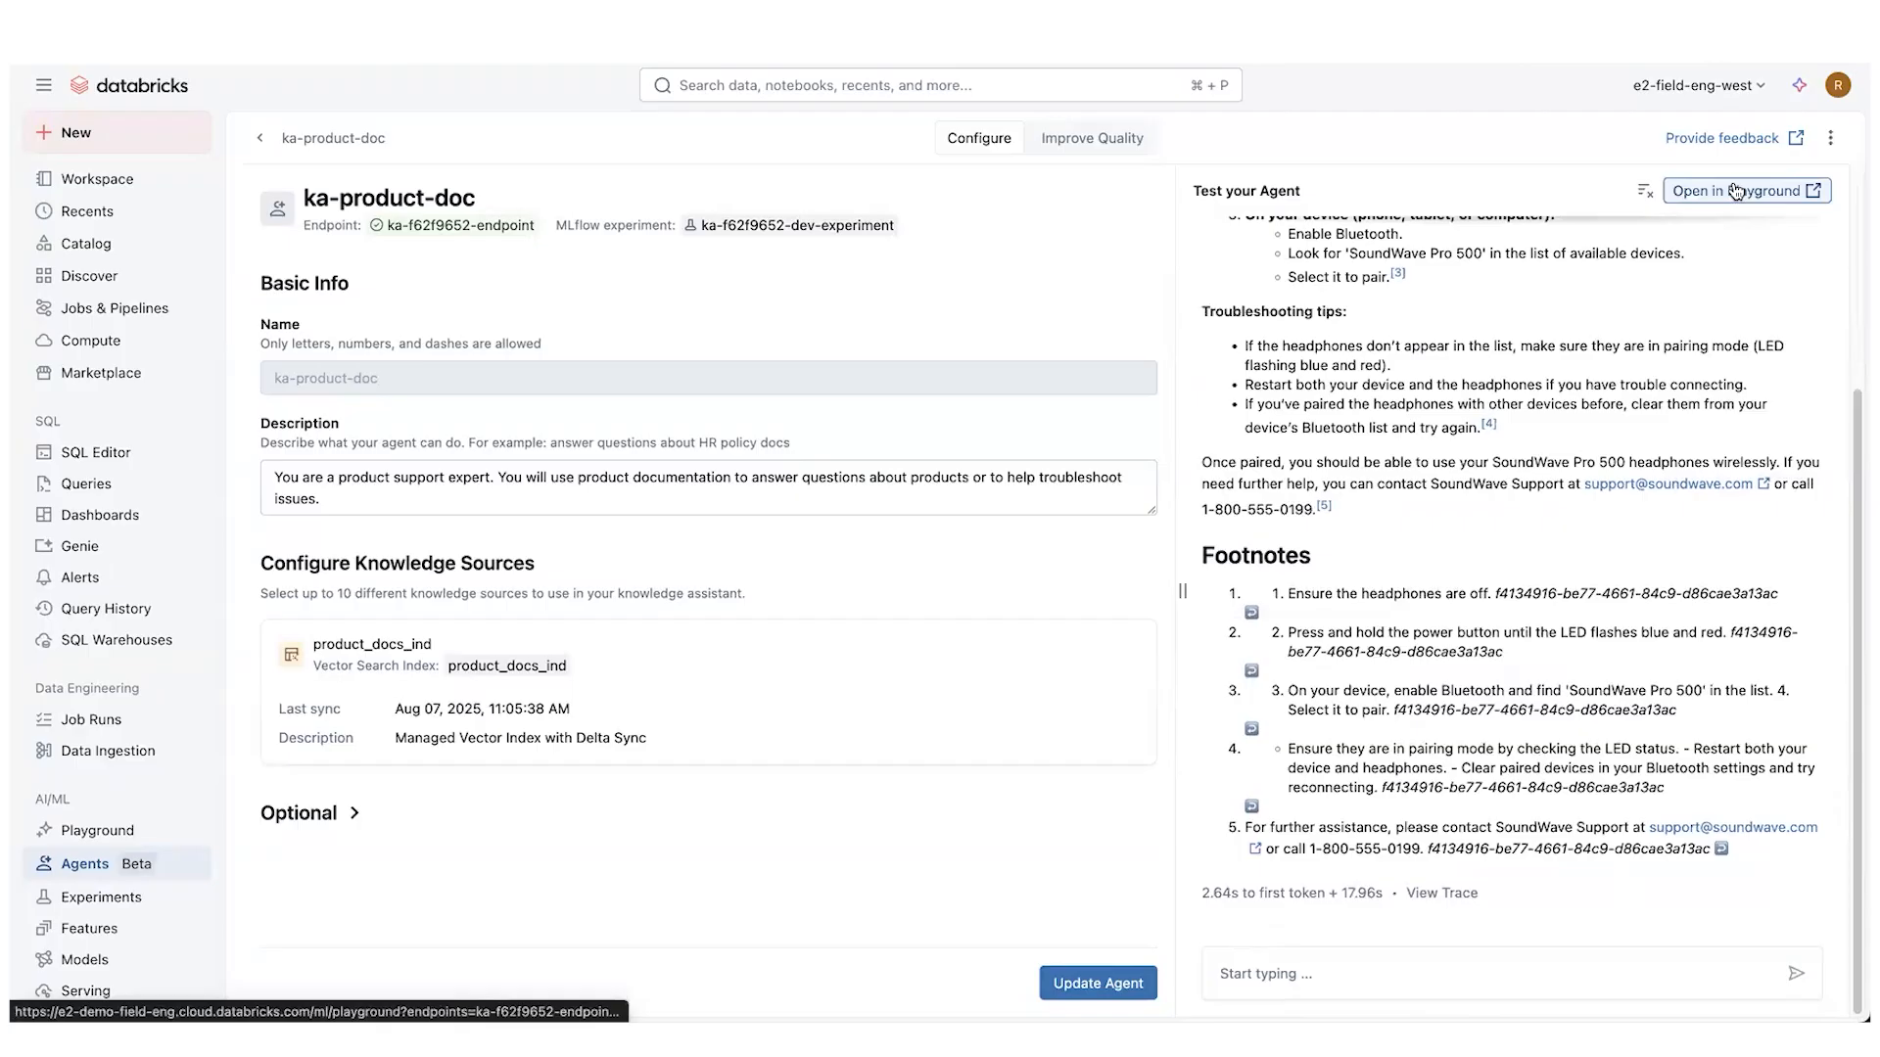
{"action": "mouse_move", "coordinate": [186, 819]}
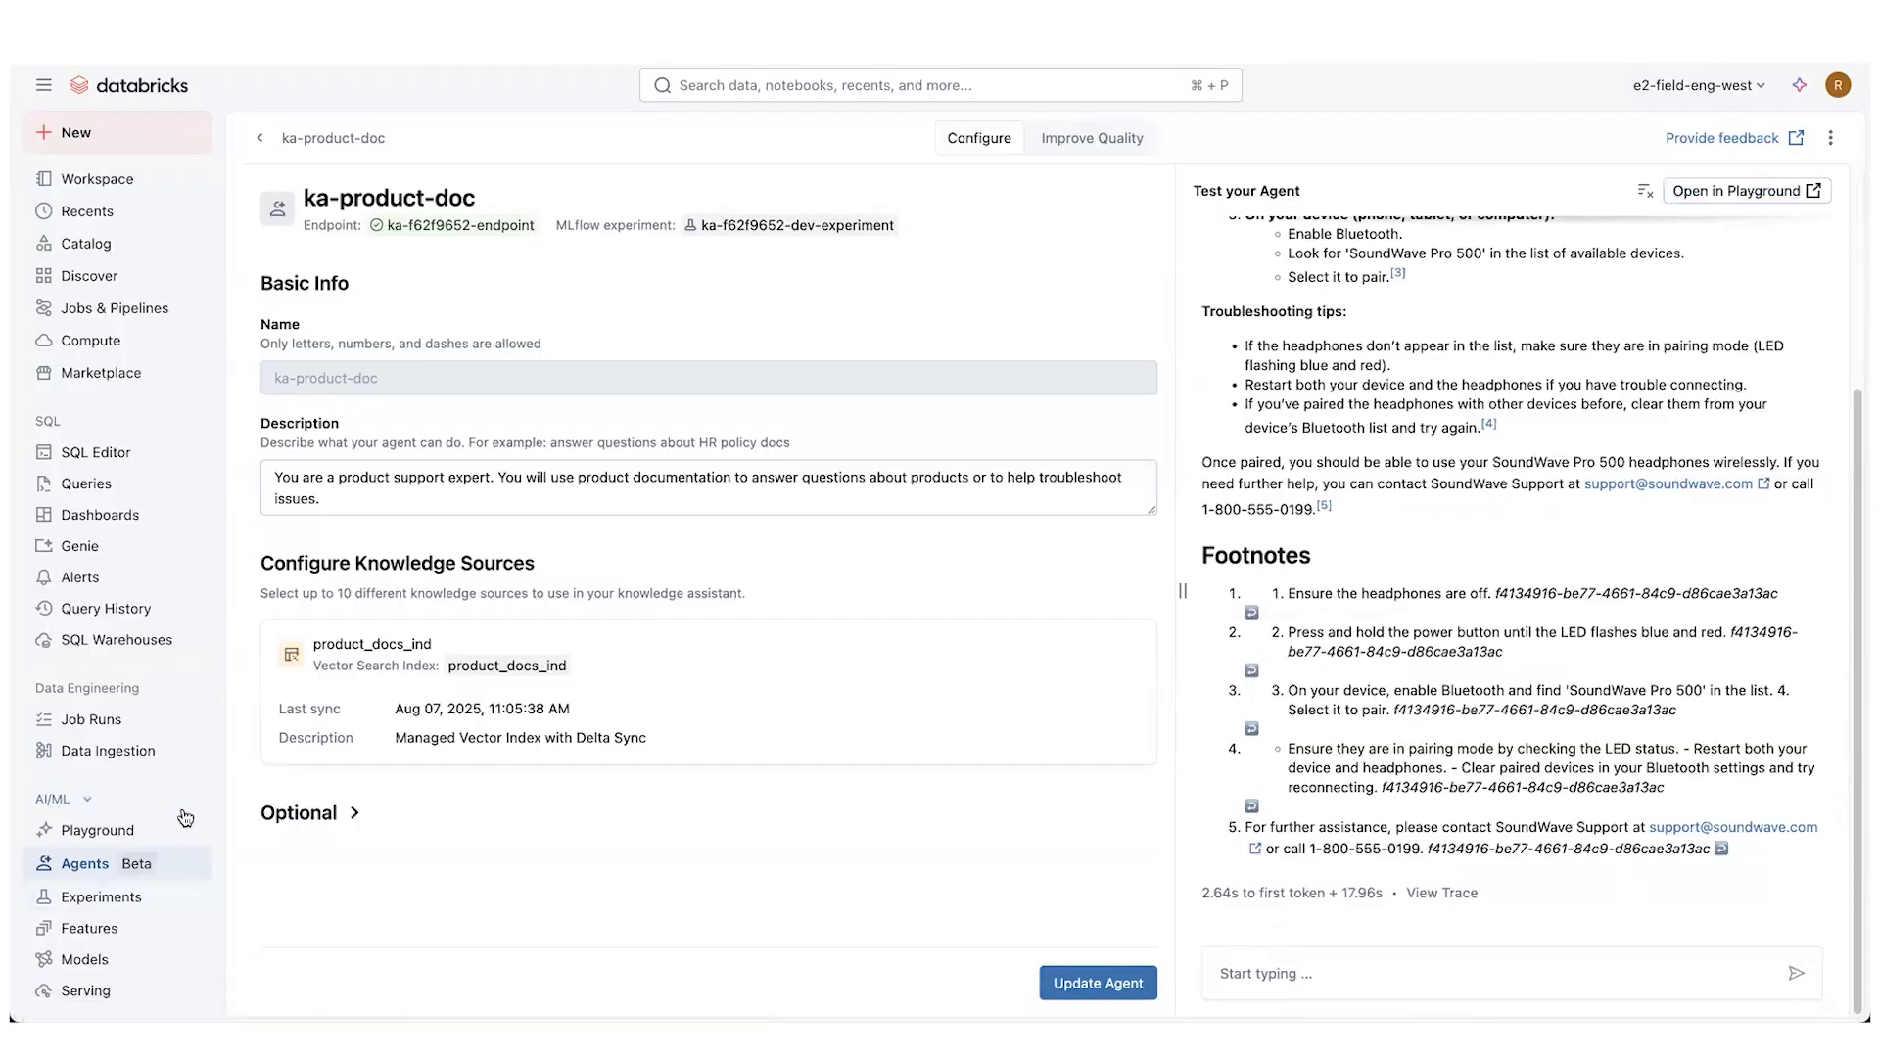
{"action": "mouse_move", "coordinate": [1770, 195]}
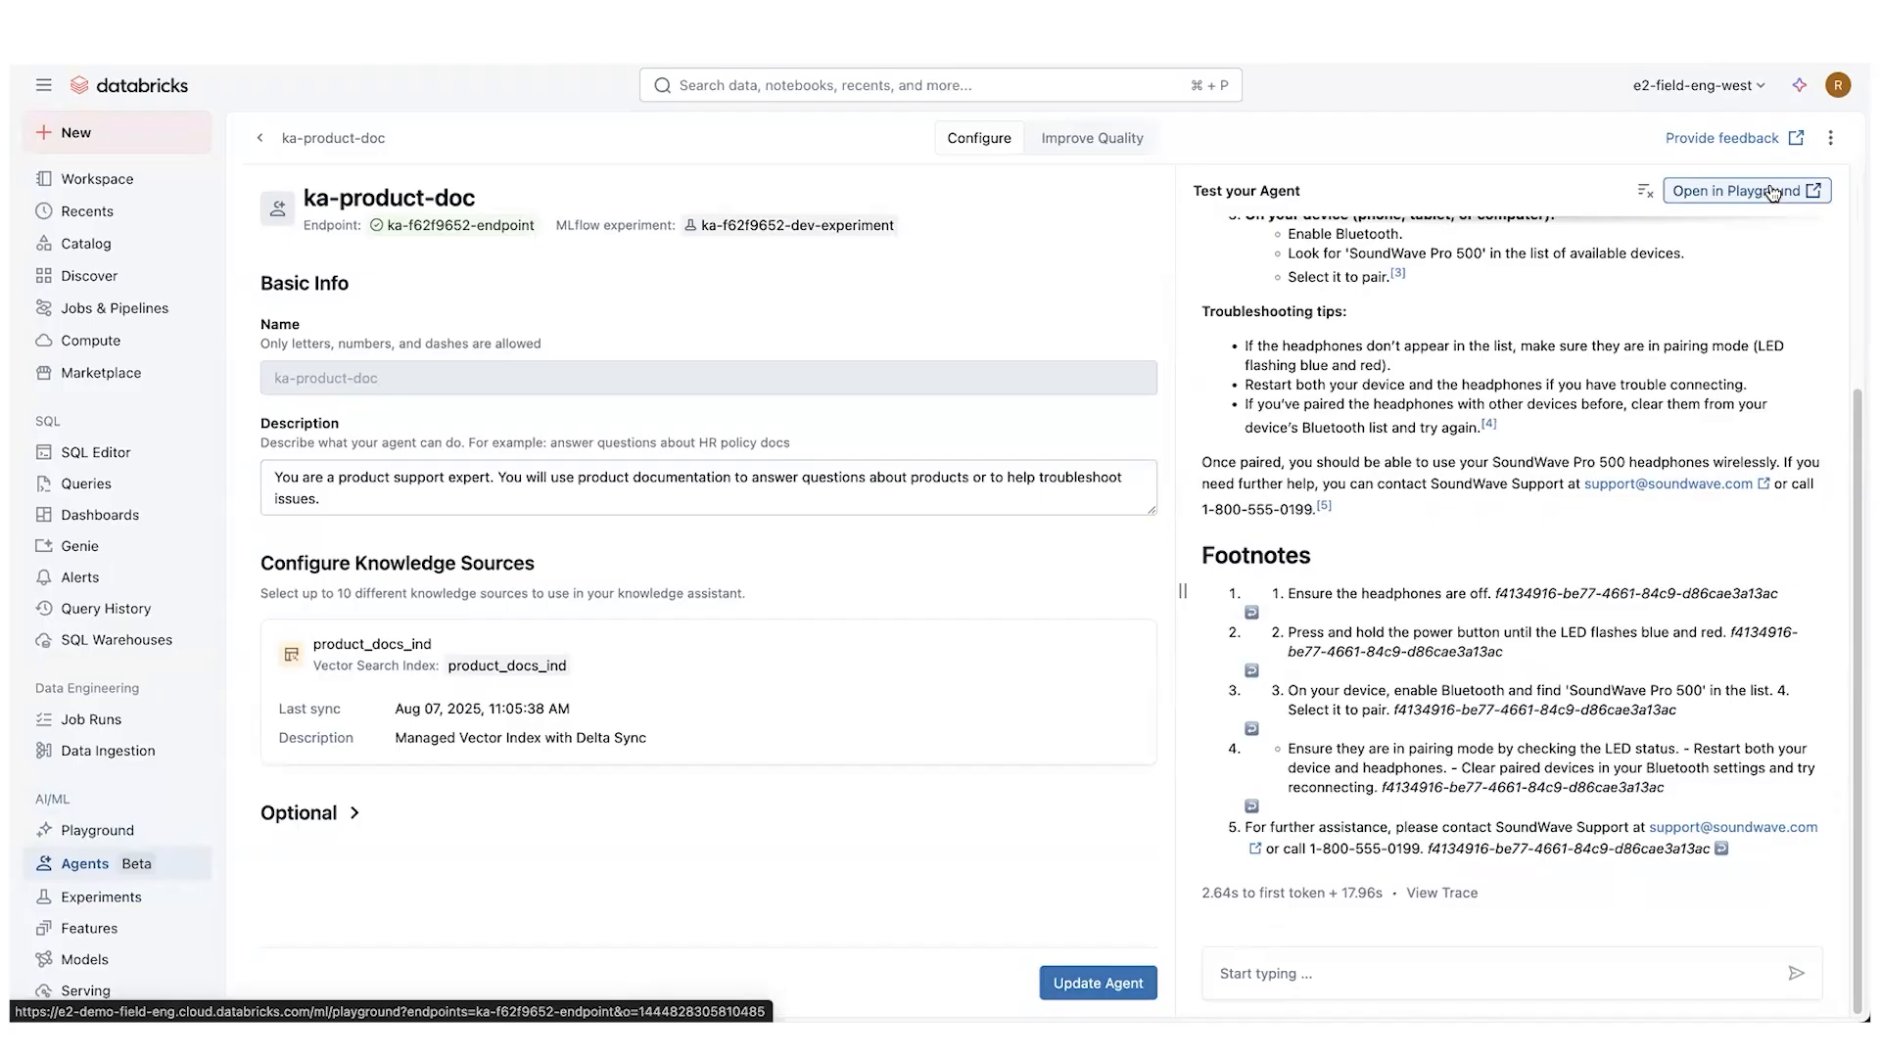
{"action": "mouse_move", "coordinate": [1796, 187]}
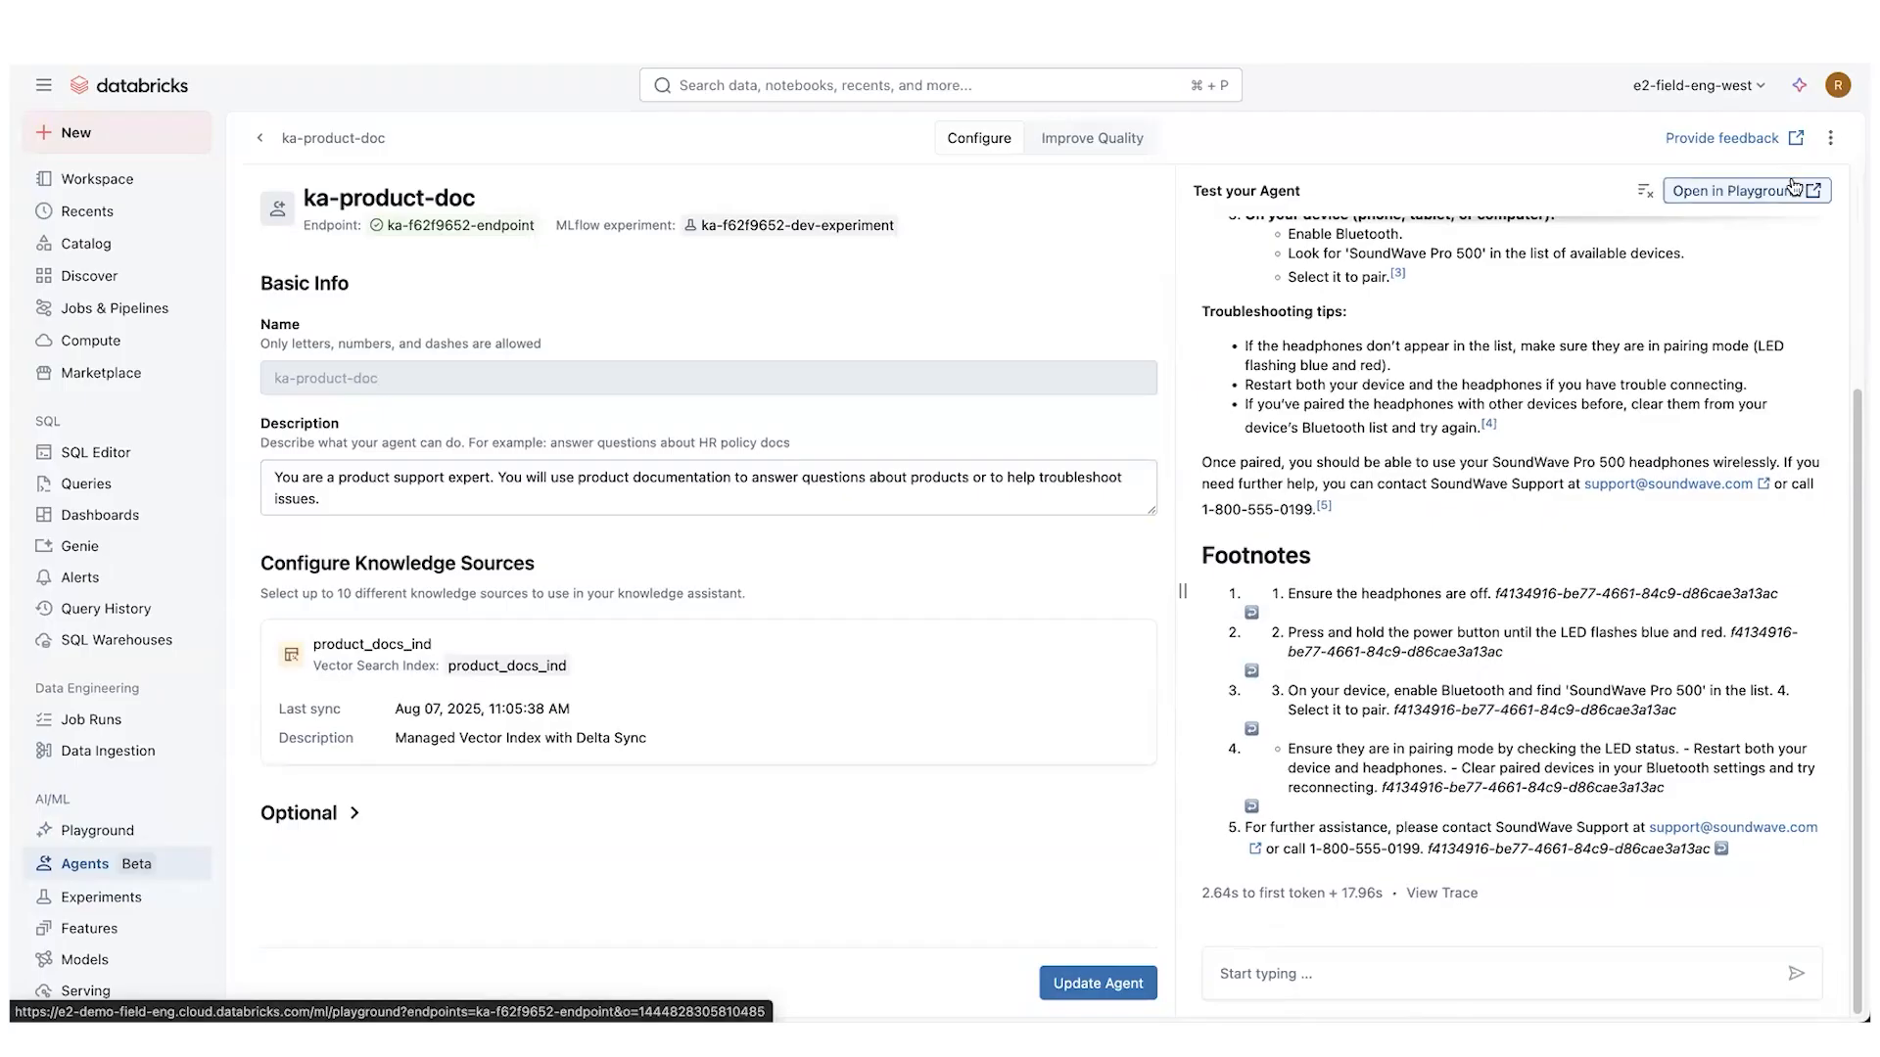
{"action": "mouse_move", "coordinate": [1784, 184]}
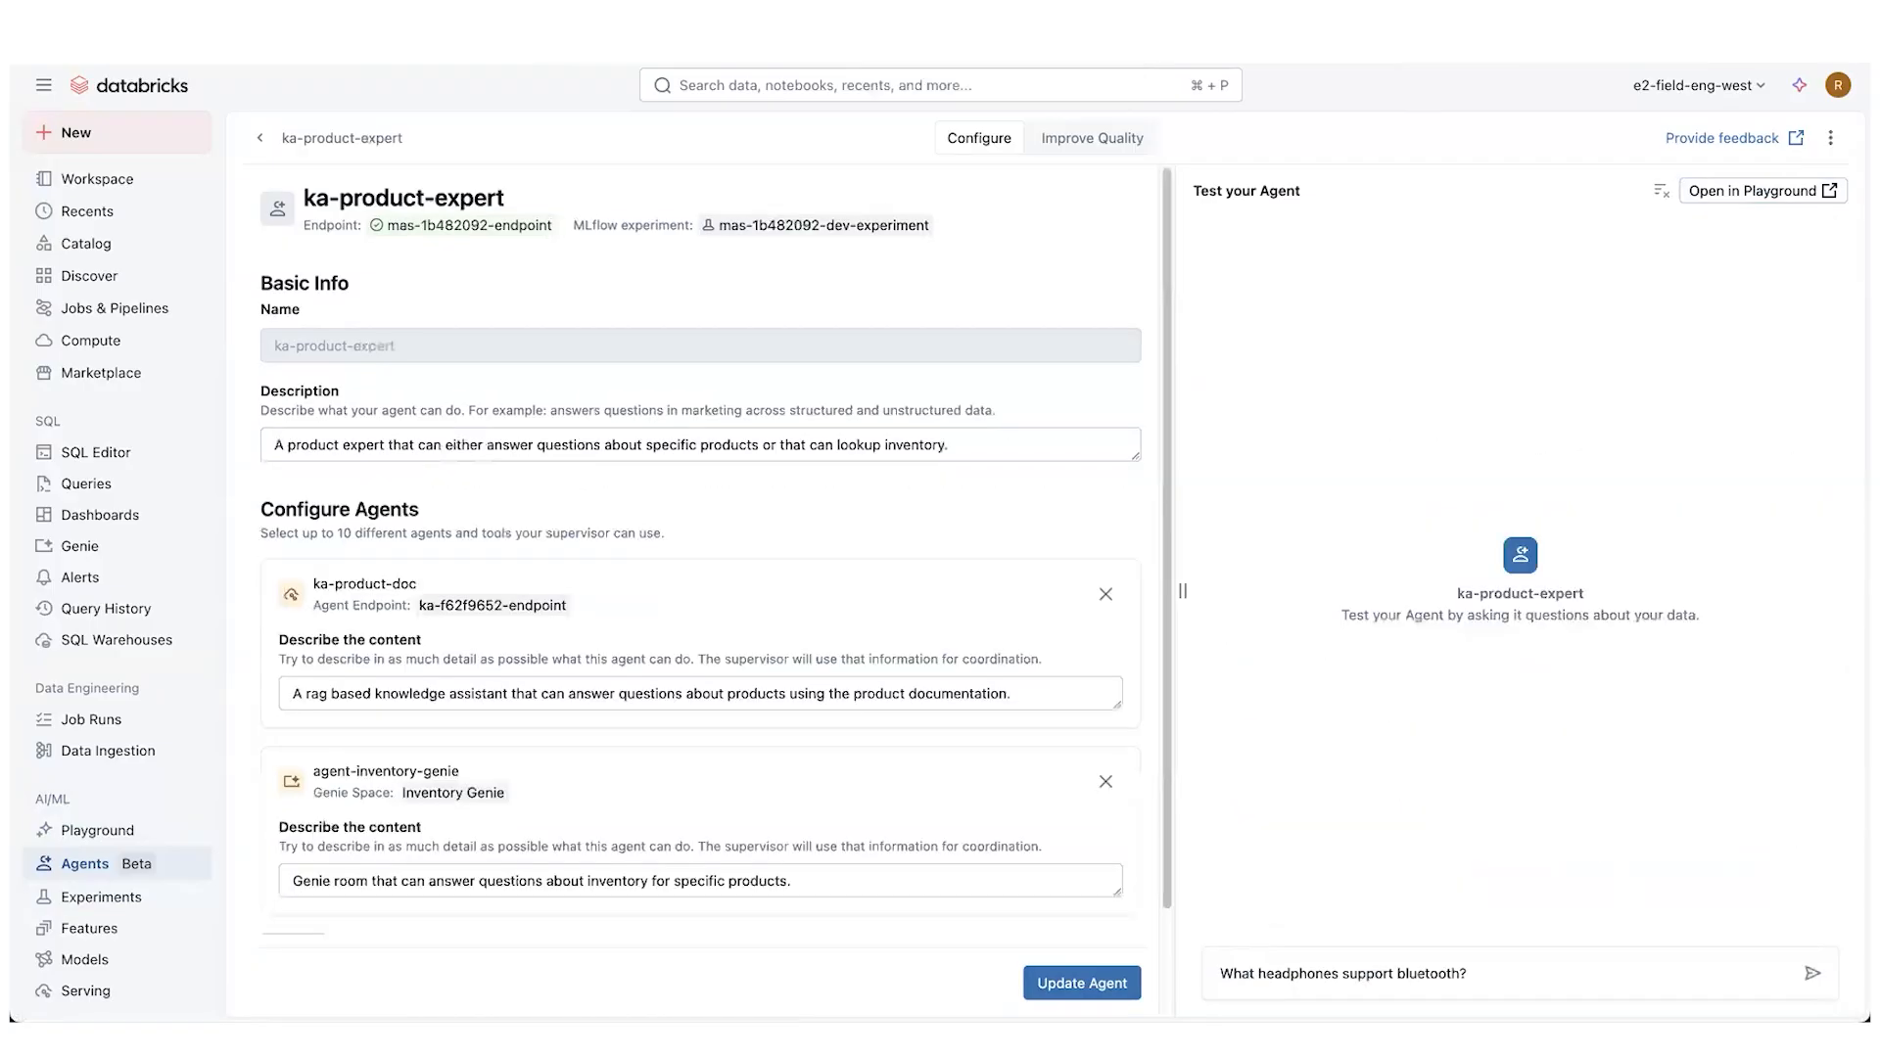
{"action": "mouse_move", "coordinate": [503, 161]}
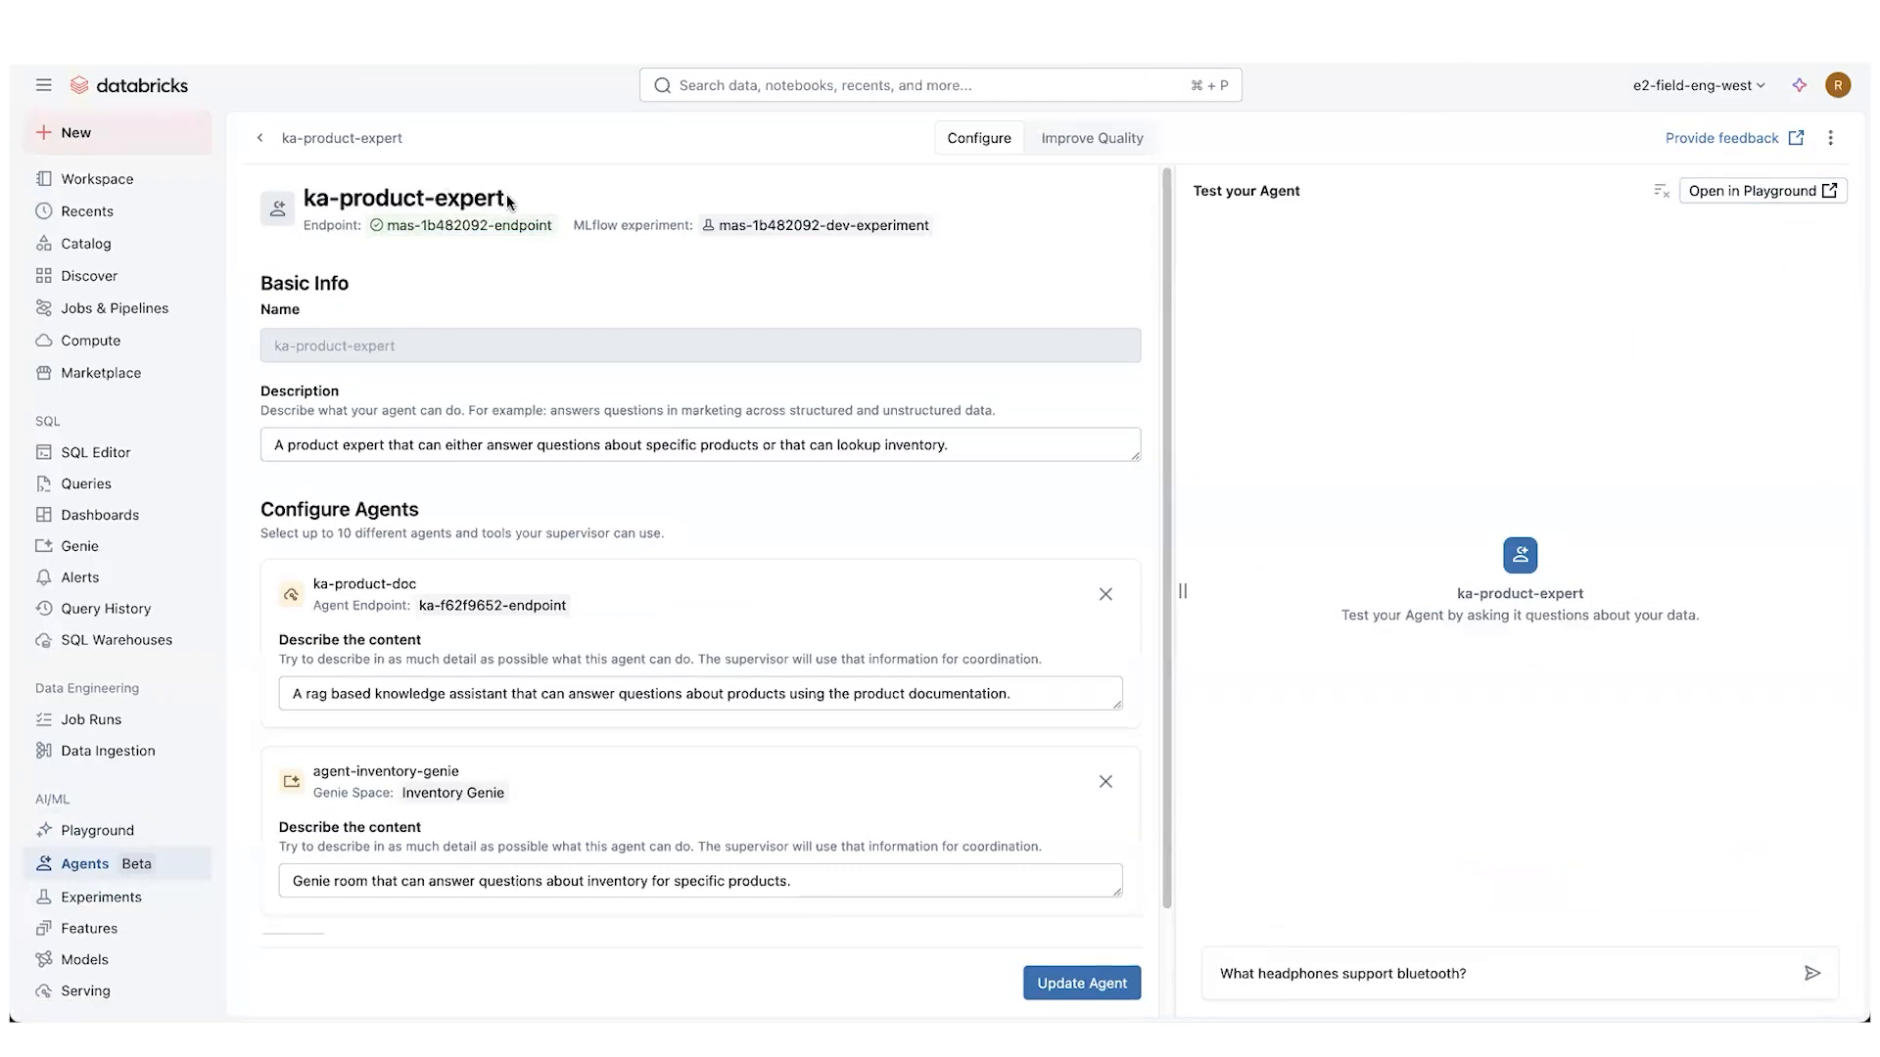
{"action": "mouse_move", "coordinate": [526, 207]}
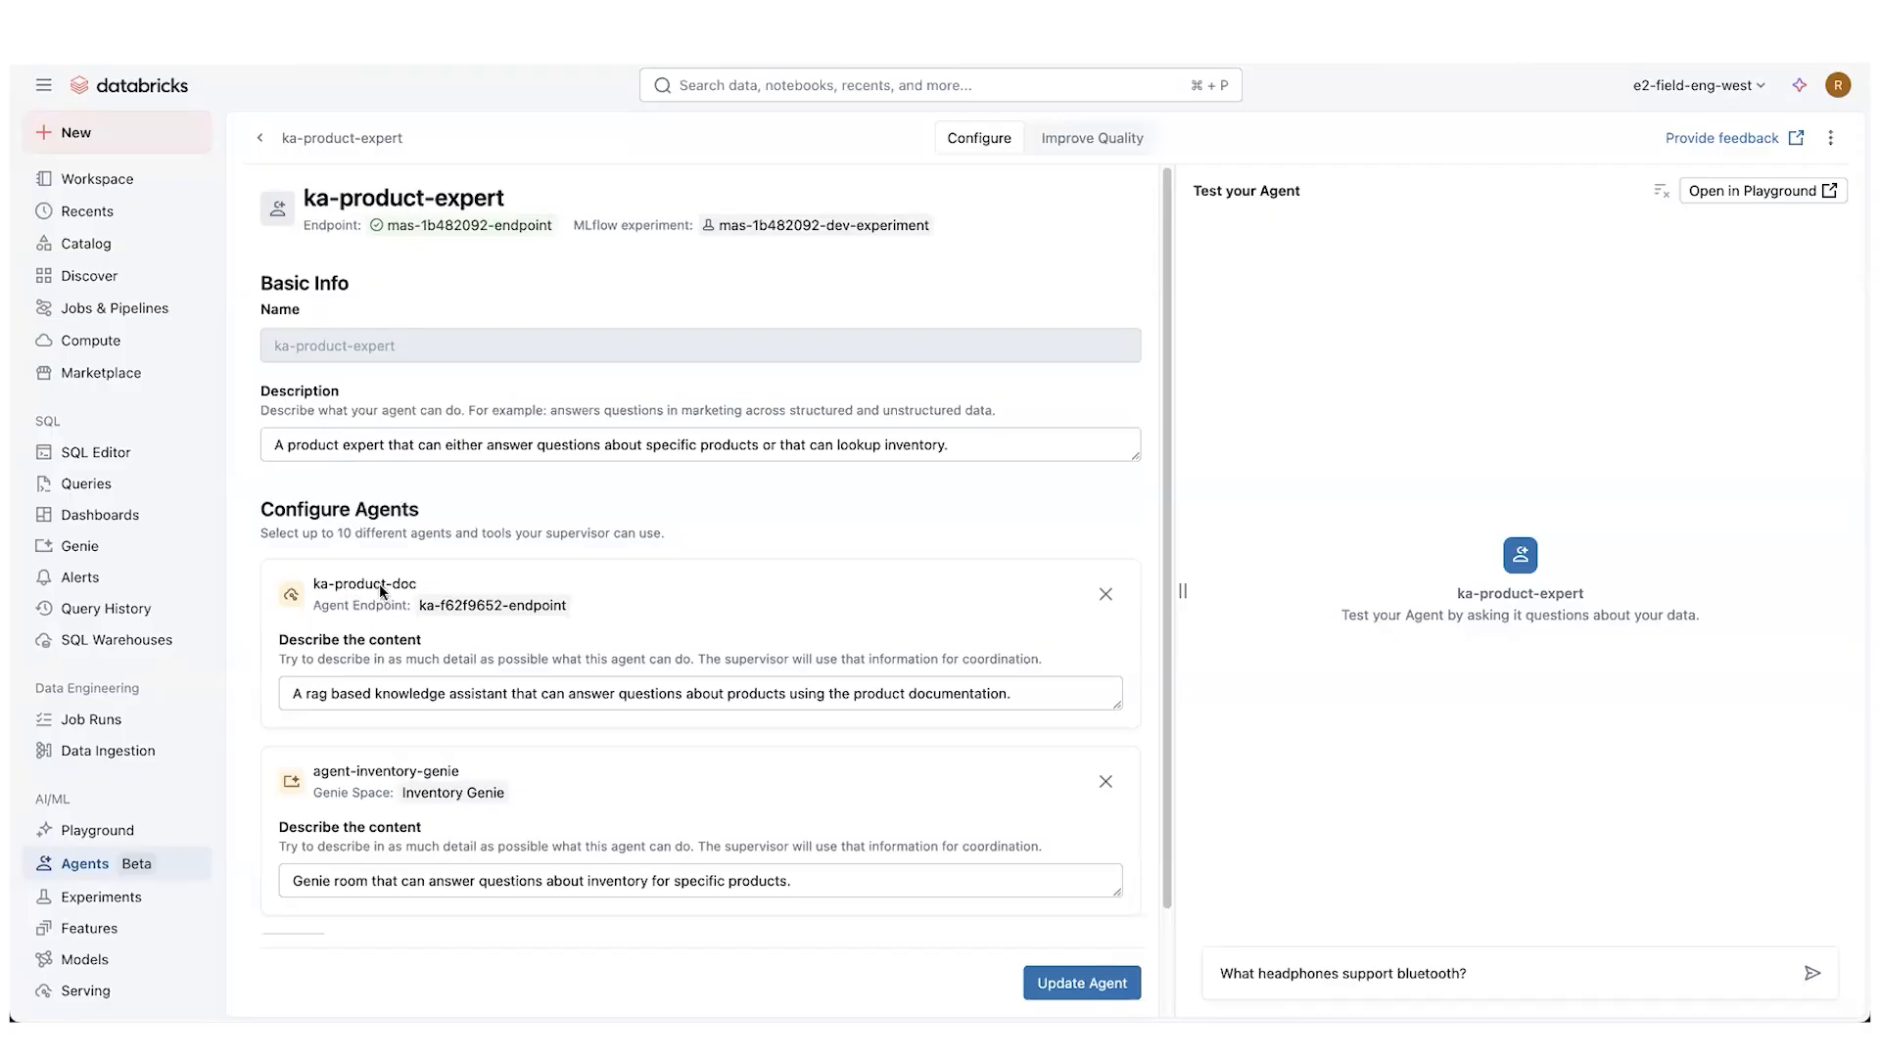
{"action": "mouse_move", "coordinate": [360, 600]}
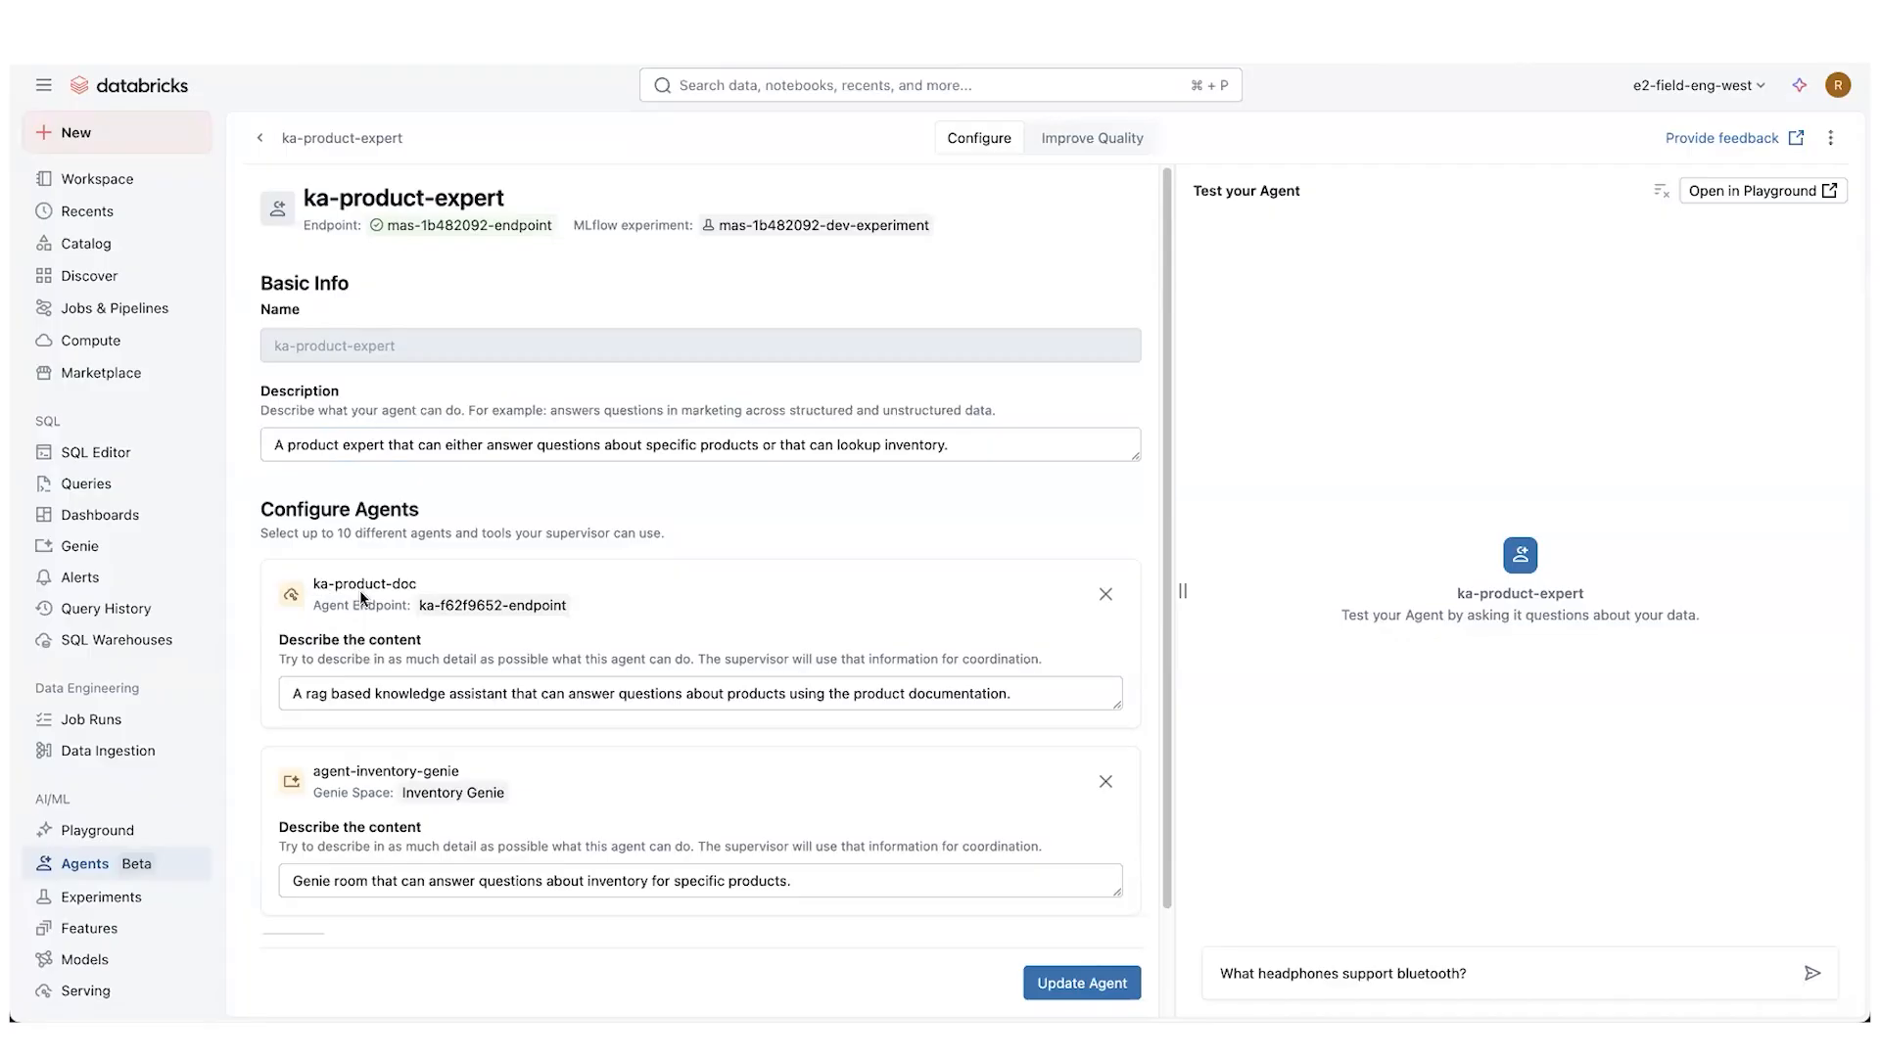
{"action": "mouse_move", "coordinate": [410, 593]}
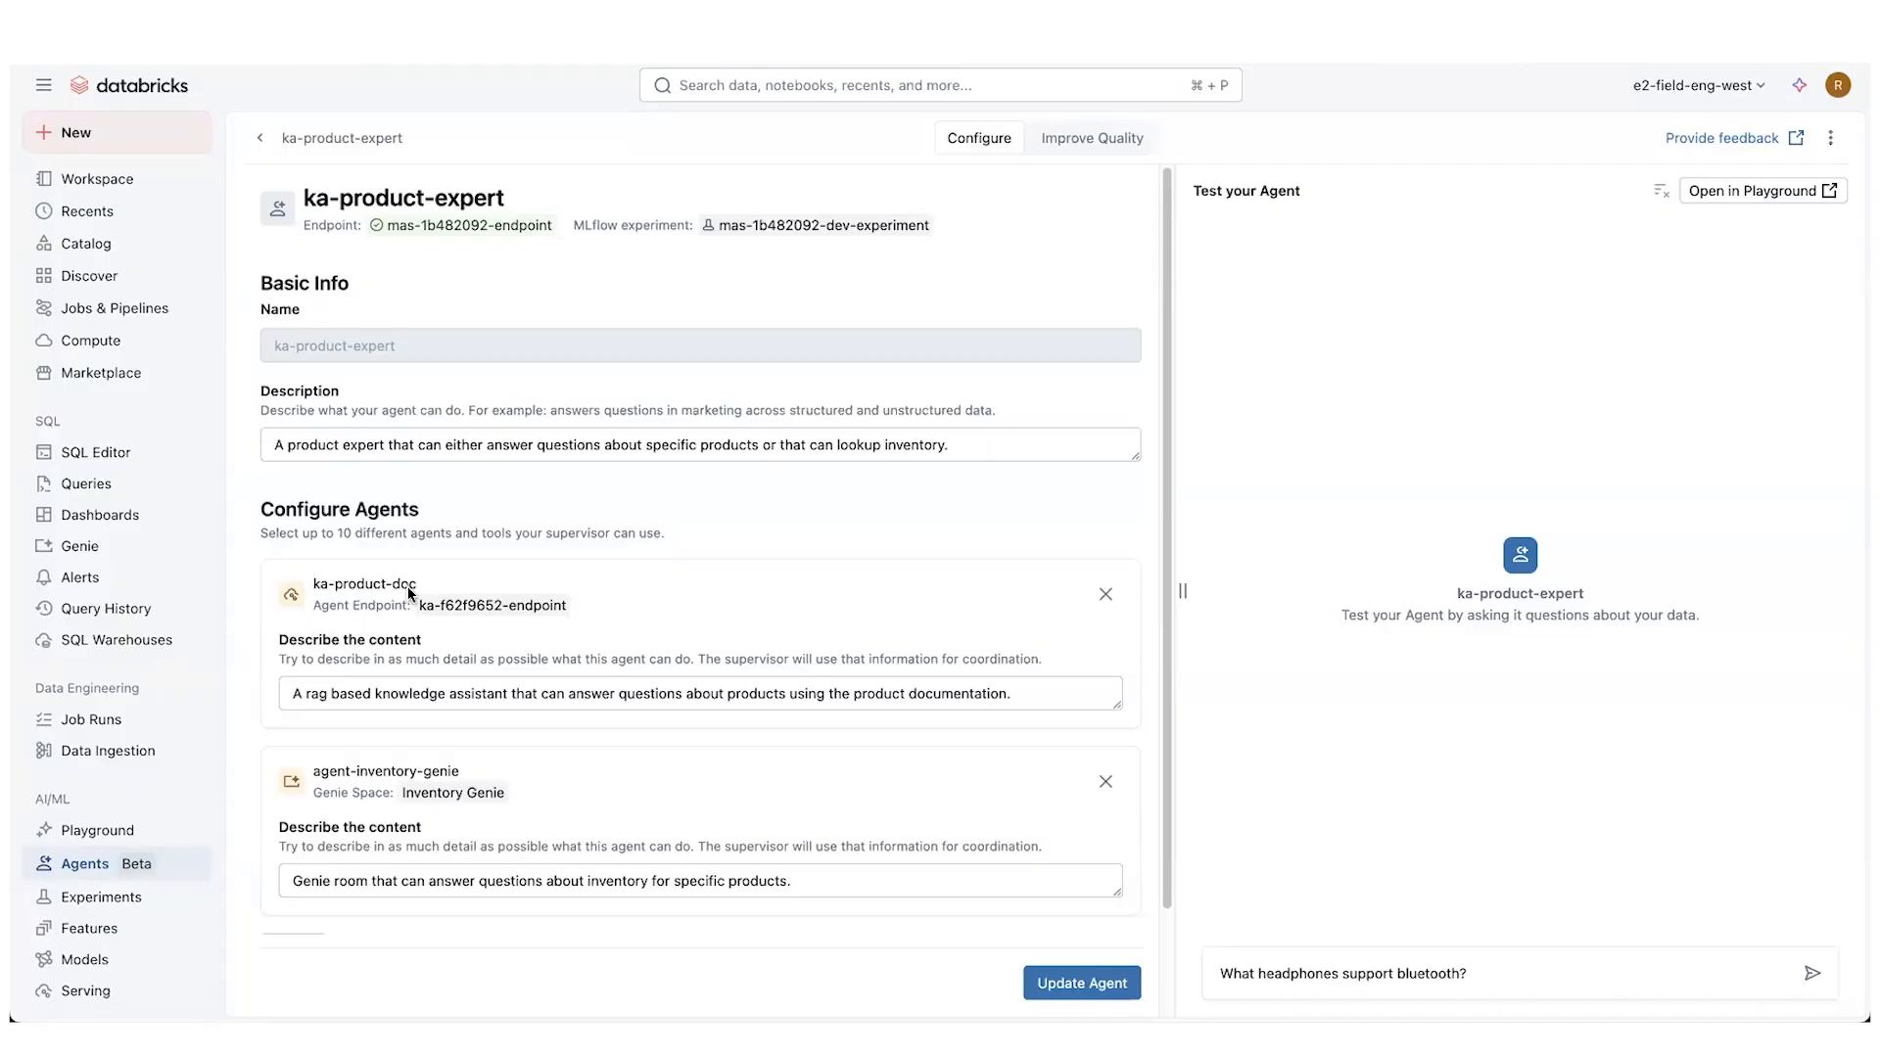
{"action": "mouse_move", "coordinate": [413, 775]}
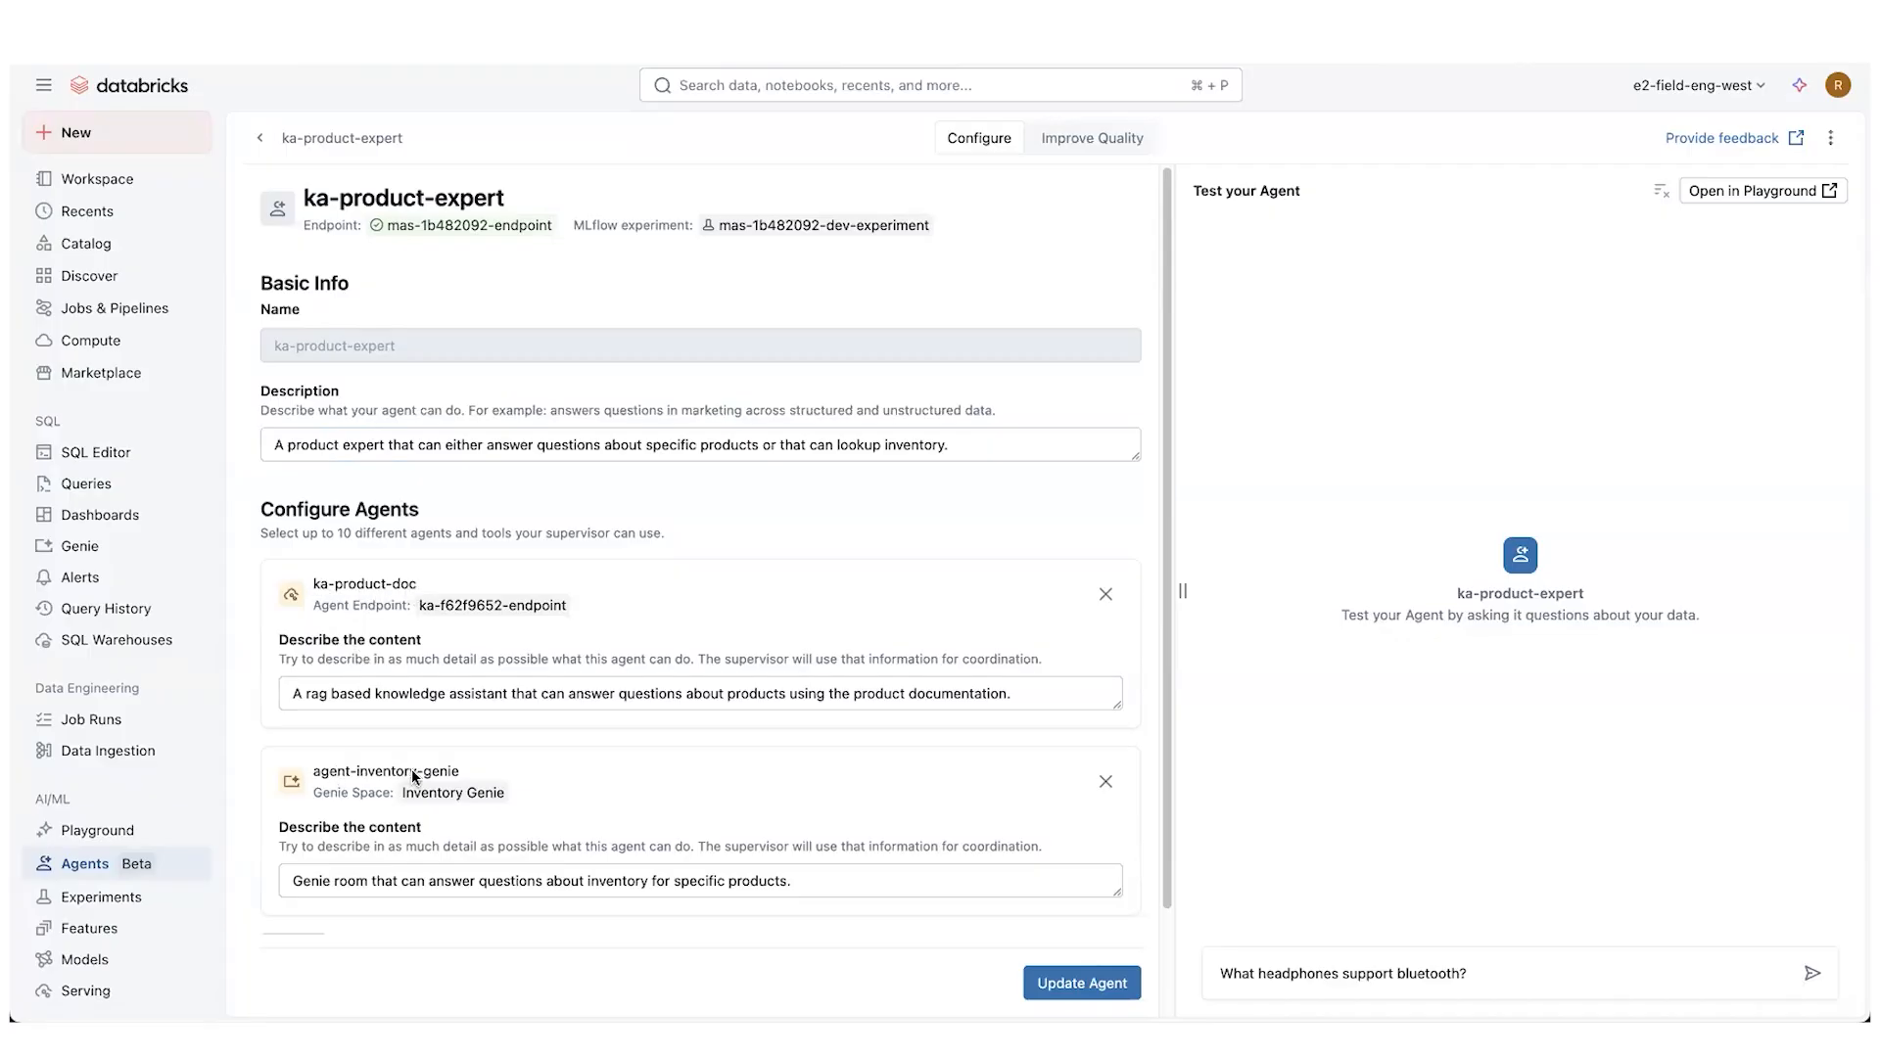
{"action": "mouse_move", "coordinate": [597, 712]}
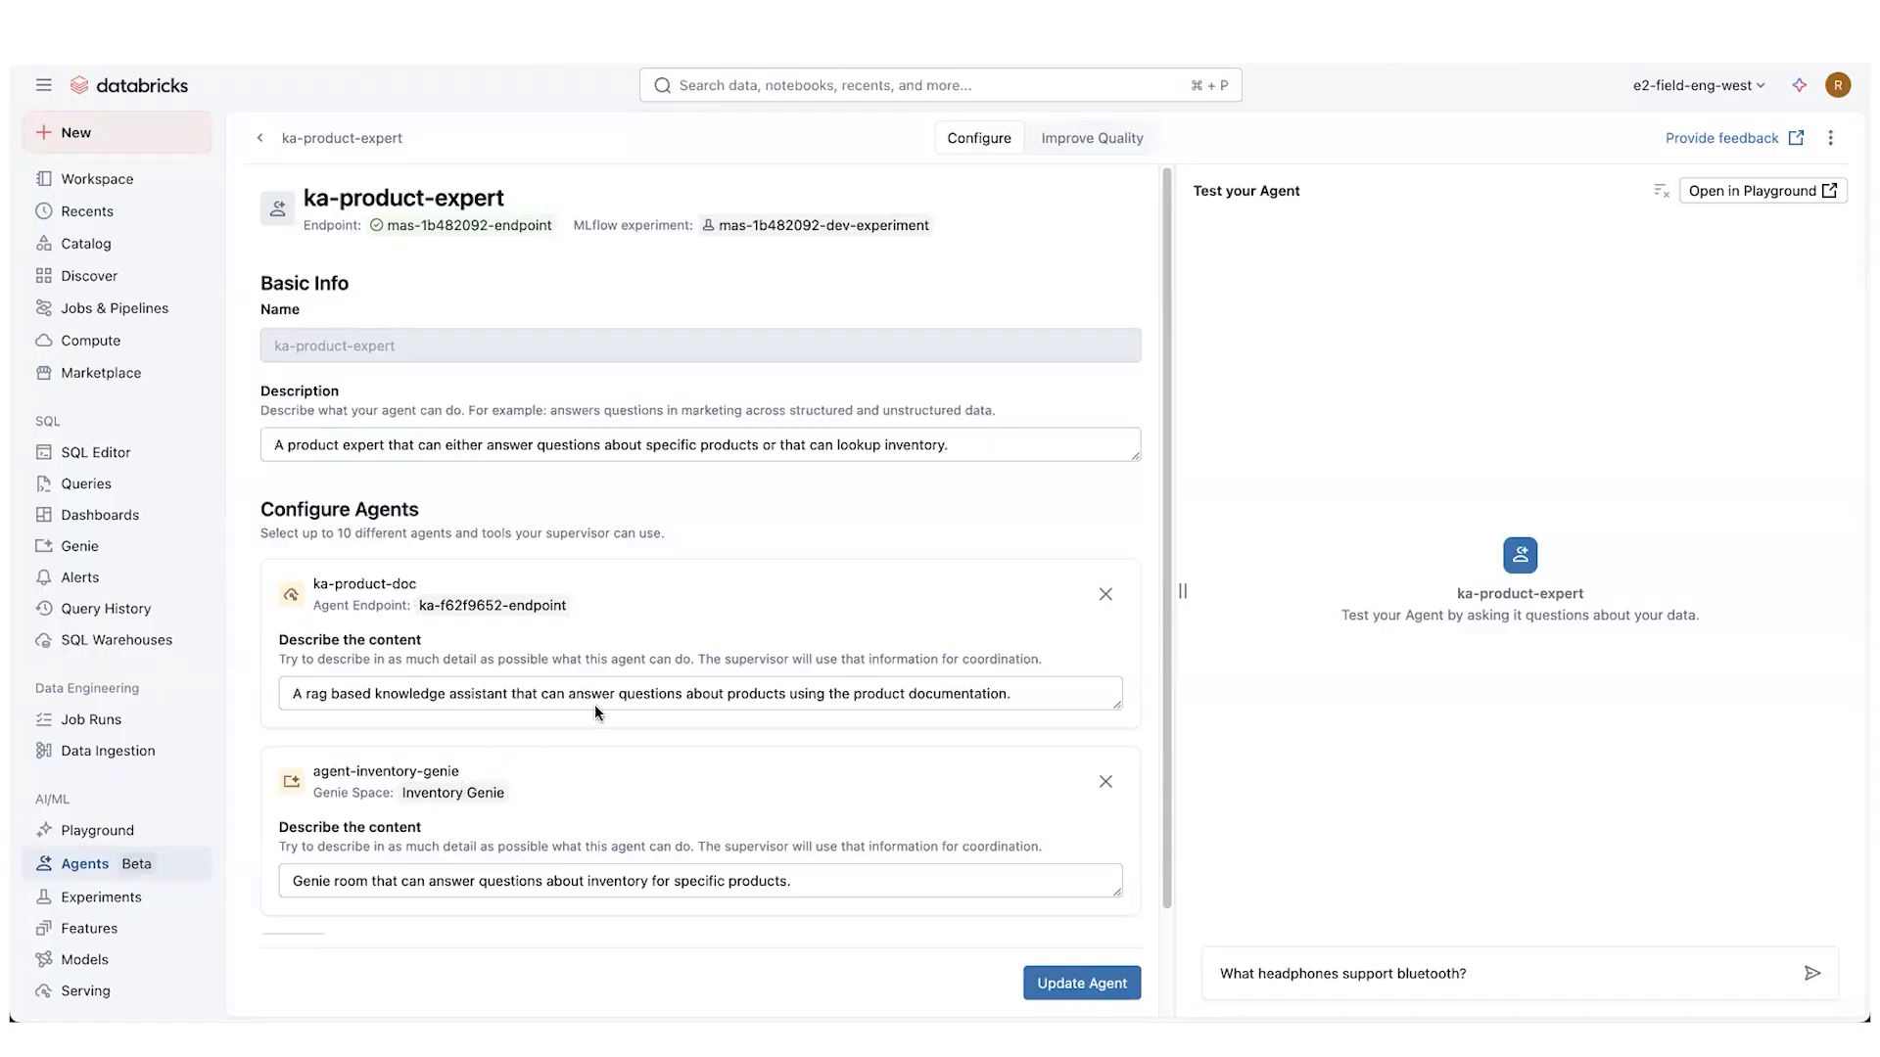
{"action": "mouse_move", "coordinate": [1554, 952]}
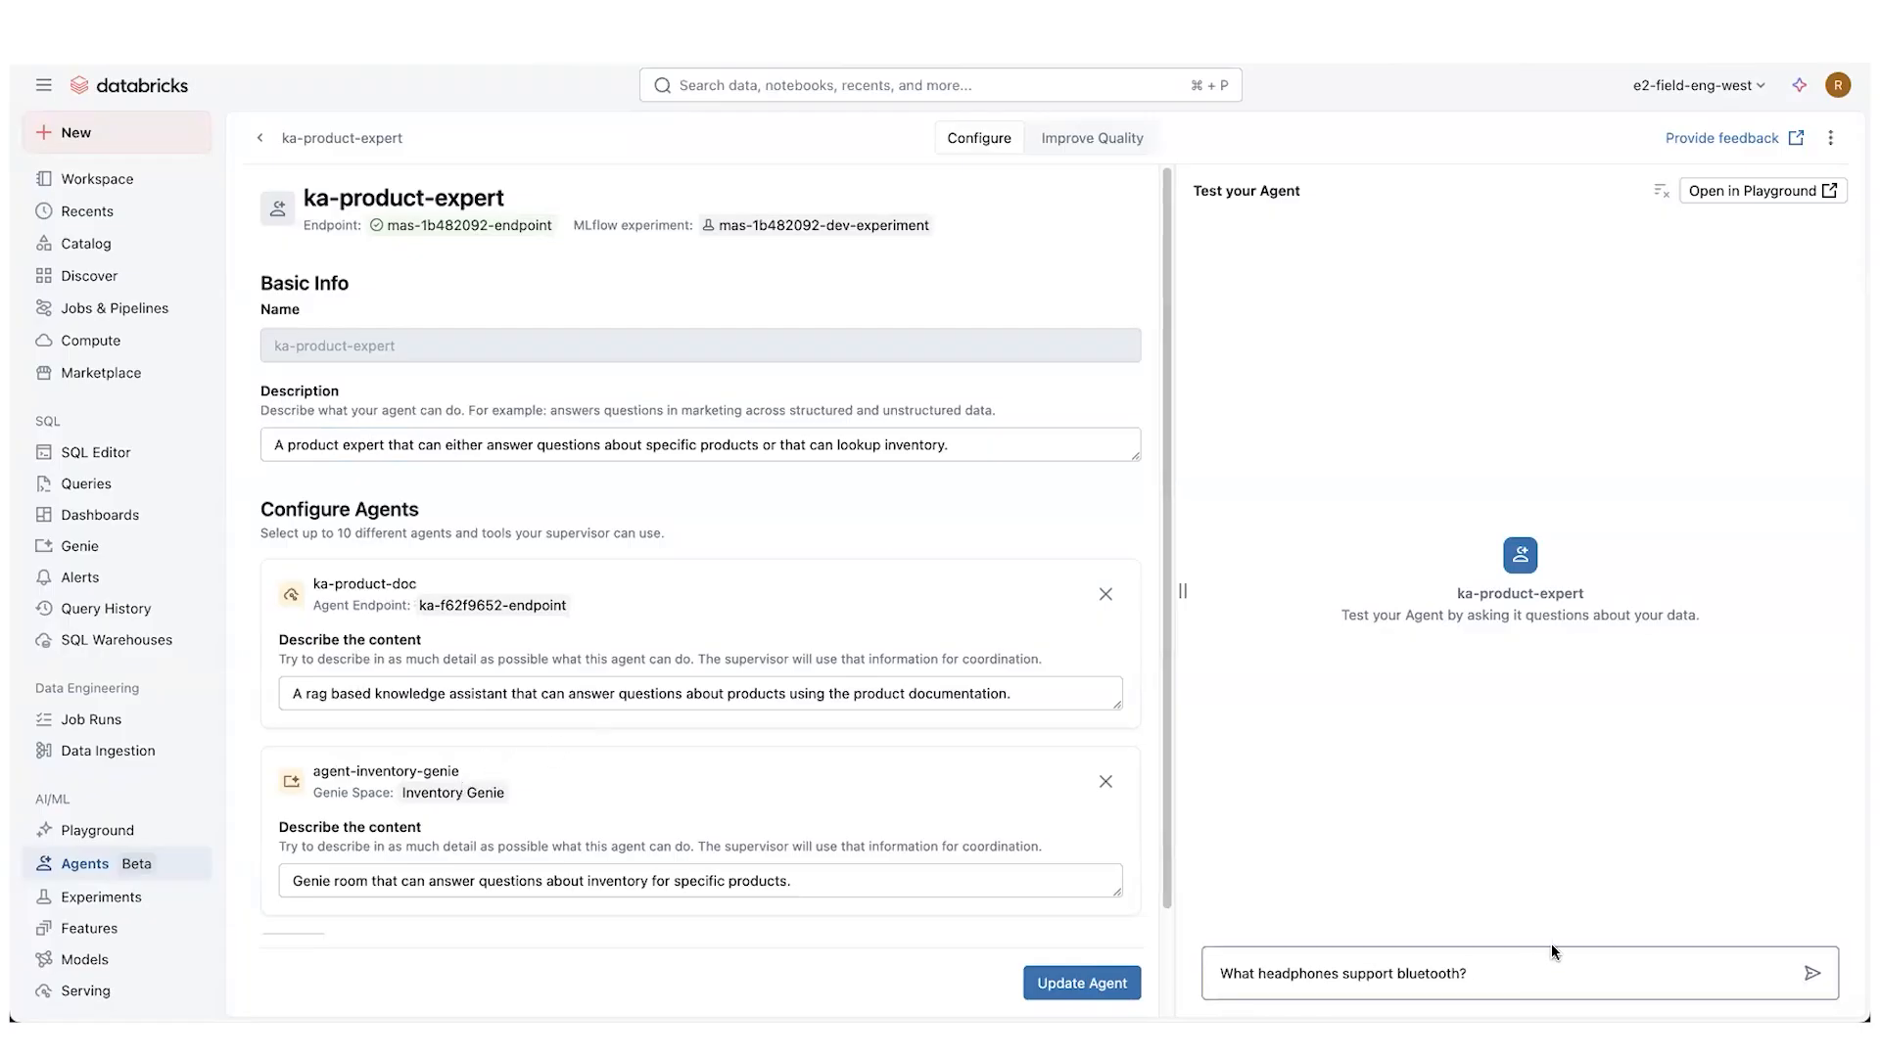
{"action": "mouse_move", "coordinate": [1564, 948]}
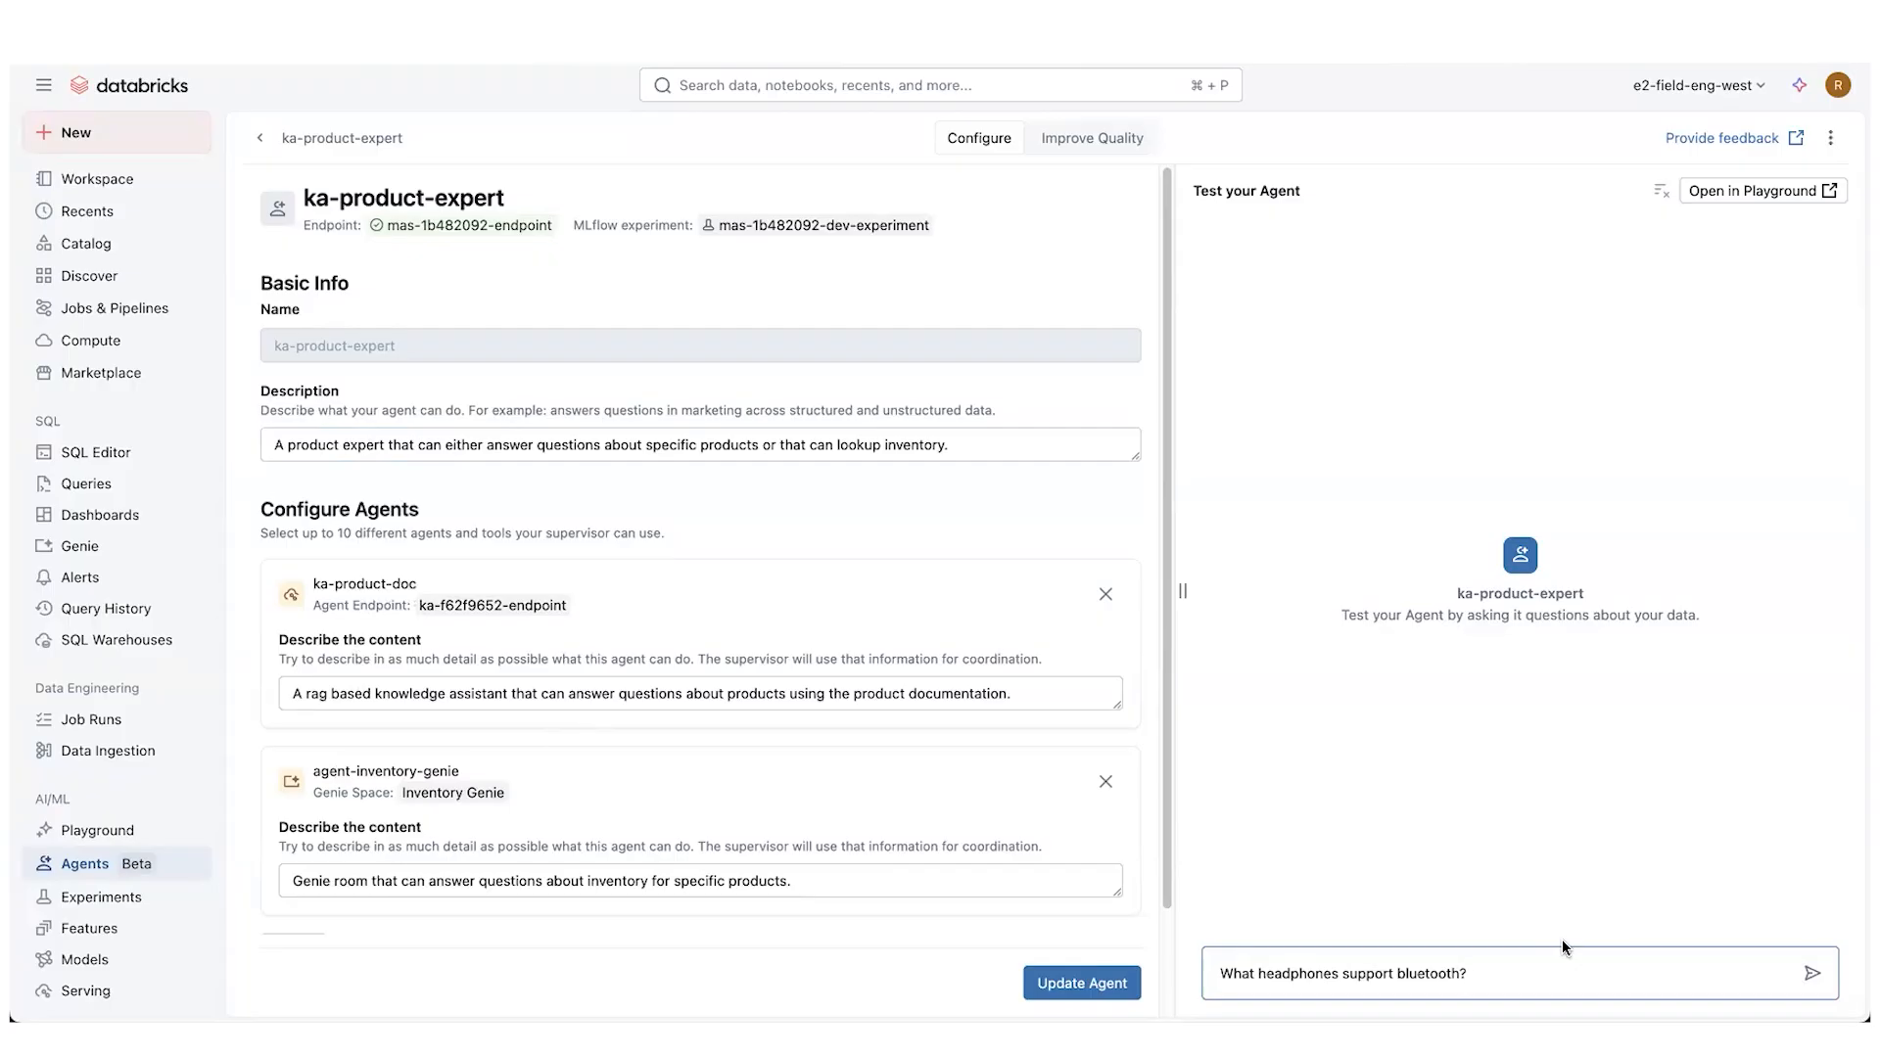
Ask which headphones support Bluetooth and start typing 'What Soundwave ones do you have available?'
{"action": "left_click", "coordinate": [1814, 999]}
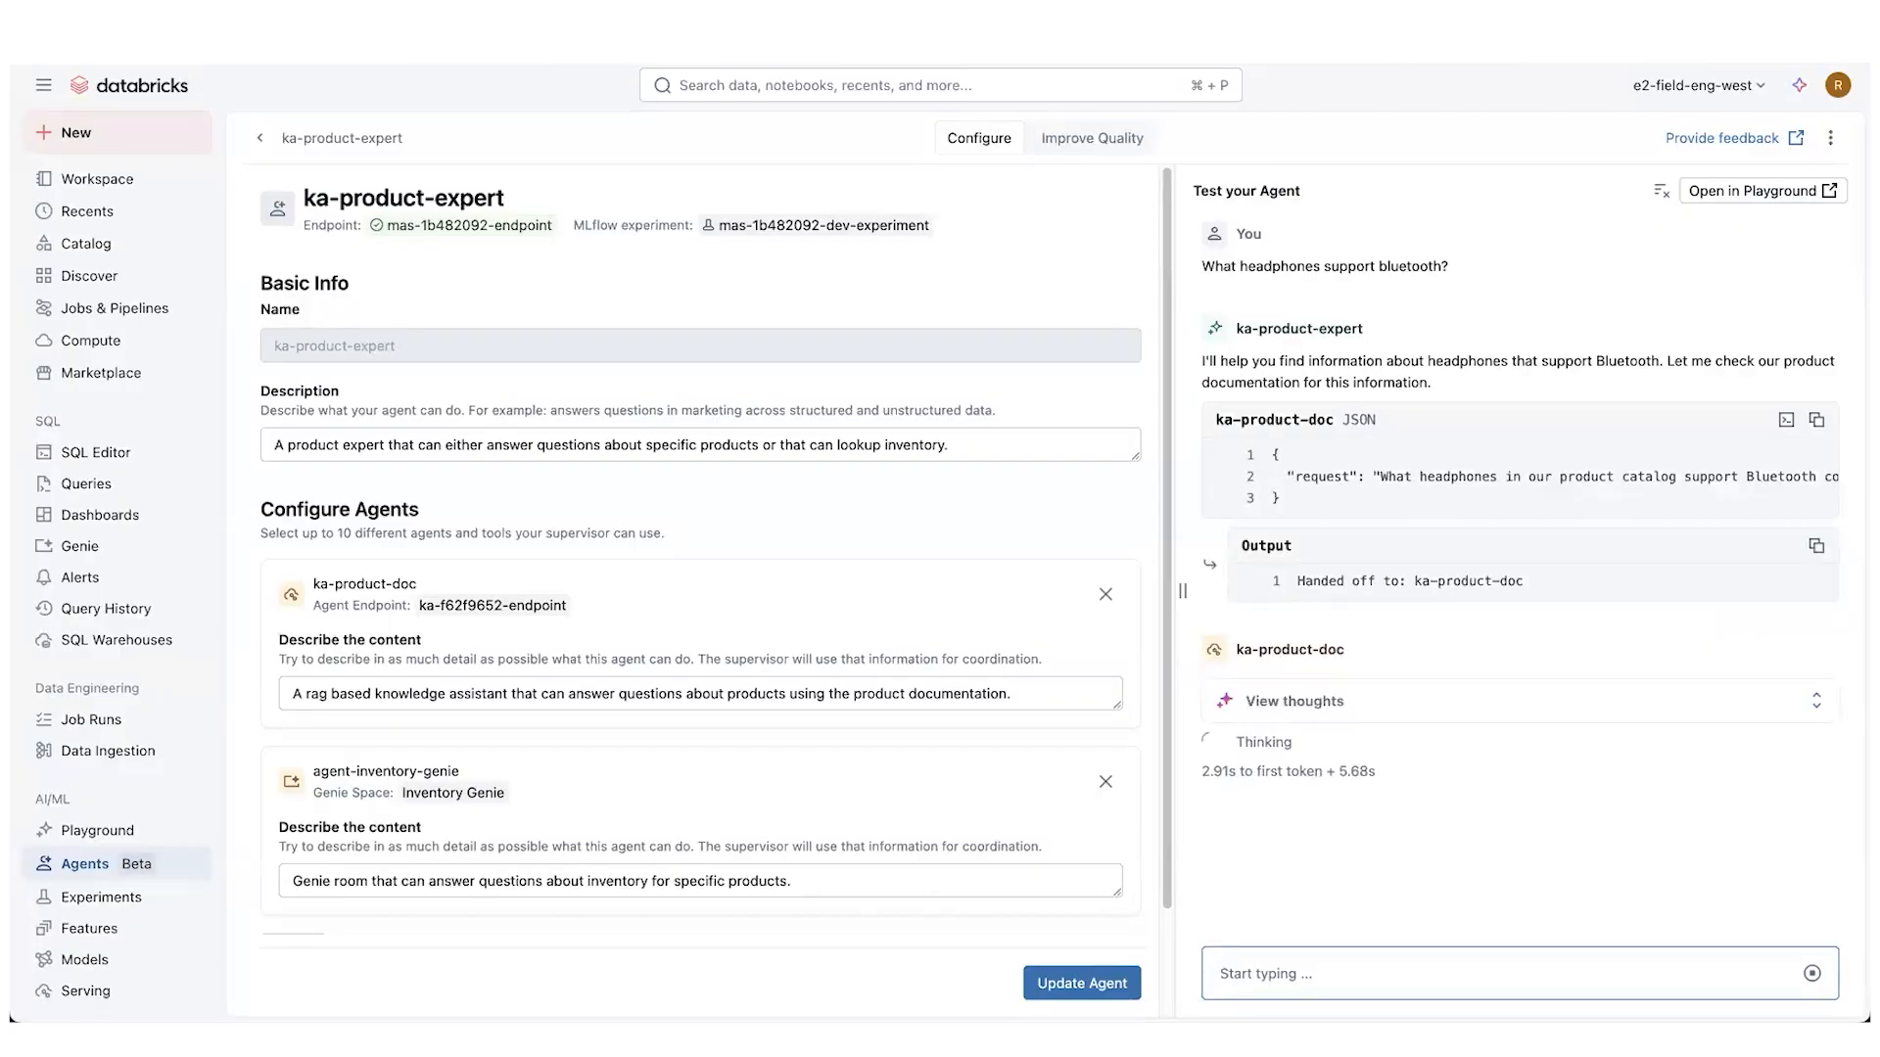
{"action": "type", "text": "Wh"}
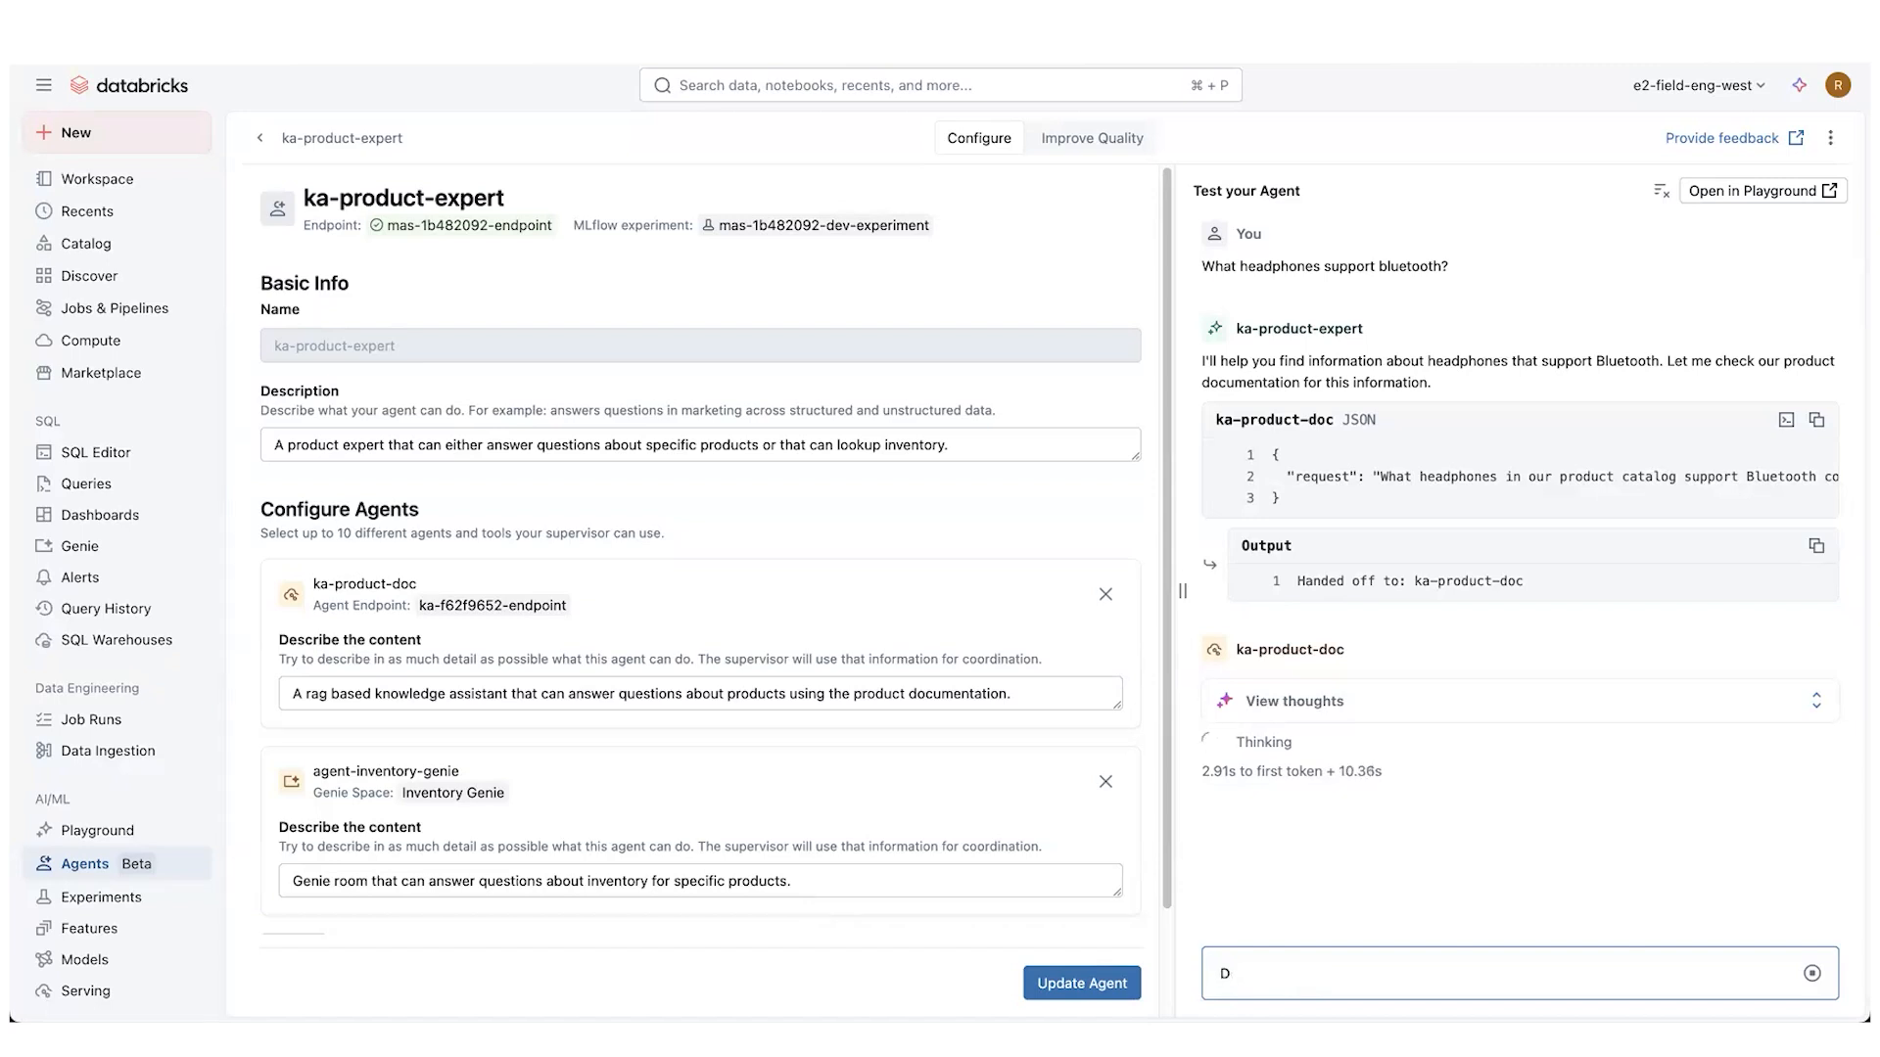
{"action": "type", "text": "What Soundwav"}
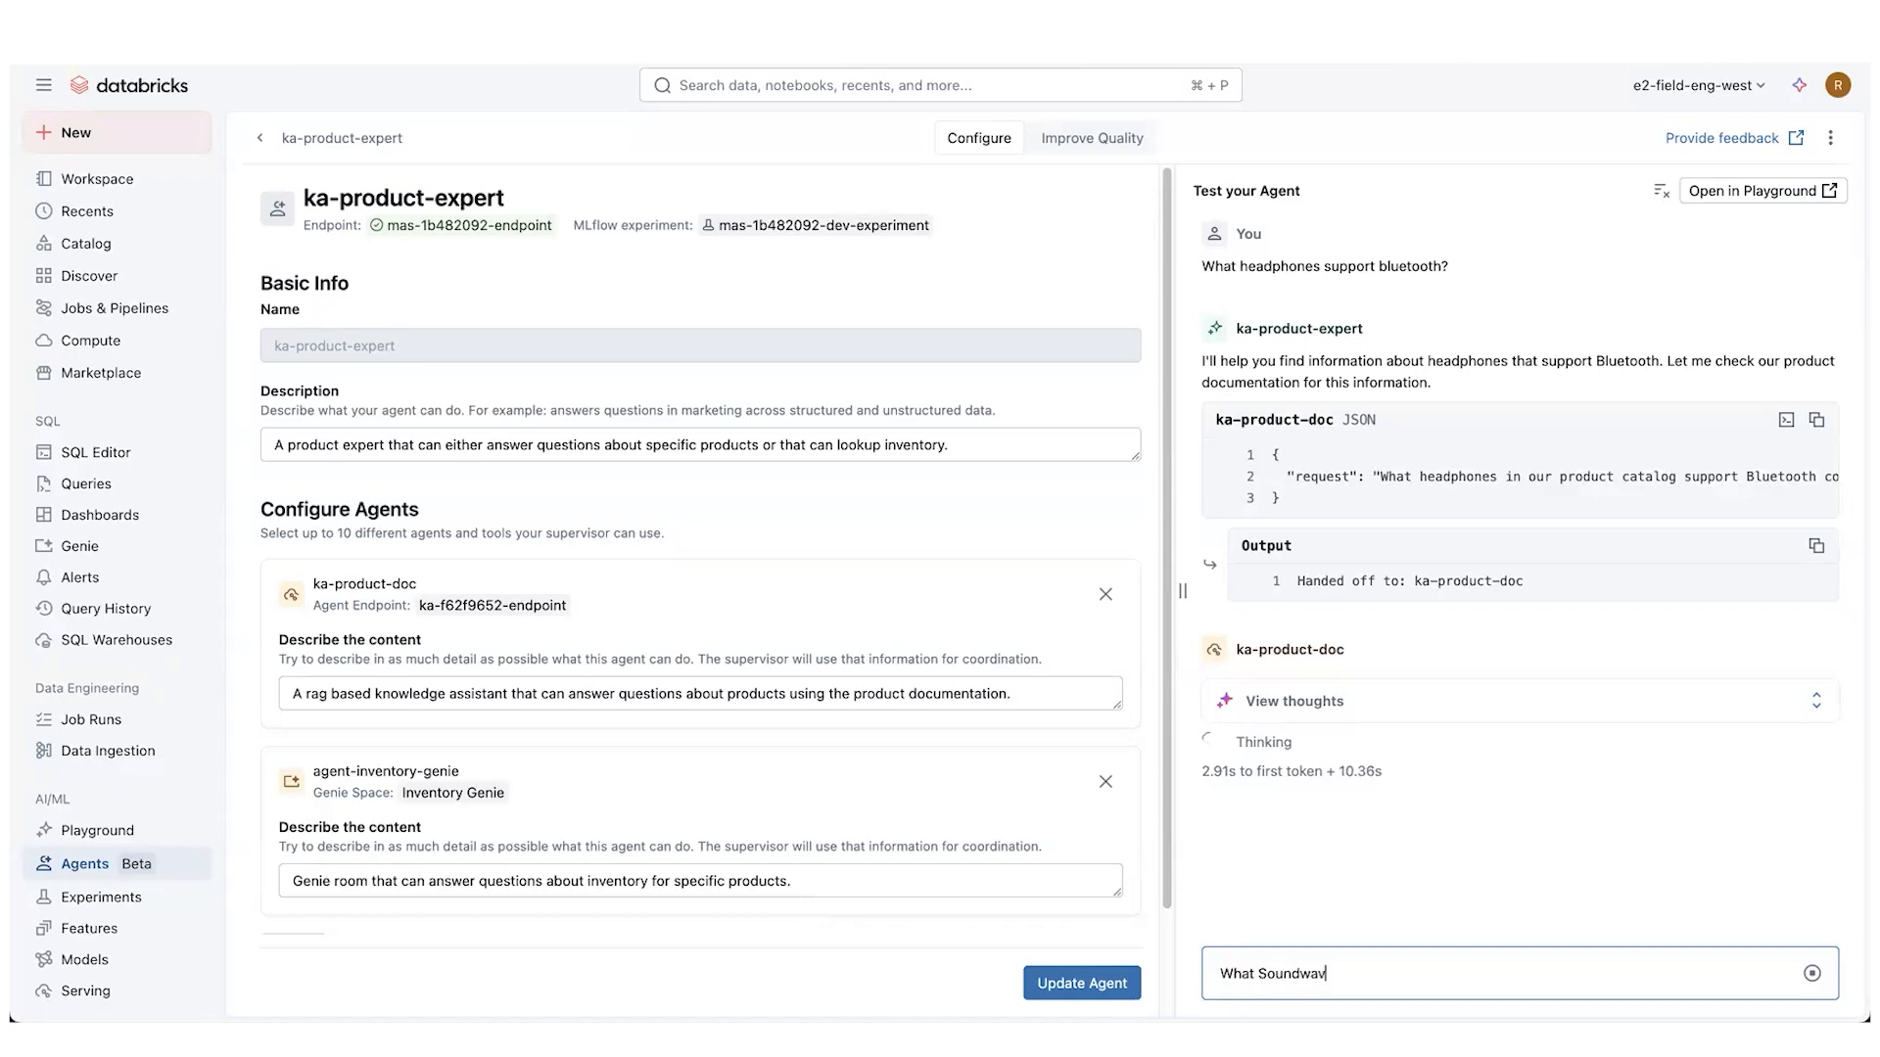
{"action": "type", "text": "e ones do you have available?"}
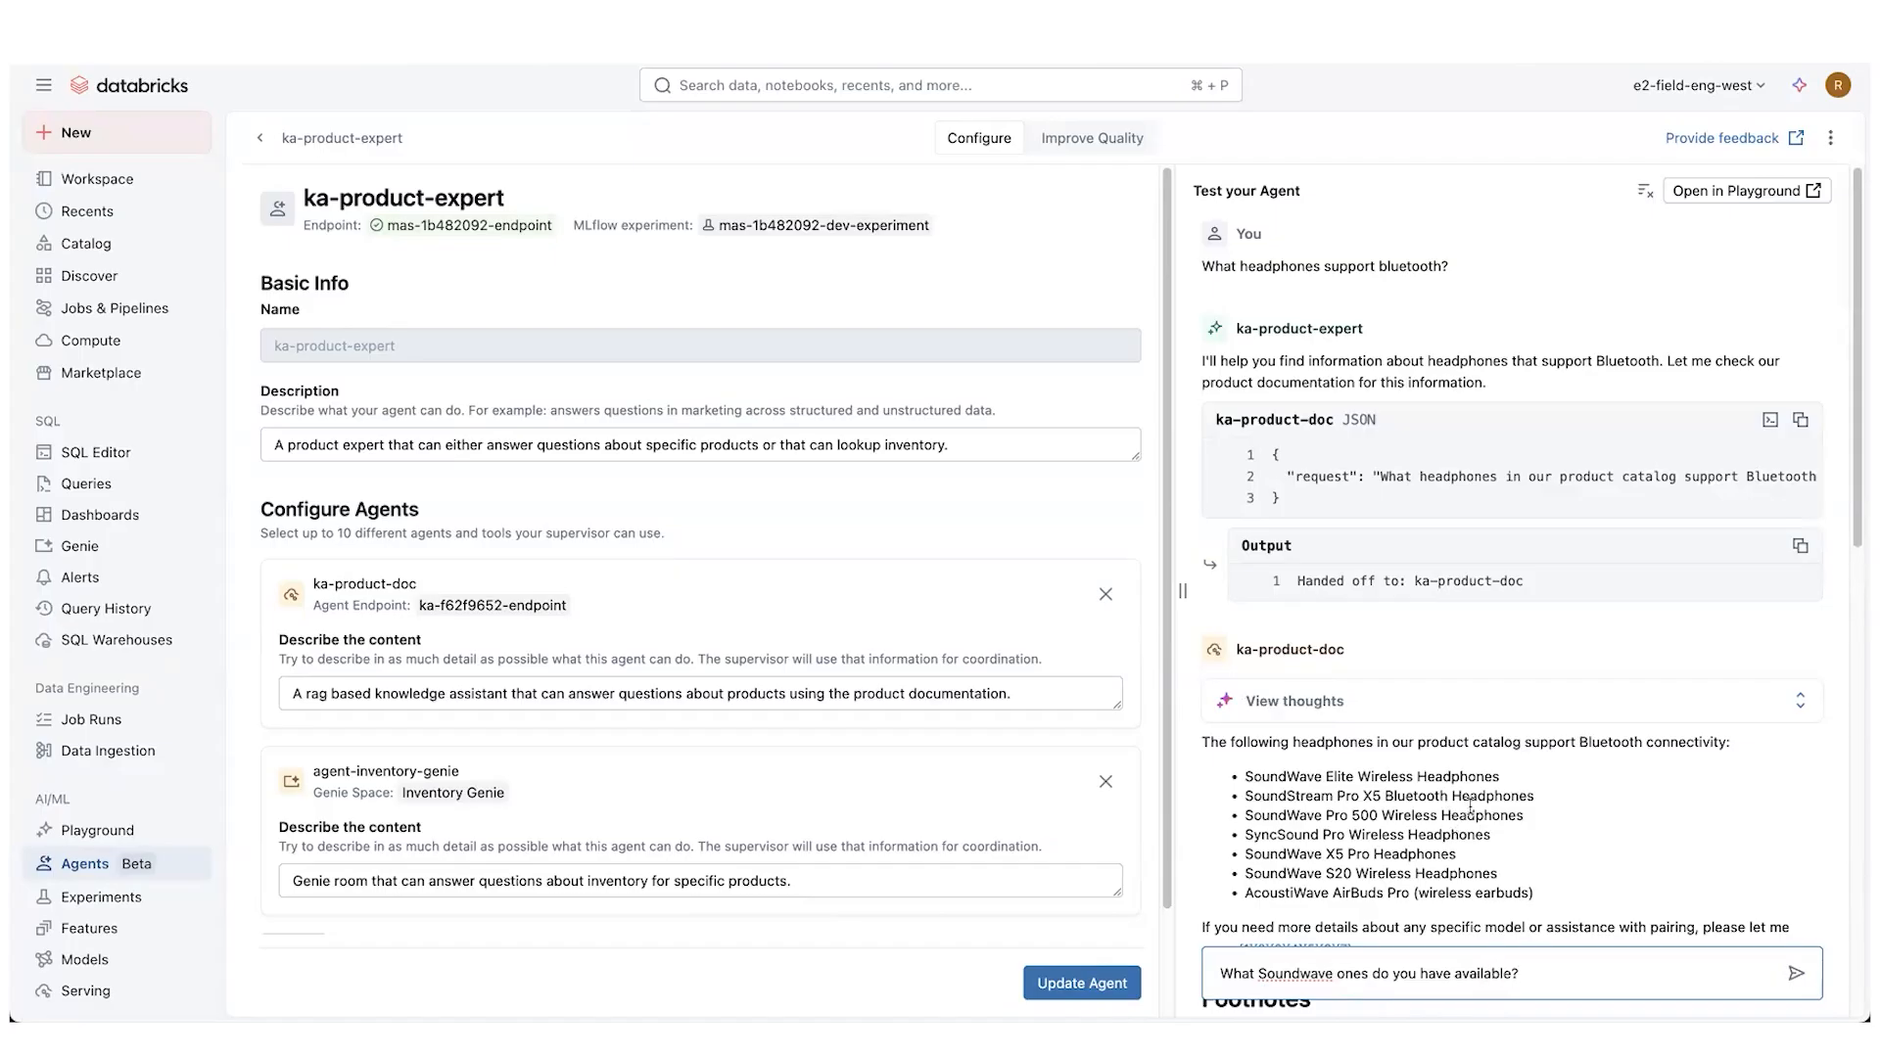
Scroll through the supervisor's reply listing seven Bluetooth headphones
{"action": "scroll", "scroll_direction": "down", "scroll_amount": 3}
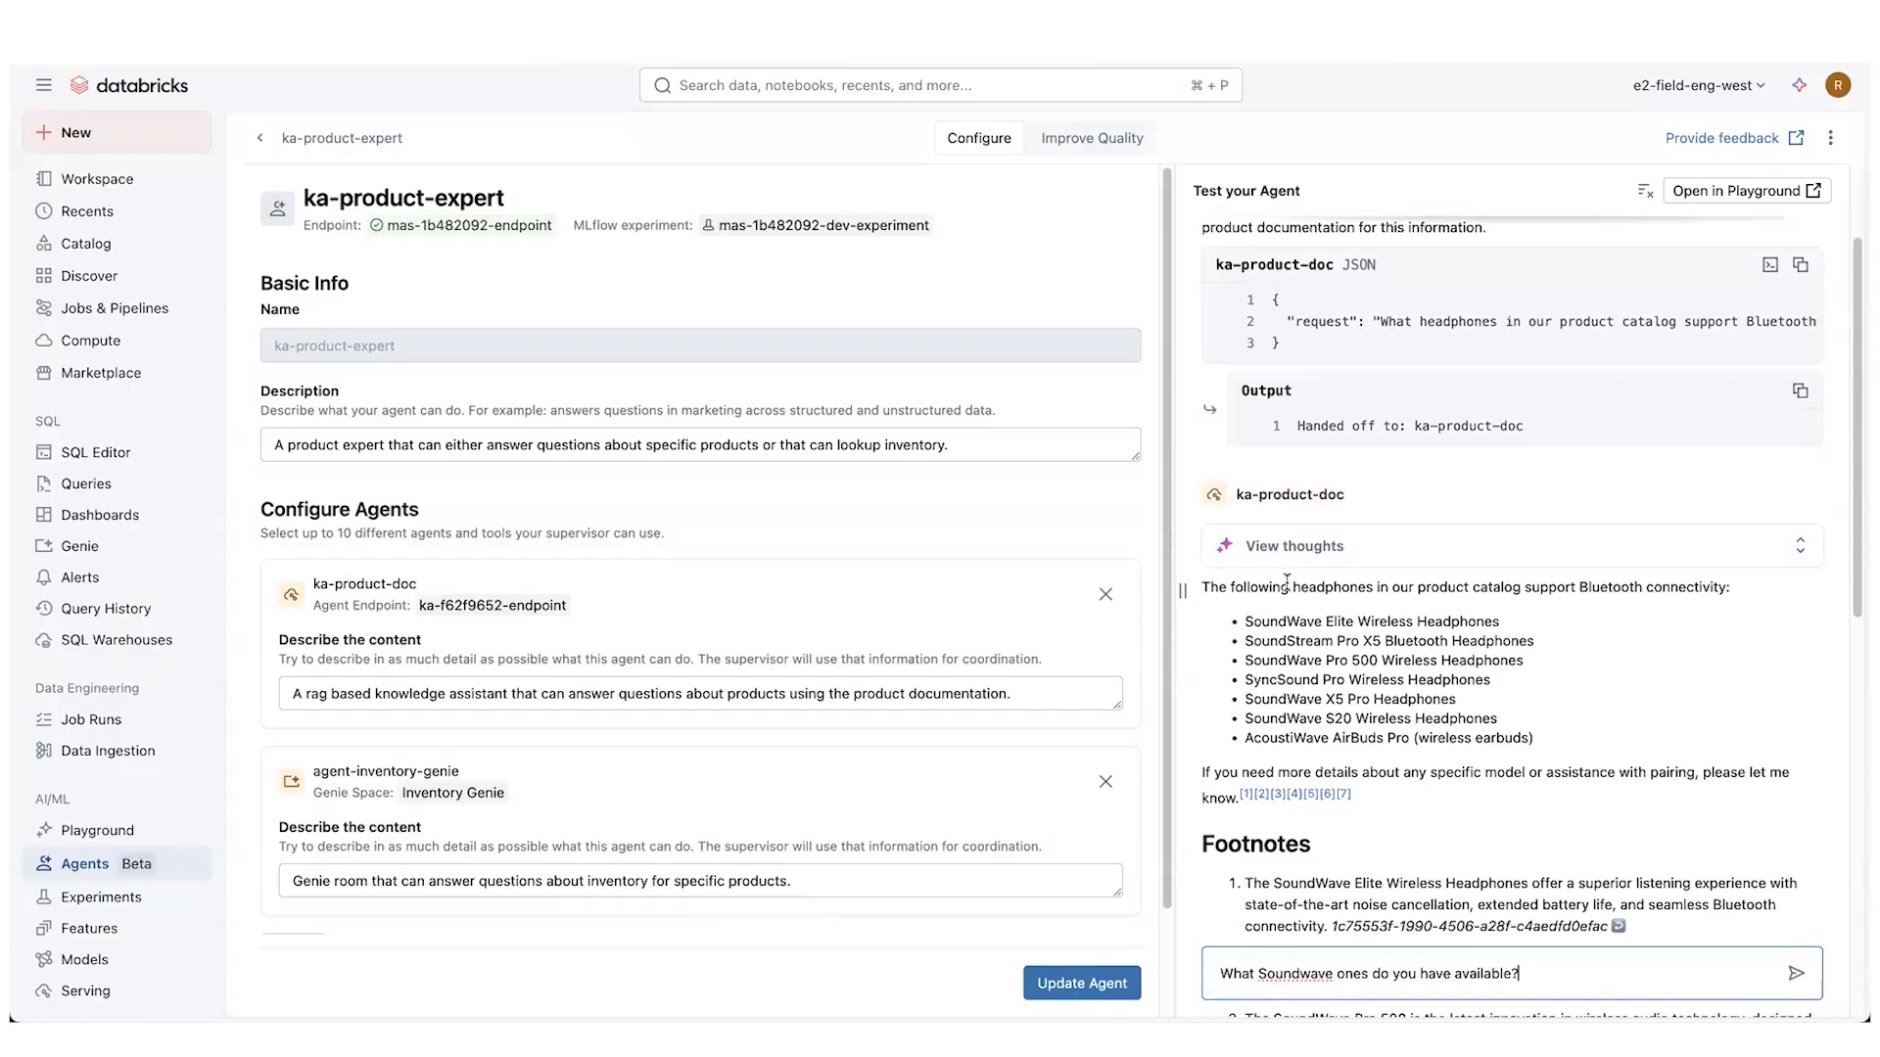
{"action": "scroll", "scroll_direction": "down", "scroll_amount": 3}
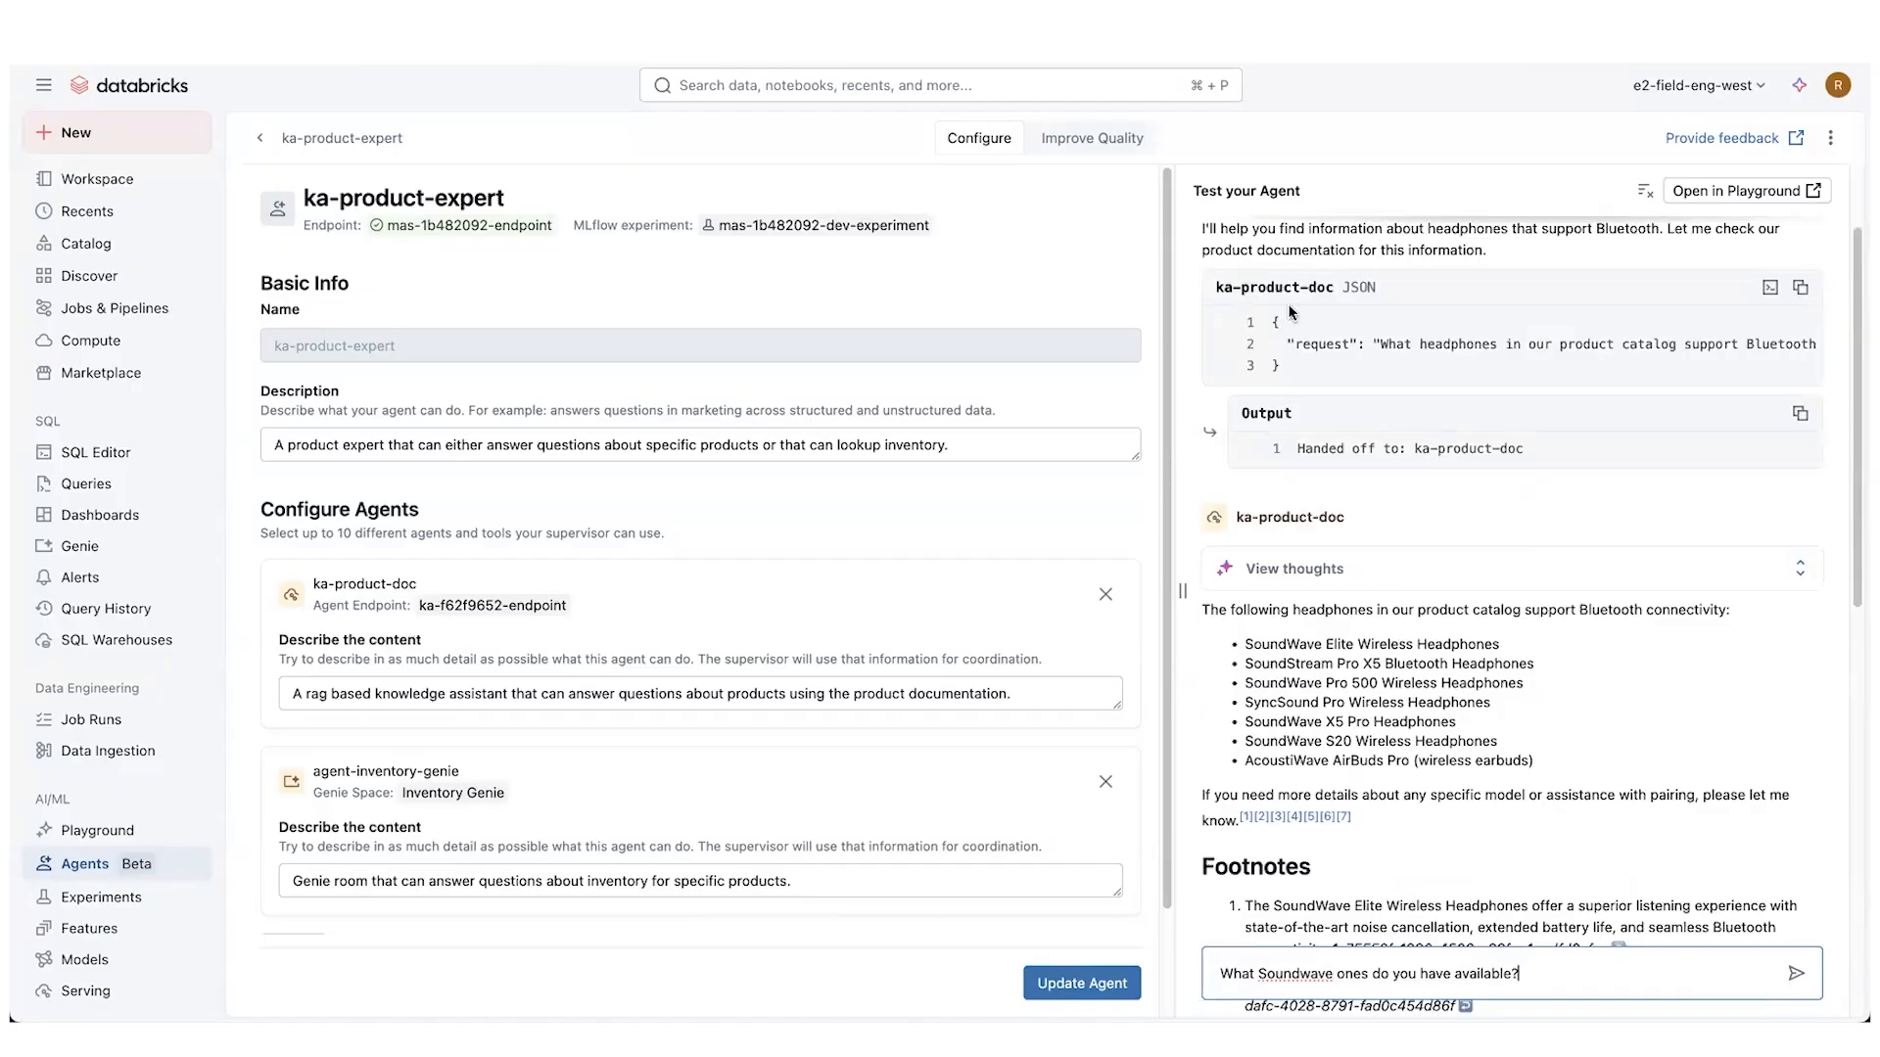
{"action": "scroll", "scroll_direction": "down", "scroll_amount": 3}
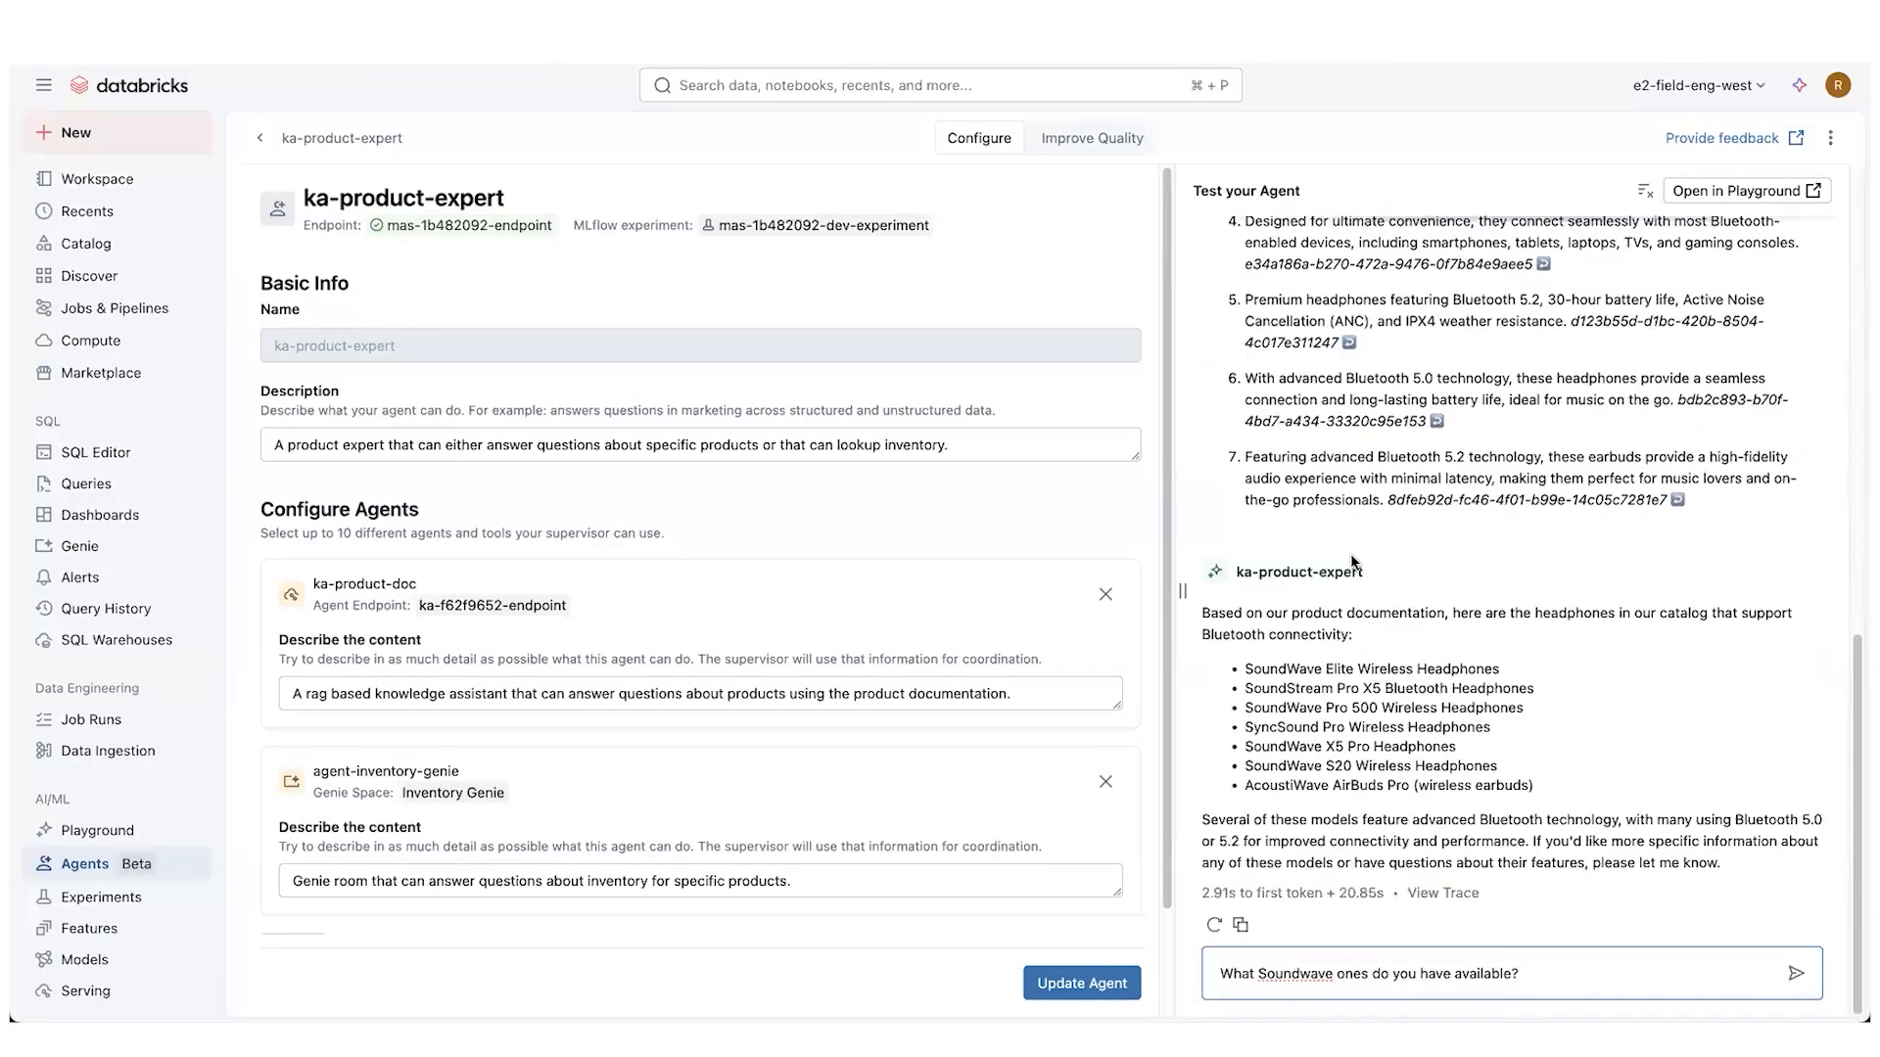
{"action": "mouse_move", "coordinate": [1203, 612]}
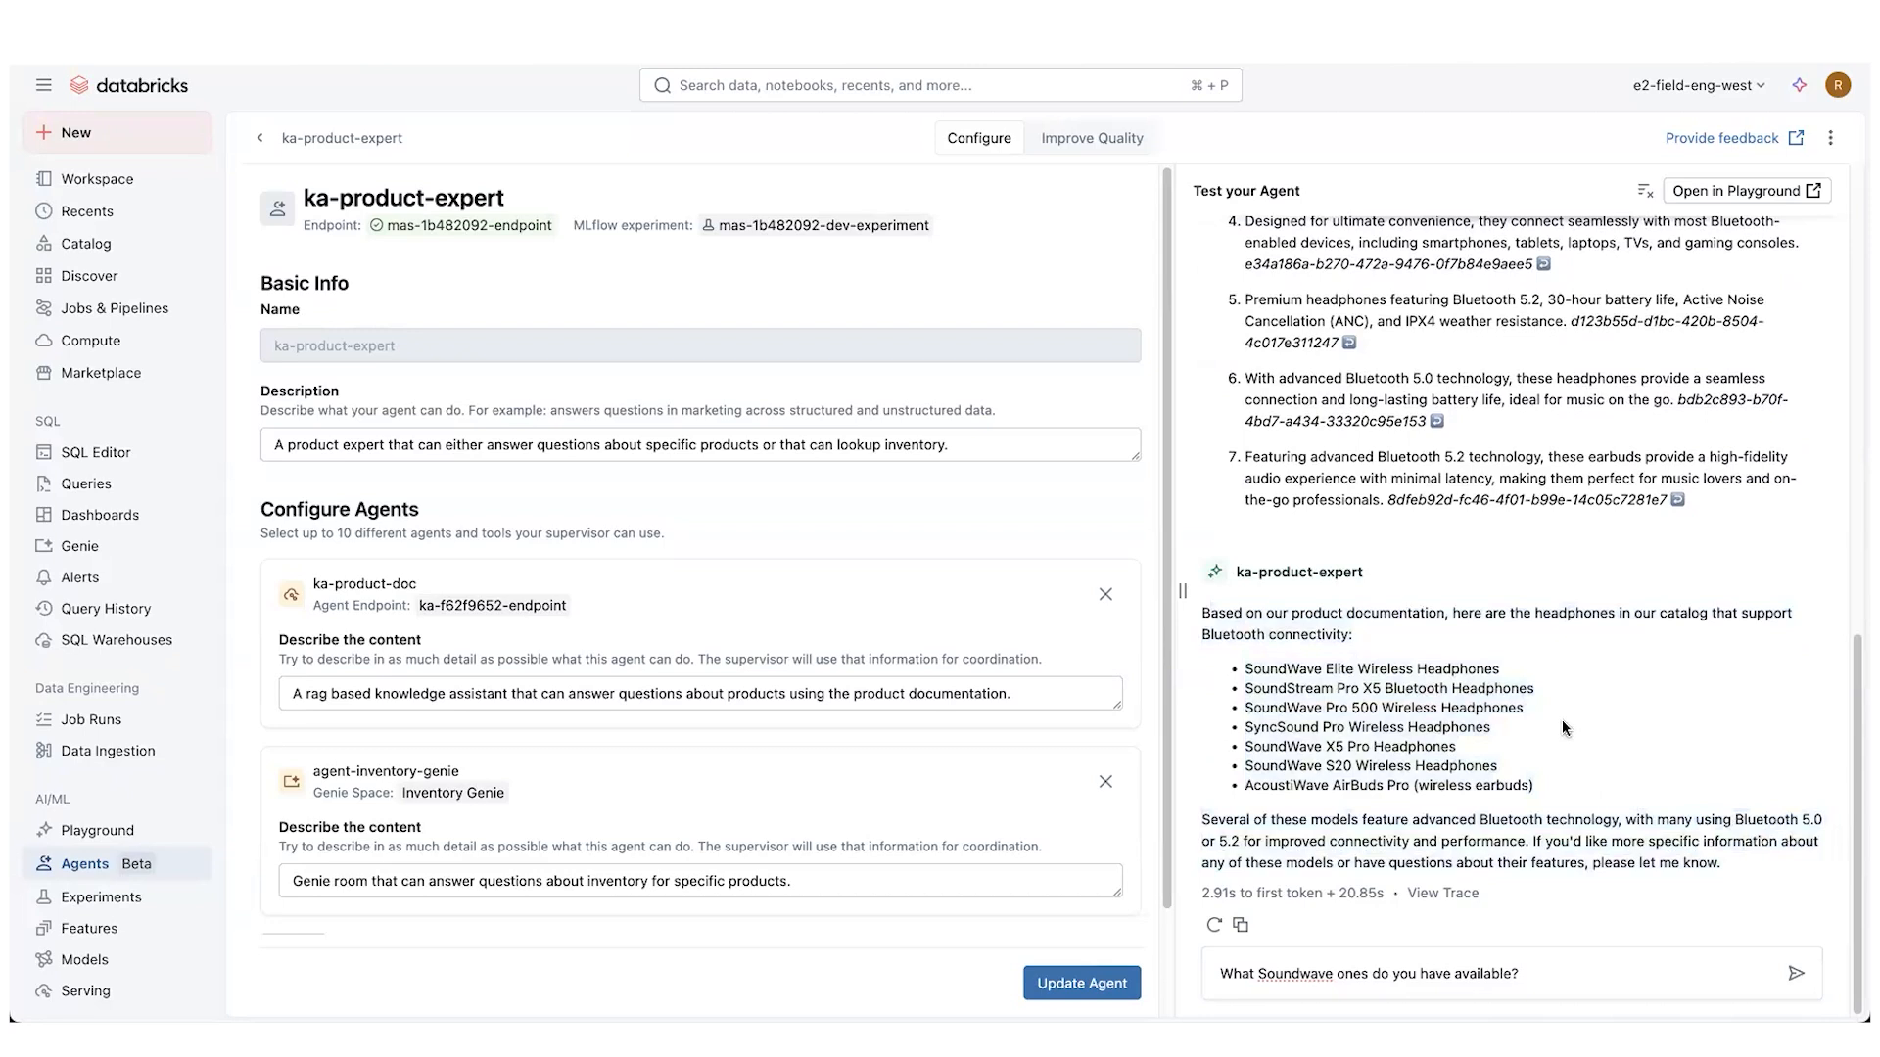
{"action": "mouse_move", "coordinate": [1441, 803]}
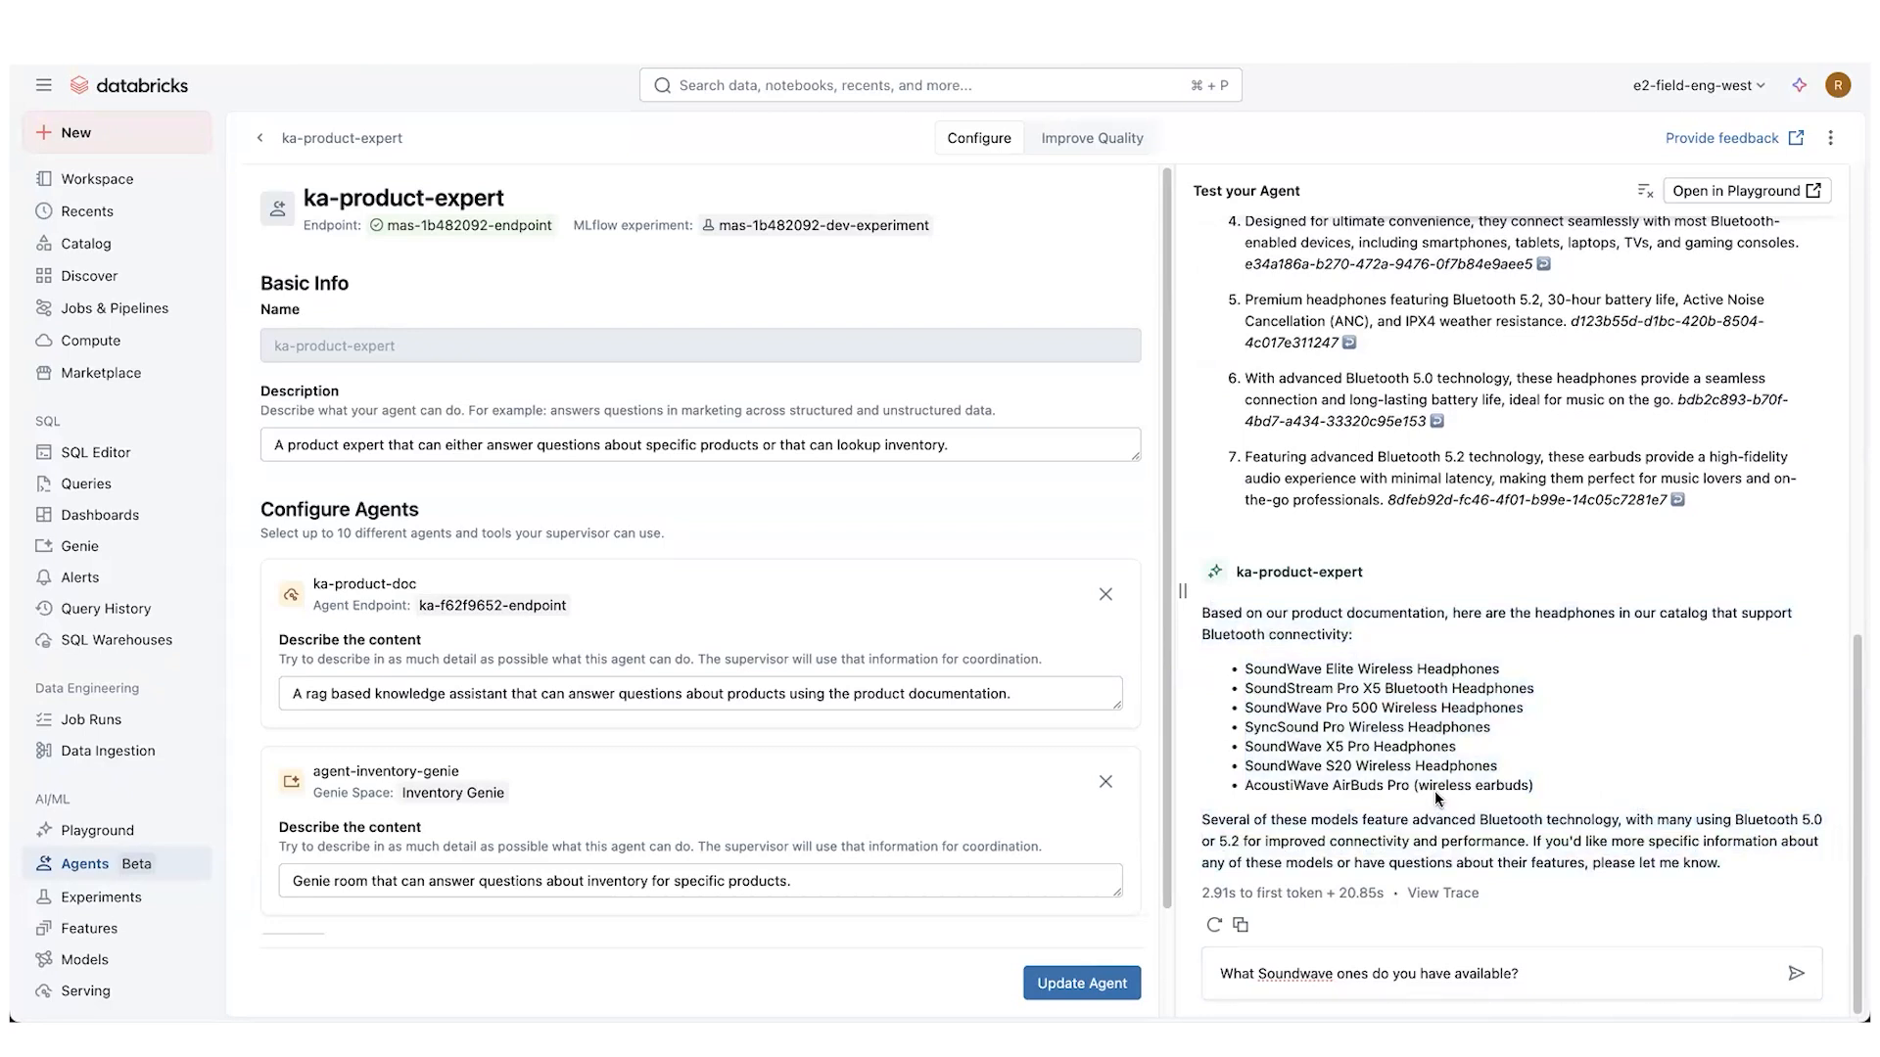
{"action": "mouse_move", "coordinate": [1295, 709]}
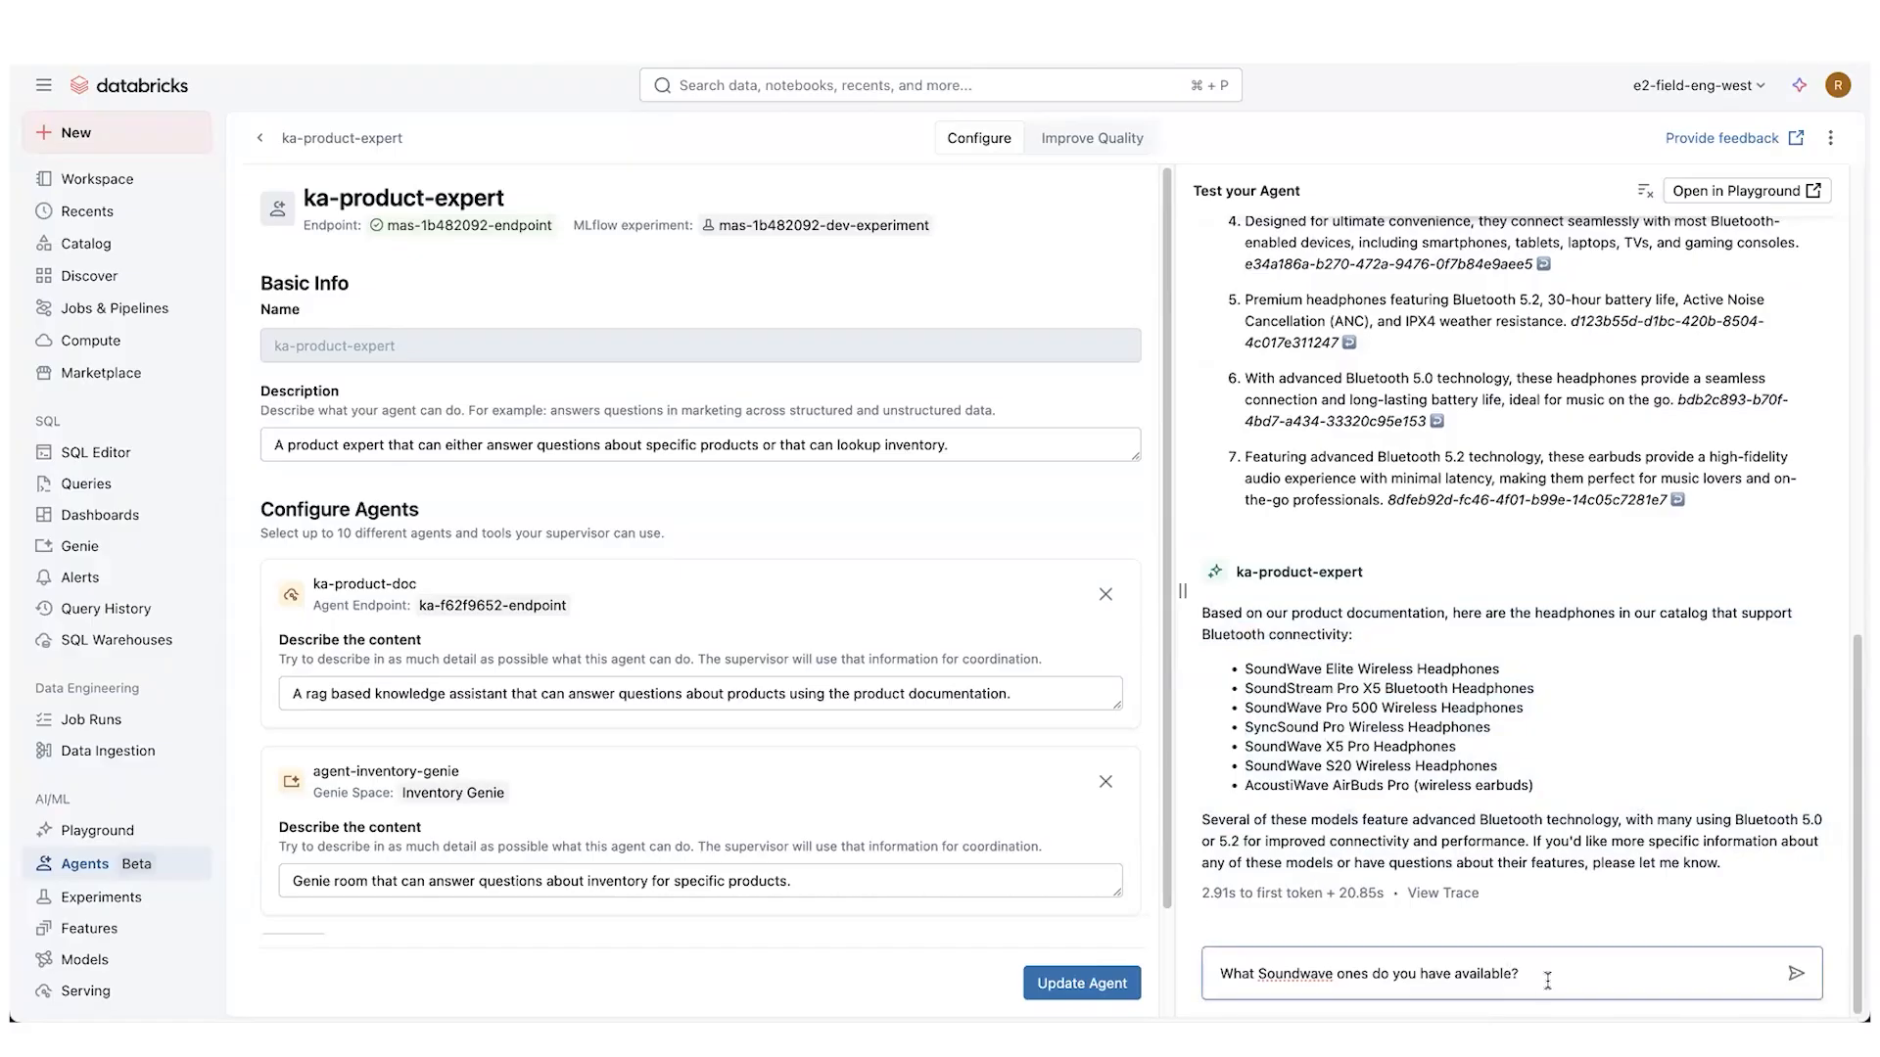
Send the SoundWave availability question and read the inventory result: SoundWave Pro X5, 24 units
{"action": "left_click", "coordinate": [1800, 975]}
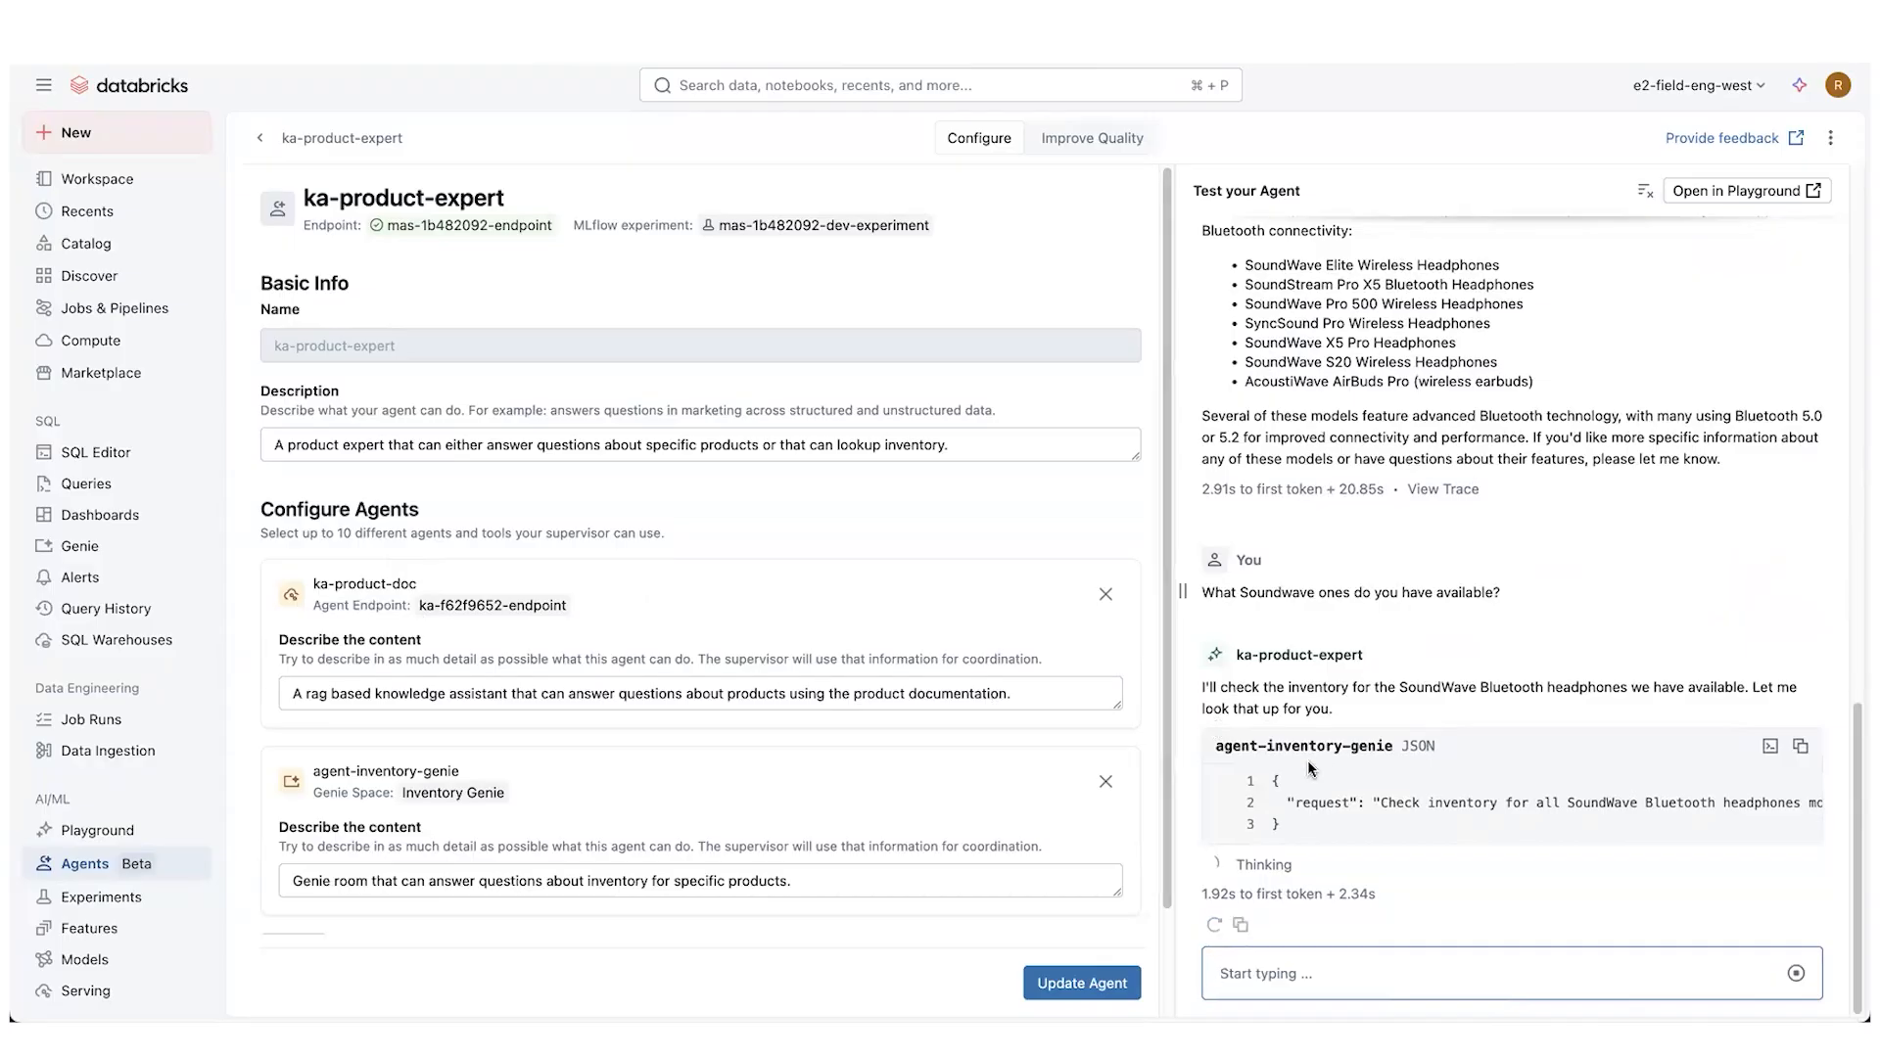
{"action": "mouse_move", "coordinate": [1450, 703]}
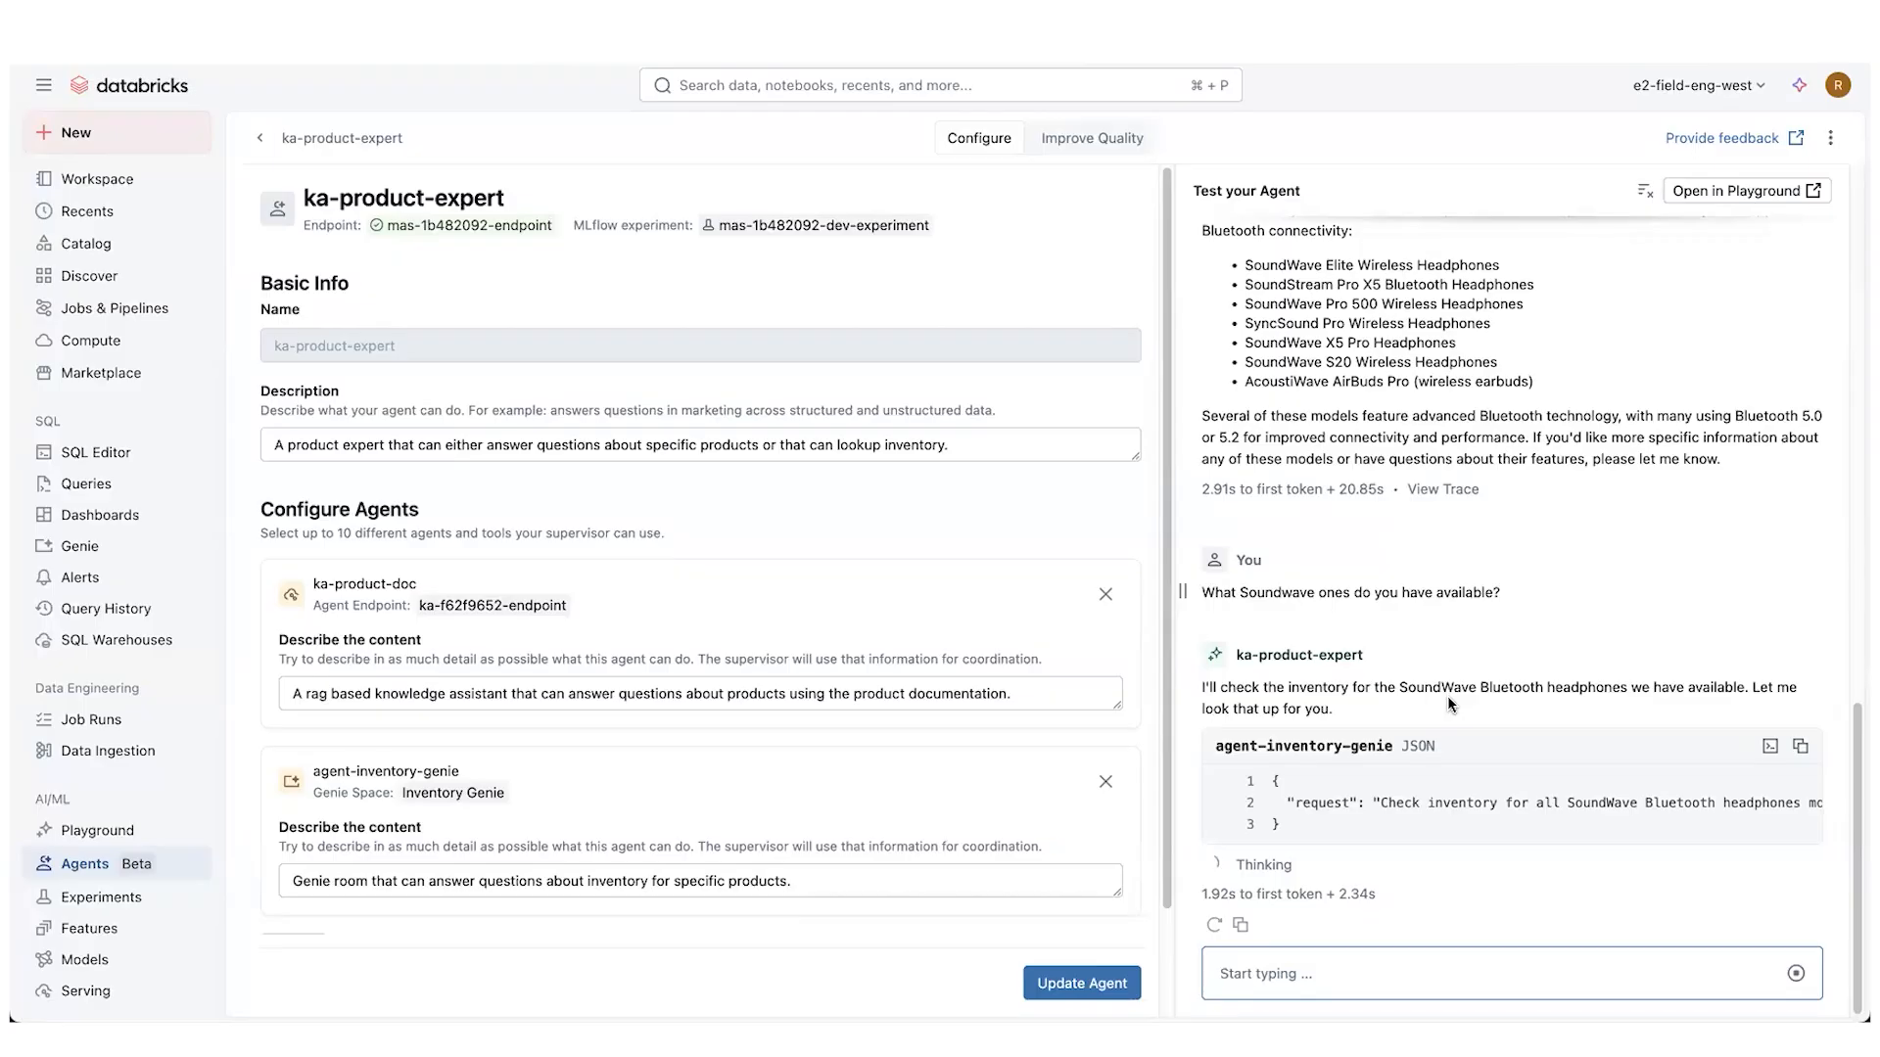
{"action": "scroll", "scroll_direction": "down", "scroll_amount": 3}
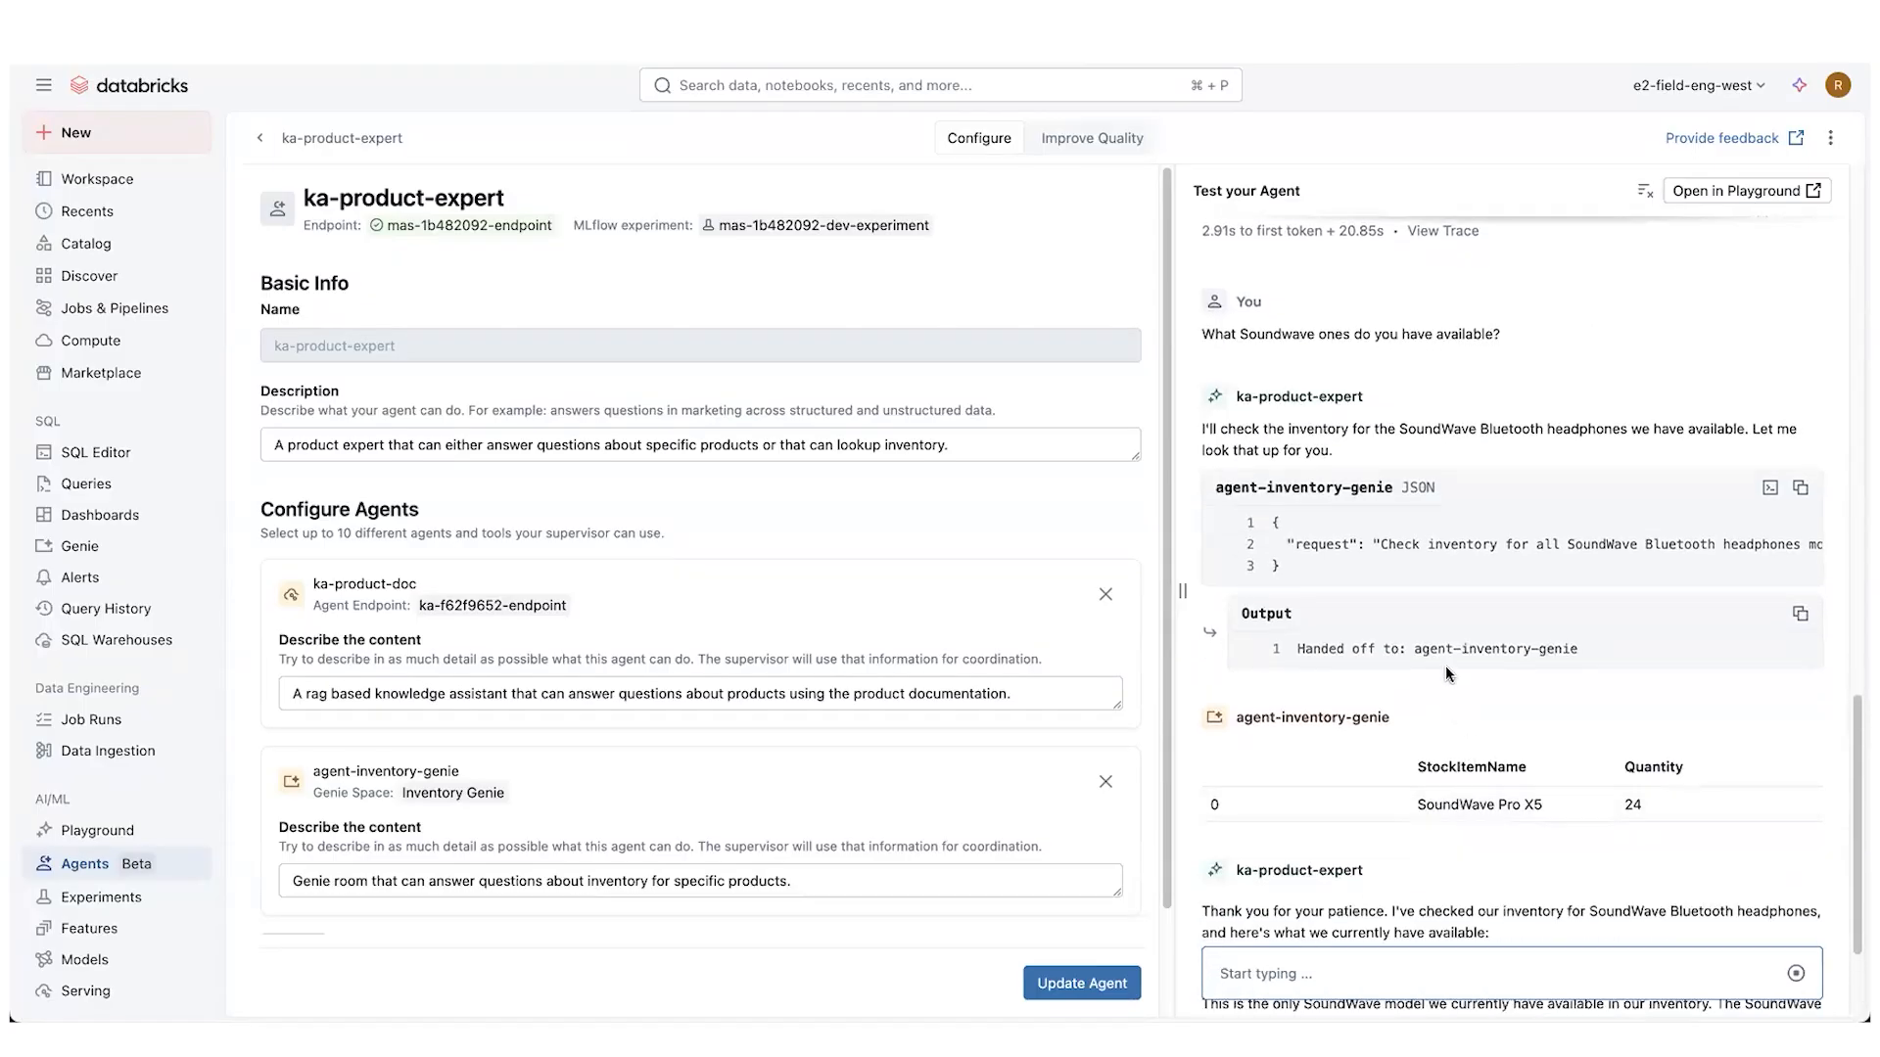
{"action": "scroll", "scroll_direction": "down", "scroll_amount": 3}
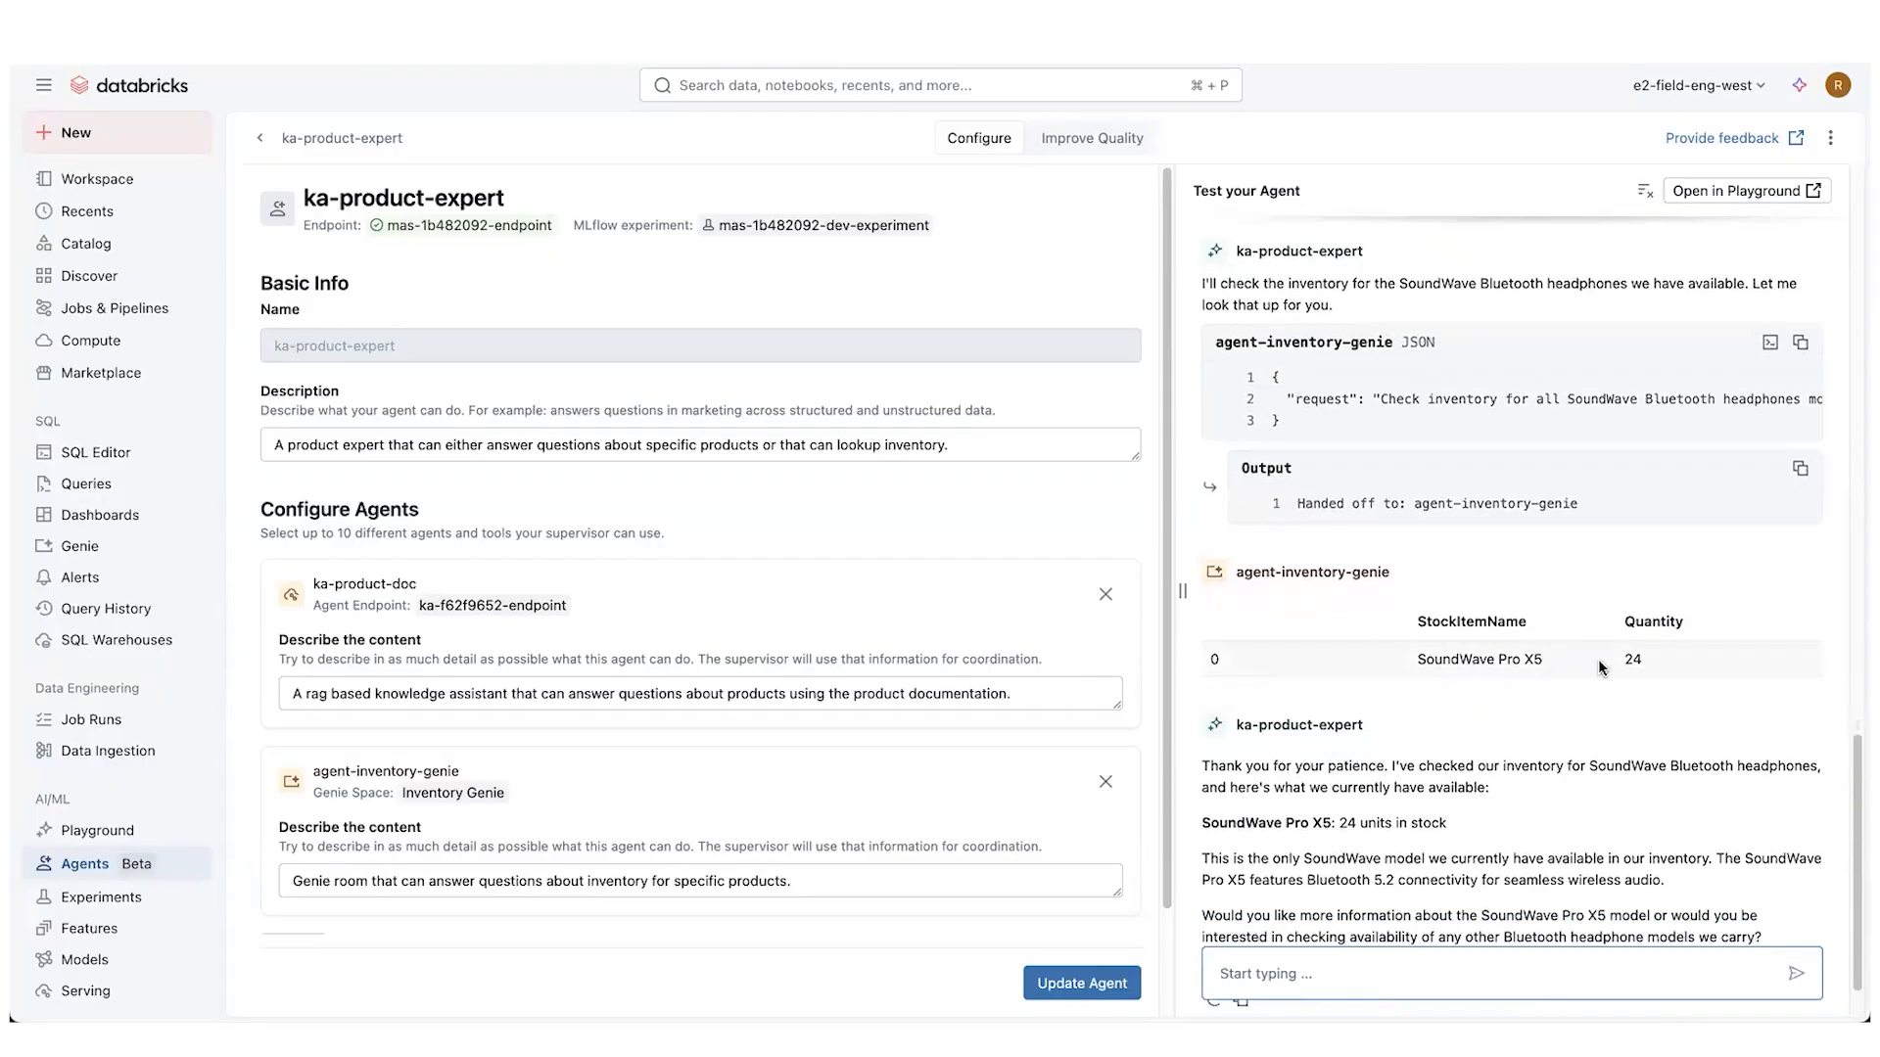
{"action": "scroll", "scroll_direction": "down", "scroll_amount": 3}
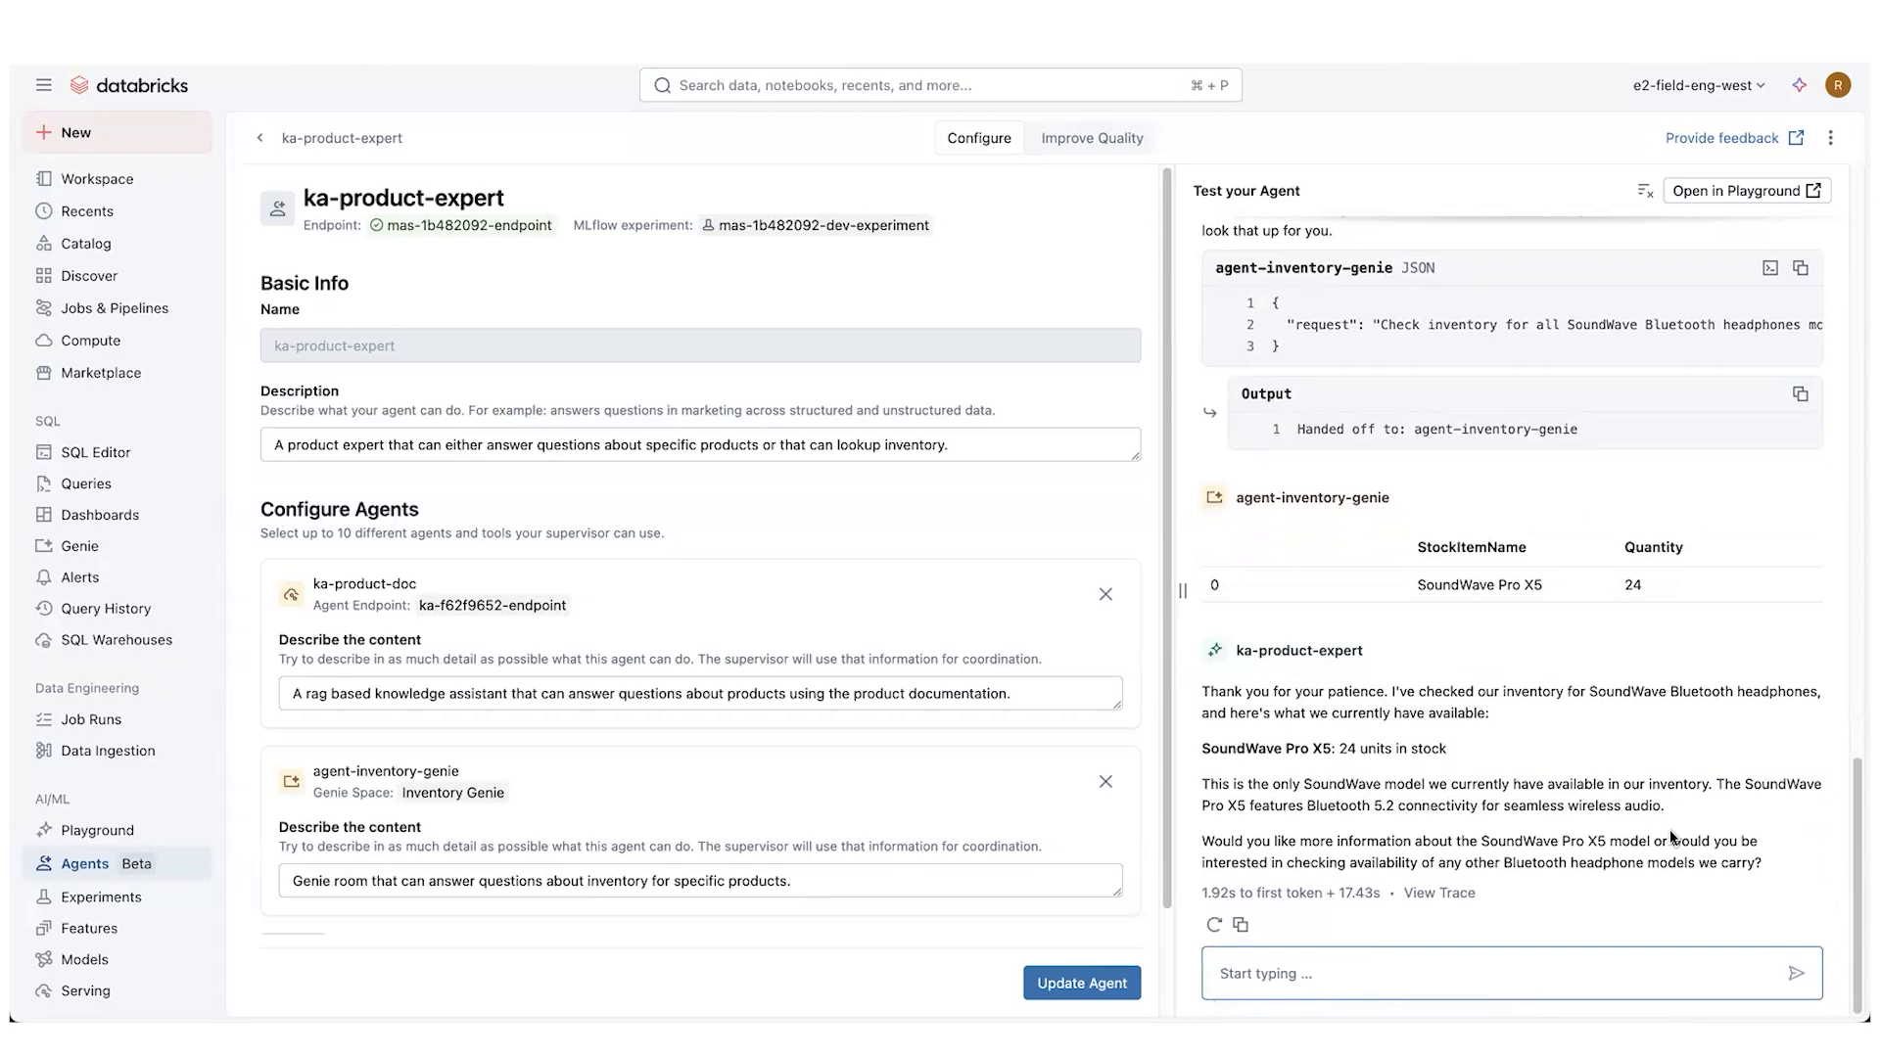
{"action": "mouse_move", "coordinate": [1336, 861]}
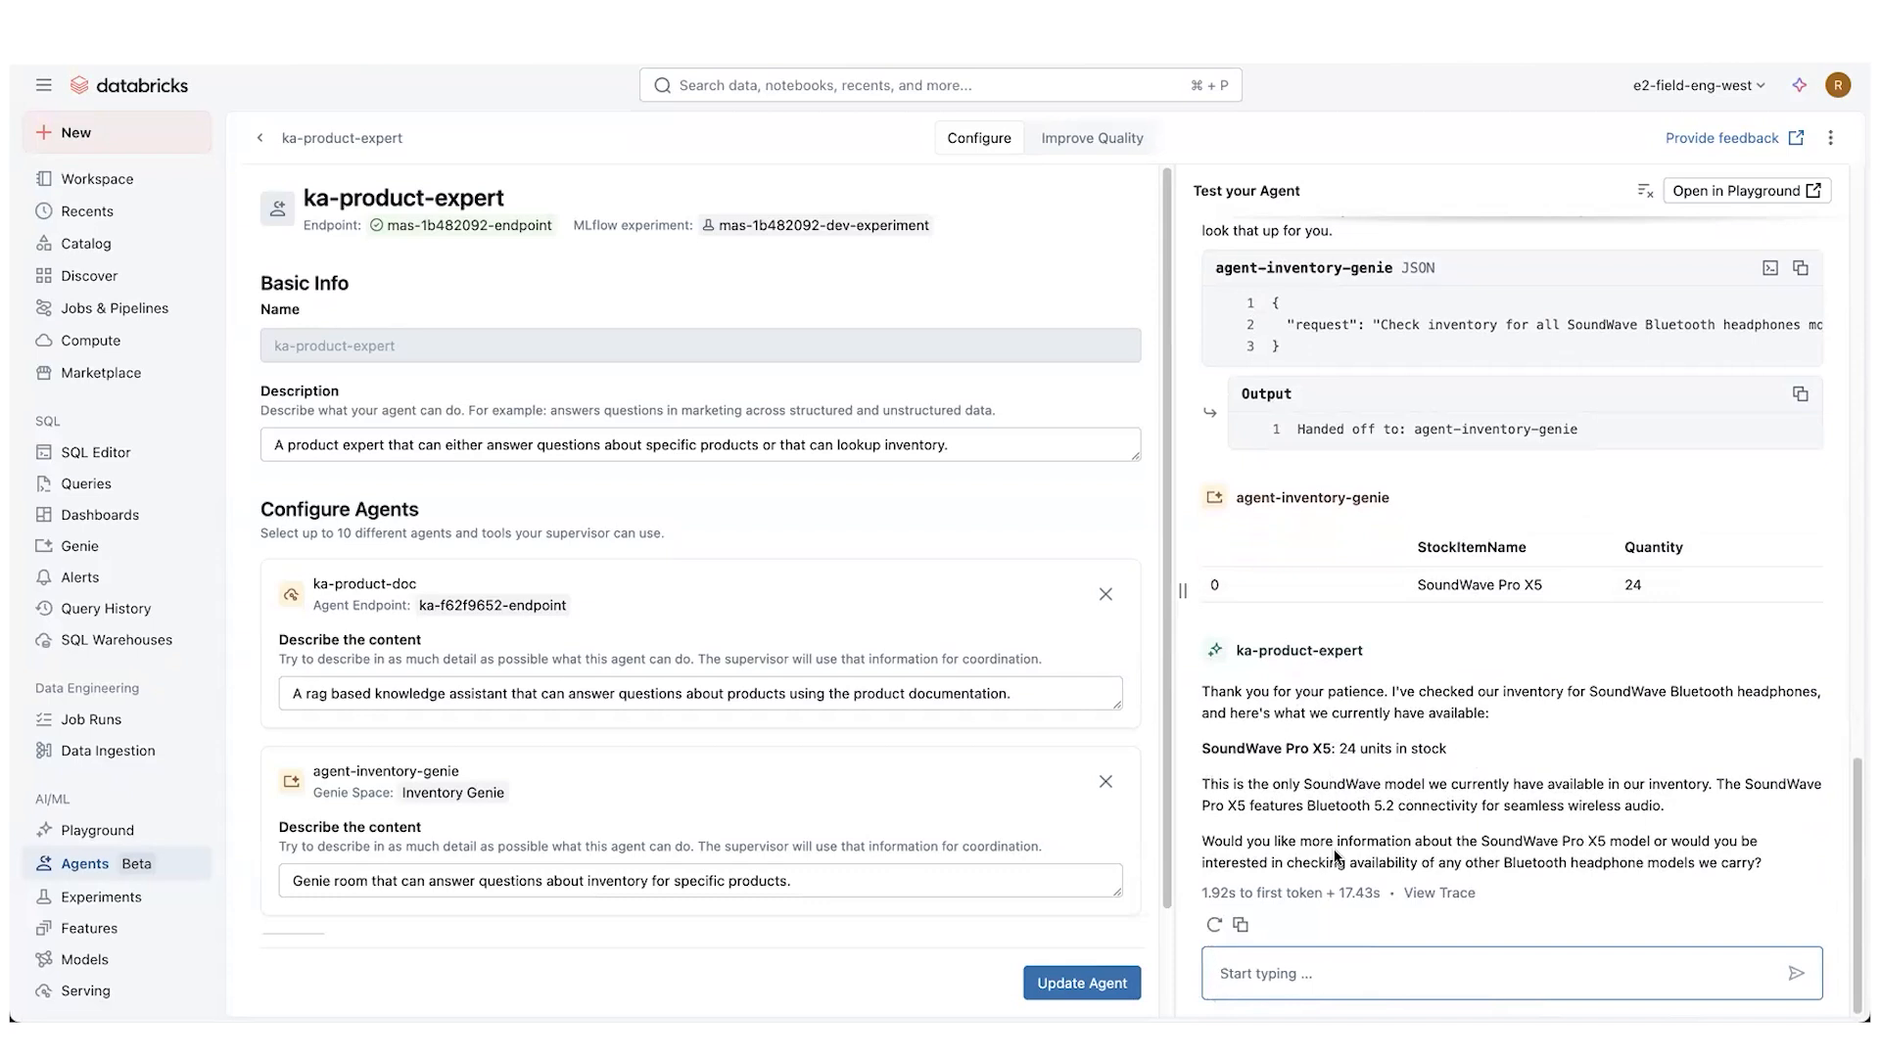
{"action": "mouse_move", "coordinate": [1675, 846]}
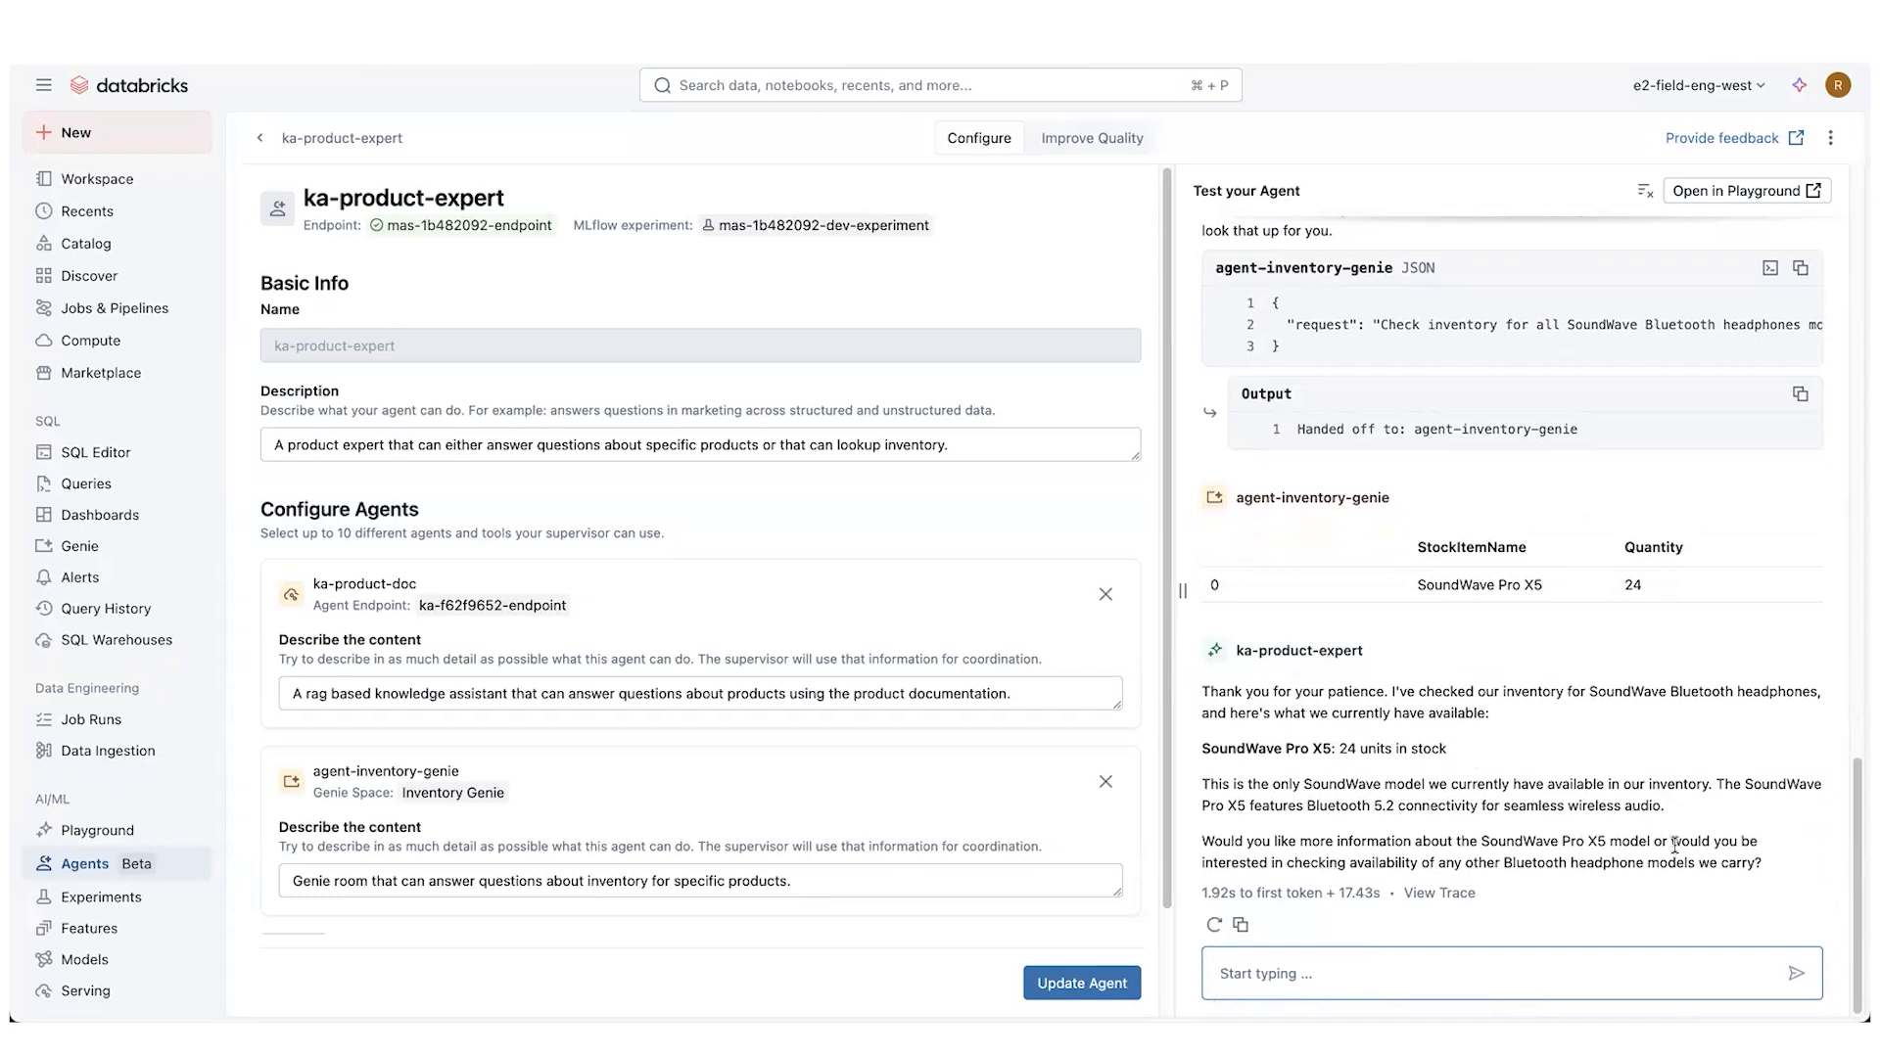
{"action": "mouse_move", "coordinate": [1690, 846]}
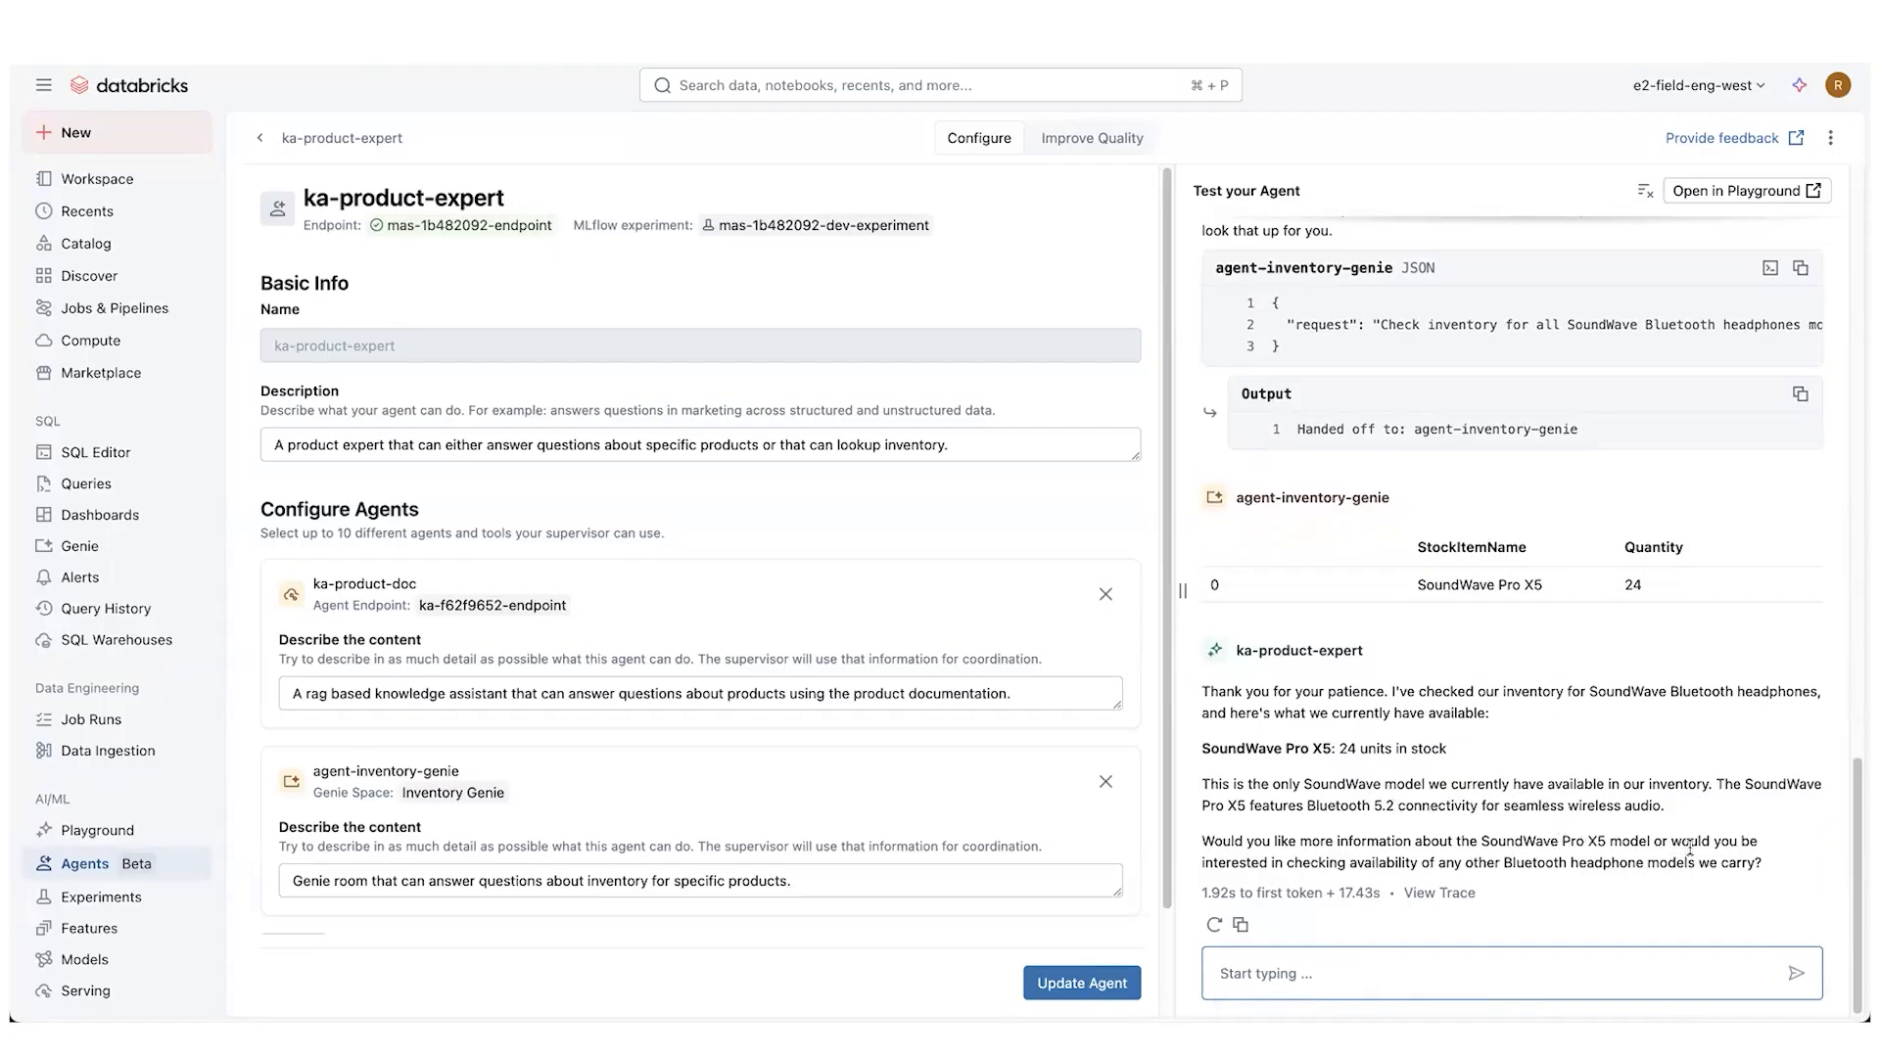
{"action": "mouse_move", "coordinate": [1593, 757]}
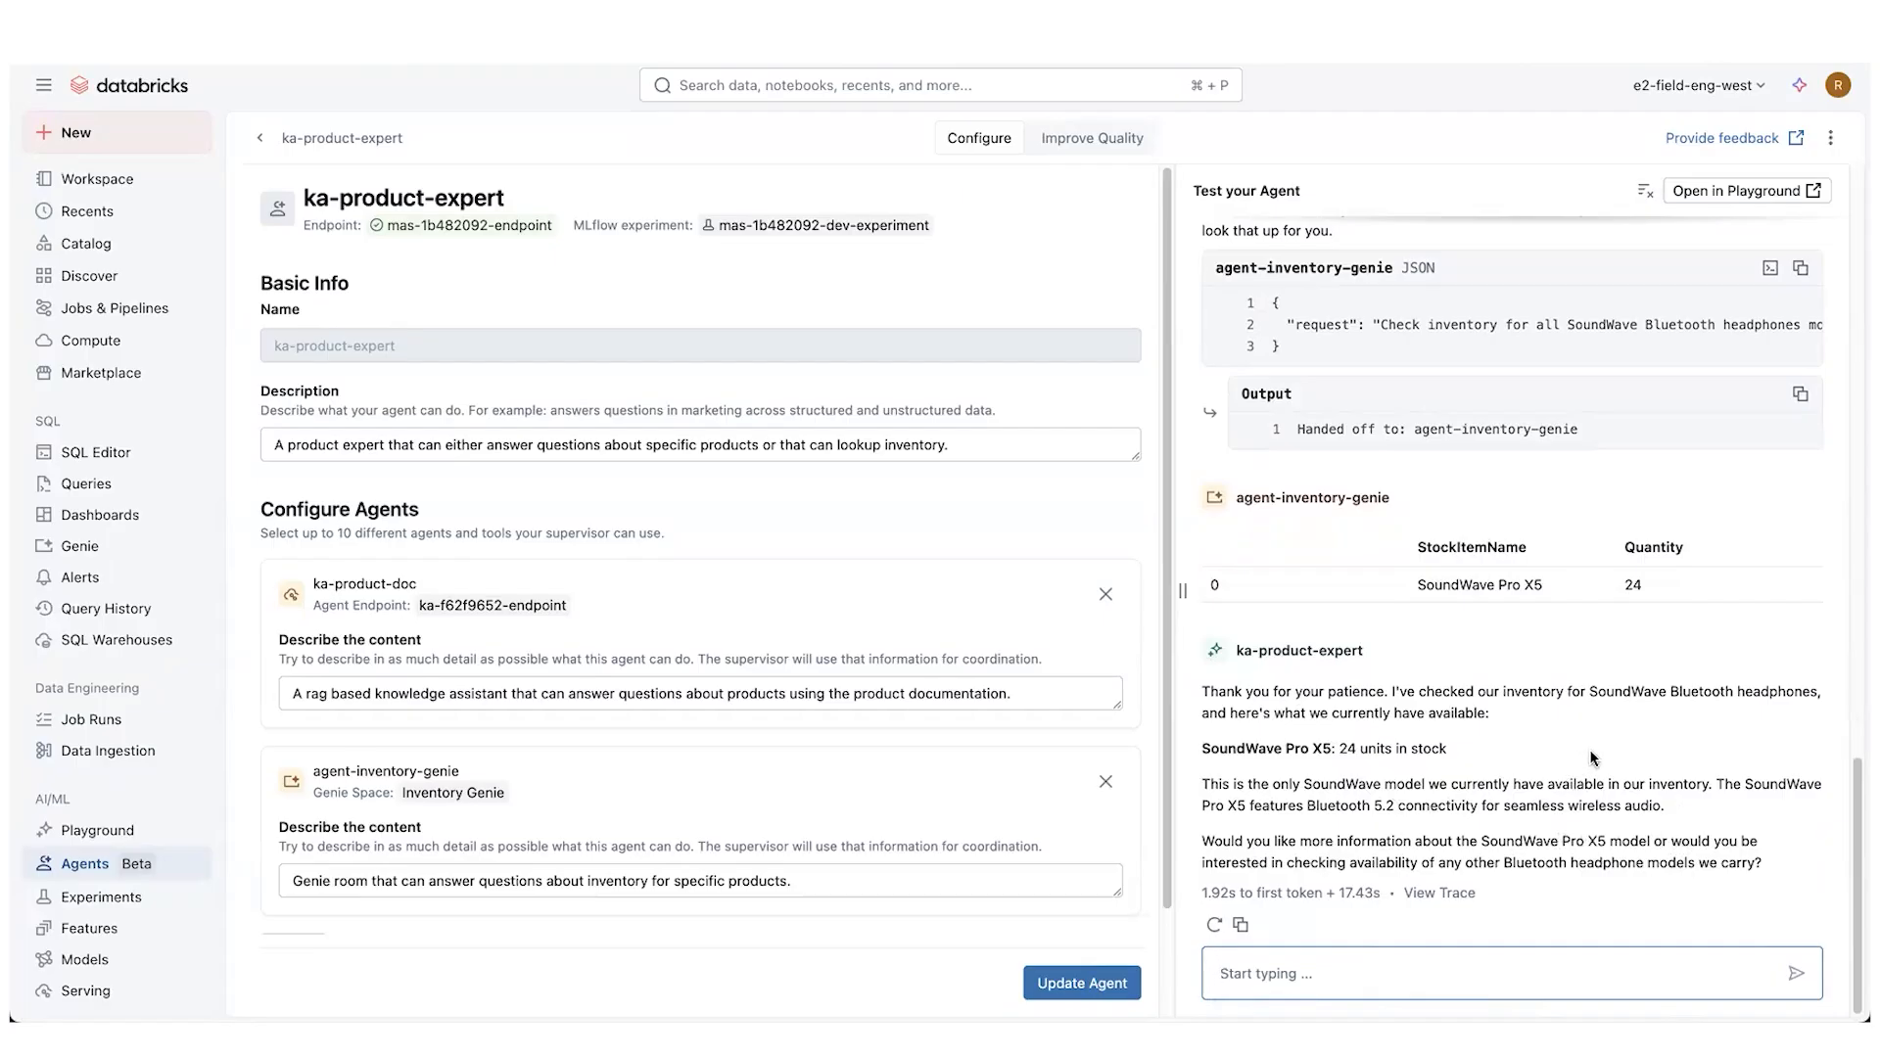
{"action": "mouse_move", "coordinate": [1548, 747]}
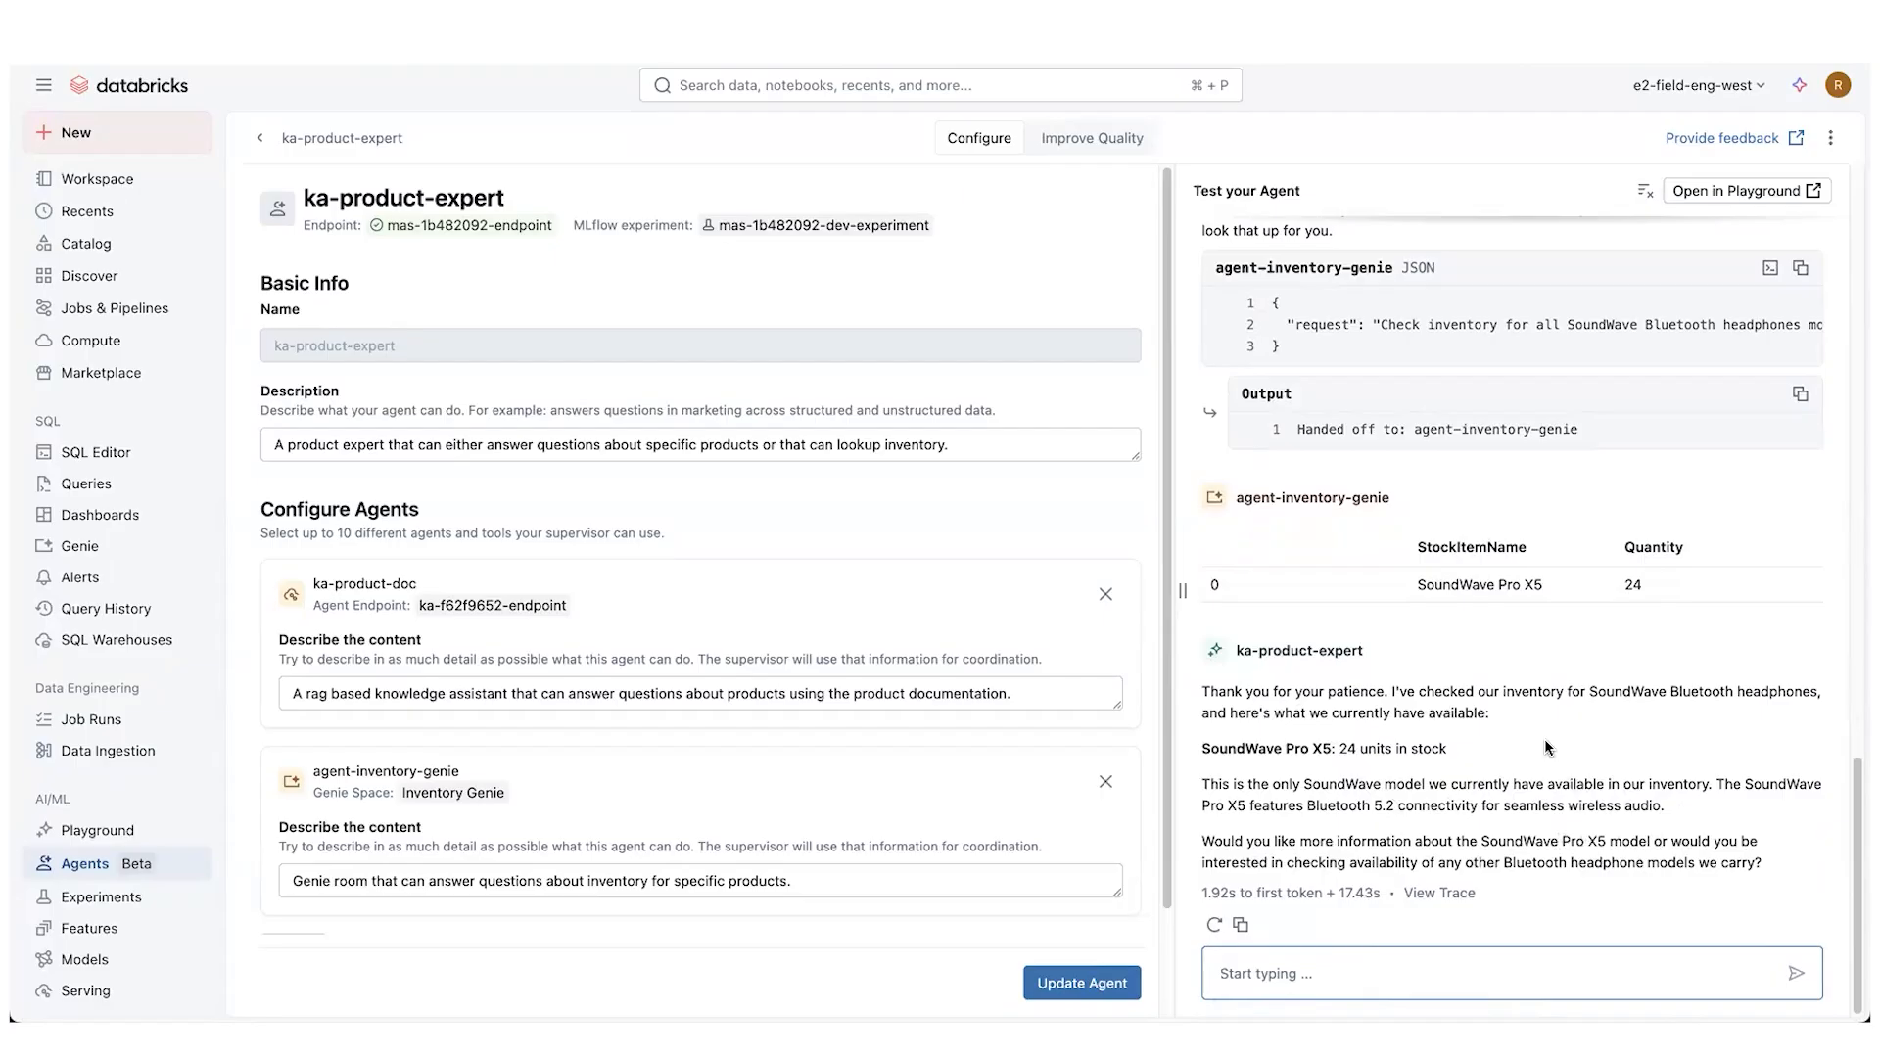
{"action": "mouse_move", "coordinate": [1554, 790]}
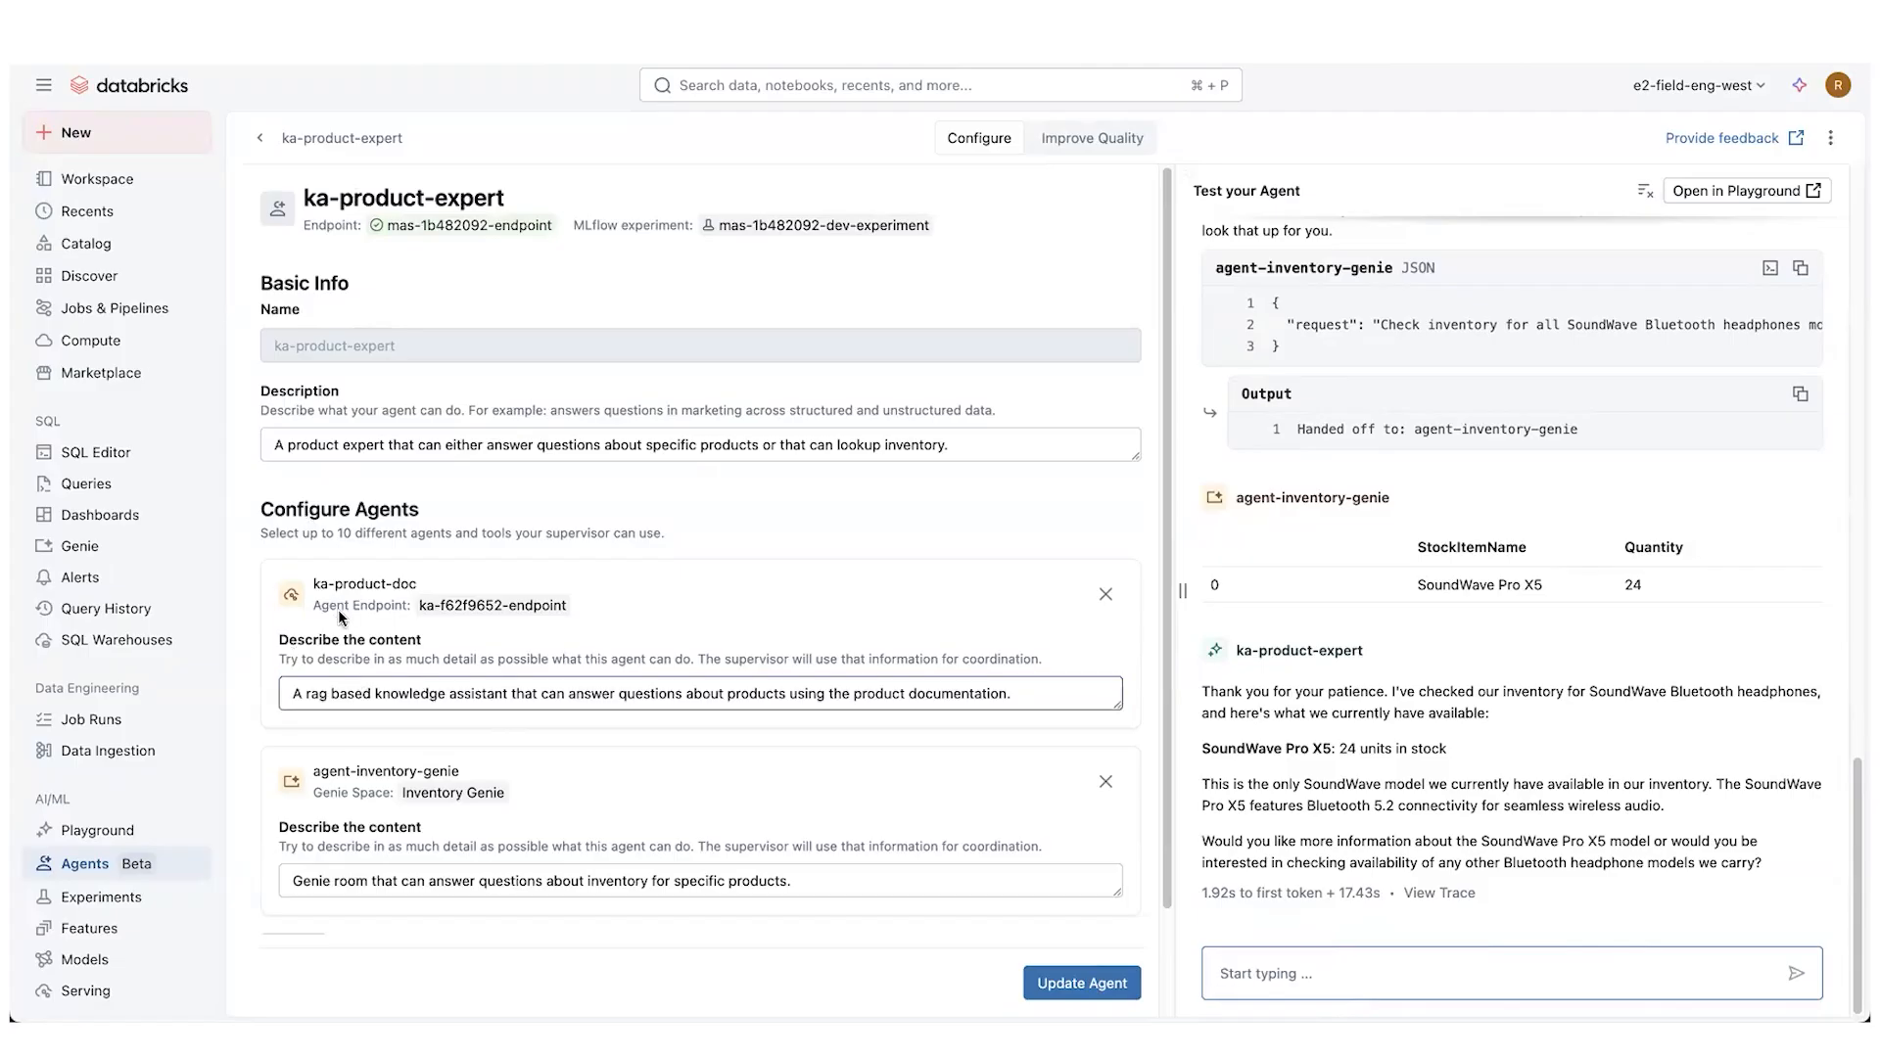
{"action": "mouse_move", "coordinate": [359, 563]}
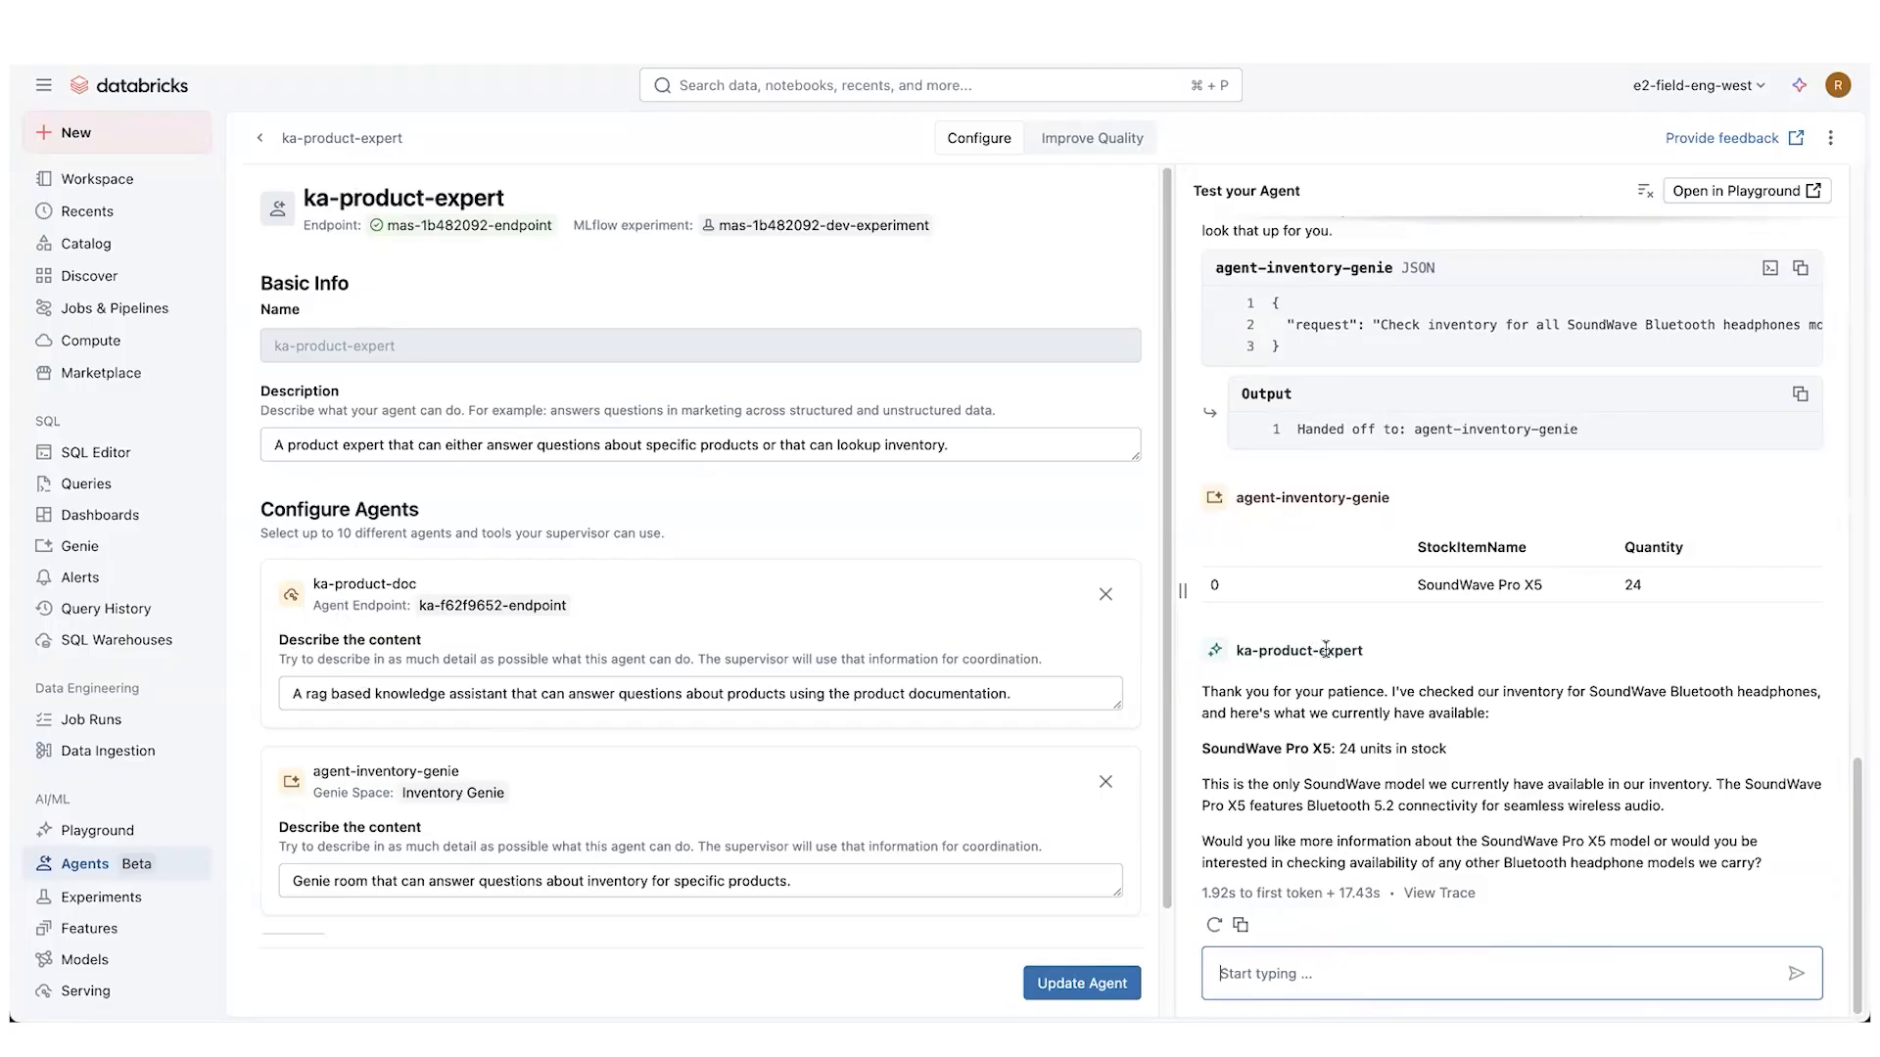
{"action": "mouse_move", "coordinate": [1253, 601]}
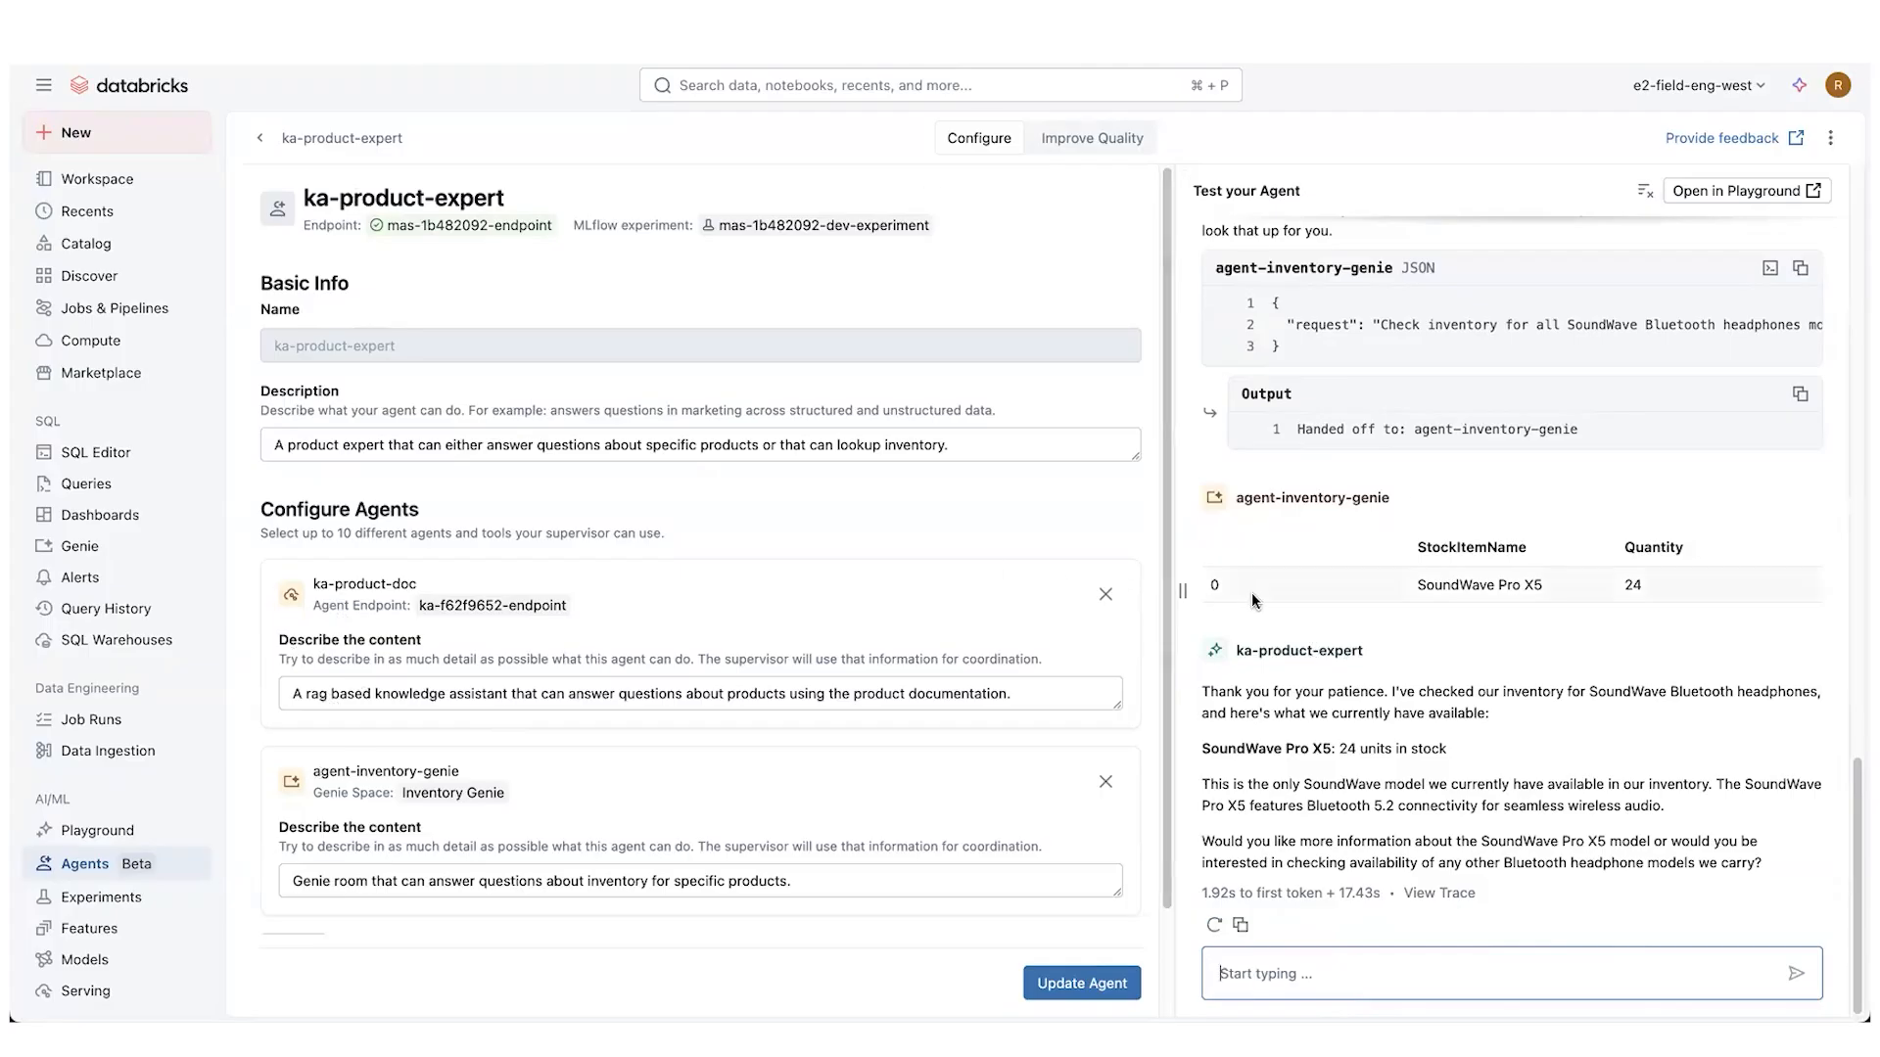
{"action": "mouse_move", "coordinate": [852, 242]}
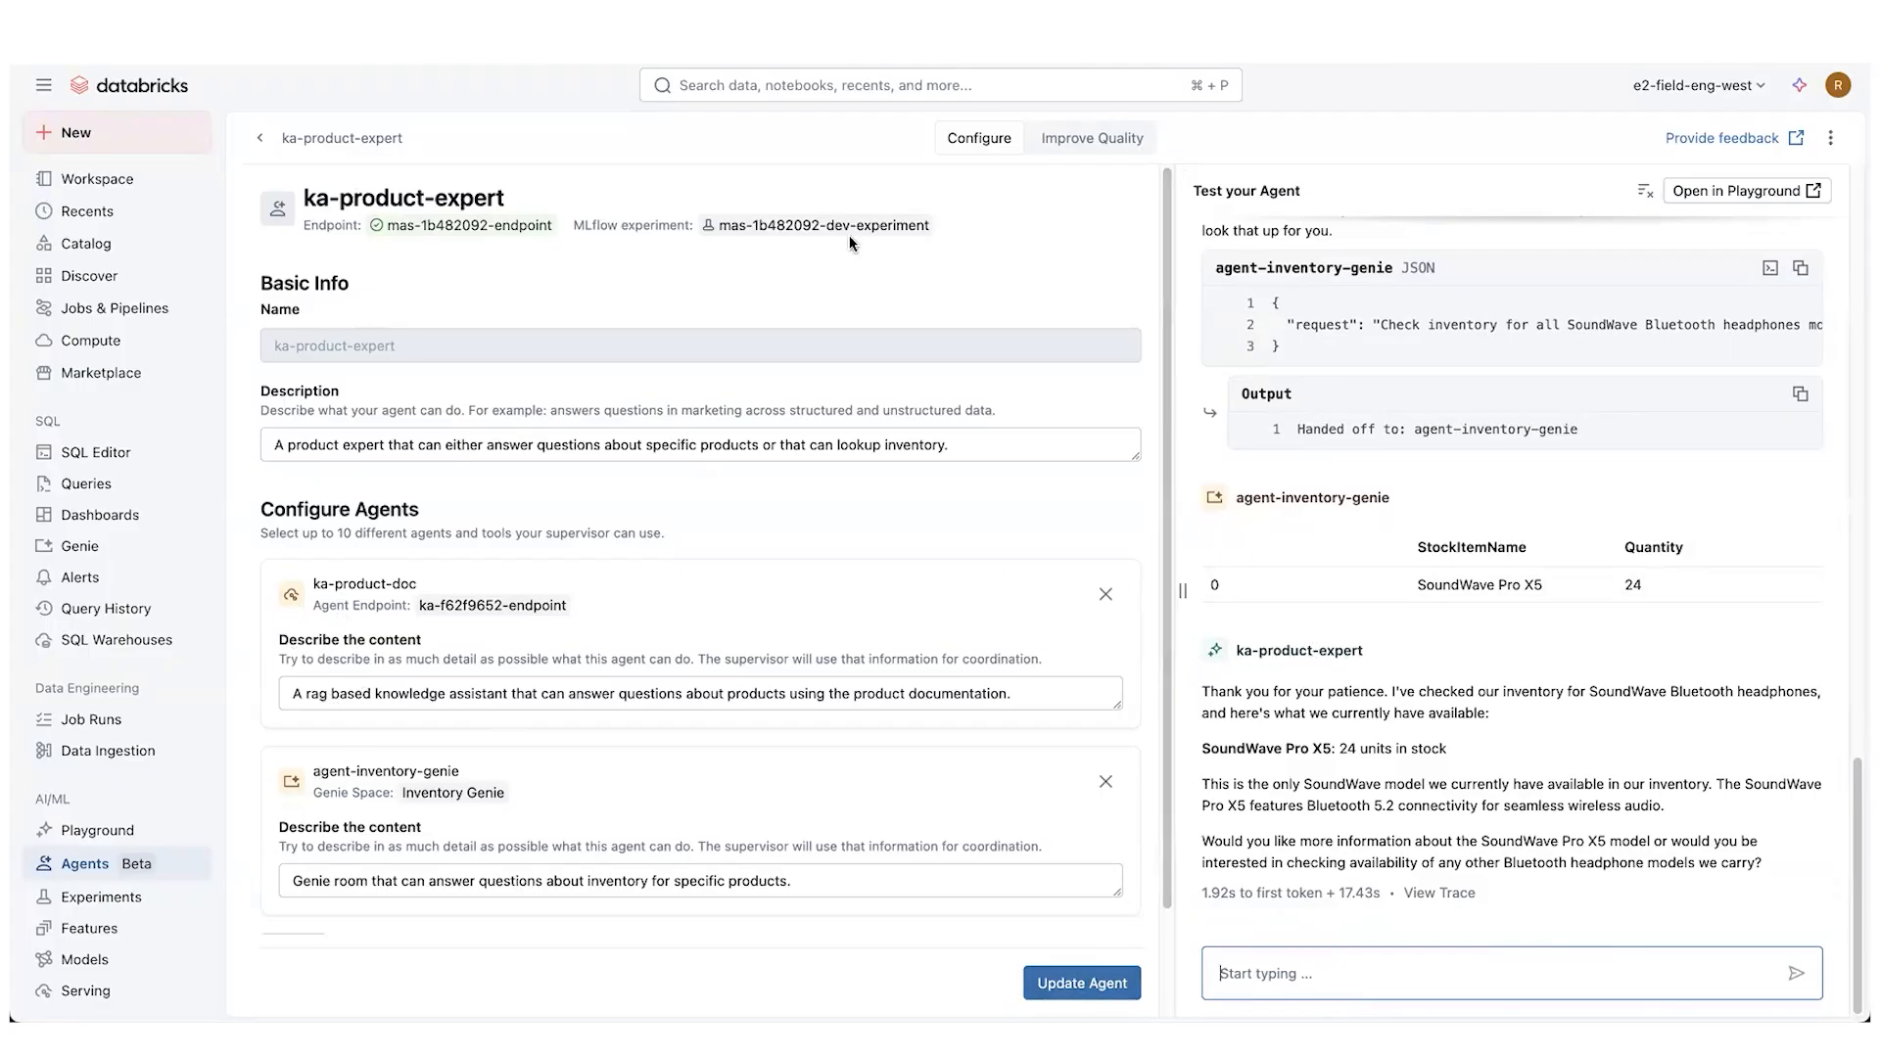